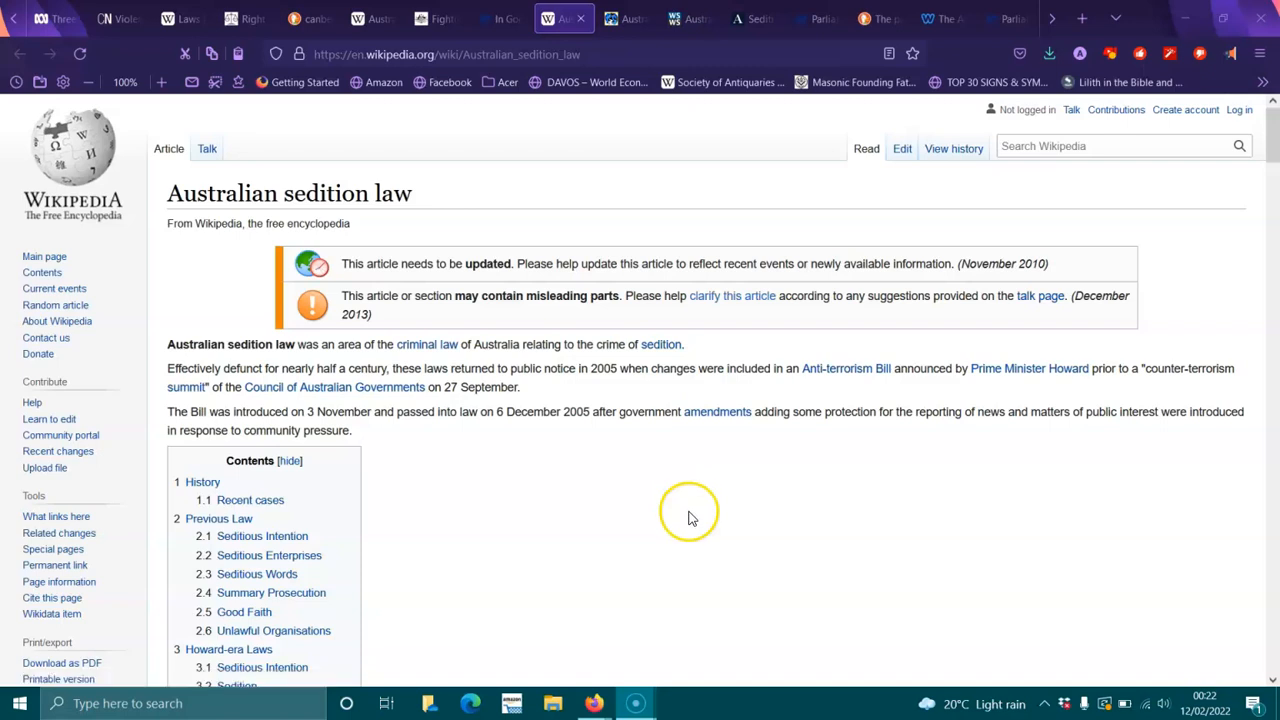
mouse_move(594, 703)
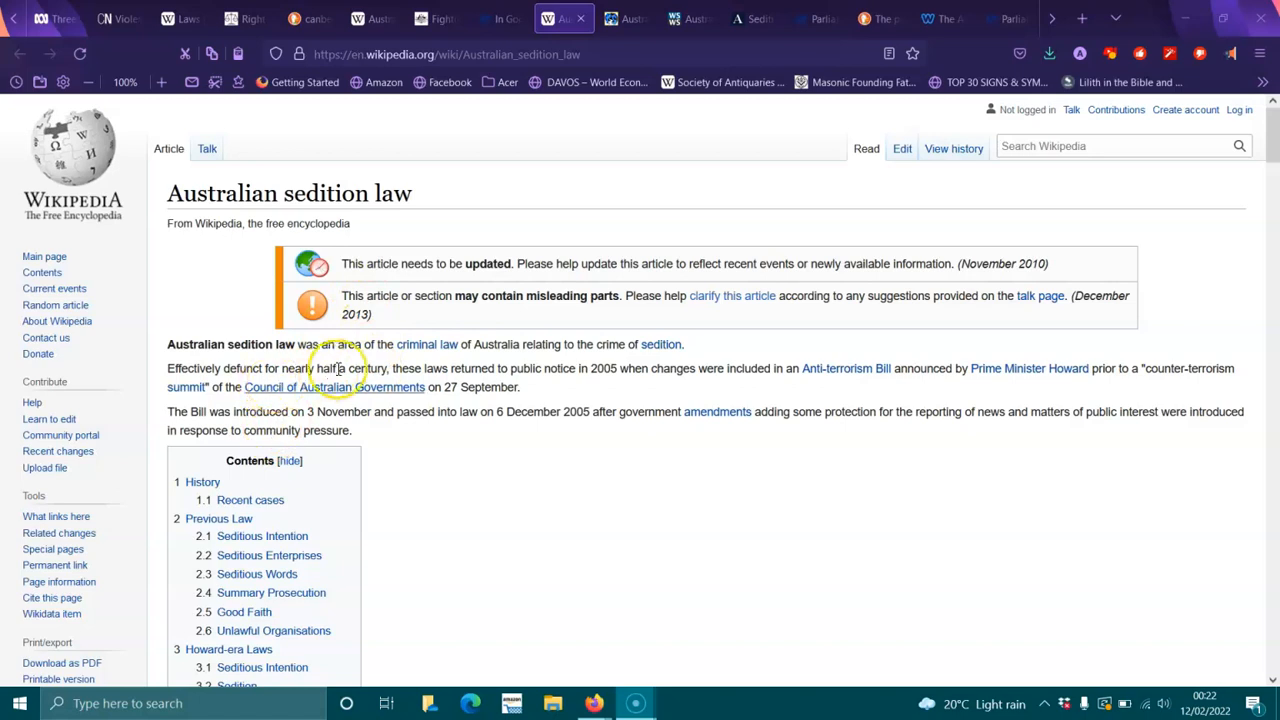
mouse_move(613, 340)
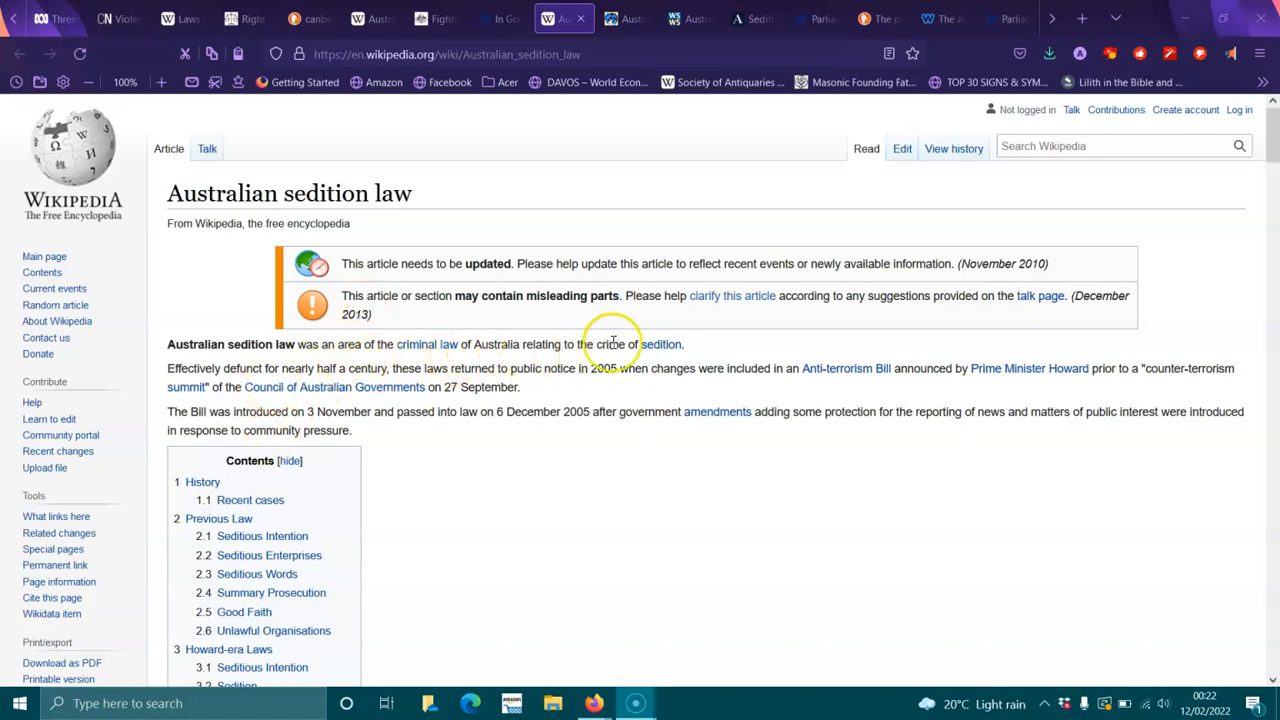
mouse_move(330, 365)
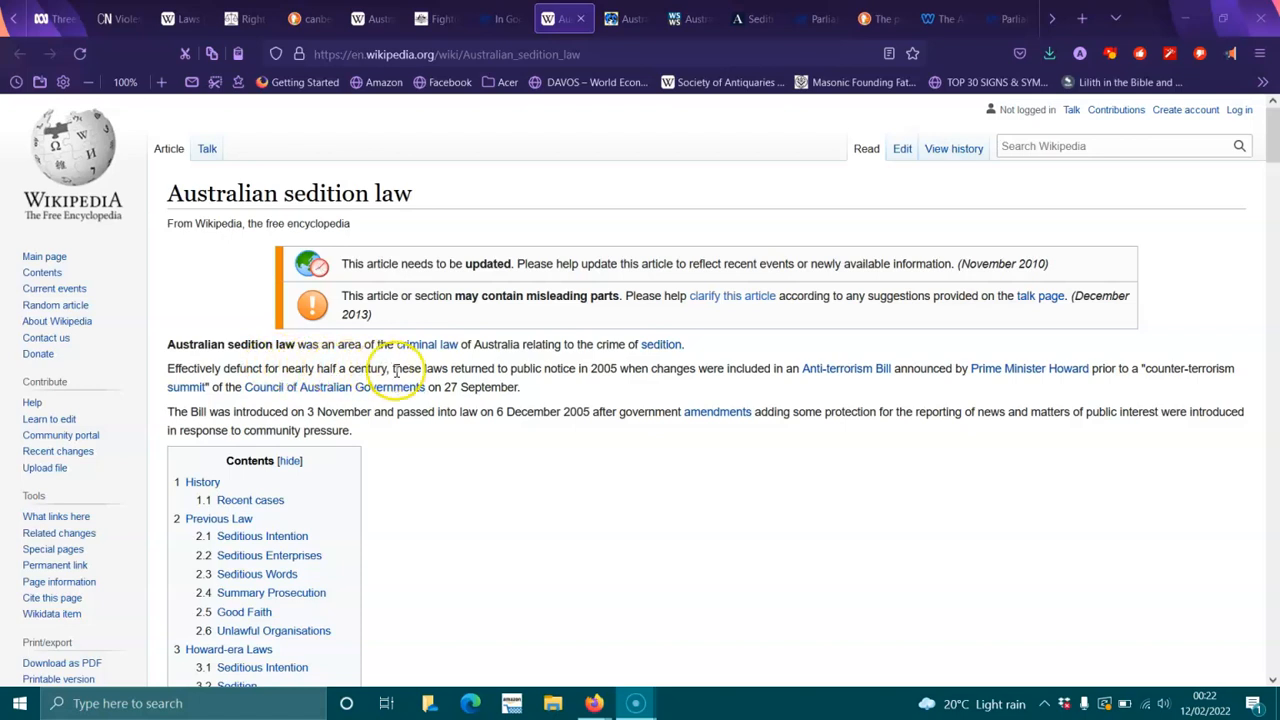
mouse_move(507, 367)
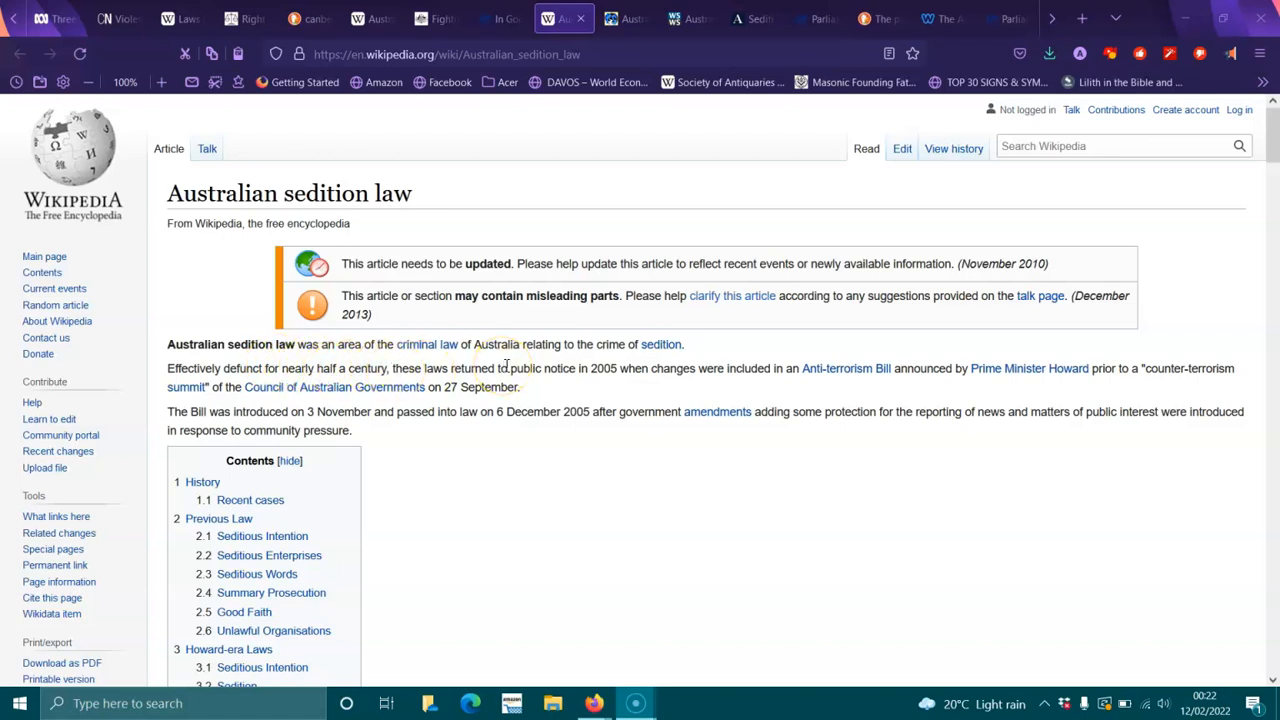
mouse_move(815, 383)
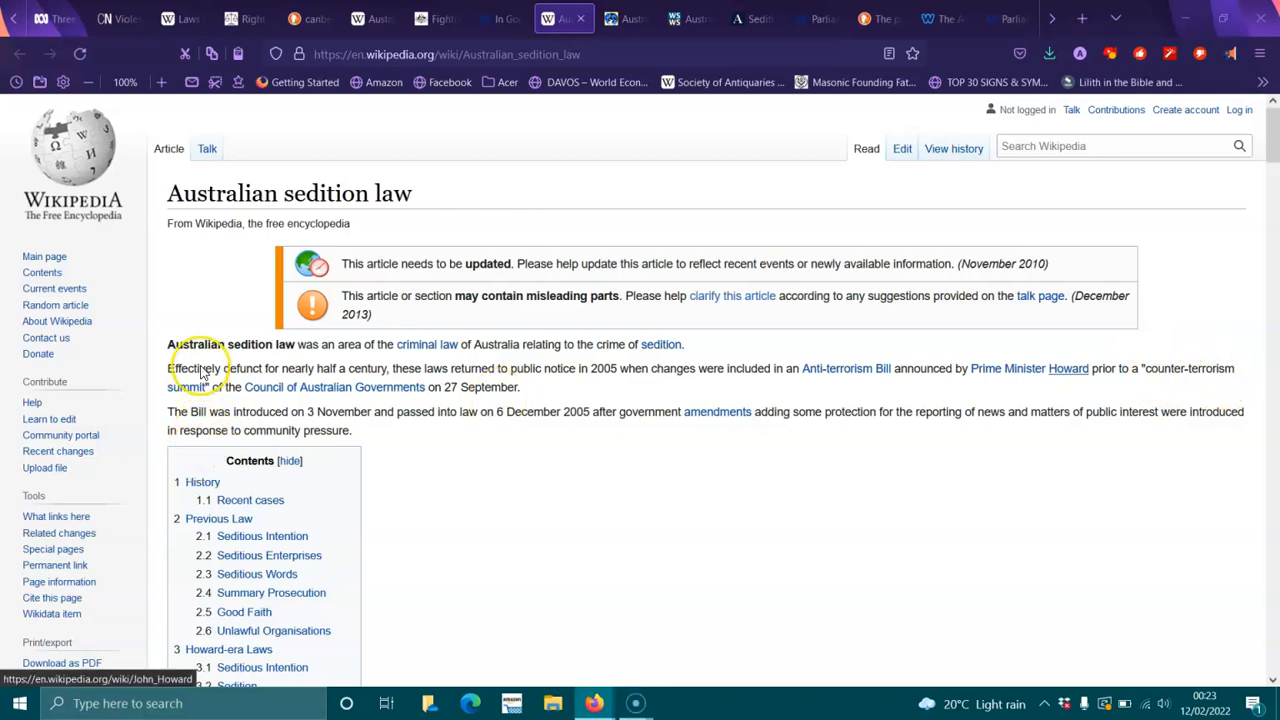
mouse_move(268, 424)
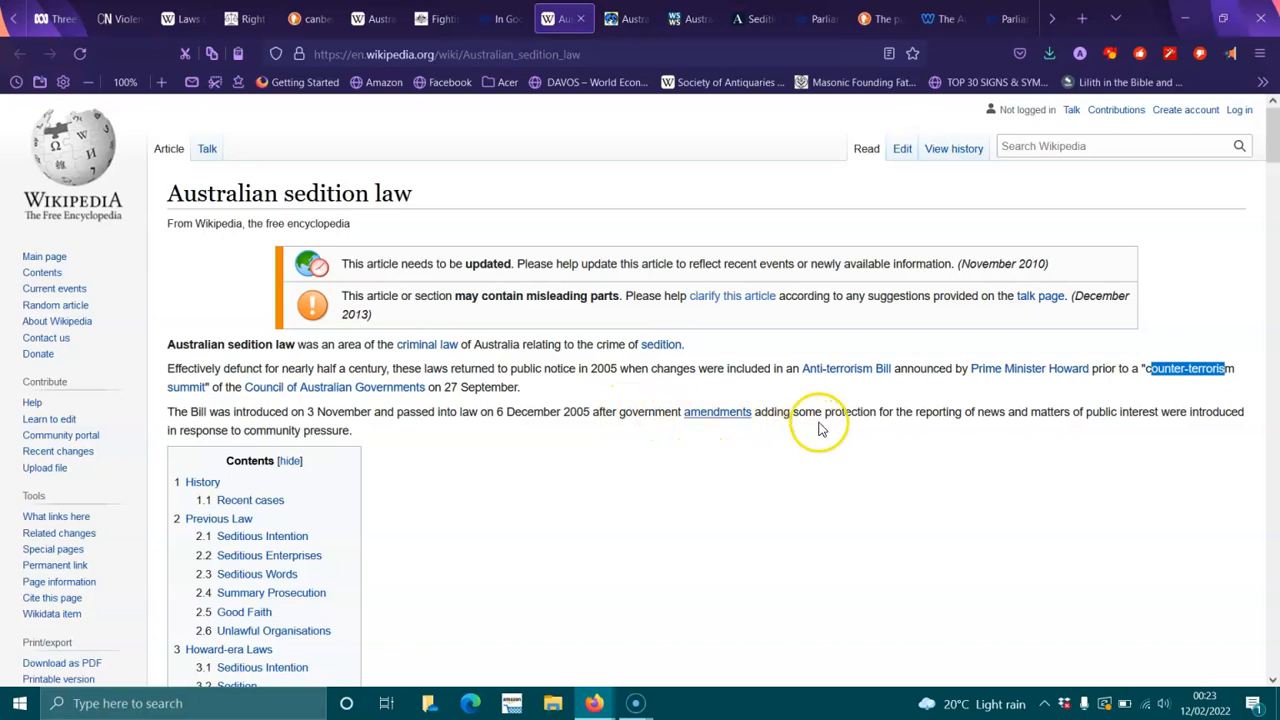
mouse_move(1017, 413)
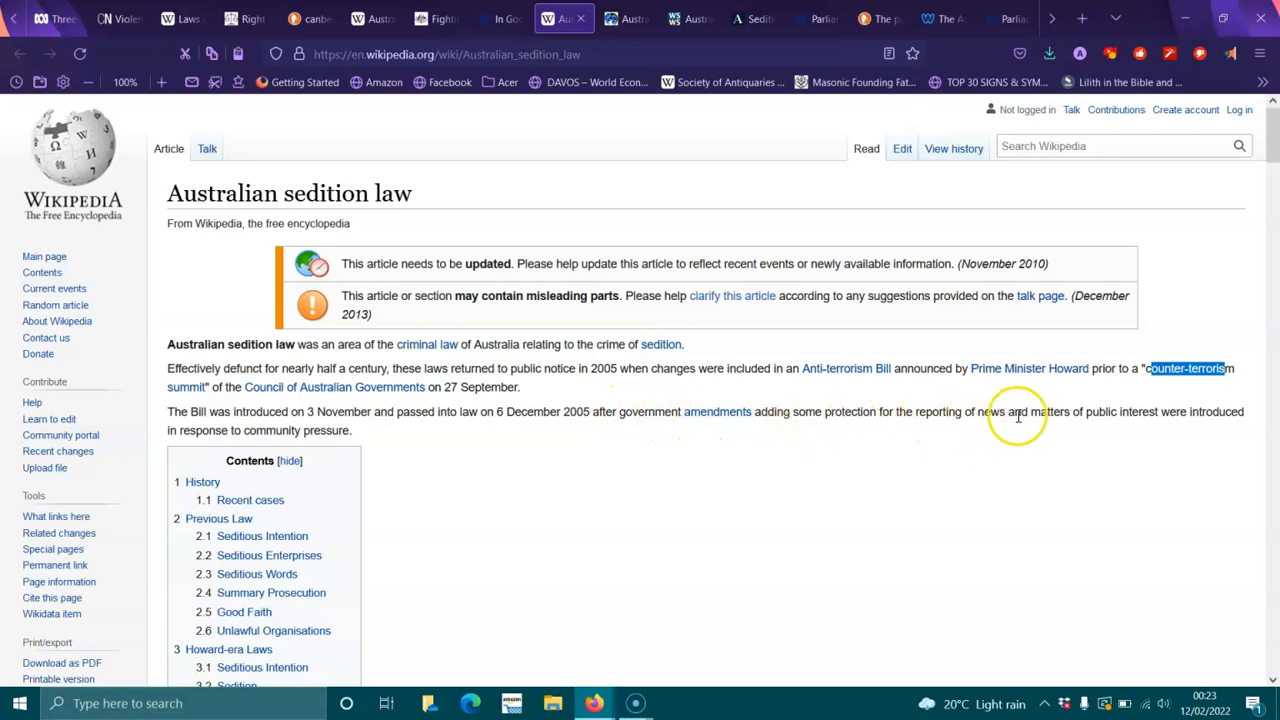
mouse_move(1213, 414)
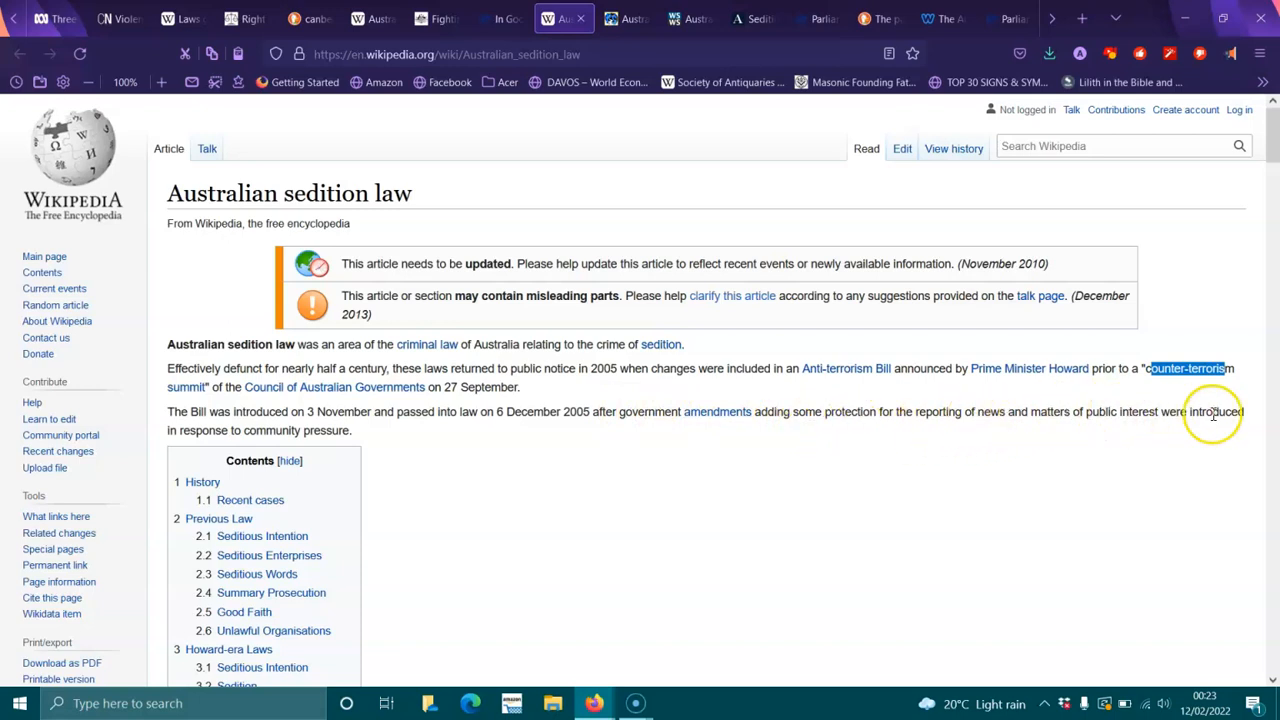
mouse_move(967, 418)
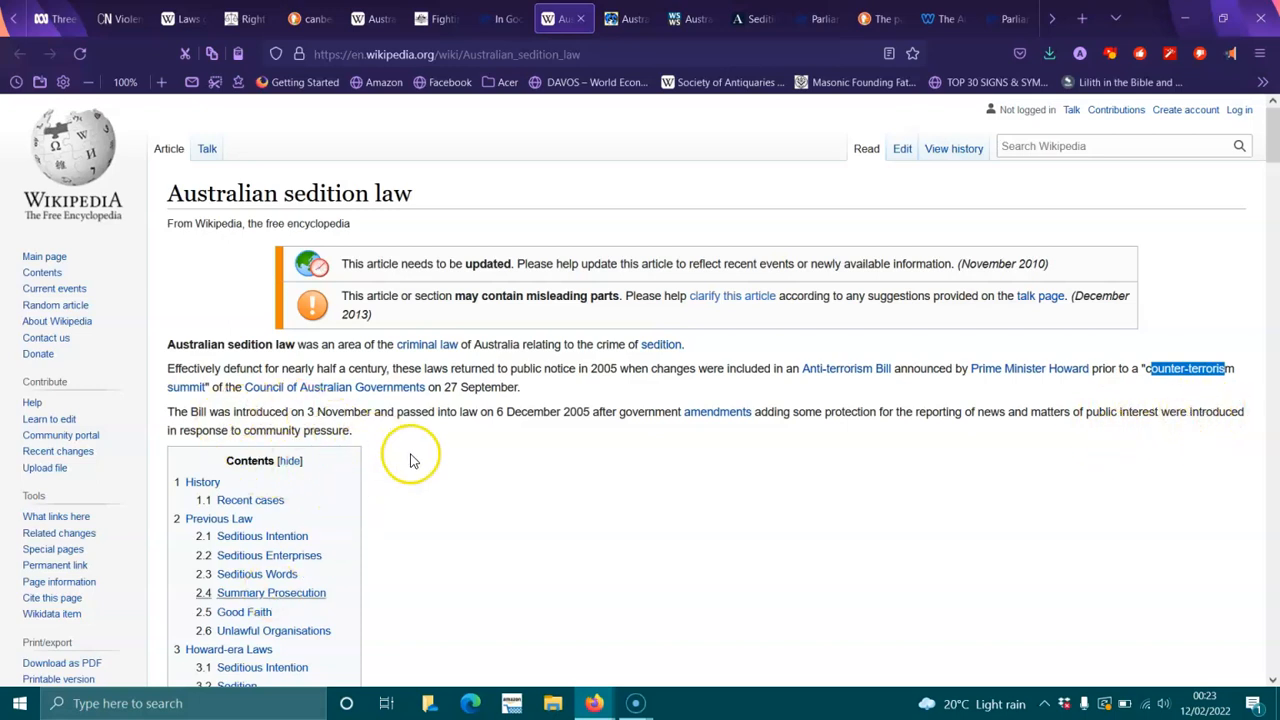
- Scroll past the contents box to the History section on early sedition prosecutions
scroll(down, 3)
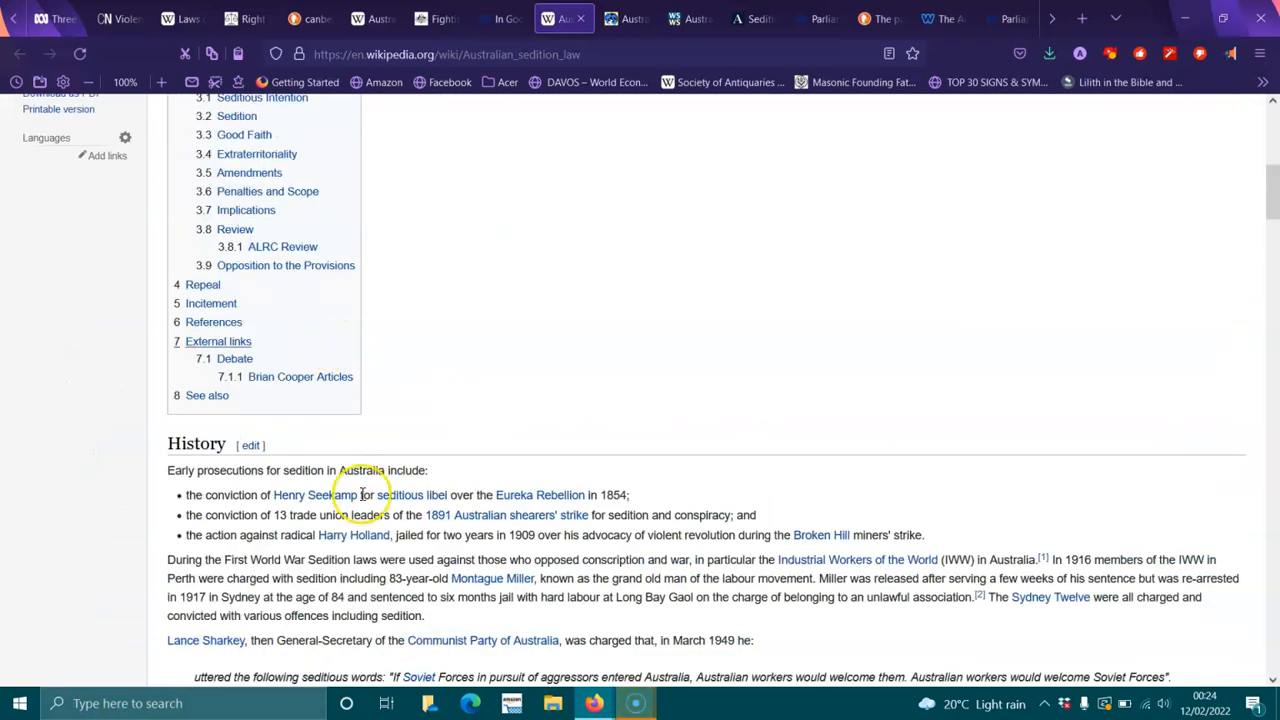
mouse_move(500, 553)
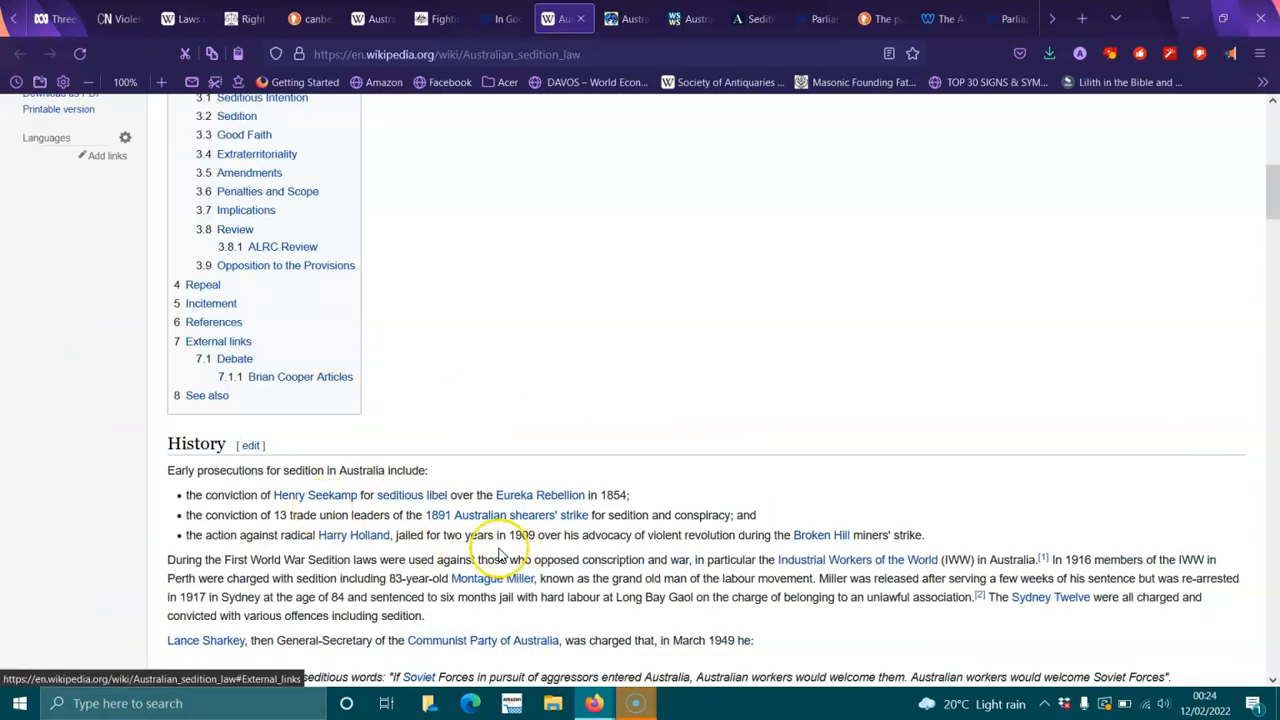
mouse_move(335, 505)
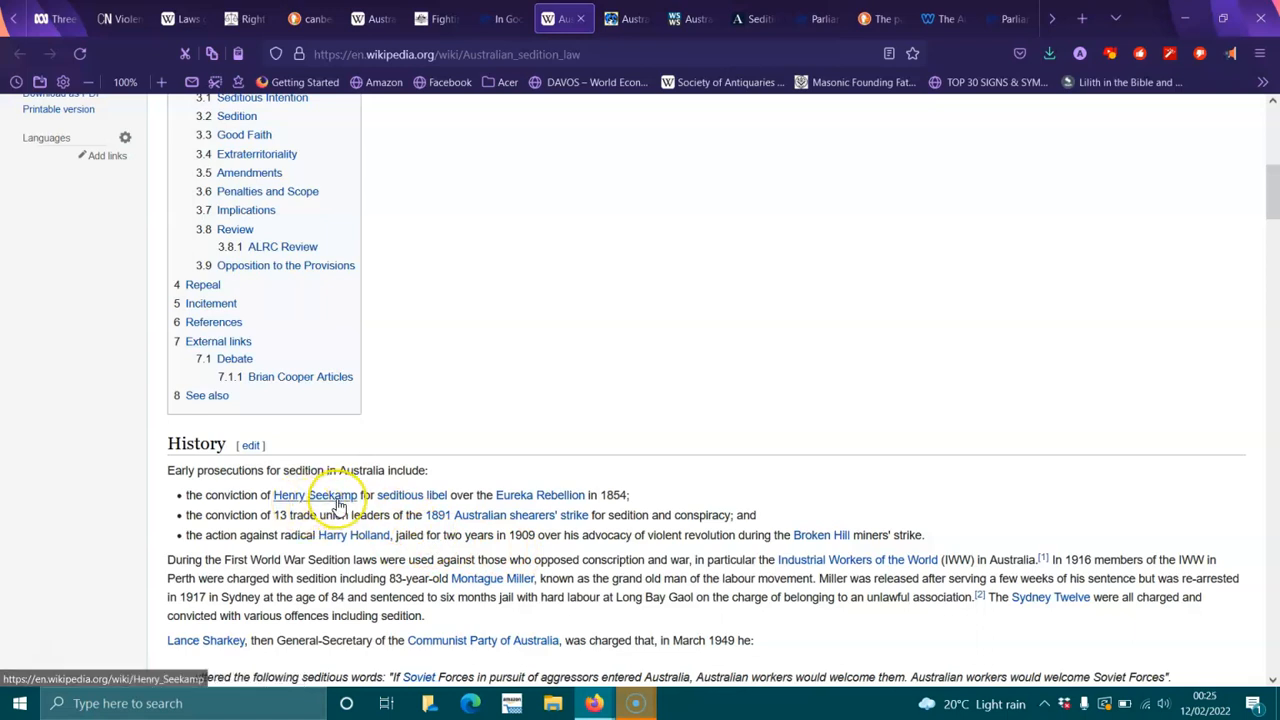
mouse_move(335, 500)
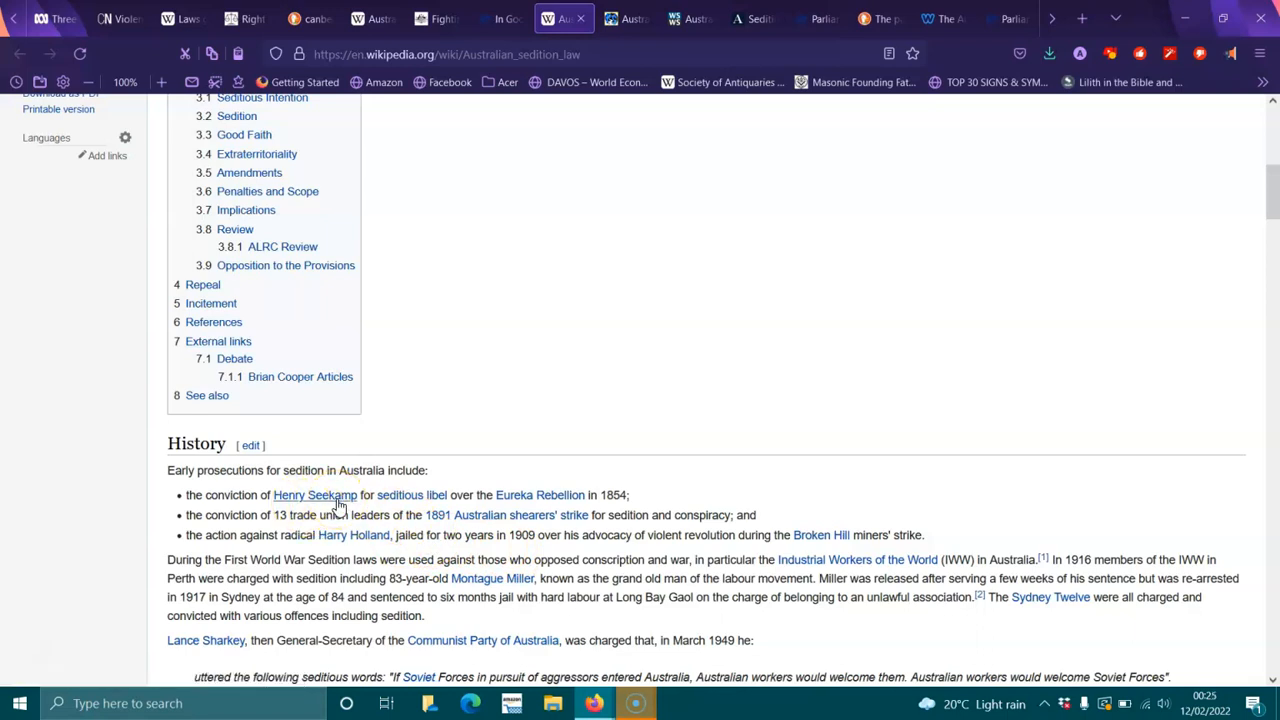
mouse_move(314, 495)
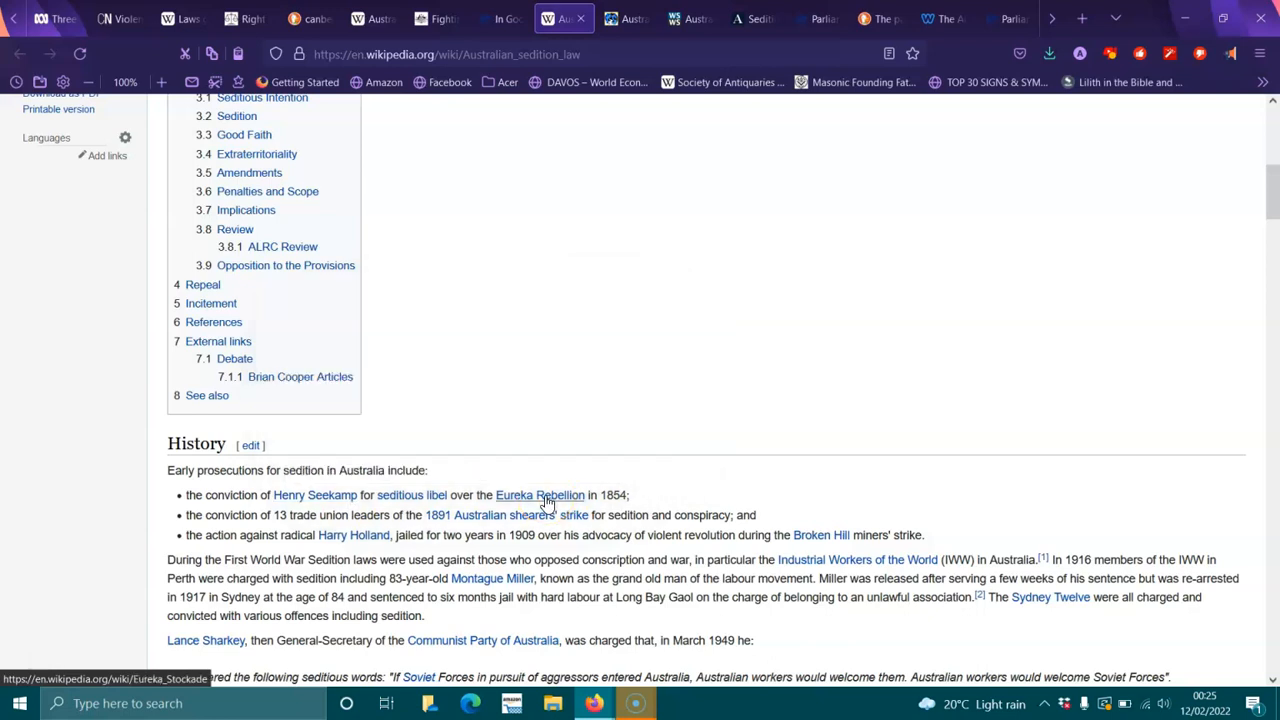
mouse_move(539, 495)
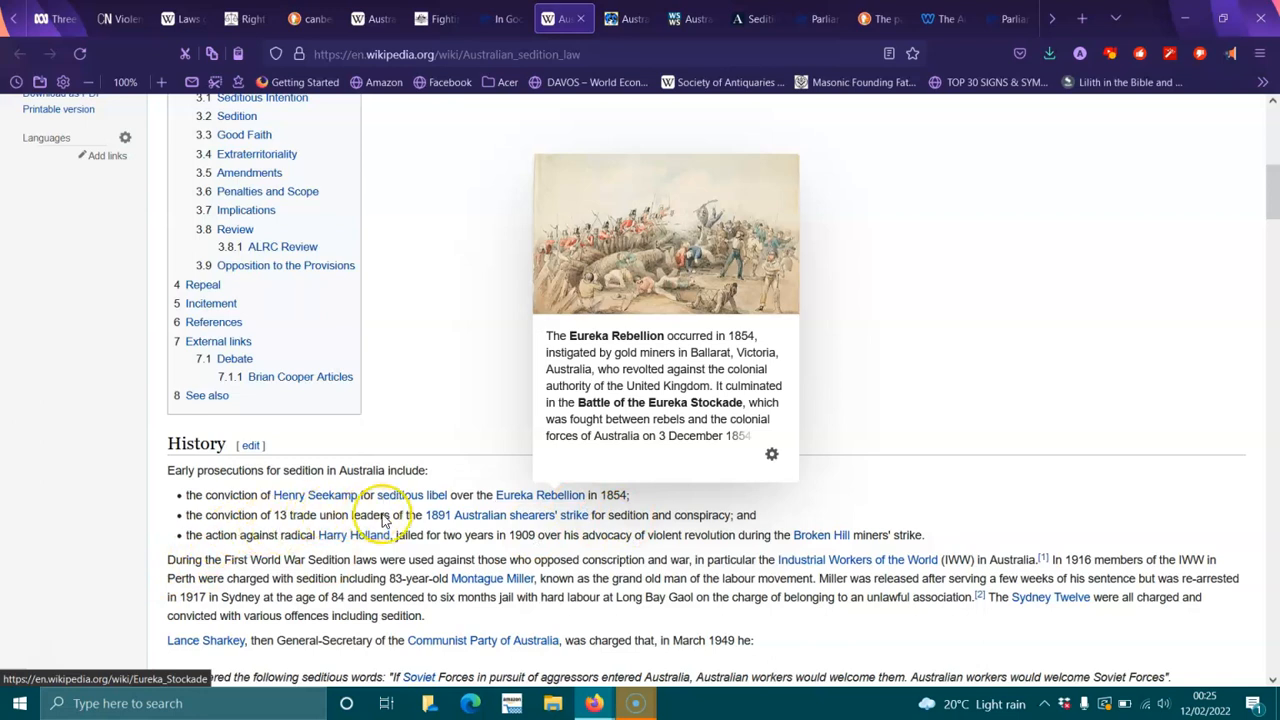
mouse_move(500, 518)
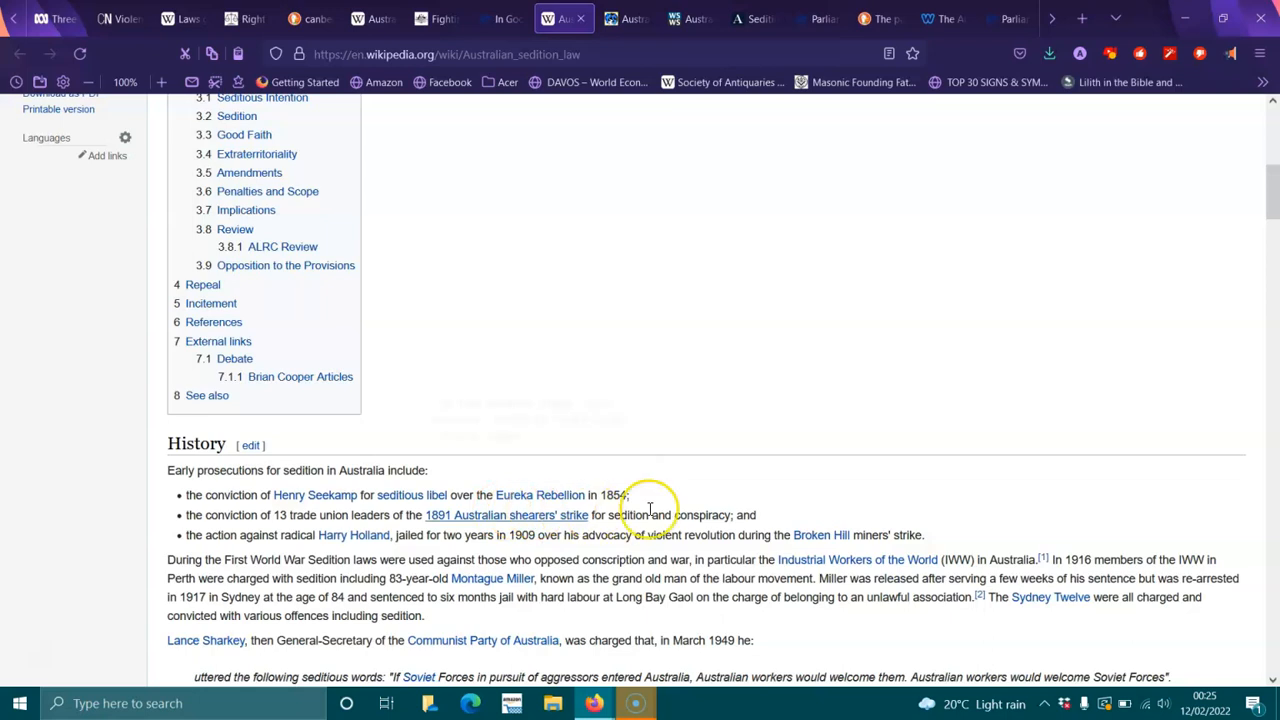
mouse_move(506, 514)
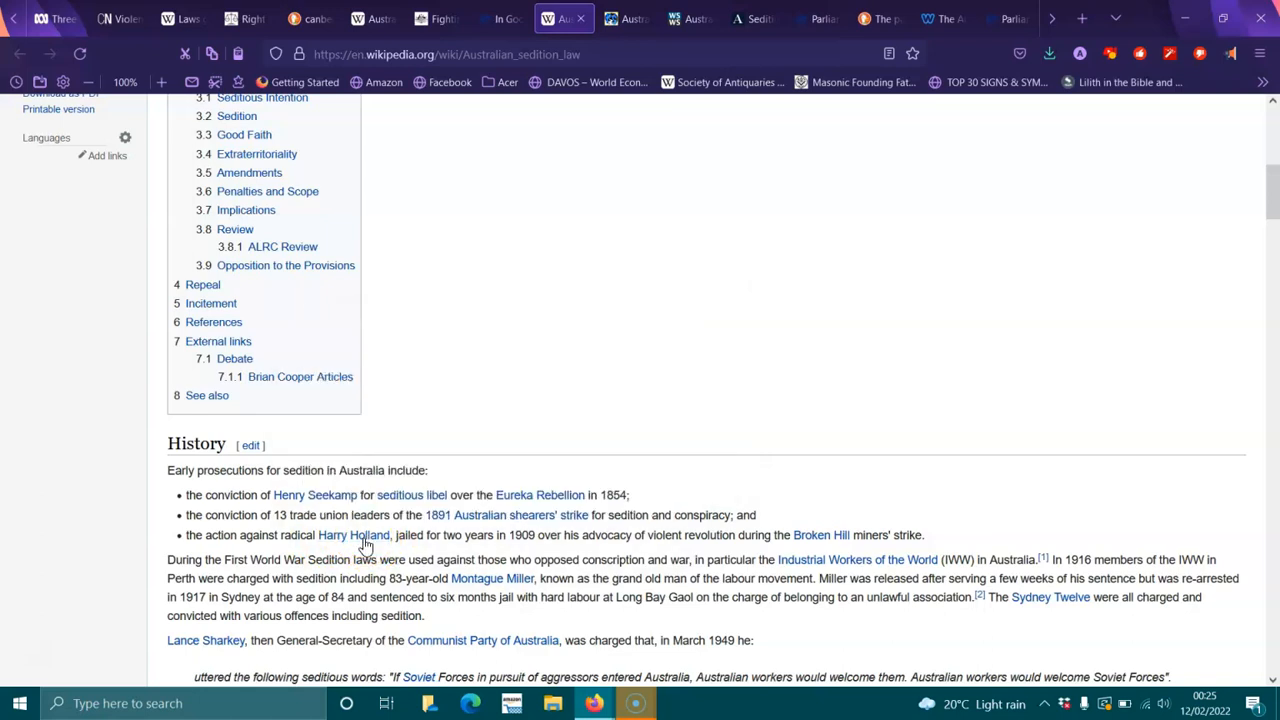
mouse_move(353, 535)
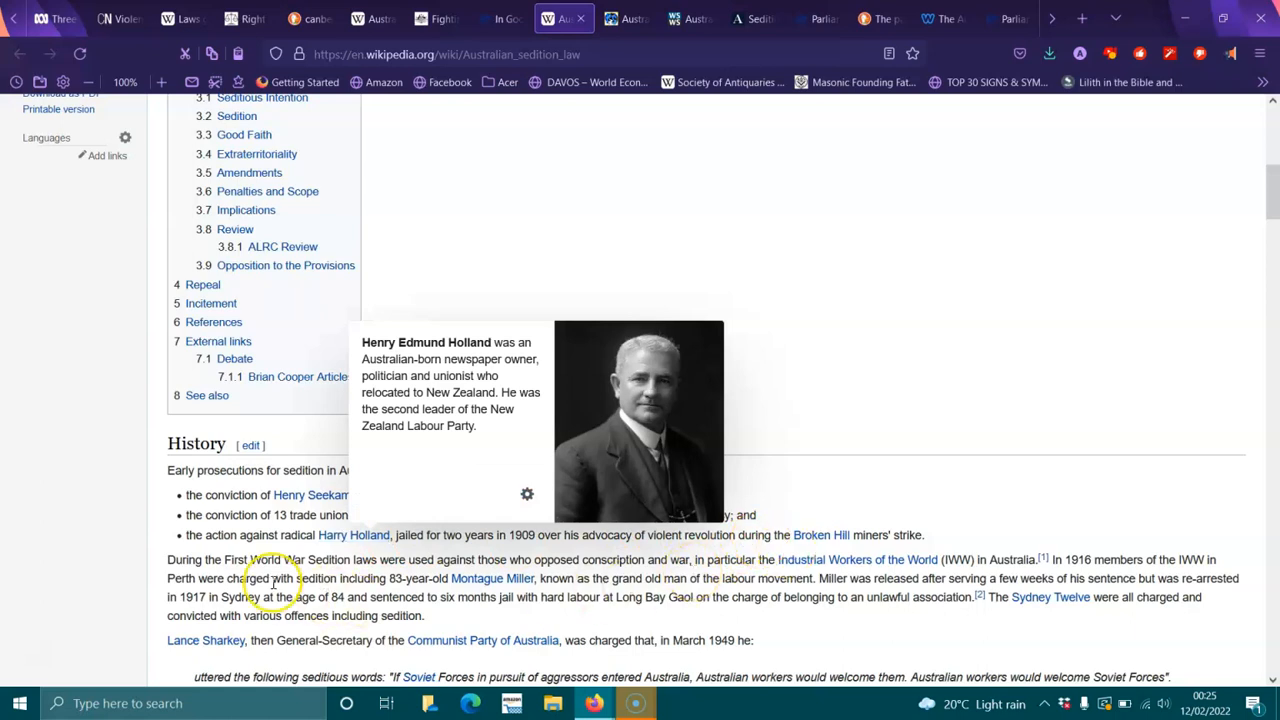
mouse_move(585, 570)
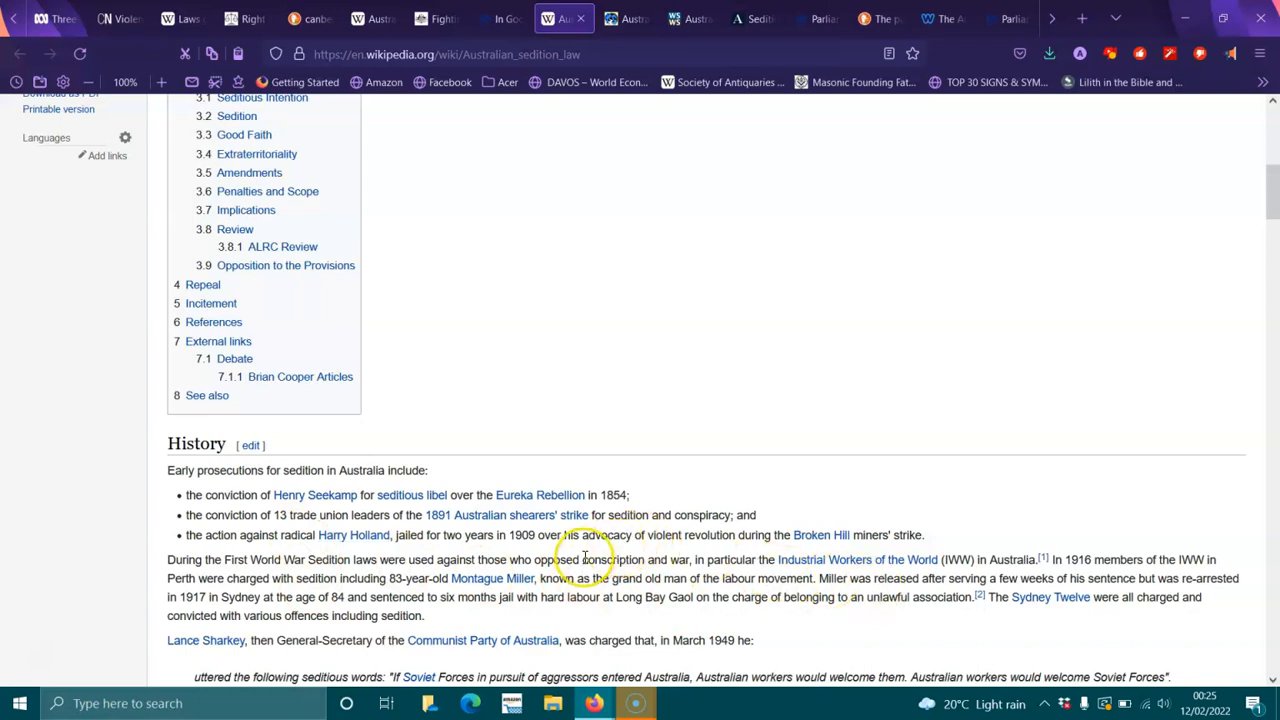
mouse_move(730, 575)
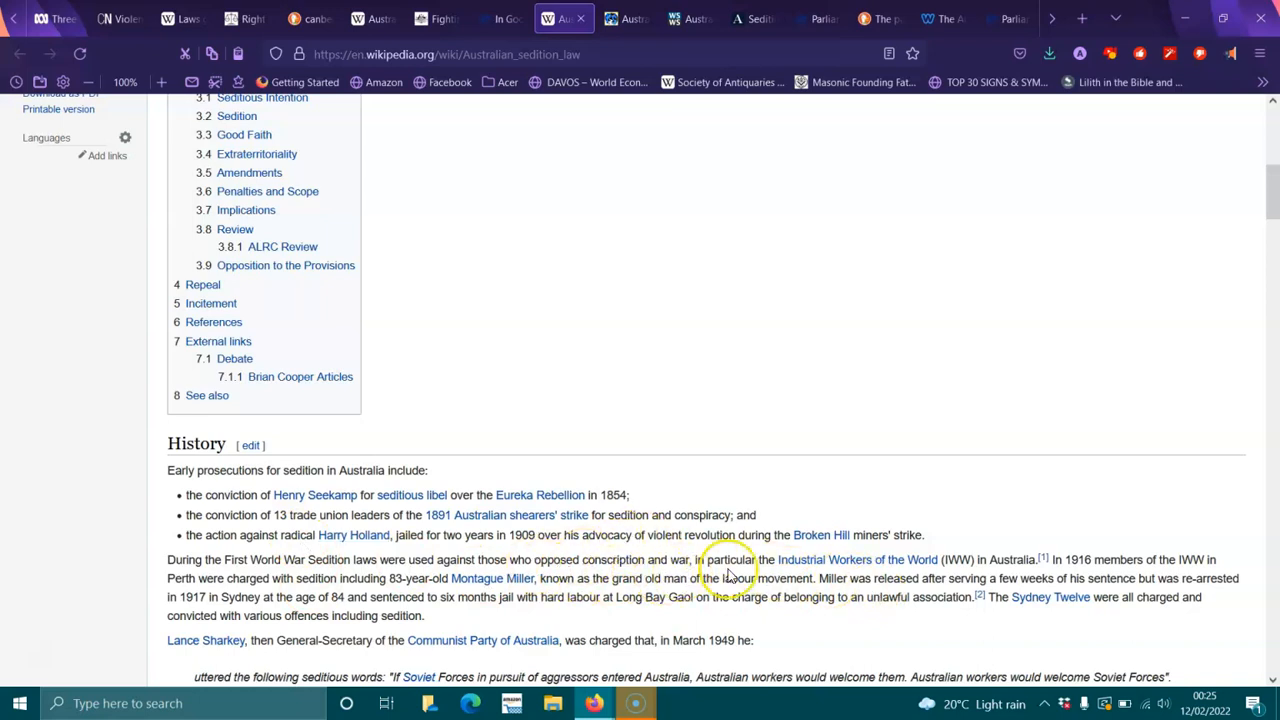
mouse_move(930, 575)
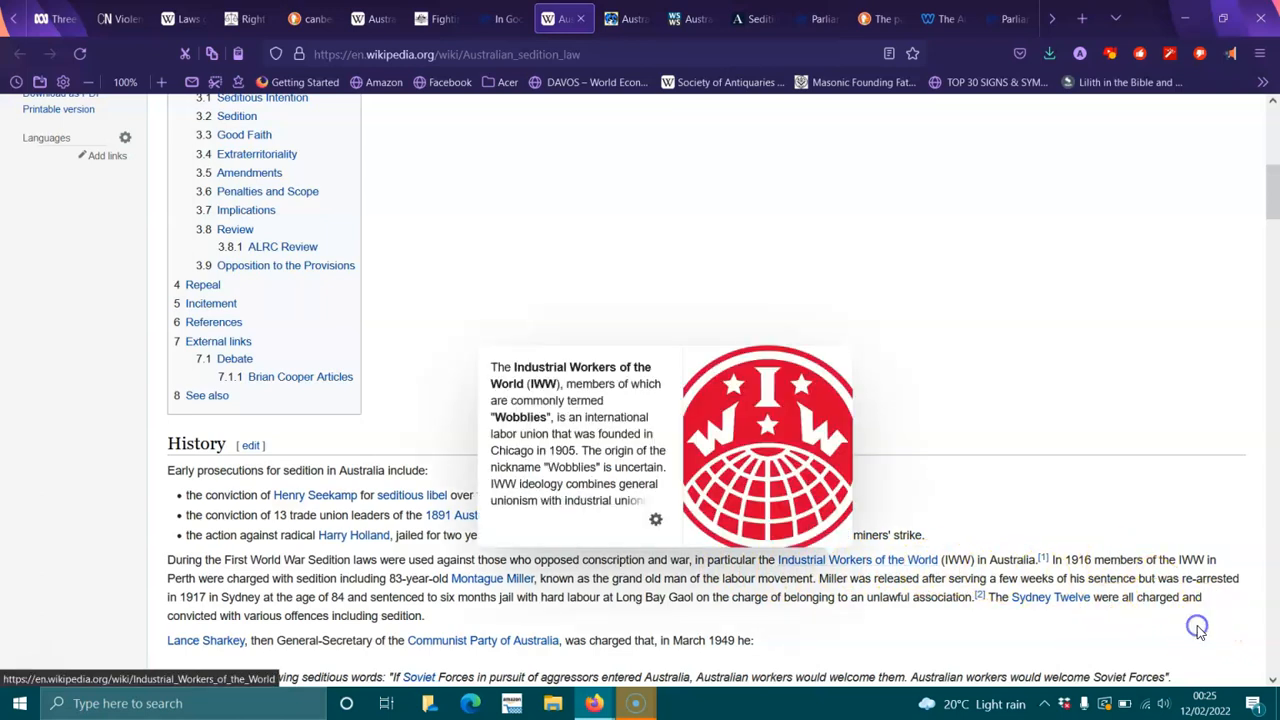
mouse_move(190, 600)
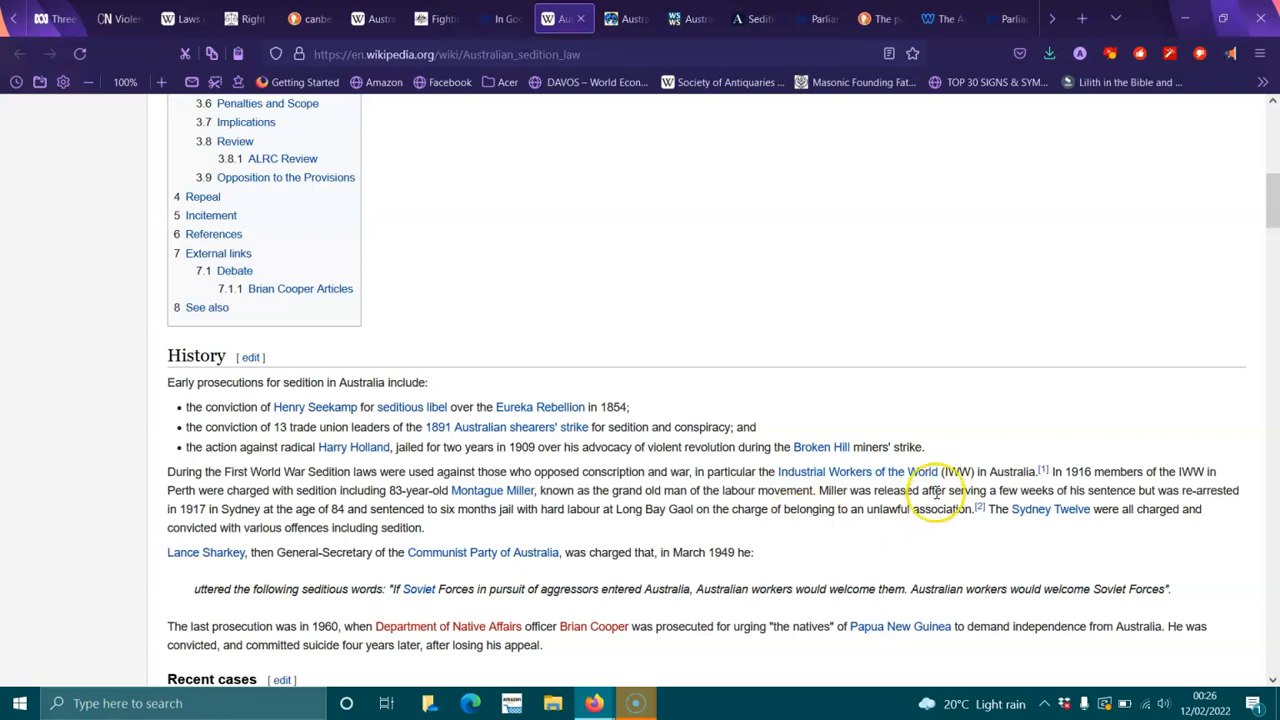
mouse_move(1020, 515)
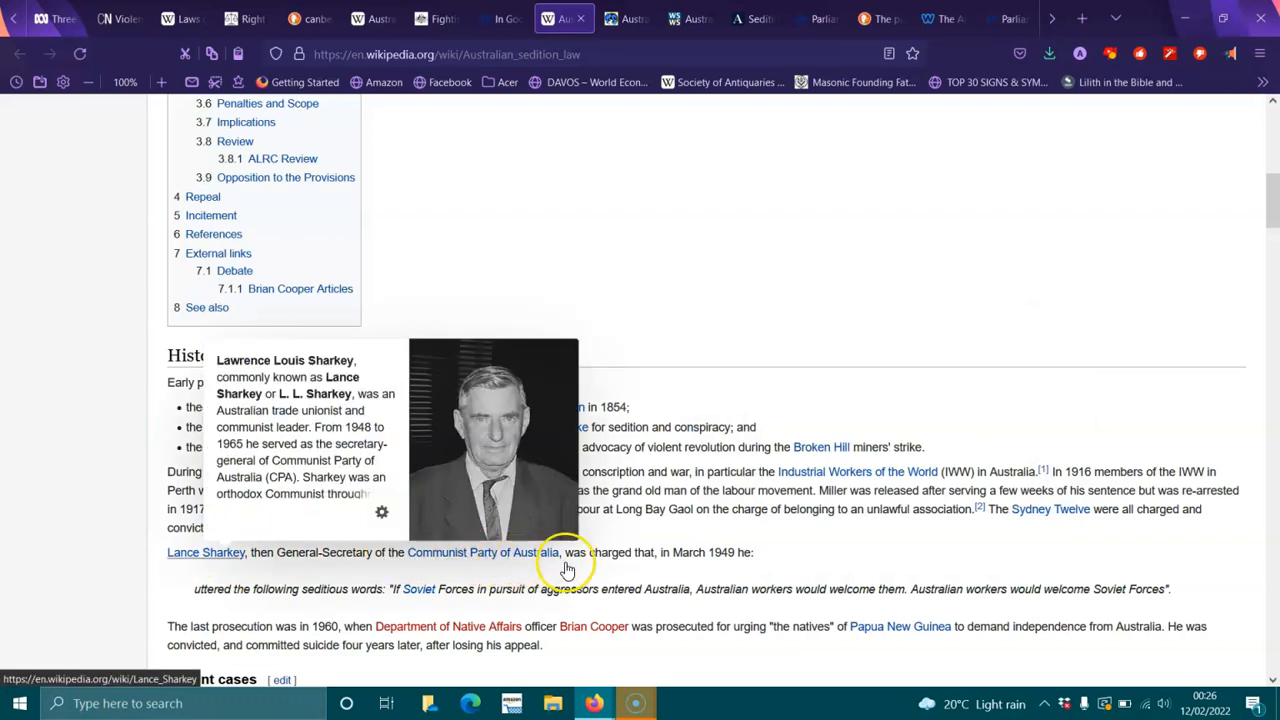
mouse_move(690, 552)
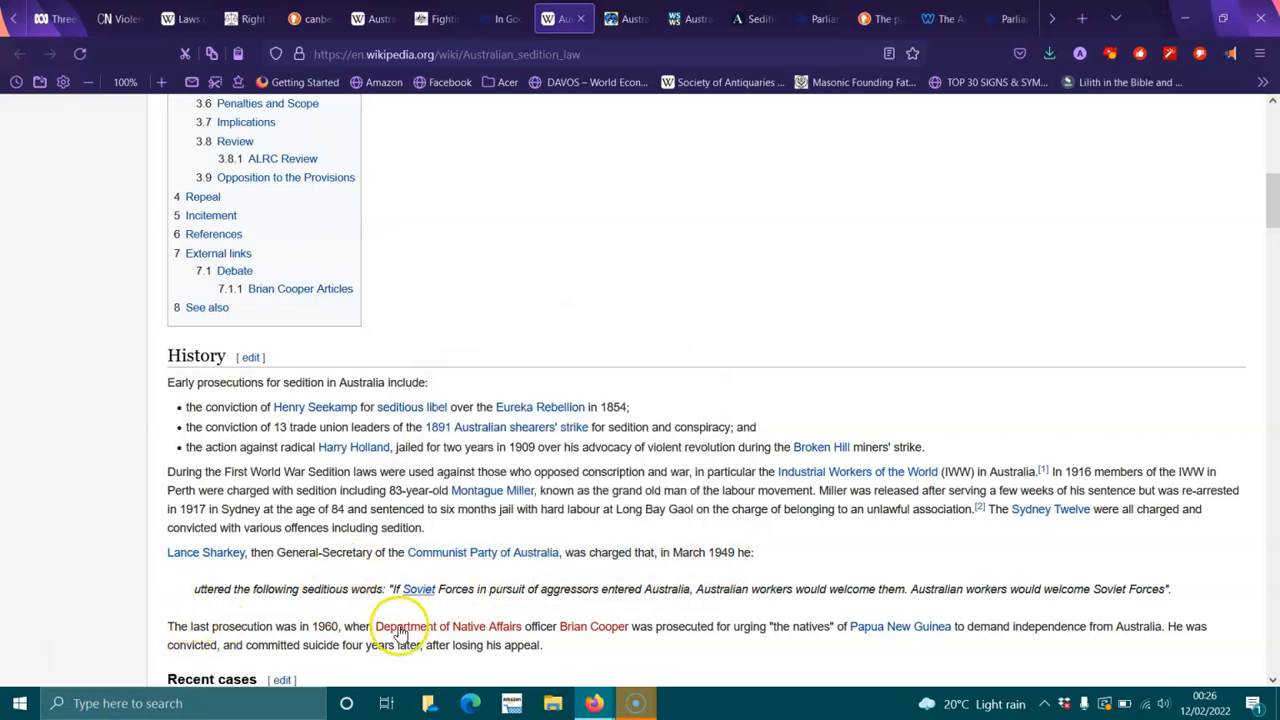
mouse_move(510, 595)
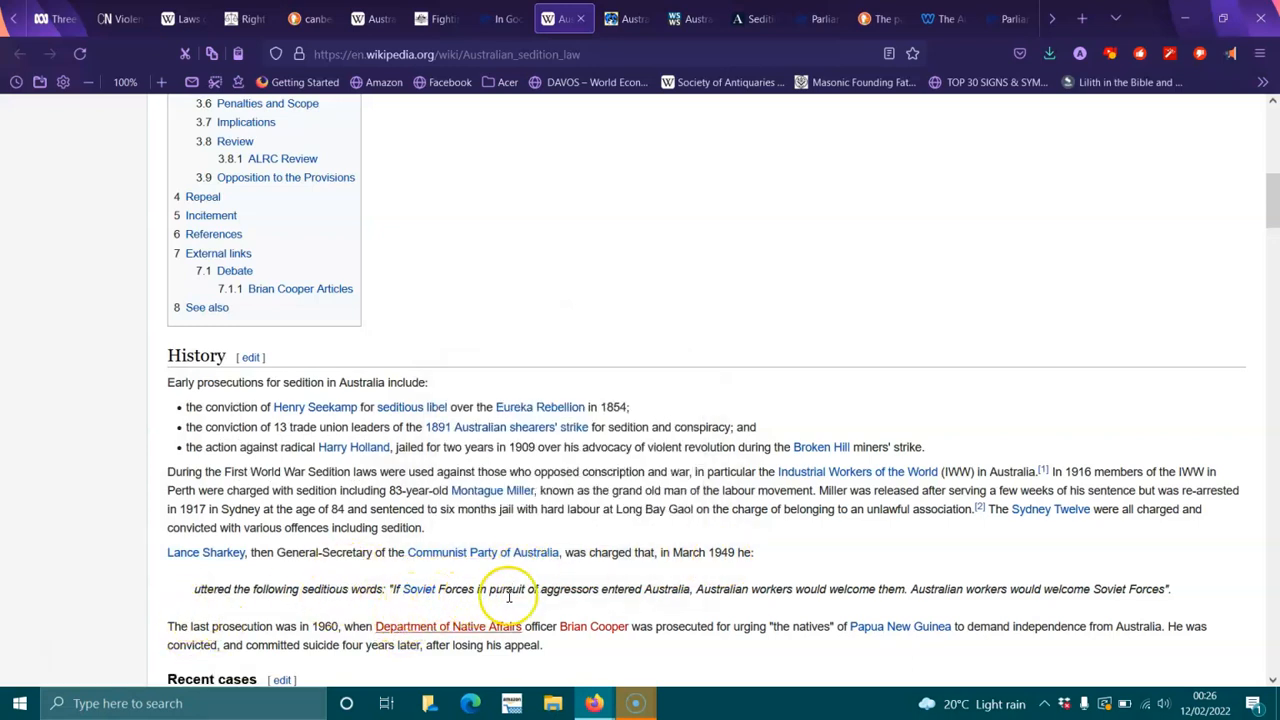
mouse_move(600, 589)
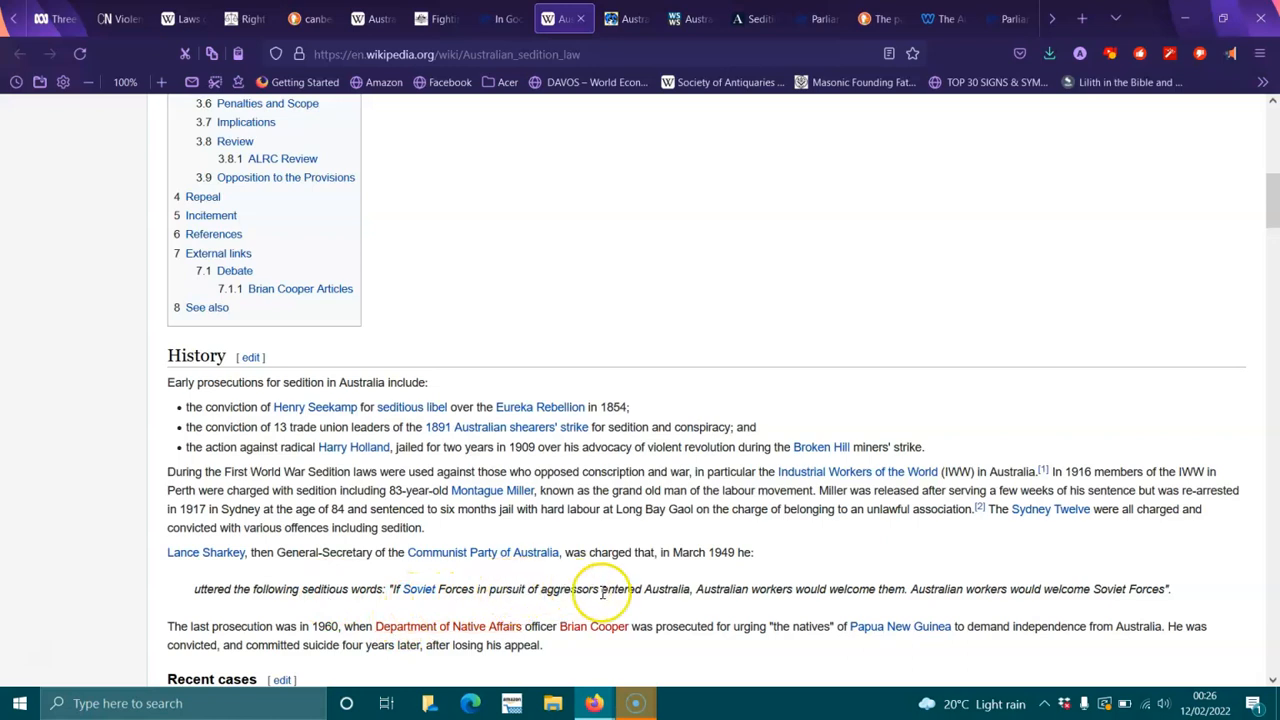
mouse_move(980, 580)
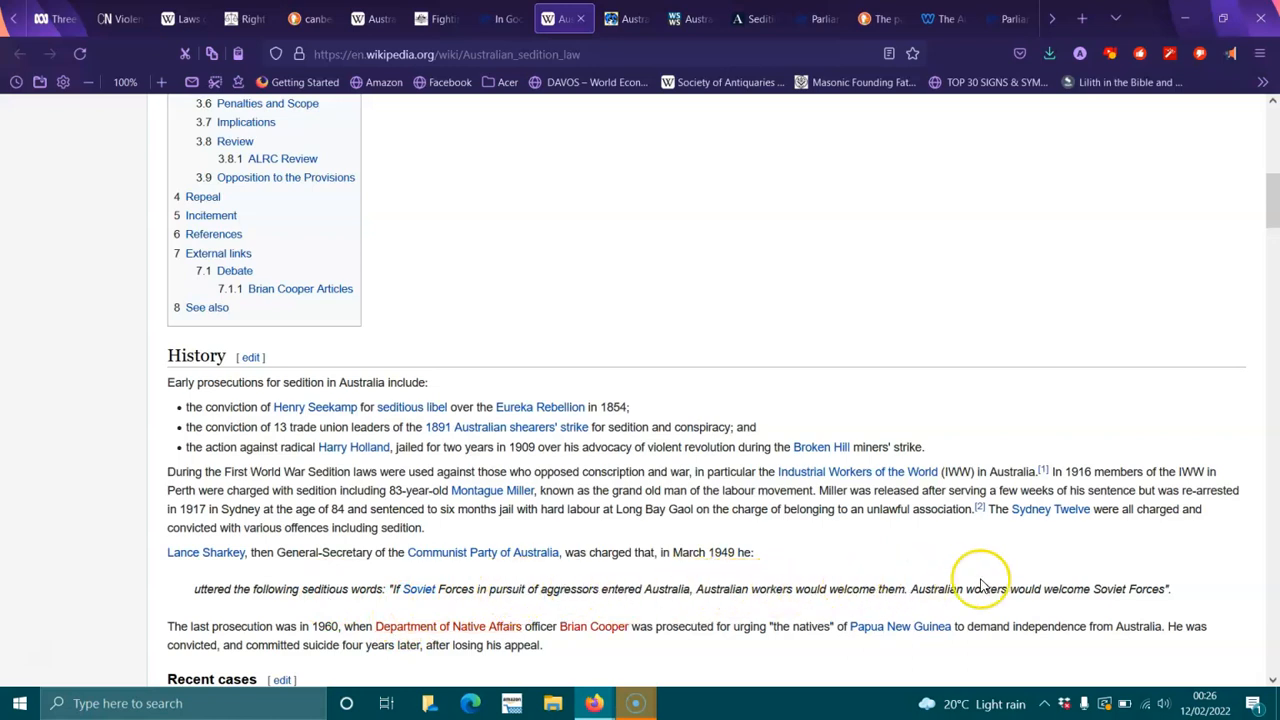
mouse_move(255, 605)
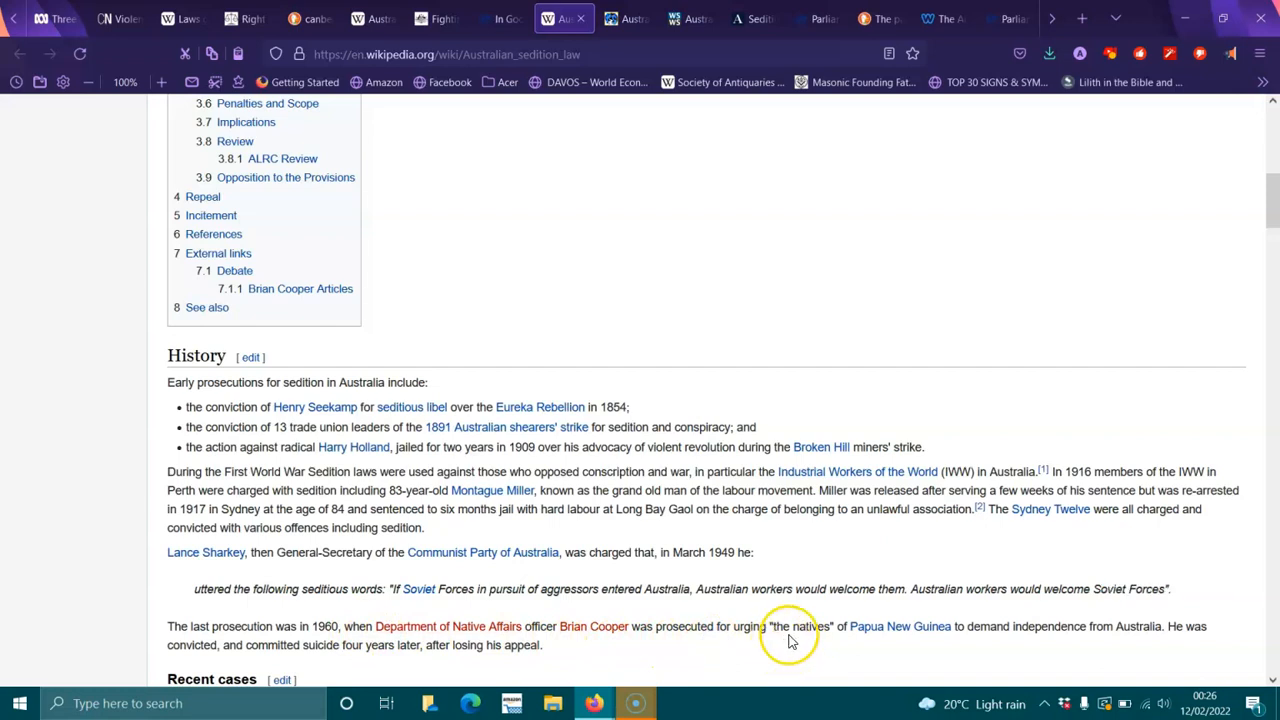
mouse_move(1168, 642)
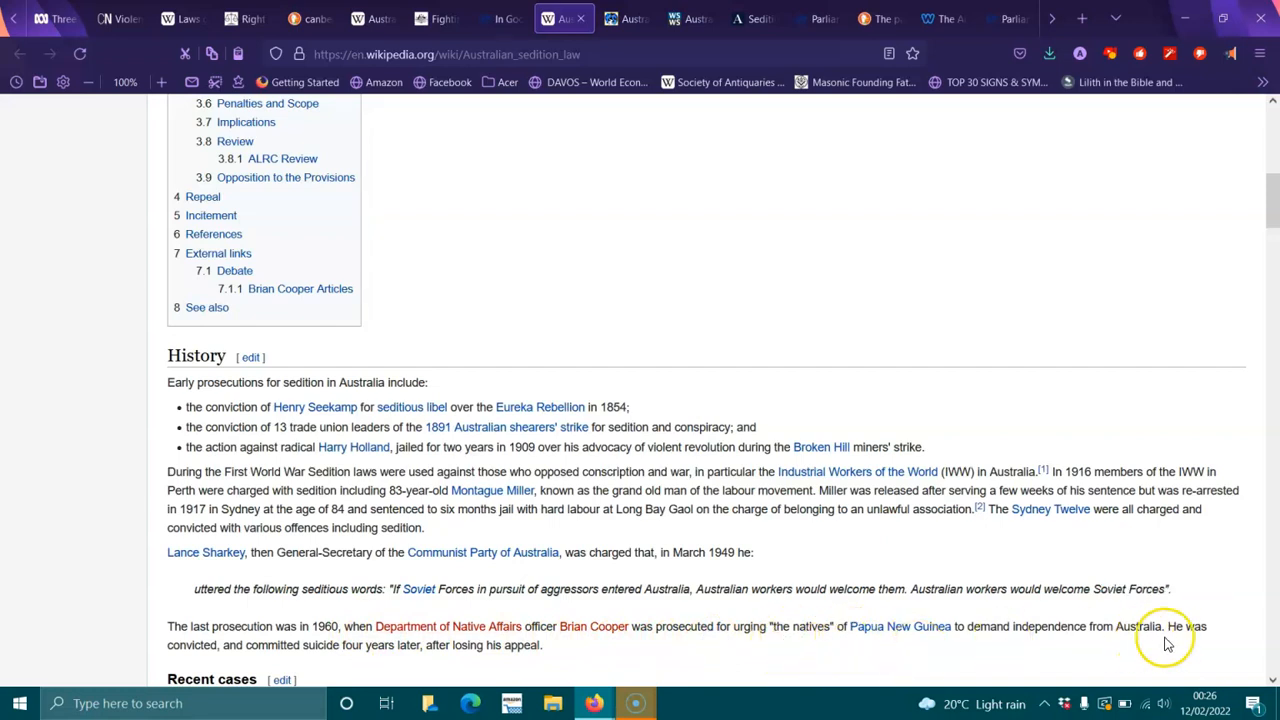
mouse_move(1270, 685)
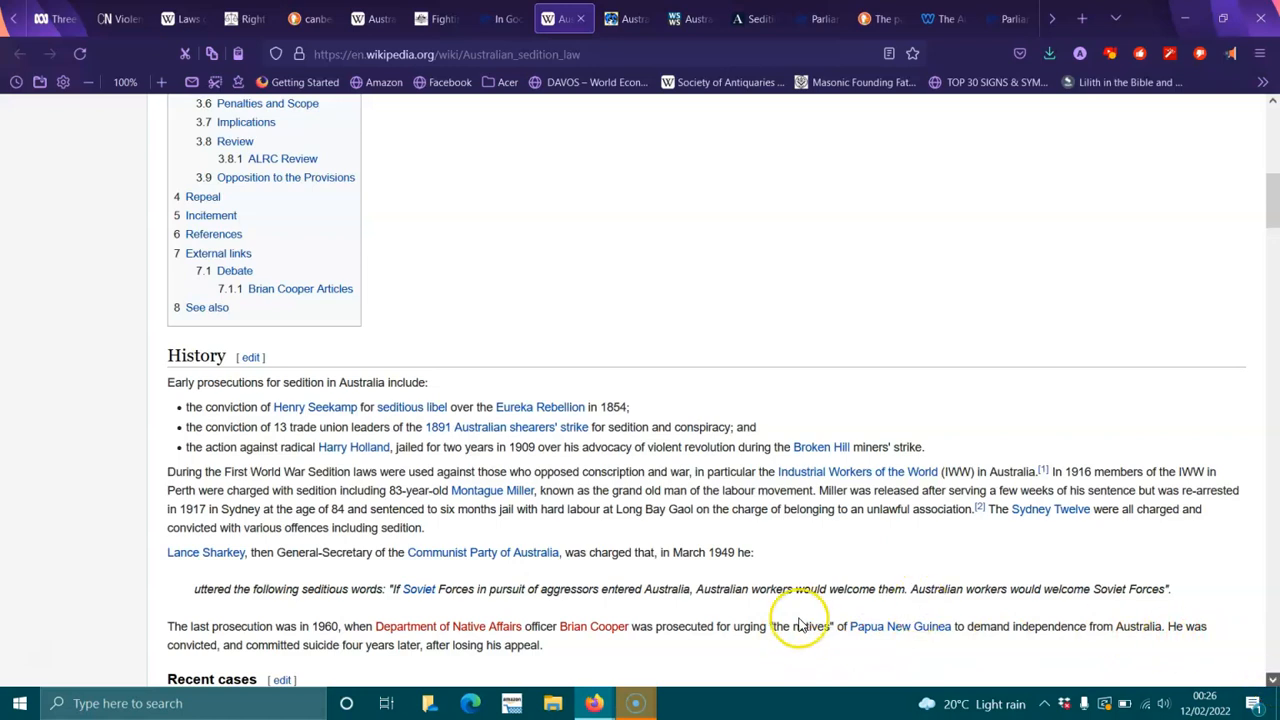
- Scroll through History and Recent cases to Previous Law and Seditious Enterprises (sections 24B–24D)
scroll(down, 3)
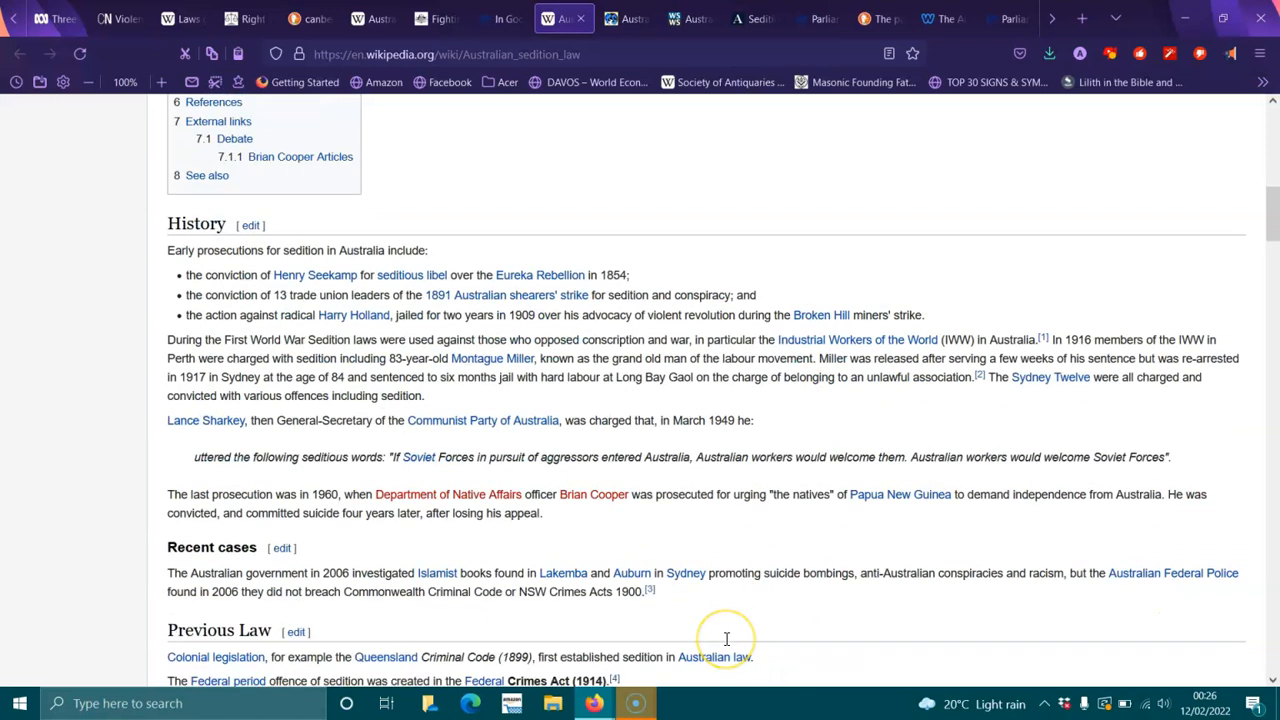
scroll(down, 3)
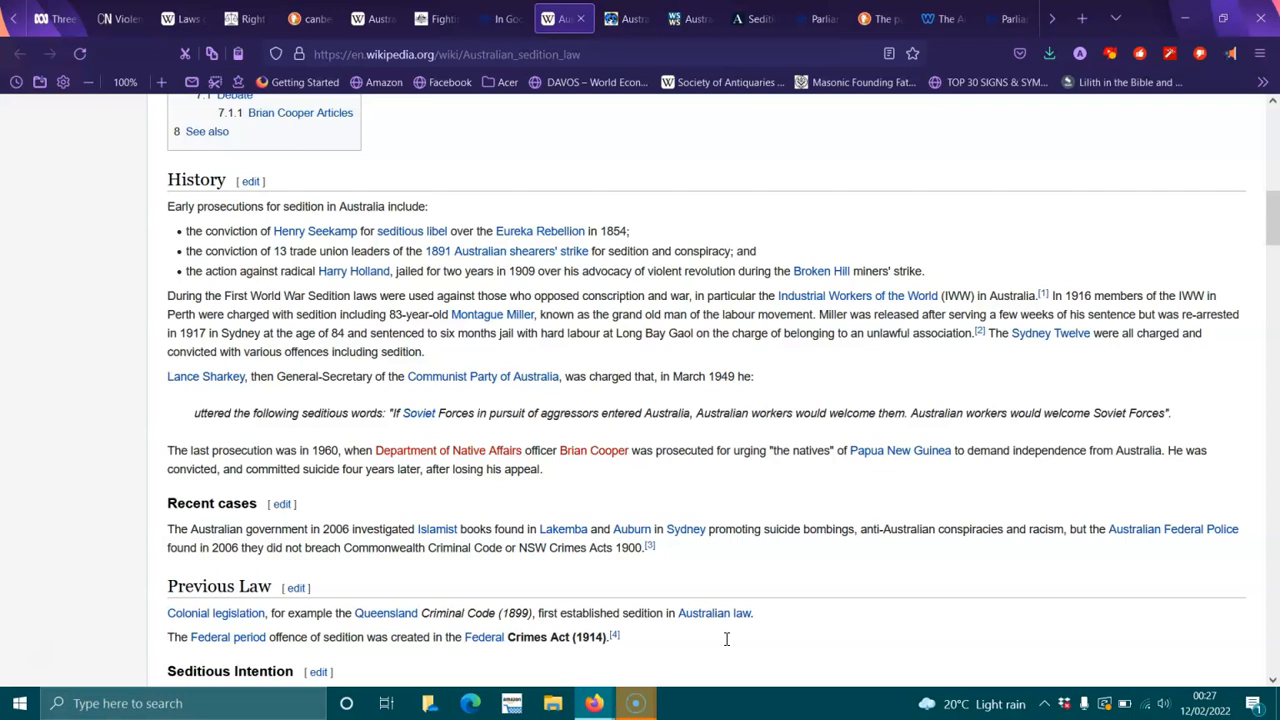
scroll(down, 3)
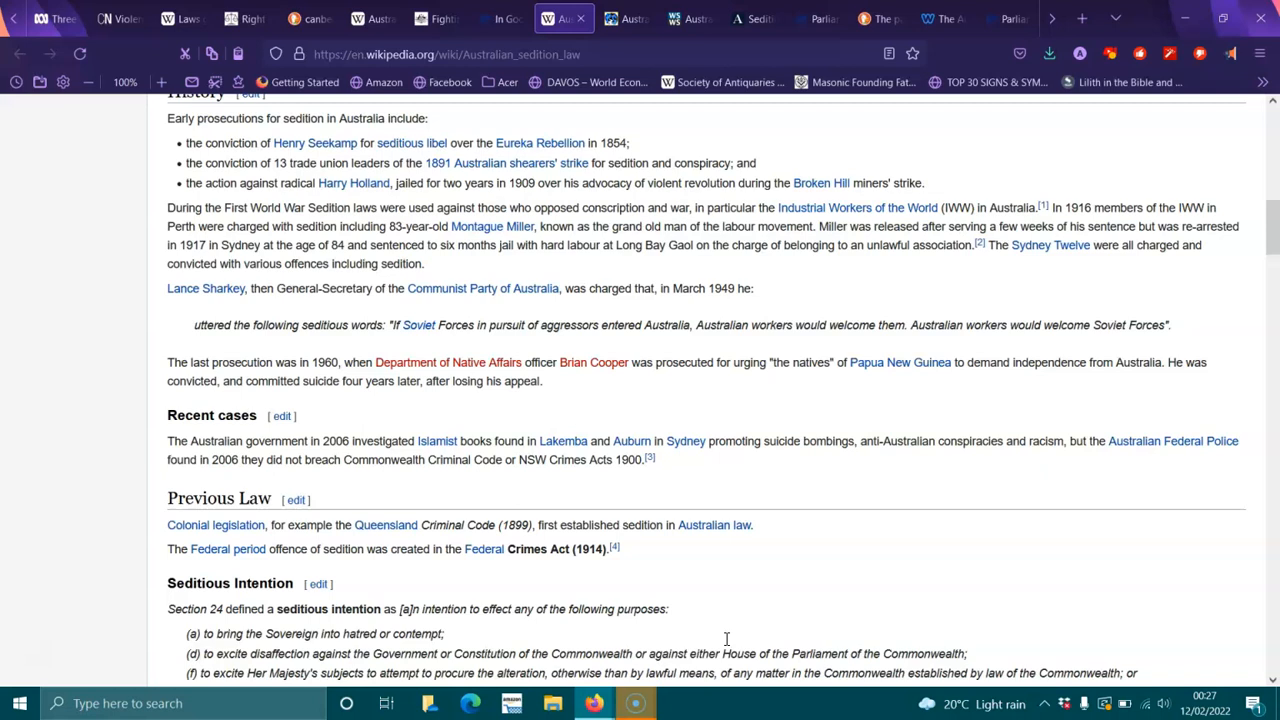
scroll(down, 3)
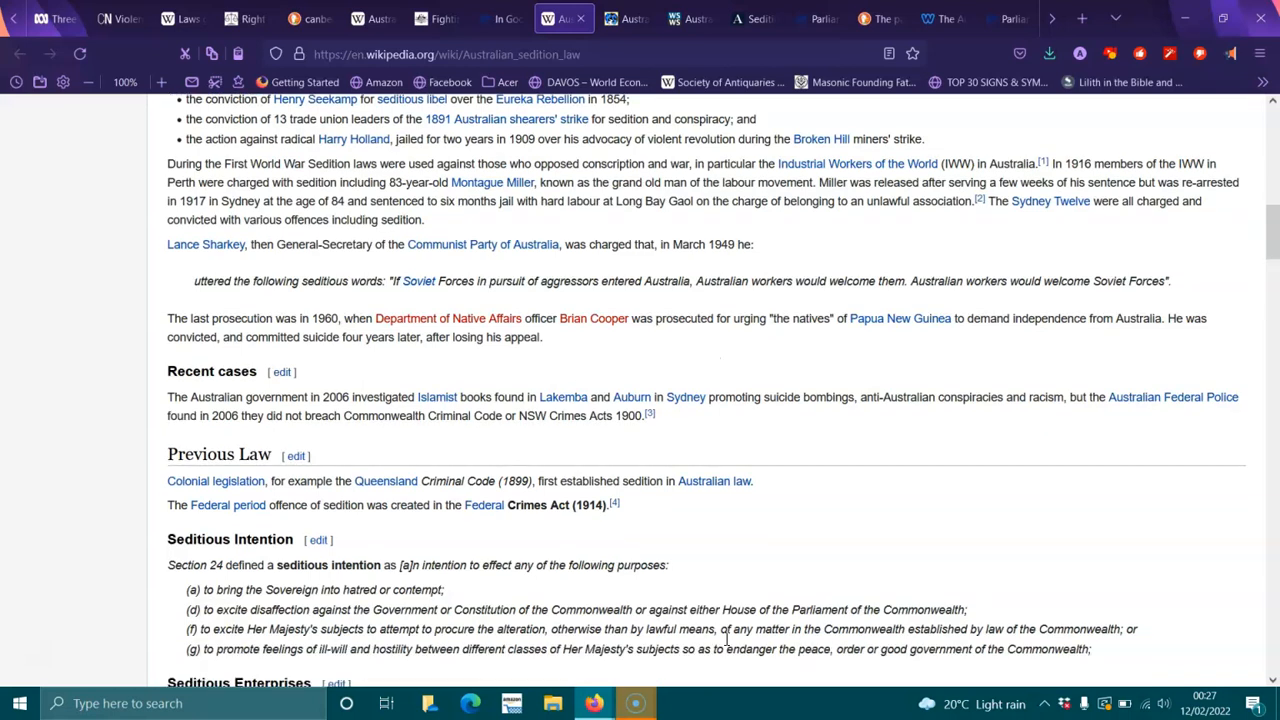
scroll(down, 3)
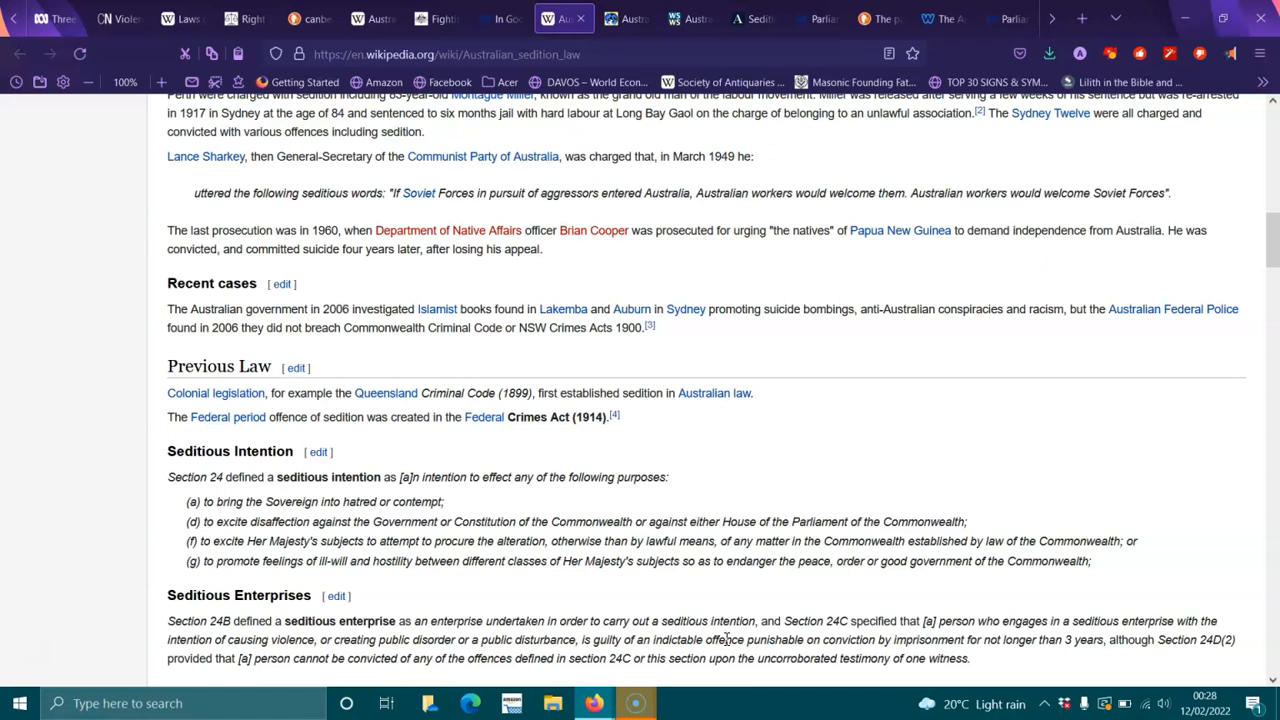
- Scroll through Seditious Words and Summary Prosecution (24E) to the start of Good Faith
scroll(down, 3)
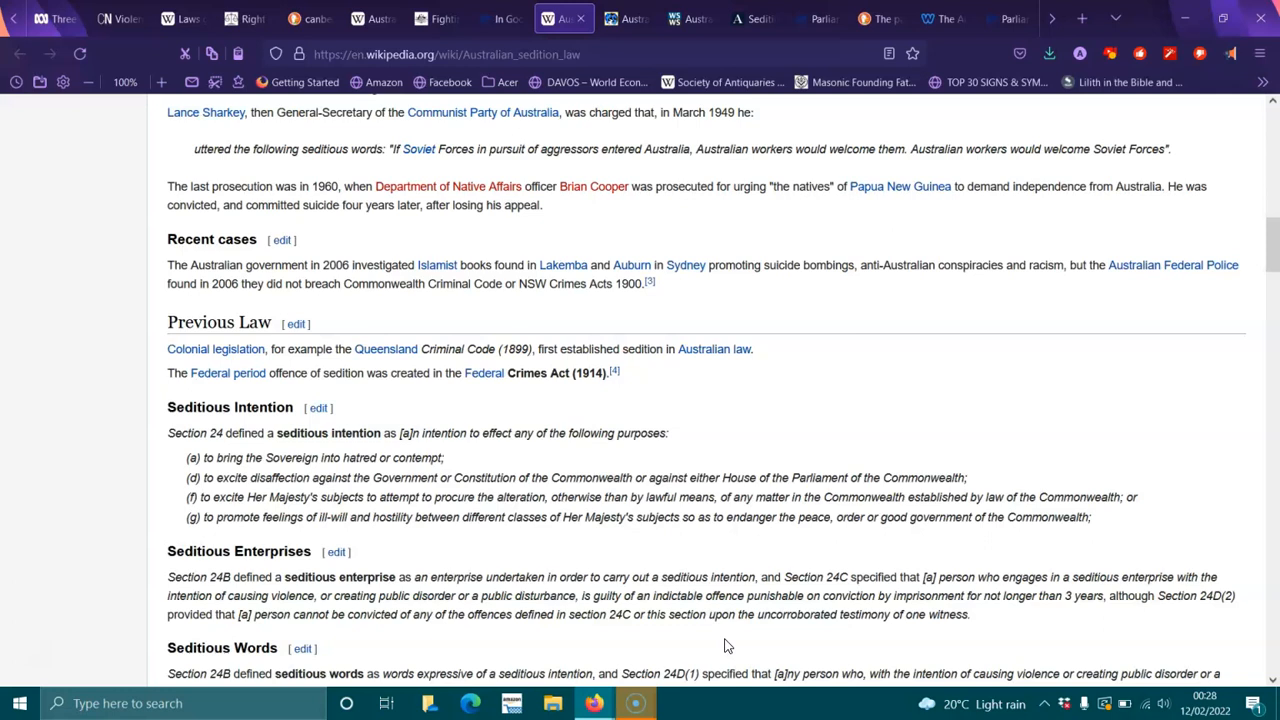
scroll(down, 3)
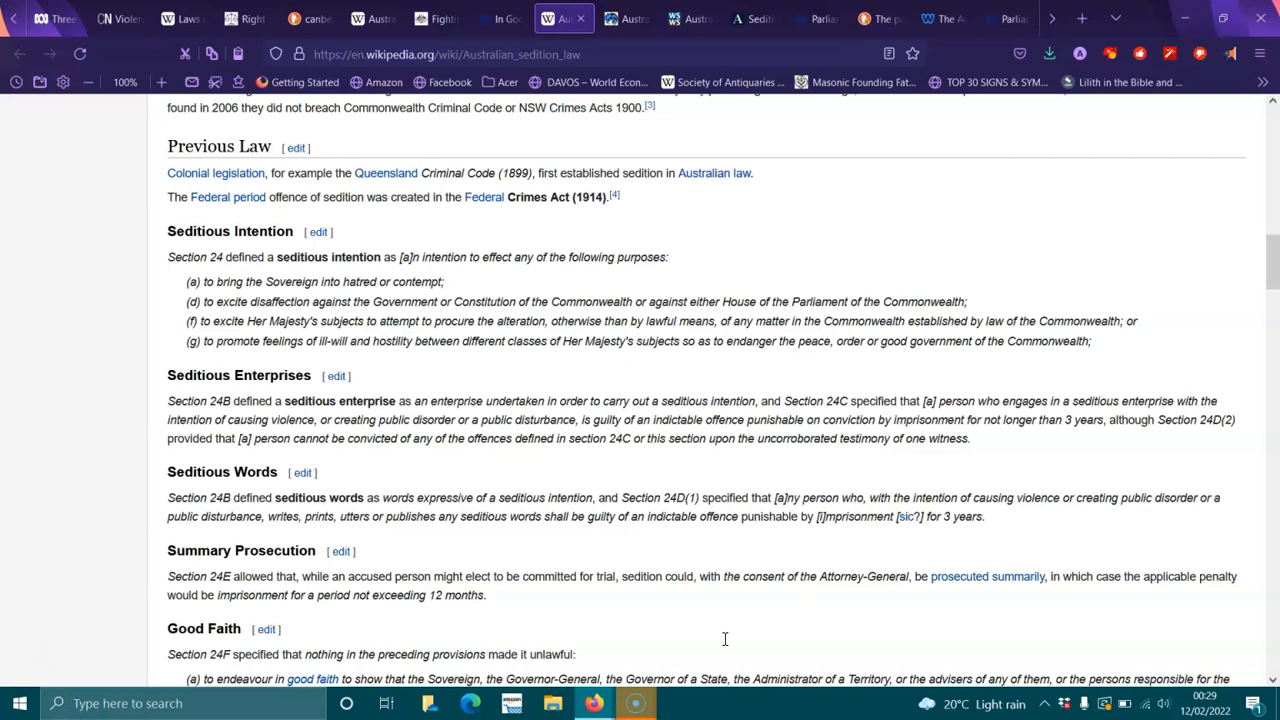
mouse_move(727, 645)
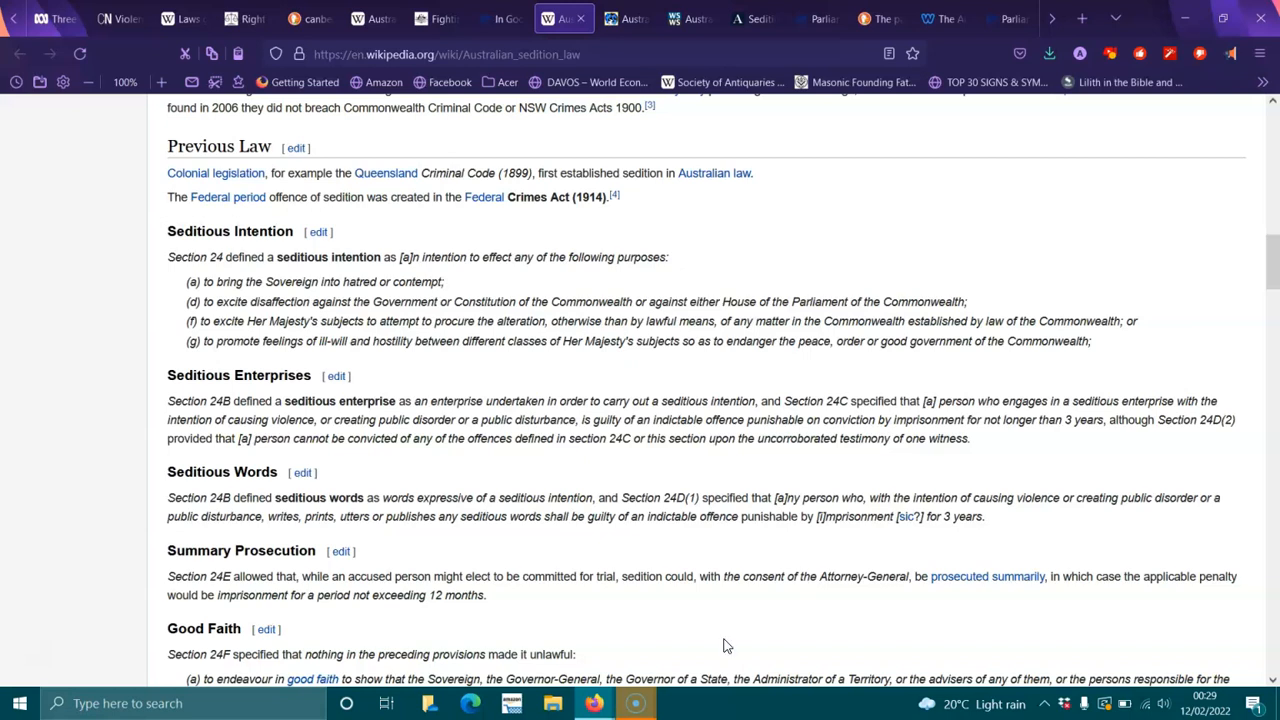
- Scroll through the Good Faith defences (24F) to Unlawful Organisations under section 30A
scroll(down, 3)
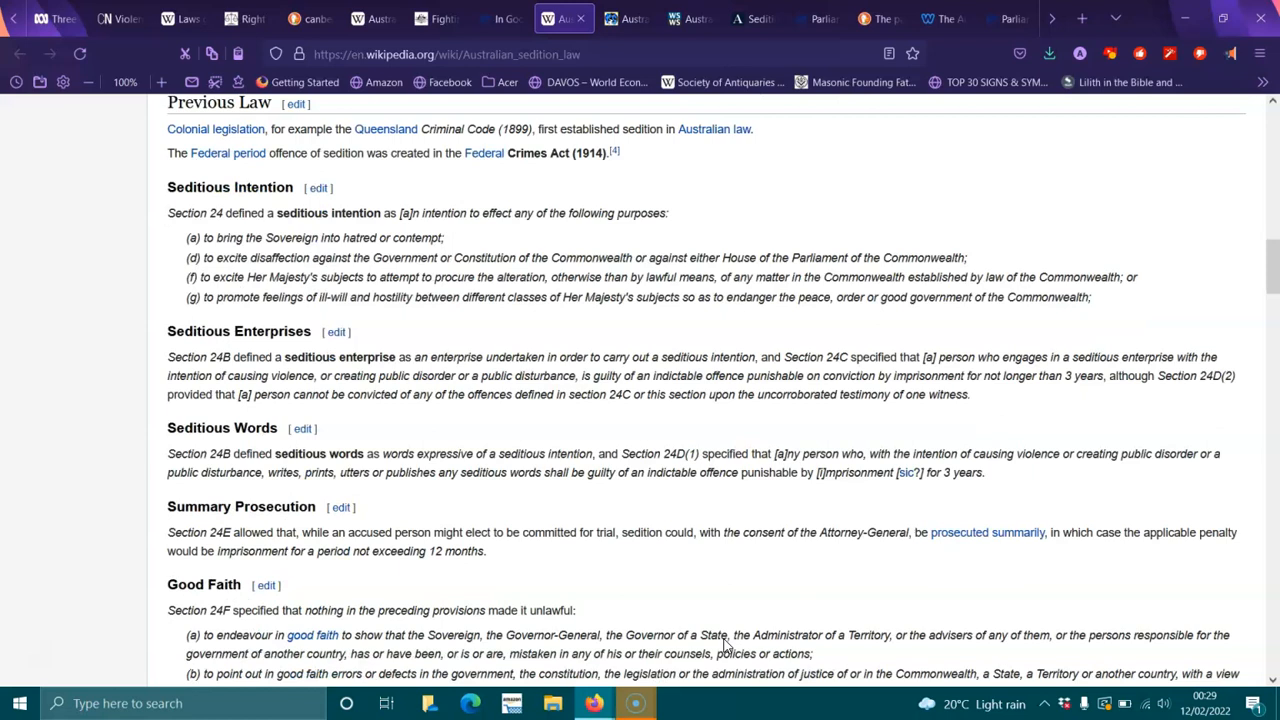
scroll(down, 3)
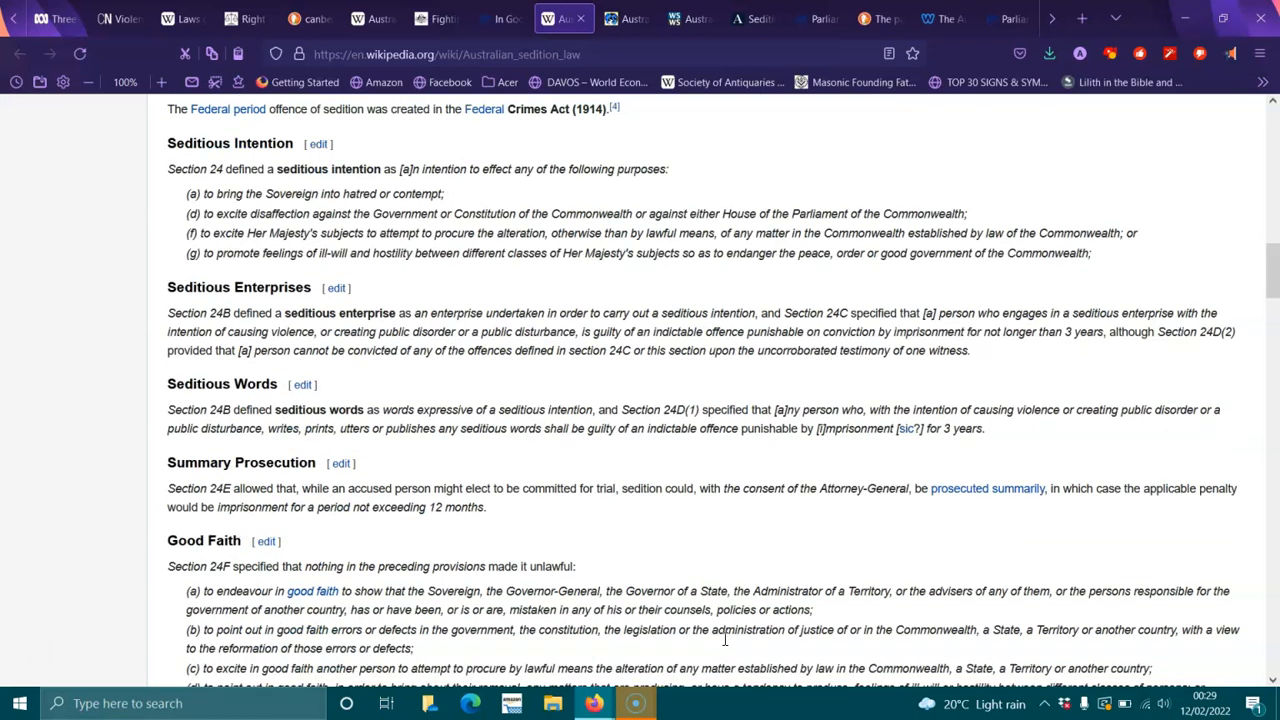
scroll(down, 3)
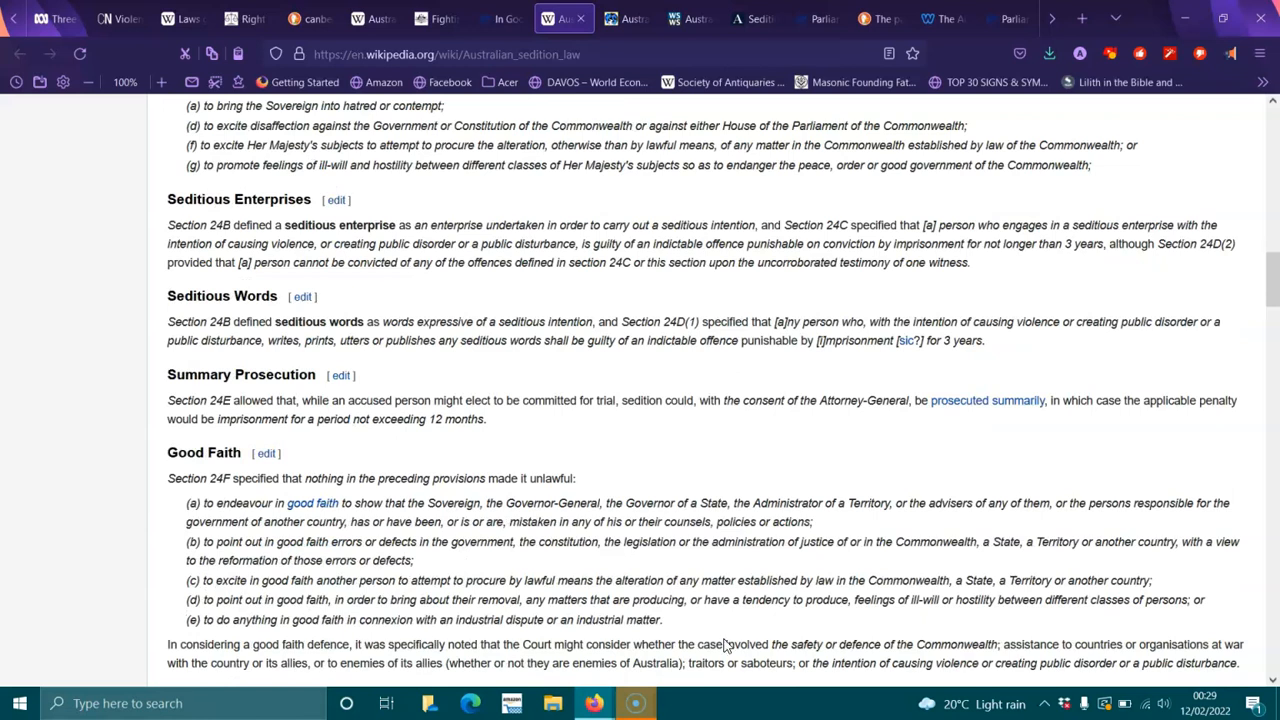
scroll(down, 3)
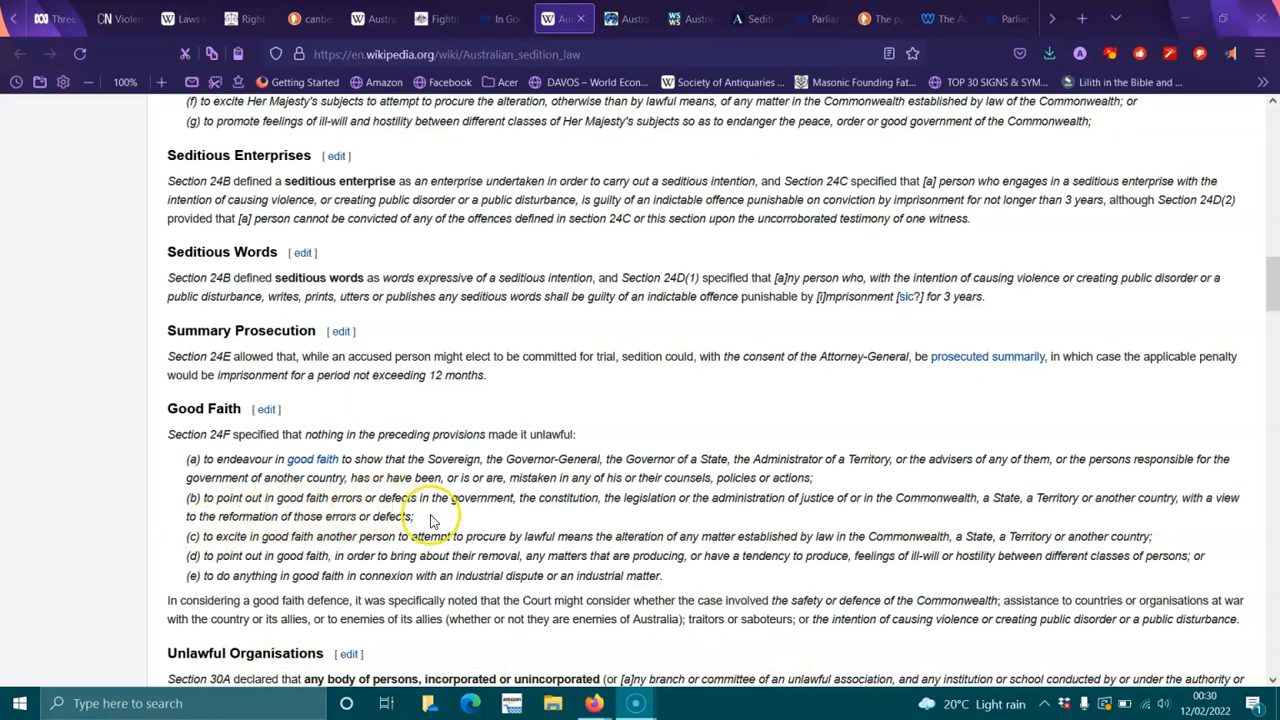
mouse_move(535, 512)
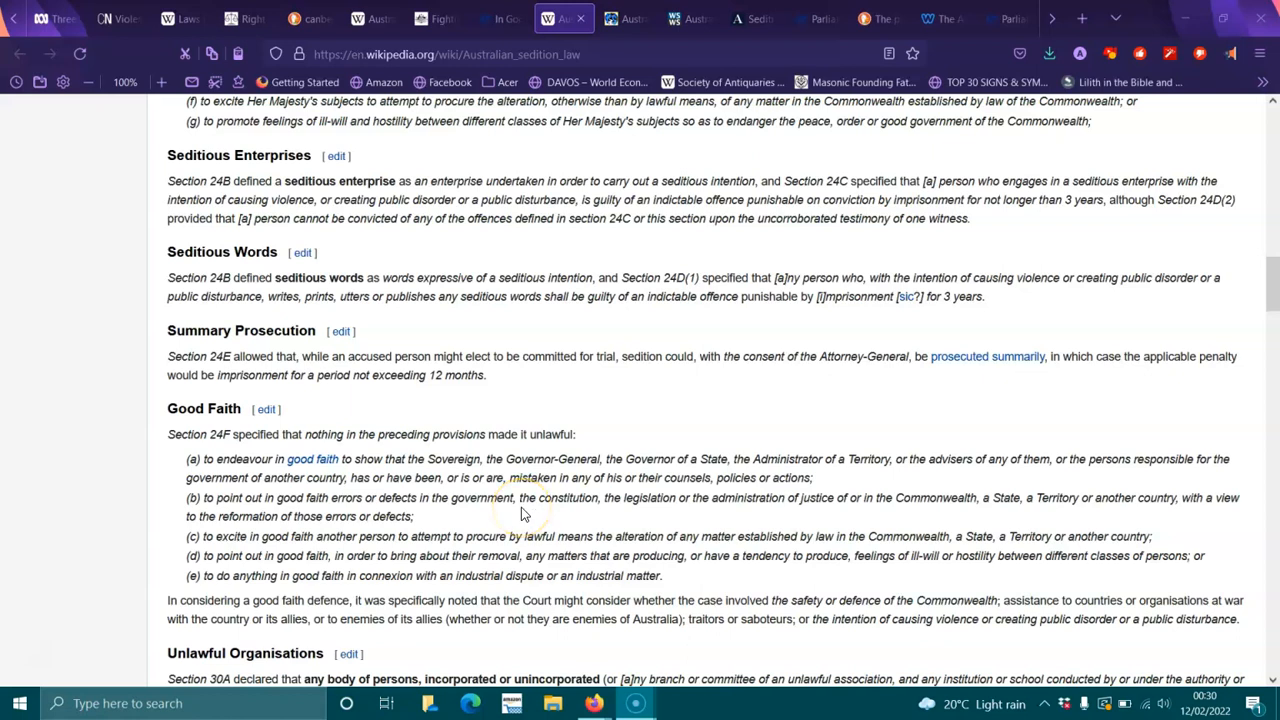
mouse_move(519, 511)
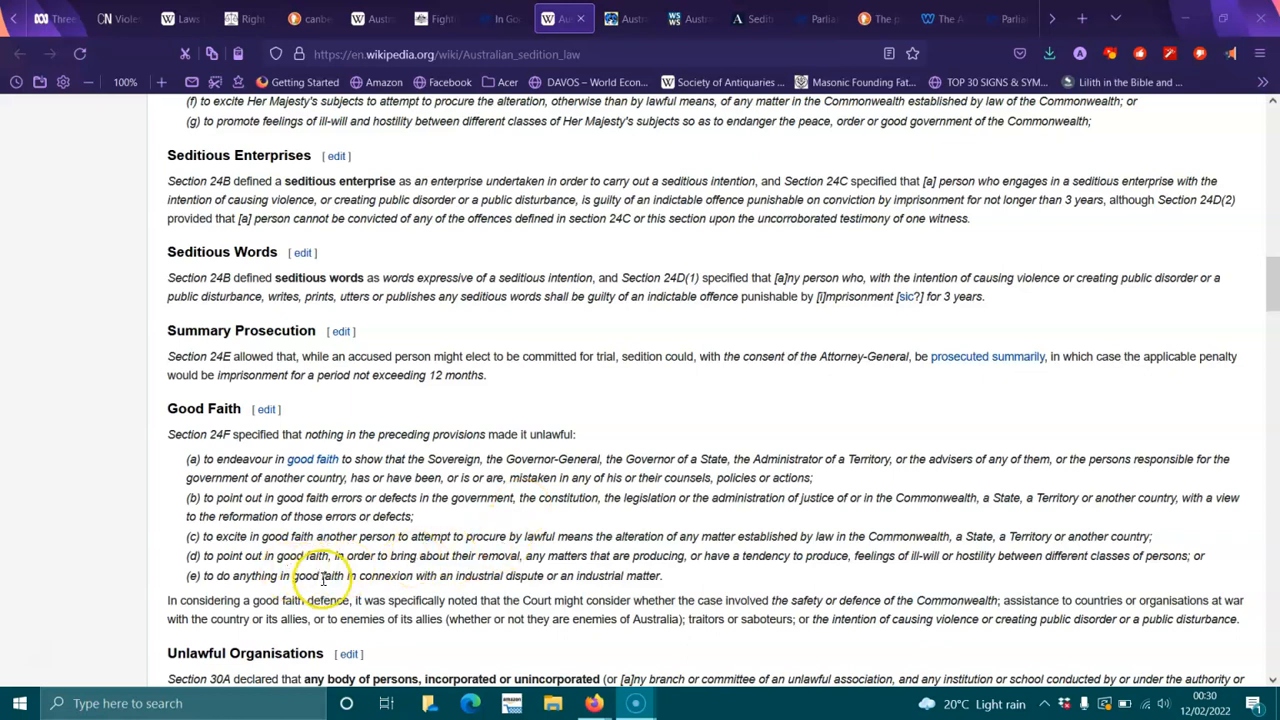
mouse_move(420, 570)
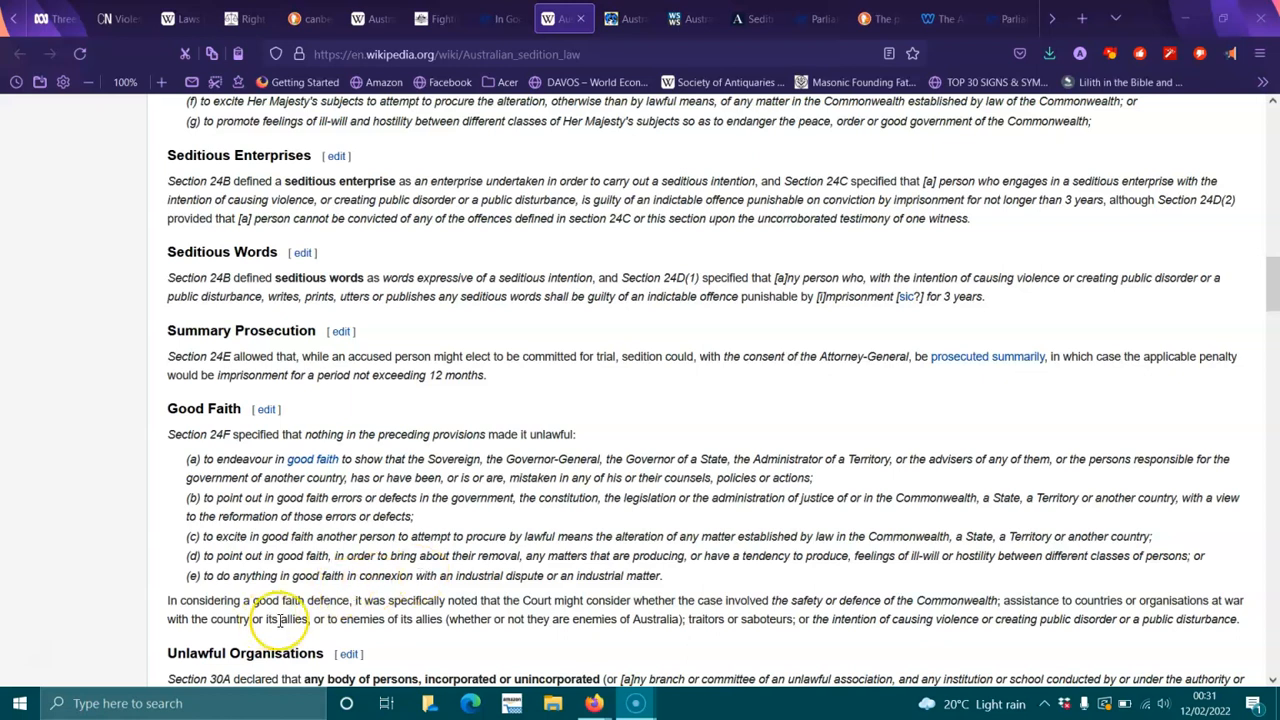
mouse_move(415, 618)
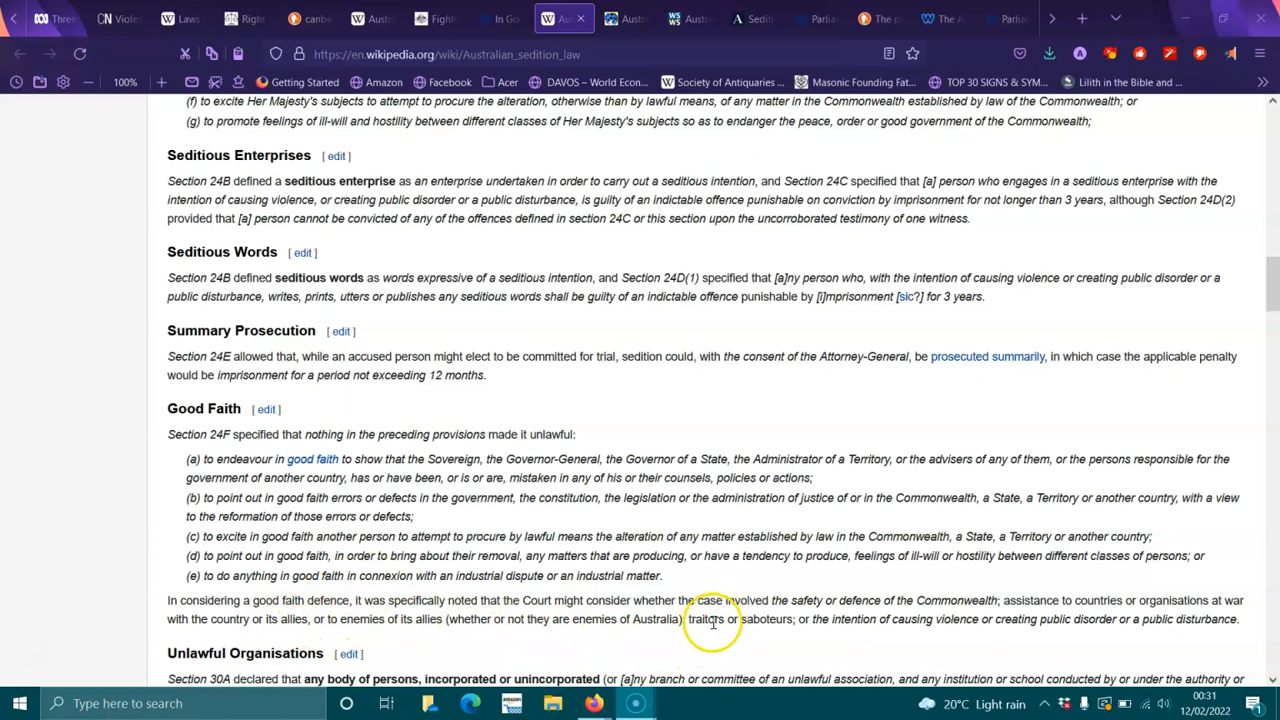
mouse_move(845, 648)
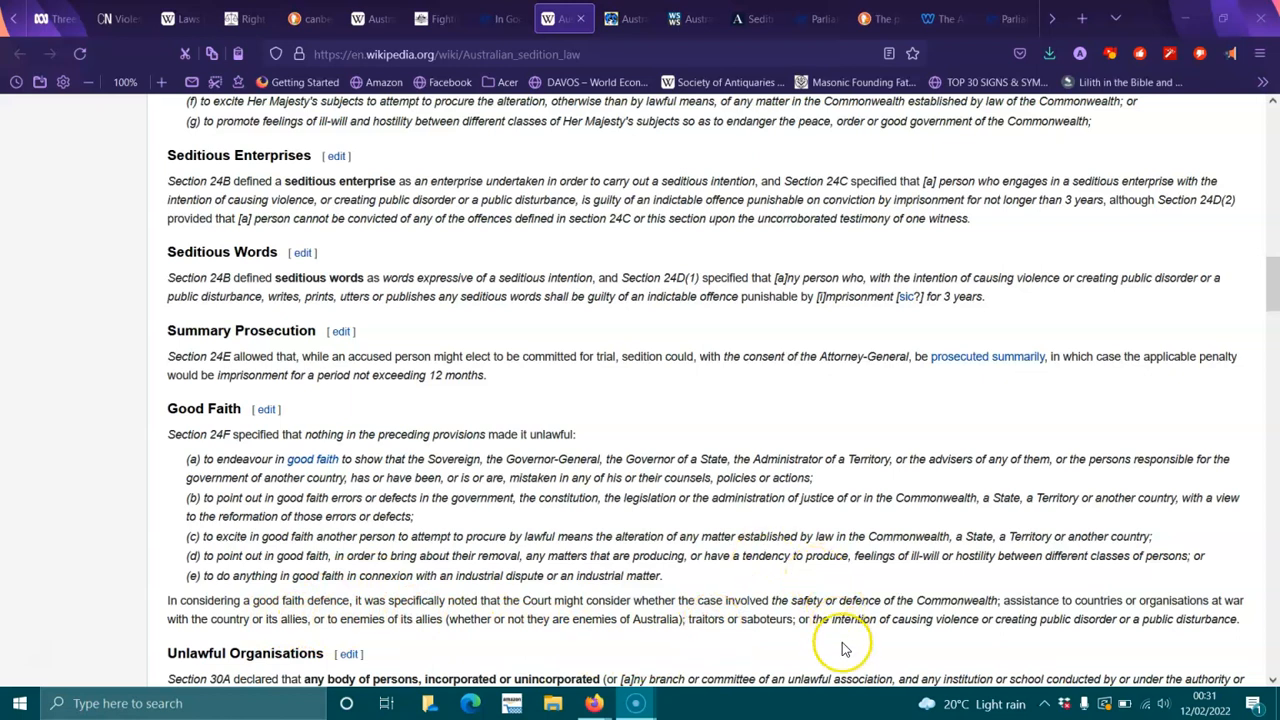
mouse_move(890, 640)
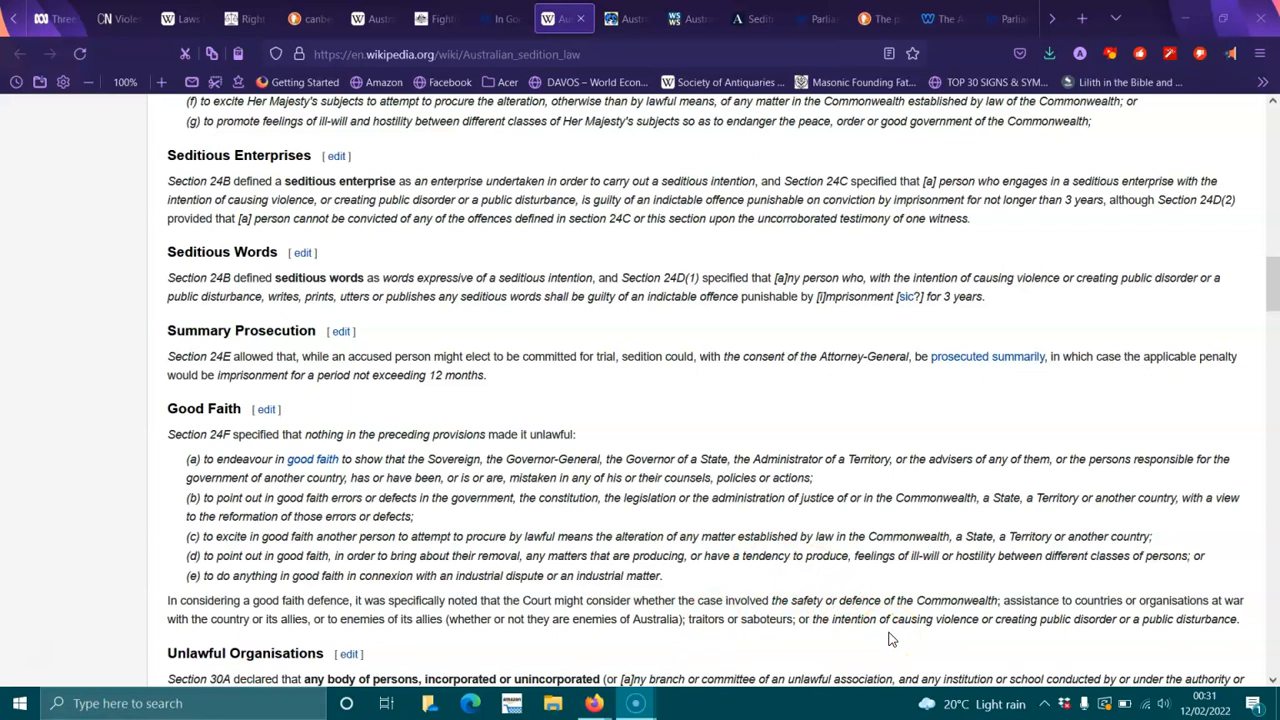
scroll(down, 3)
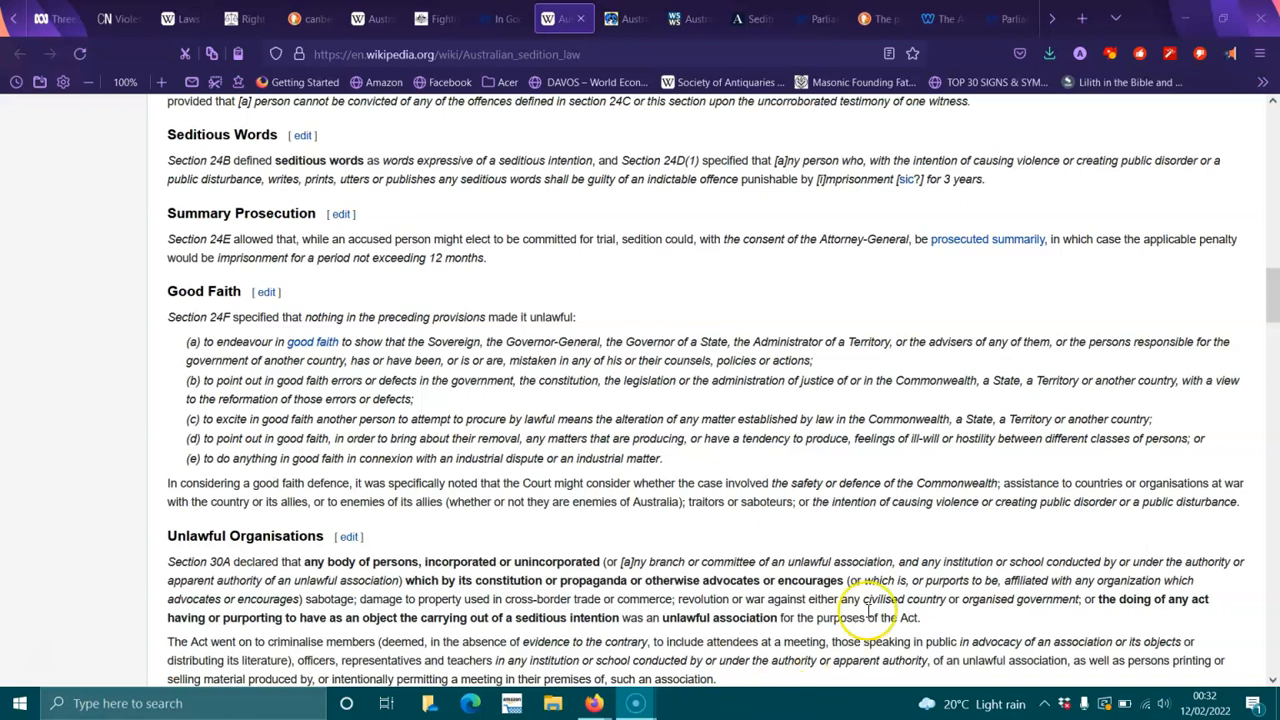
- Scroll past Unlawful Organisations into Howard-era Laws and the amended Seditious Intention definition
scroll(down, 3)
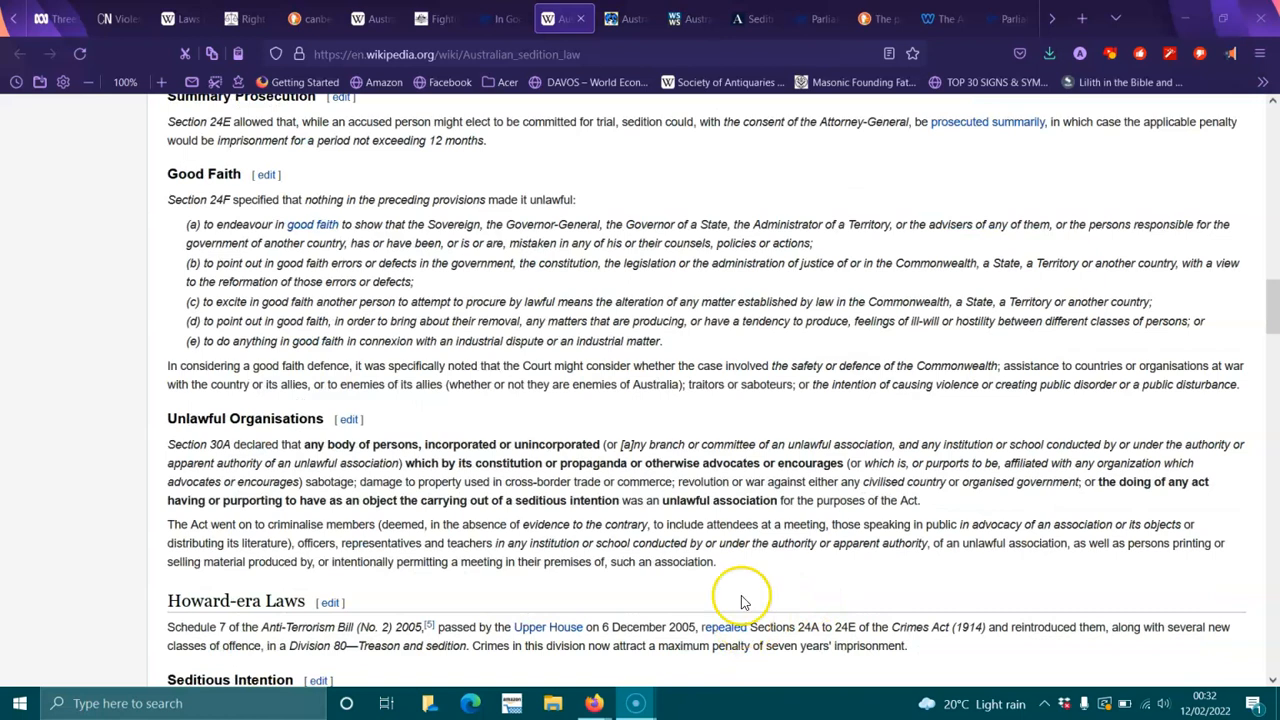
mouse_move(625, 530)
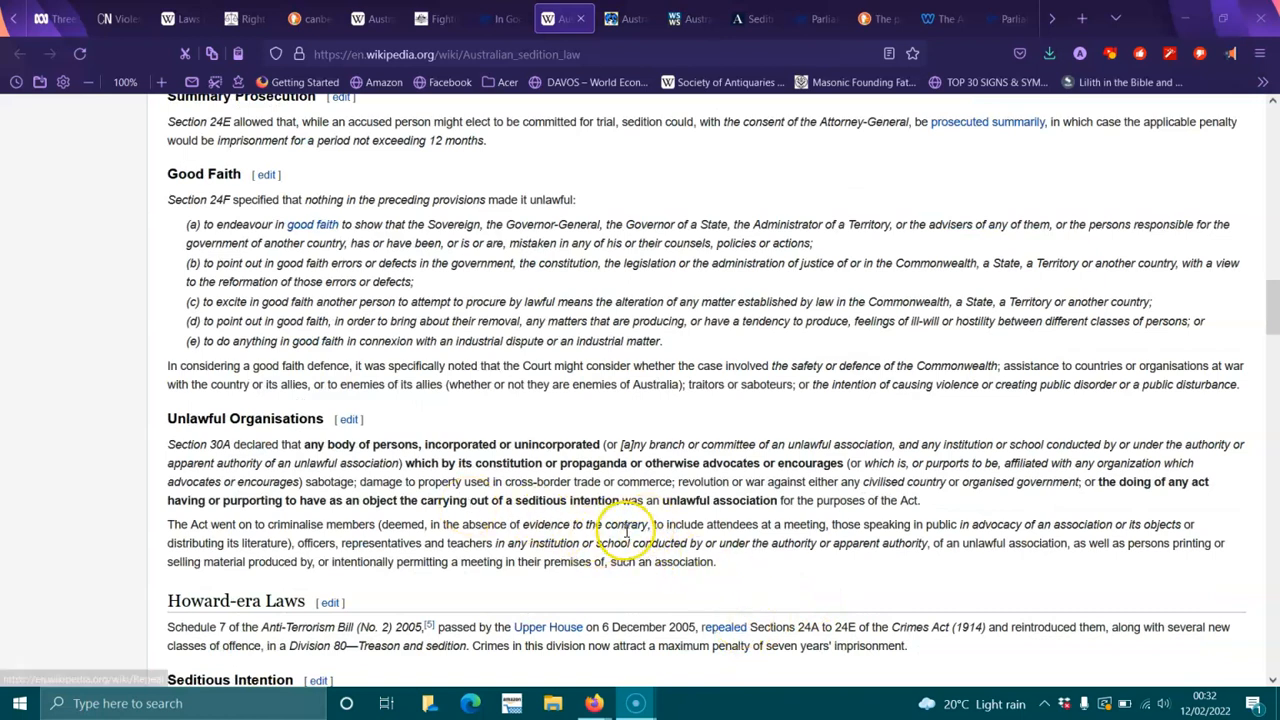
mouse_move(760, 524)
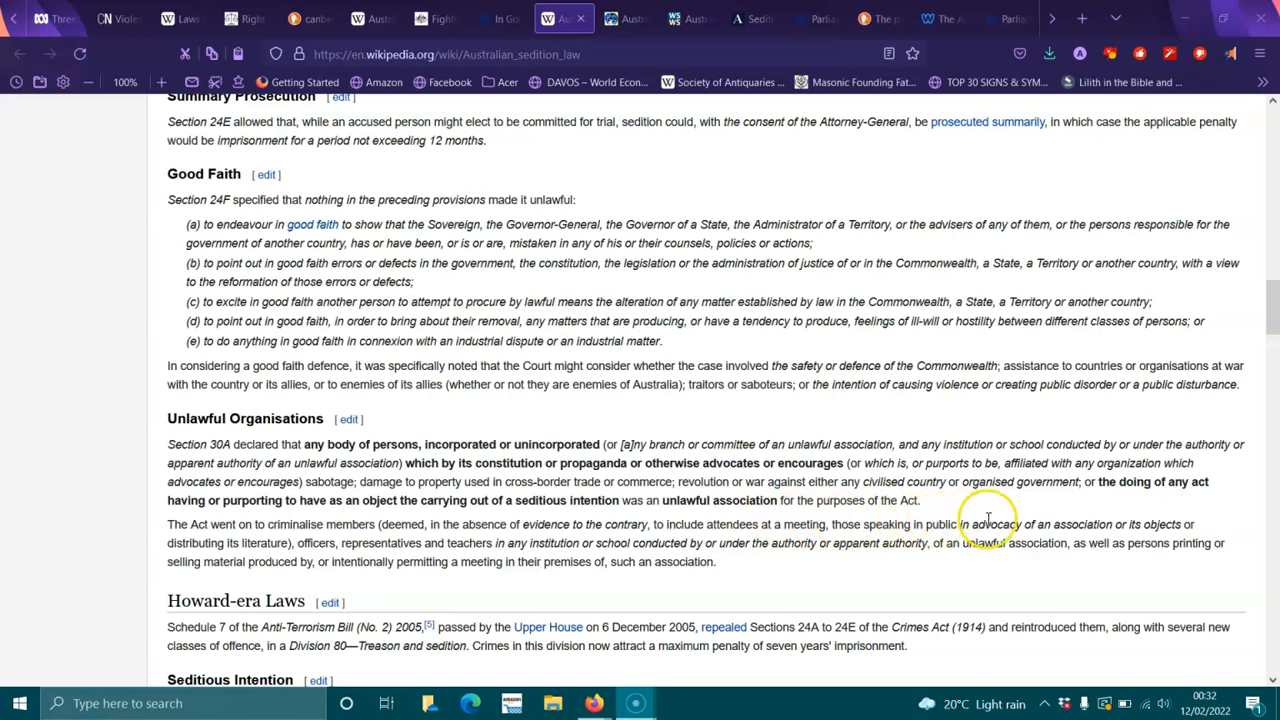
mouse_move(1135, 525)
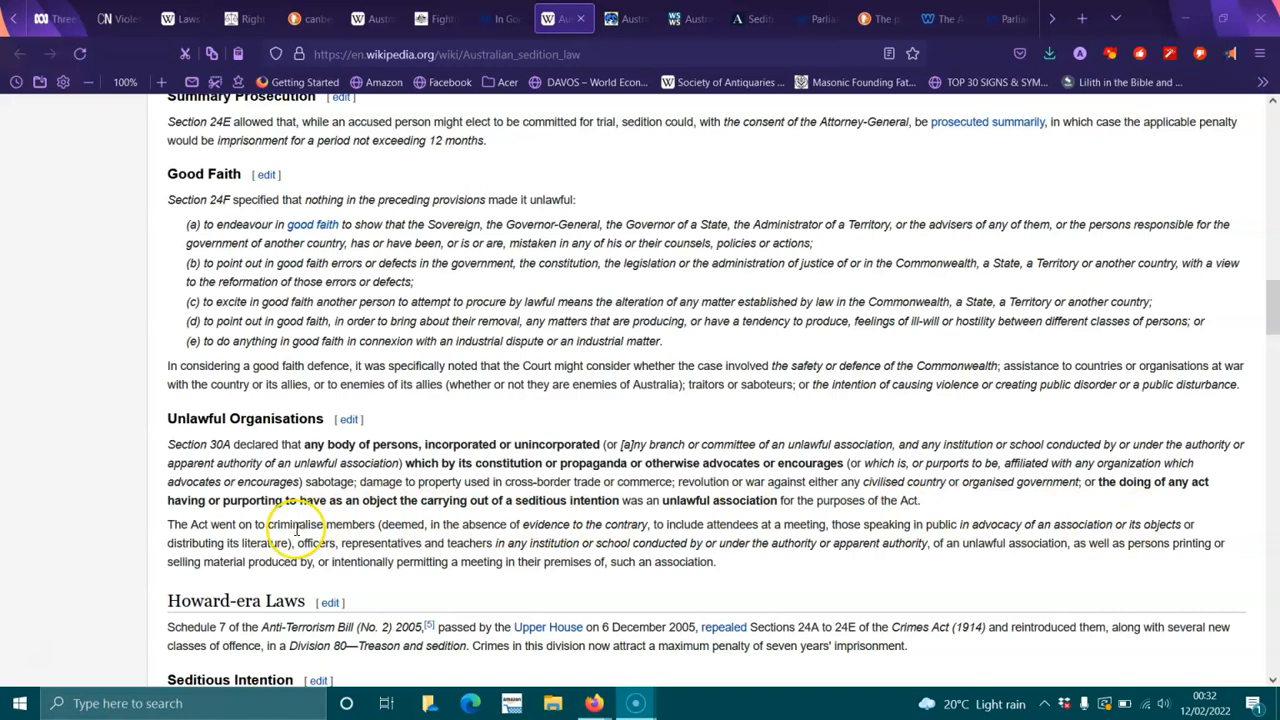
mouse_move(360, 549)
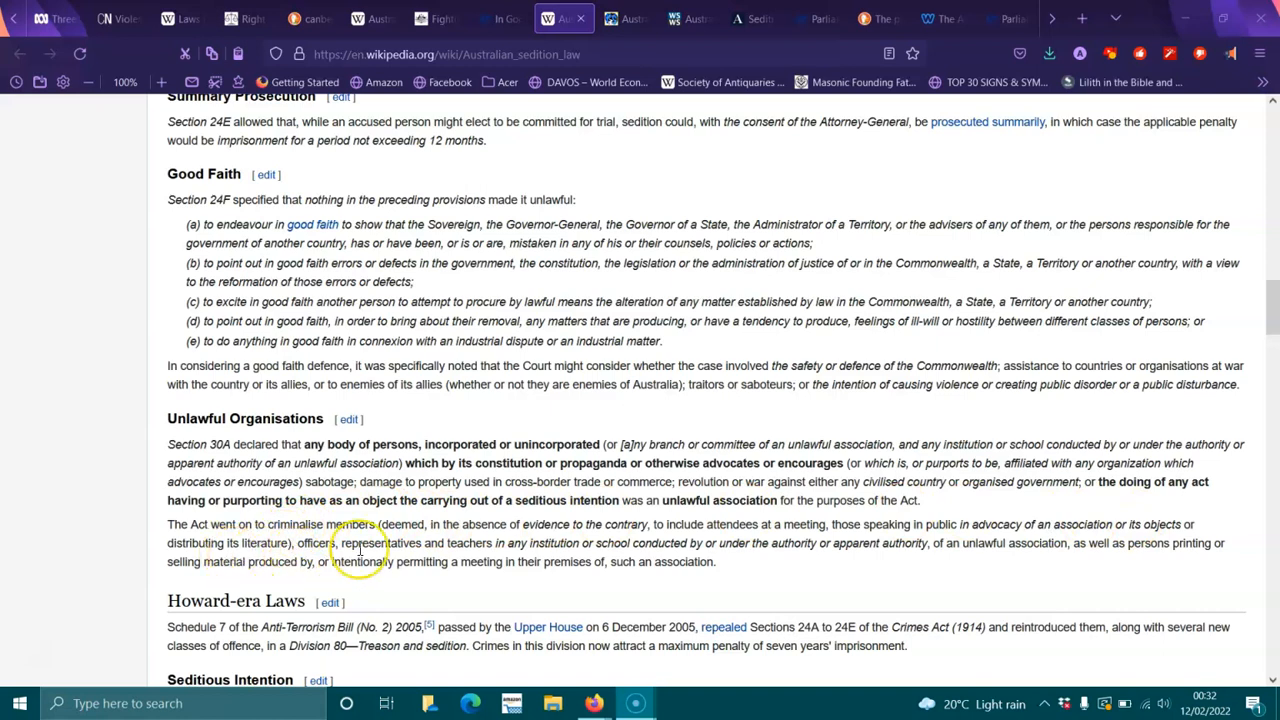
mouse_move(500, 545)
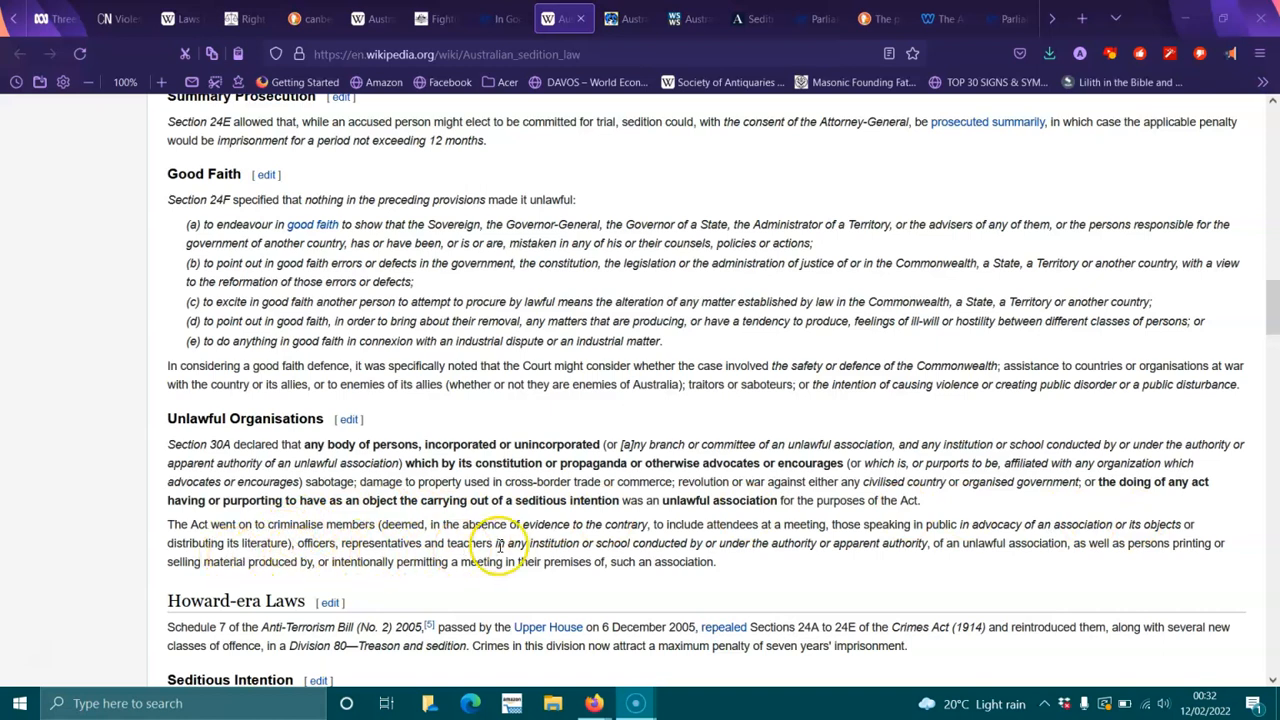
mouse_move(715, 560)
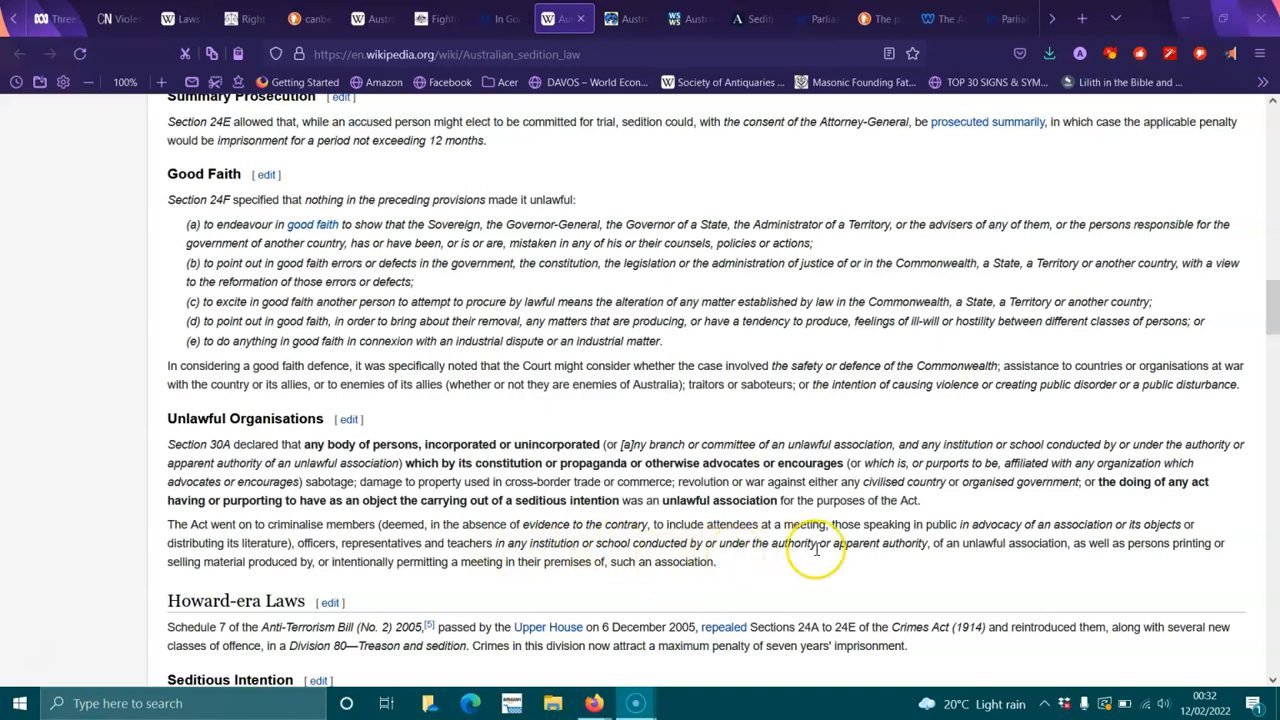
mouse_move(1055, 543)
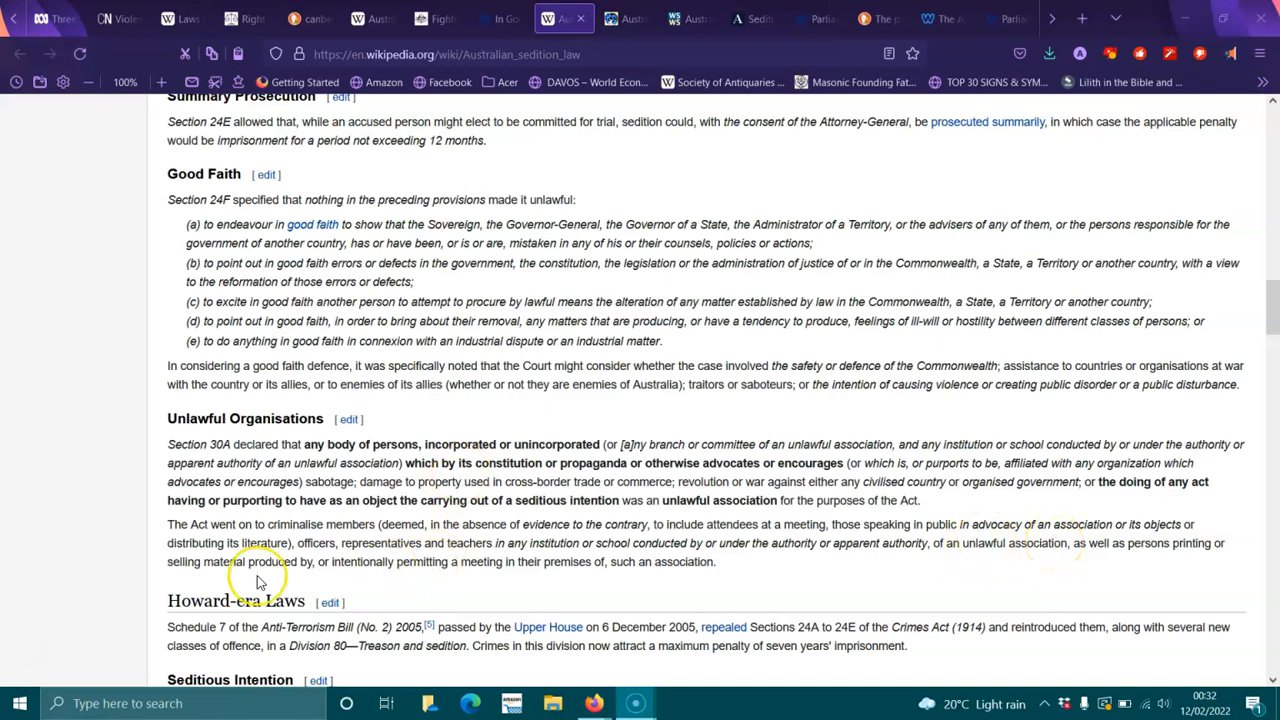
mouse_move(459, 565)
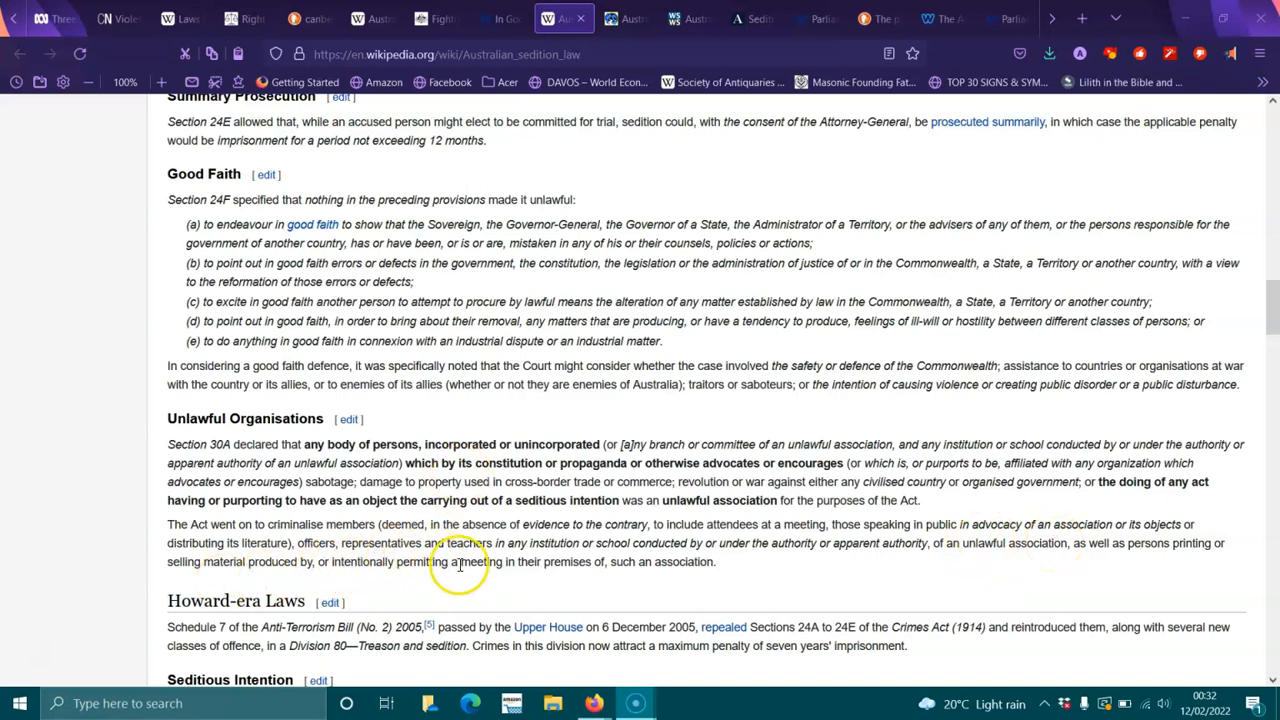
mouse_move(632, 575)
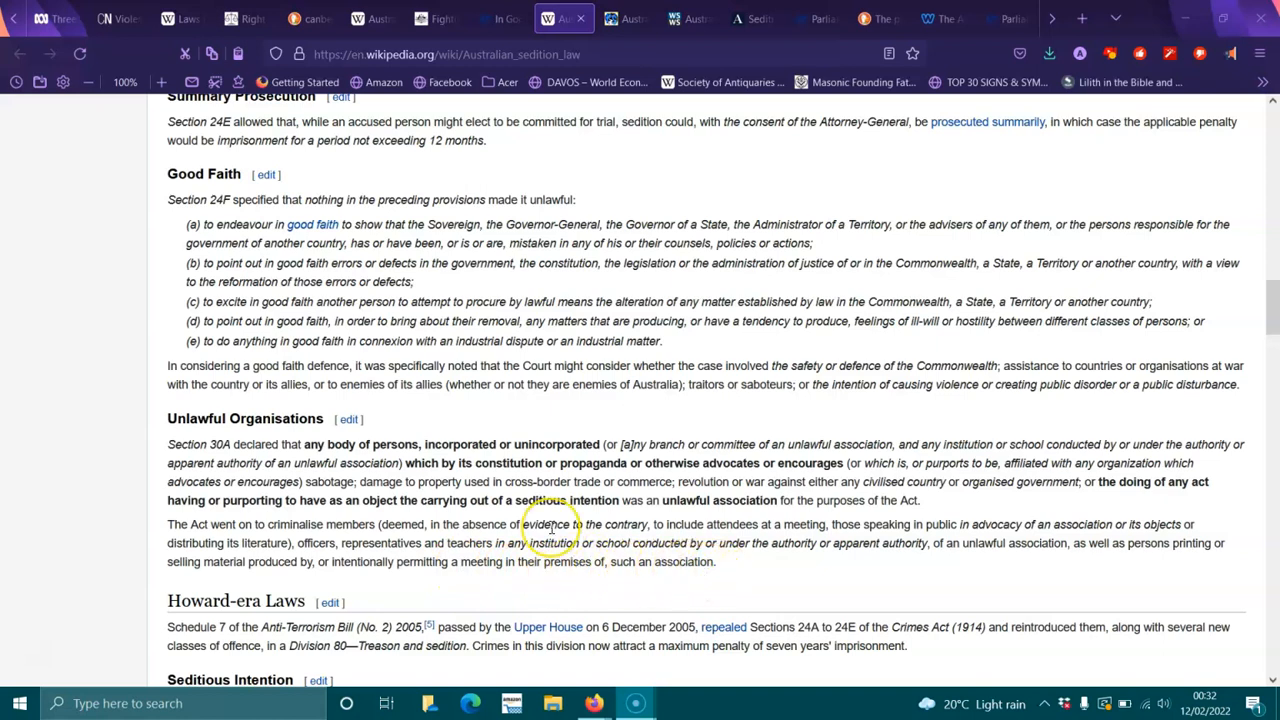
scroll(down, 3)
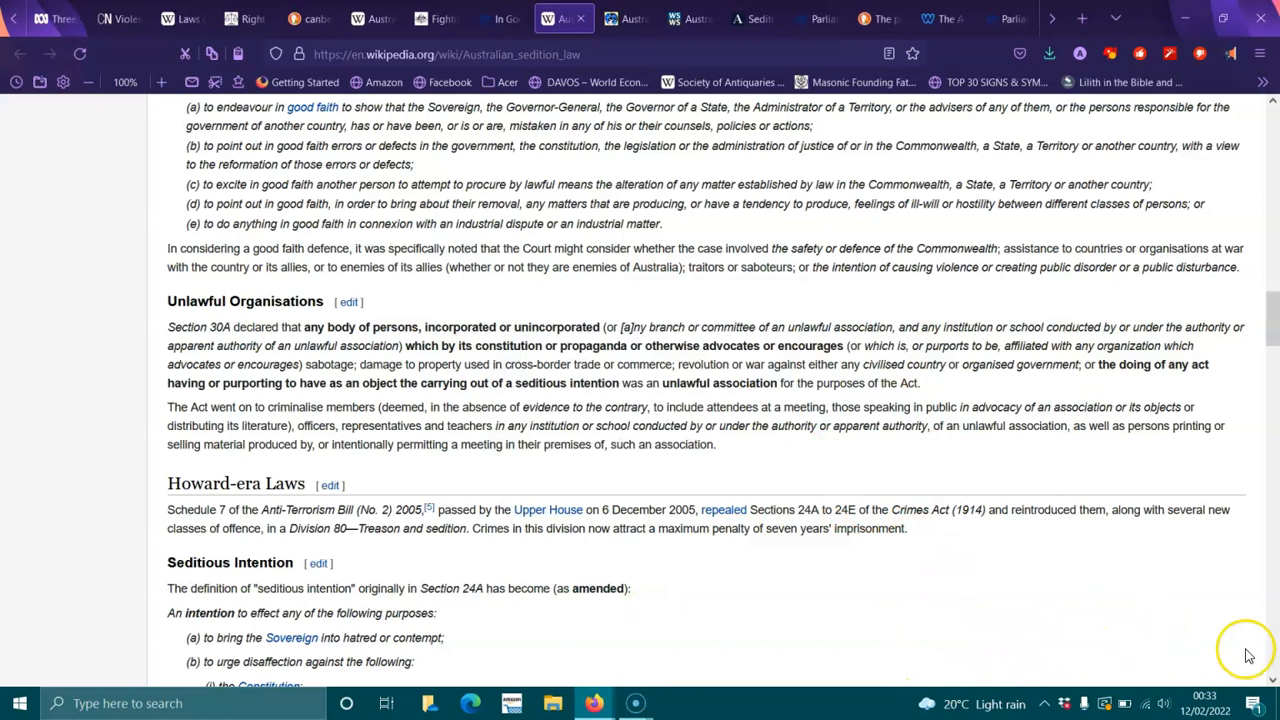
- Scroll through the amended Seditious Intention purposes to where the Sedition heading begins
scroll(down, 3)
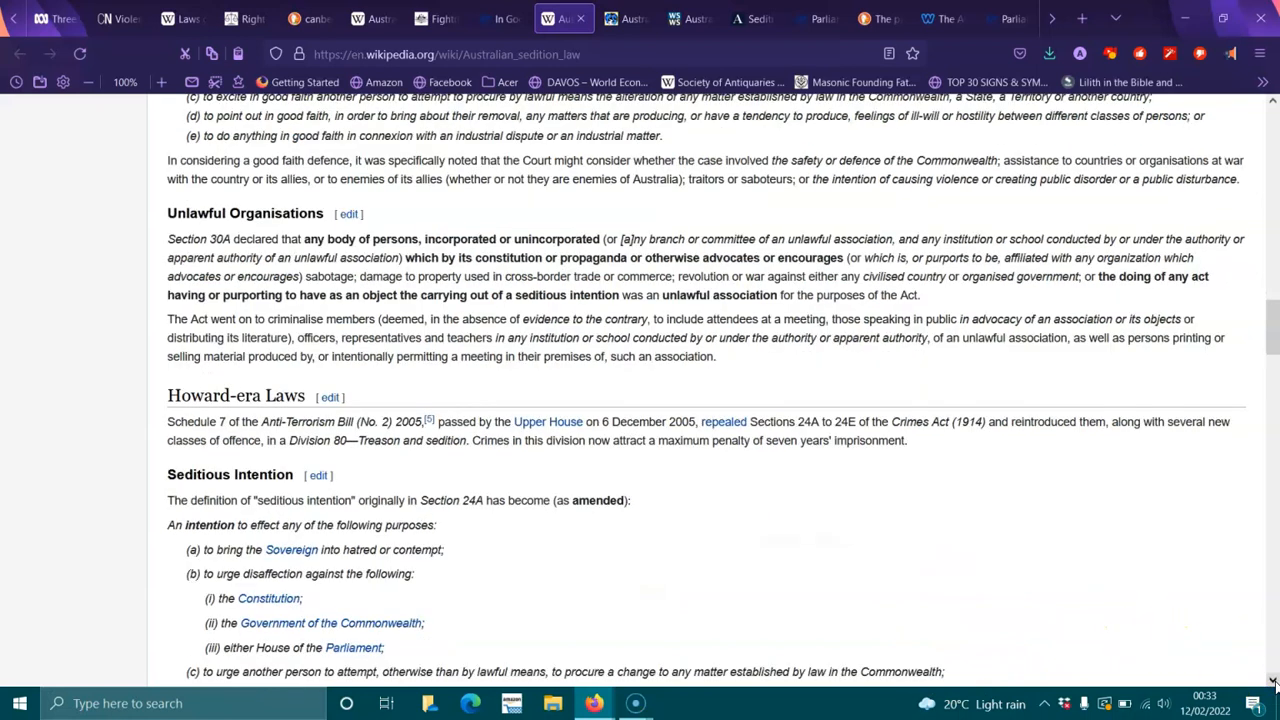
scroll(down, 3)
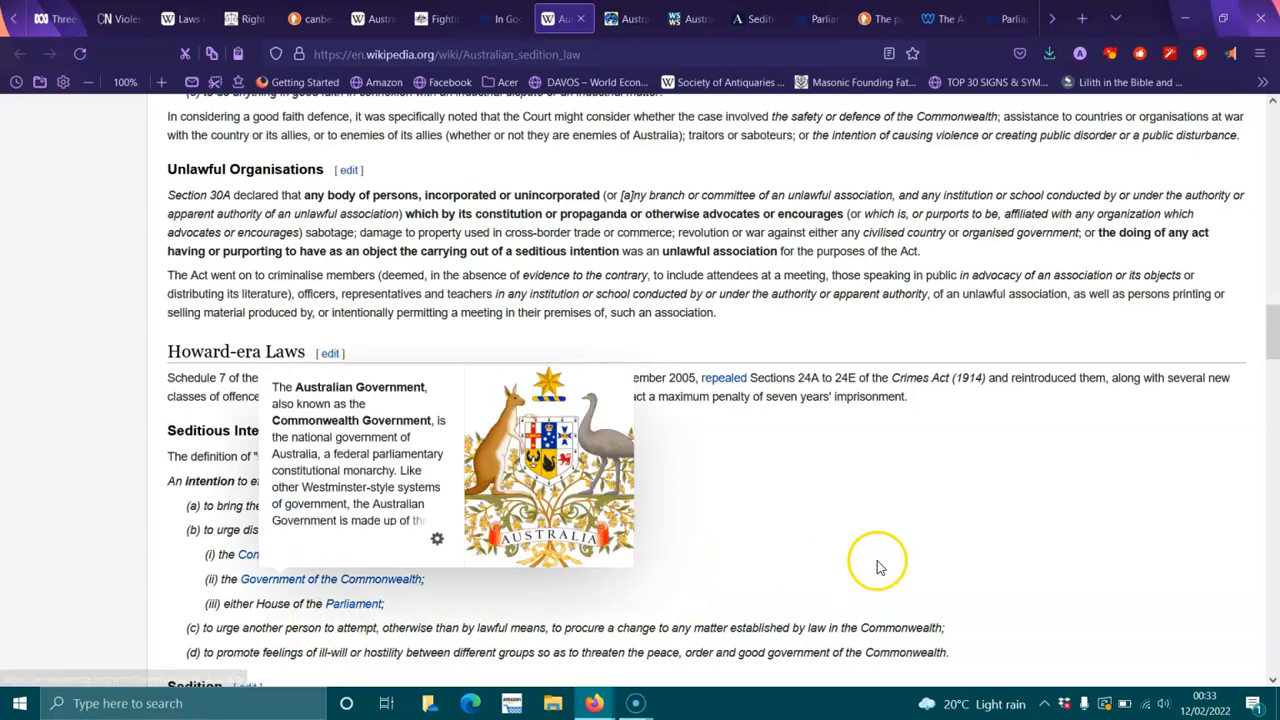
mouse_move(950, 555)
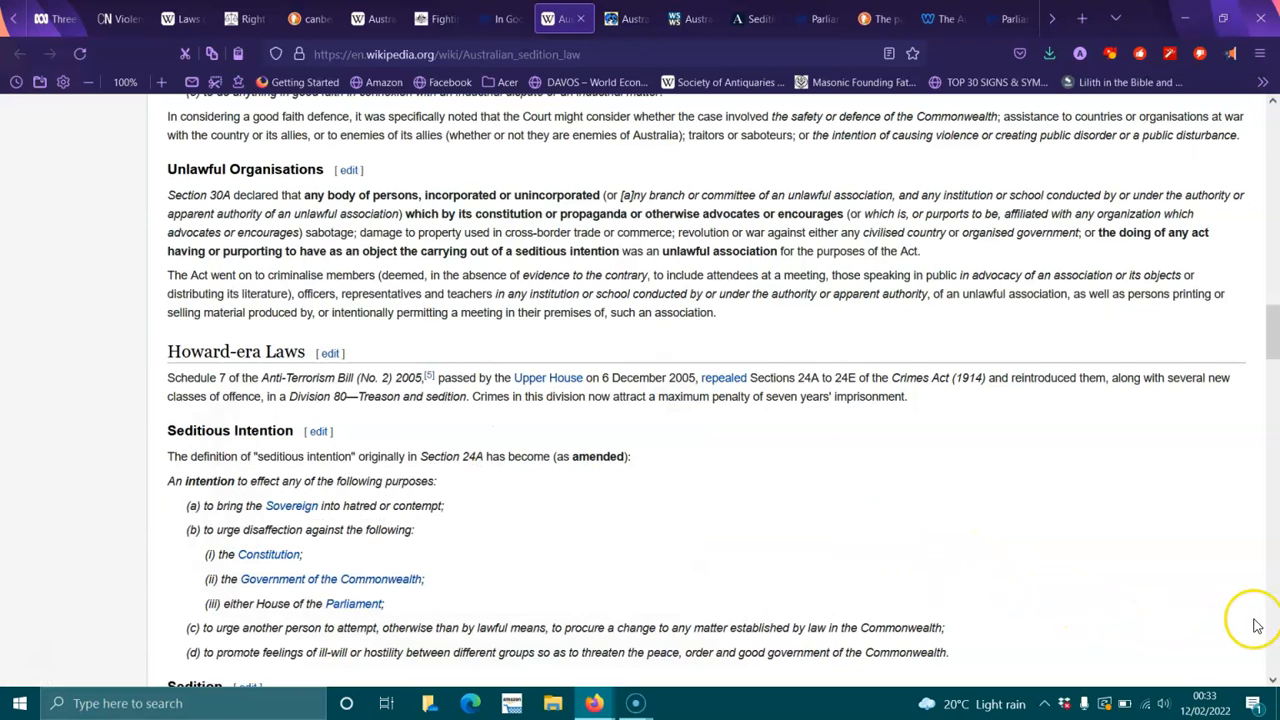
mouse_move(1275, 630)
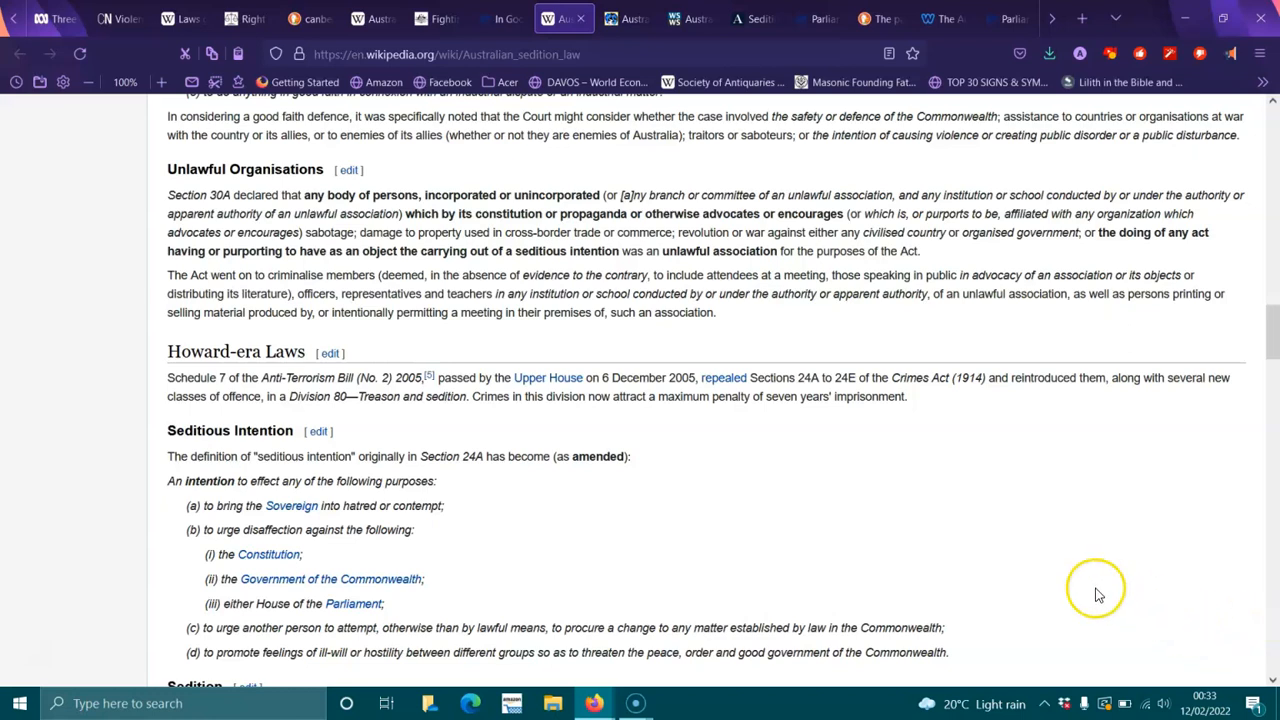
- Scroll to the Subdivision 80.2 offences: urging overthrow, election interference and violence
scroll(down, 3)
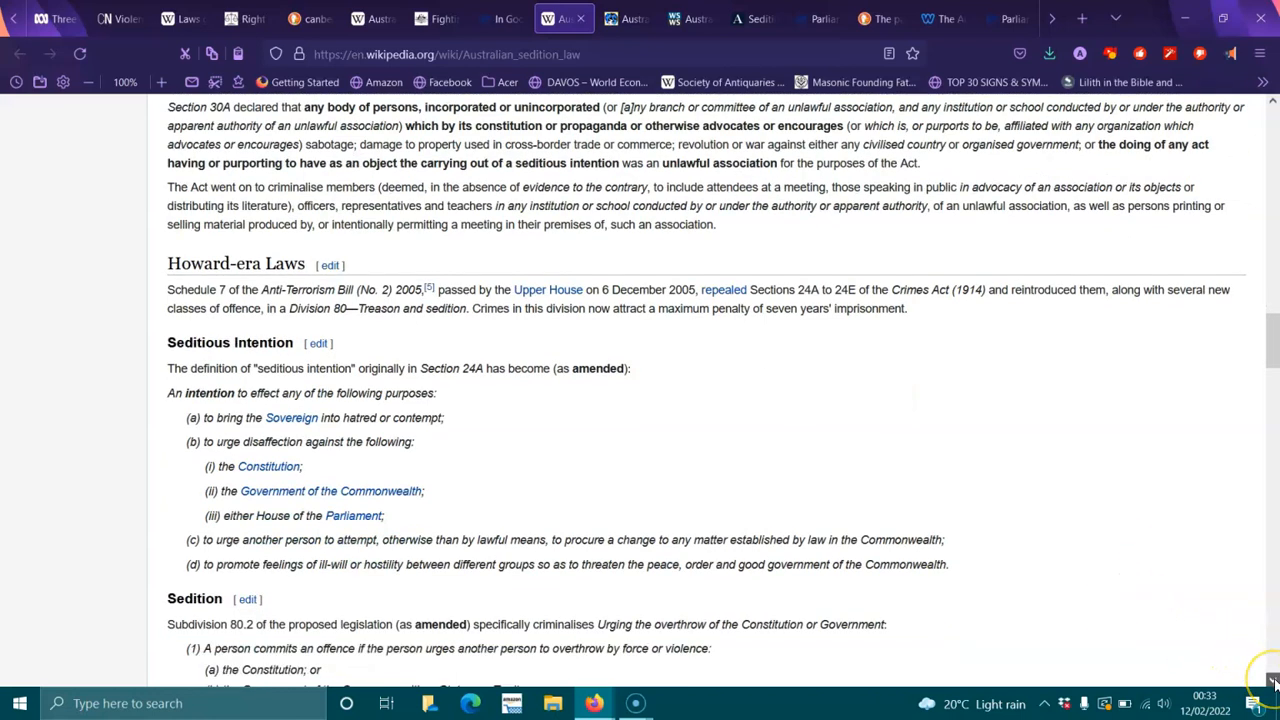
scroll(down, 3)
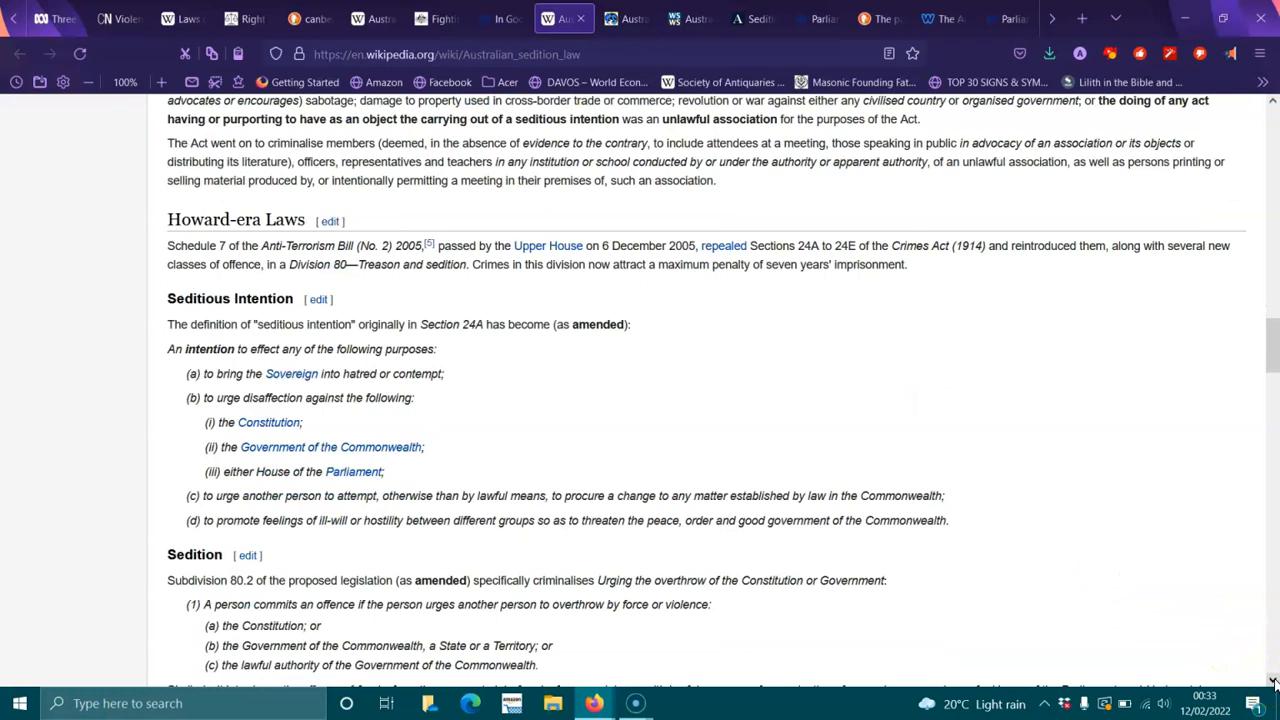
scroll(down, 3)
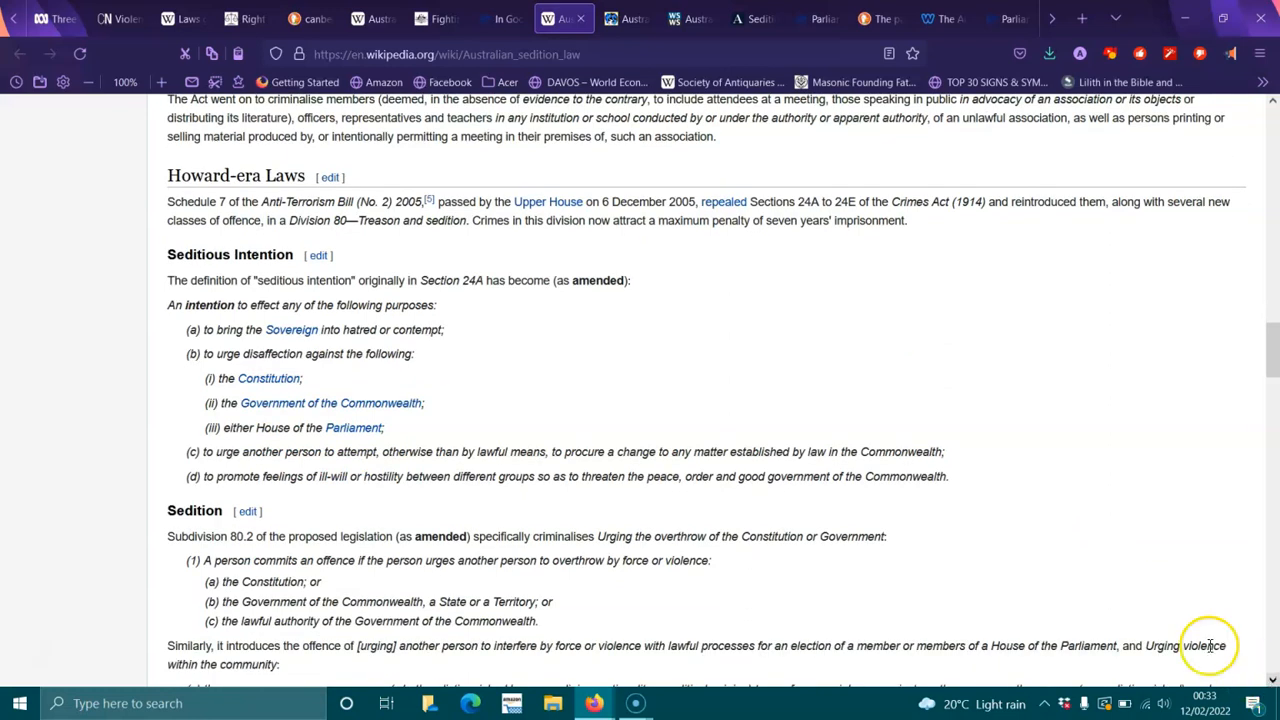
mouse_move(770, 570)
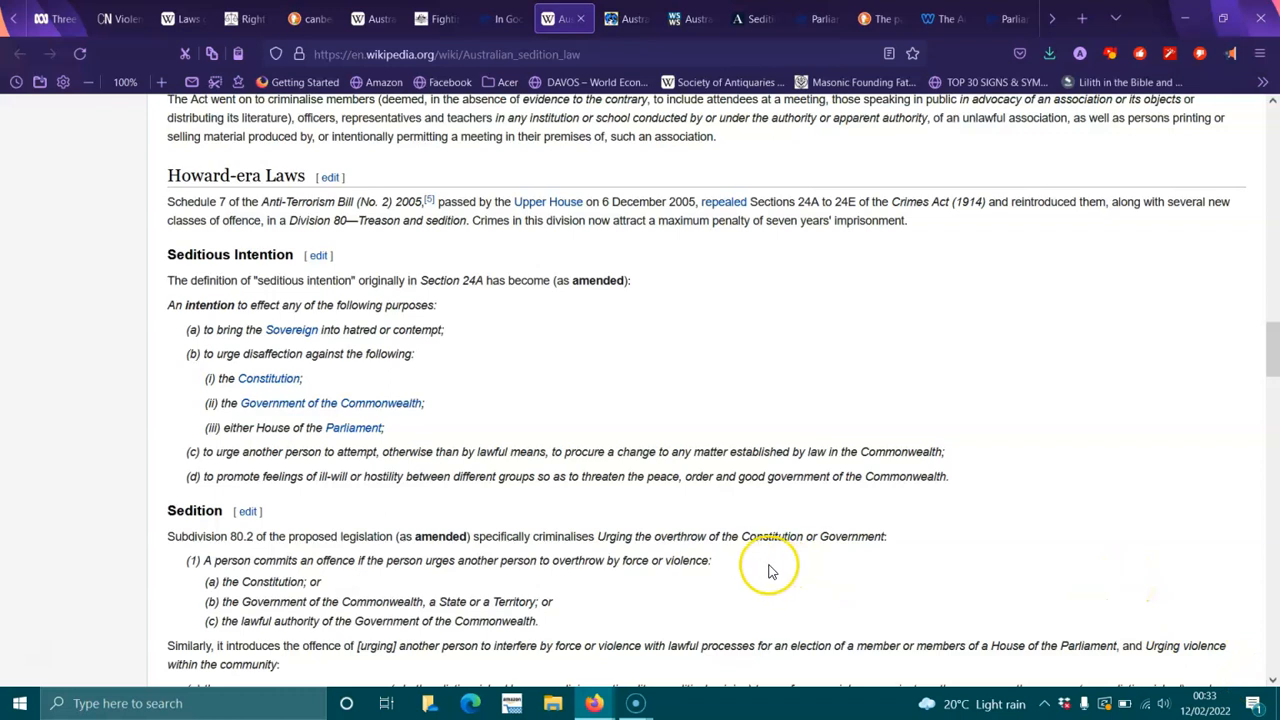
mouse_move(718, 522)
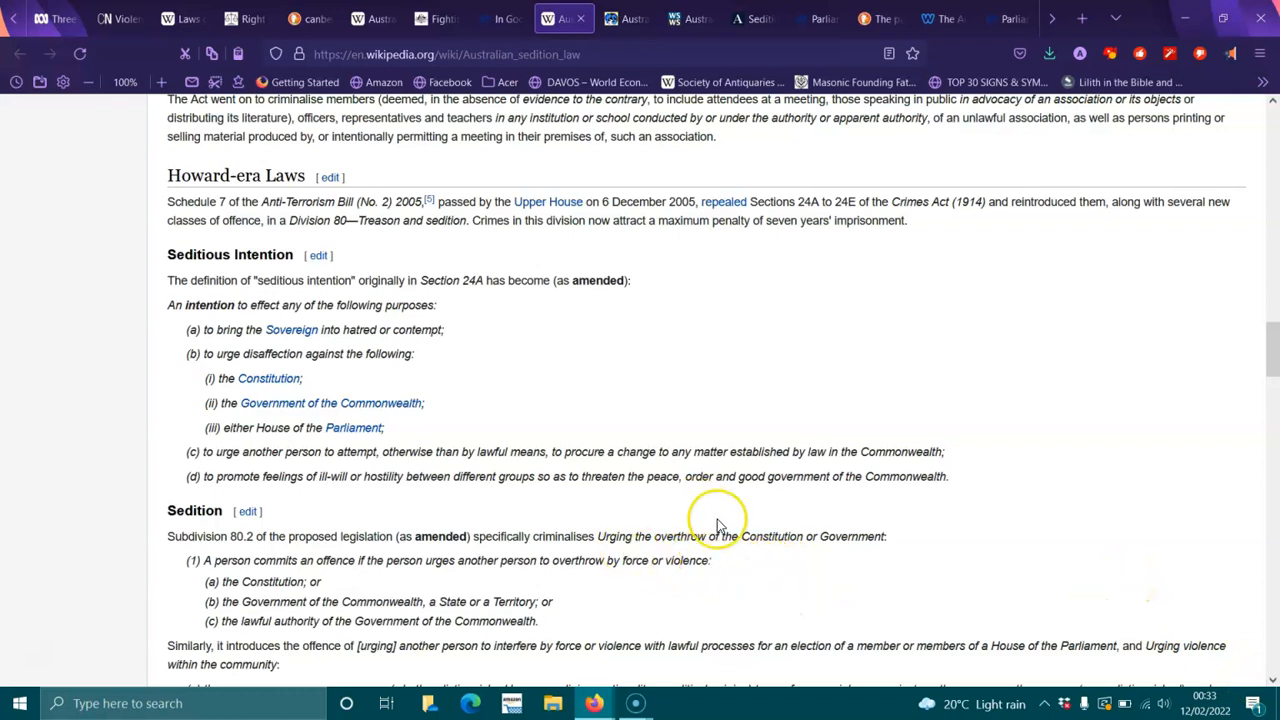
mouse_move(267, 575)
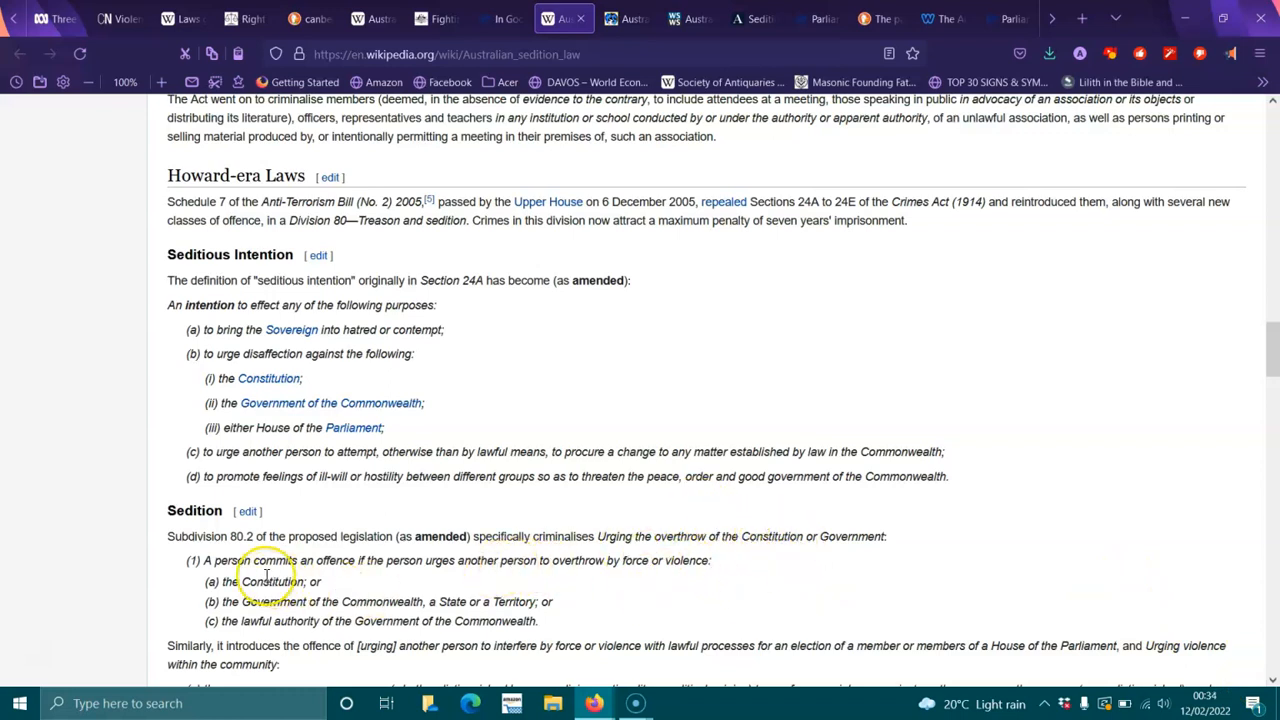
mouse_move(357, 565)
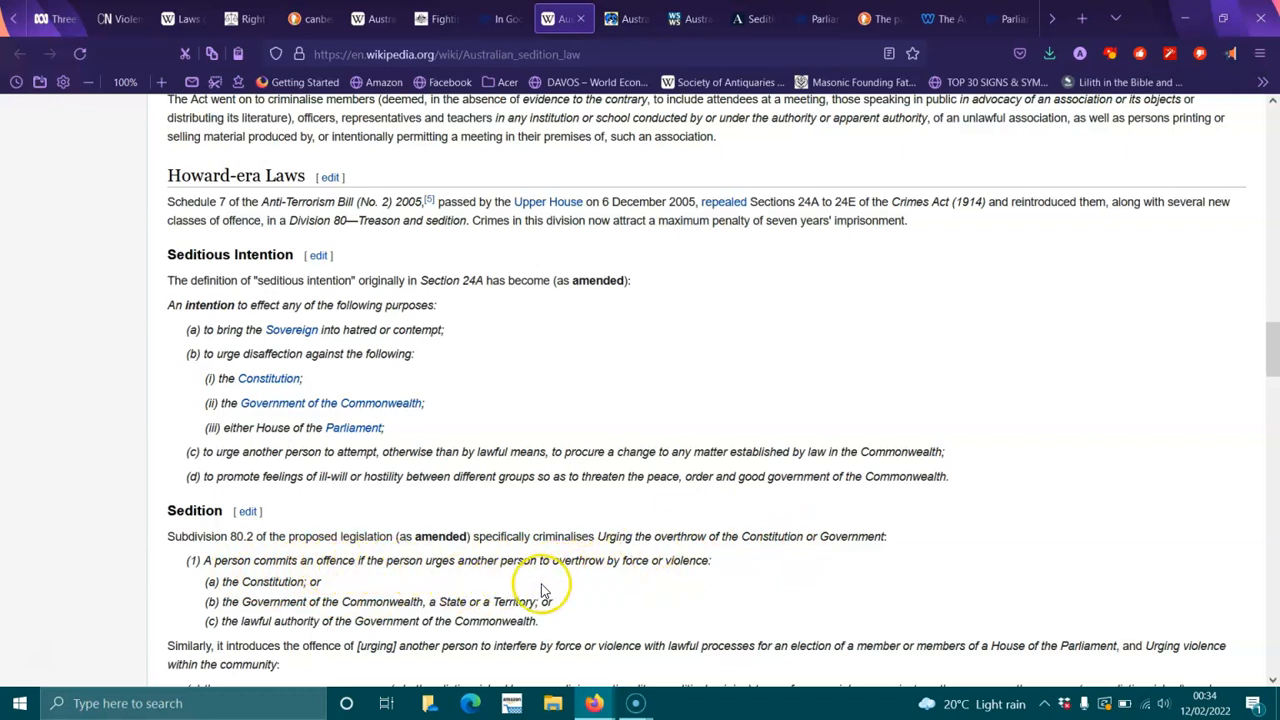
mouse_move(317, 595)
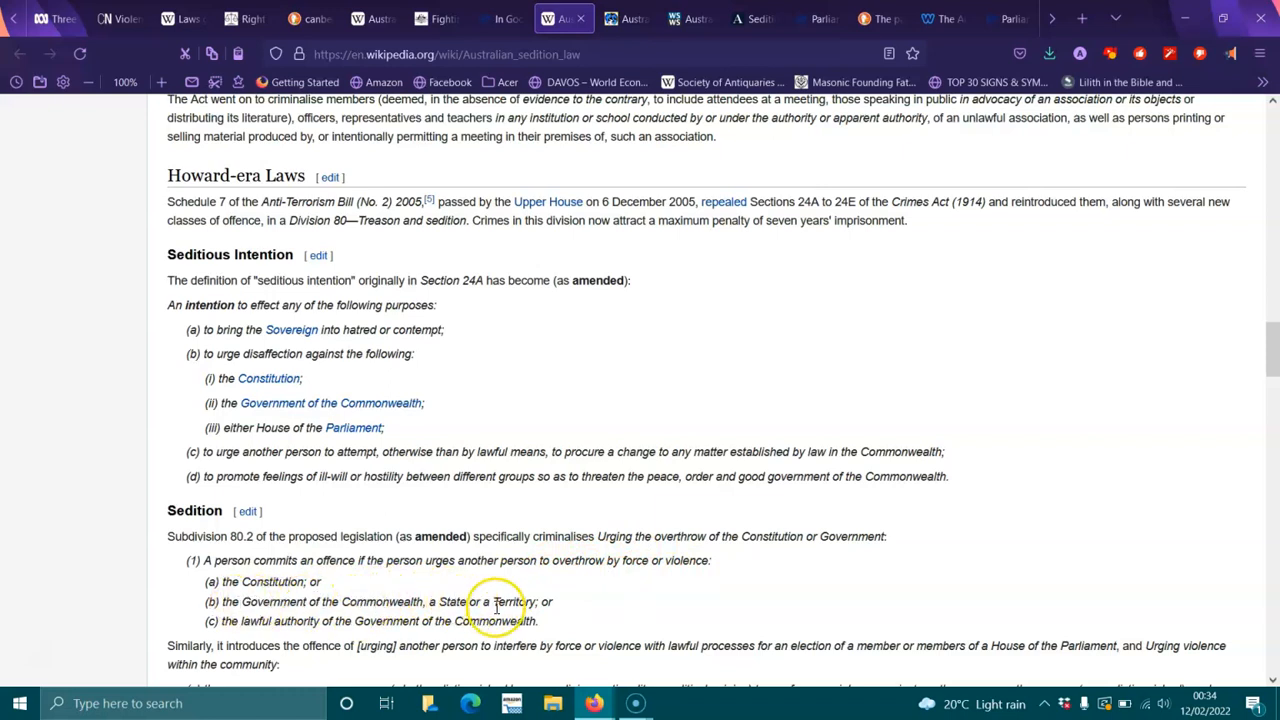
mouse_move(277, 625)
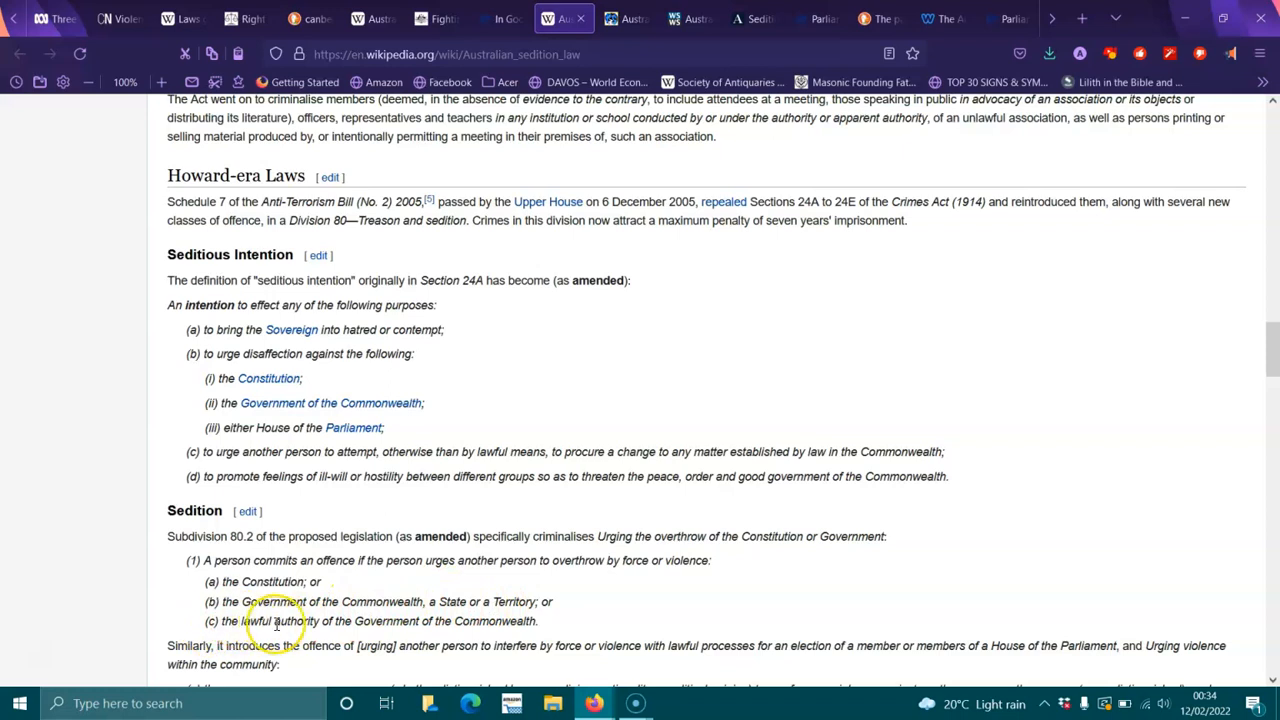
mouse_move(357, 621)
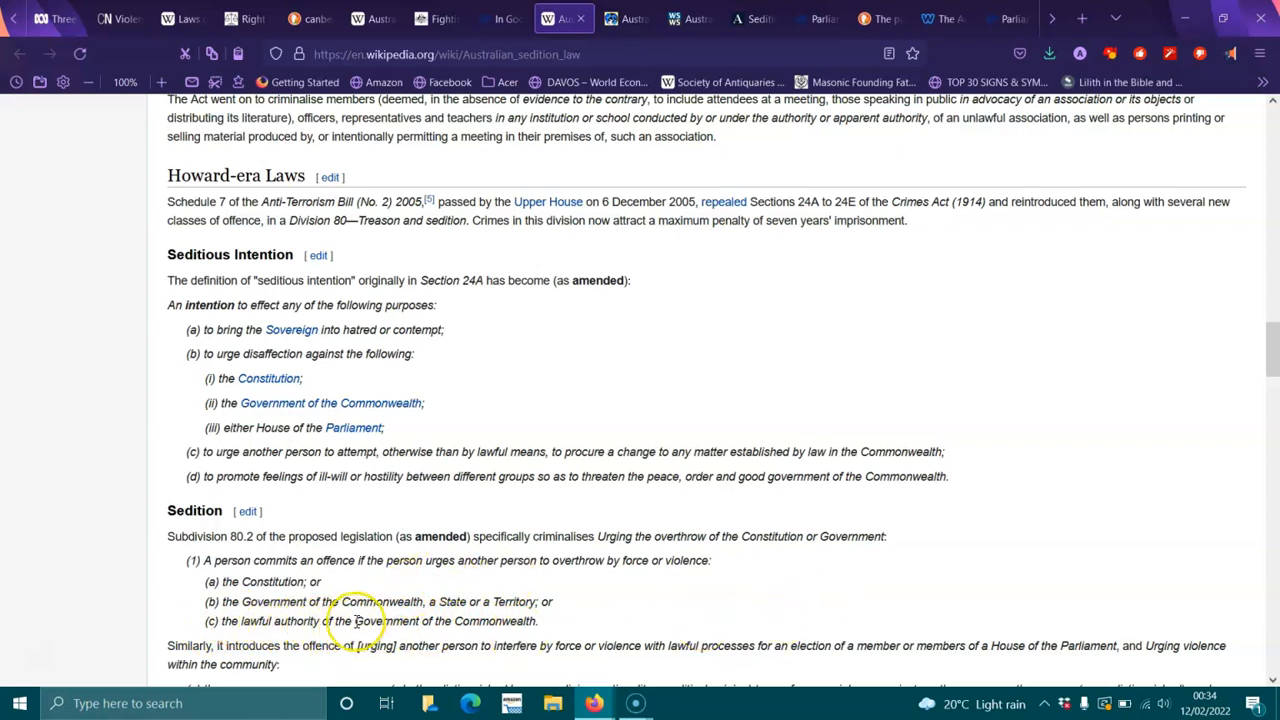
mouse_move(1070, 615)
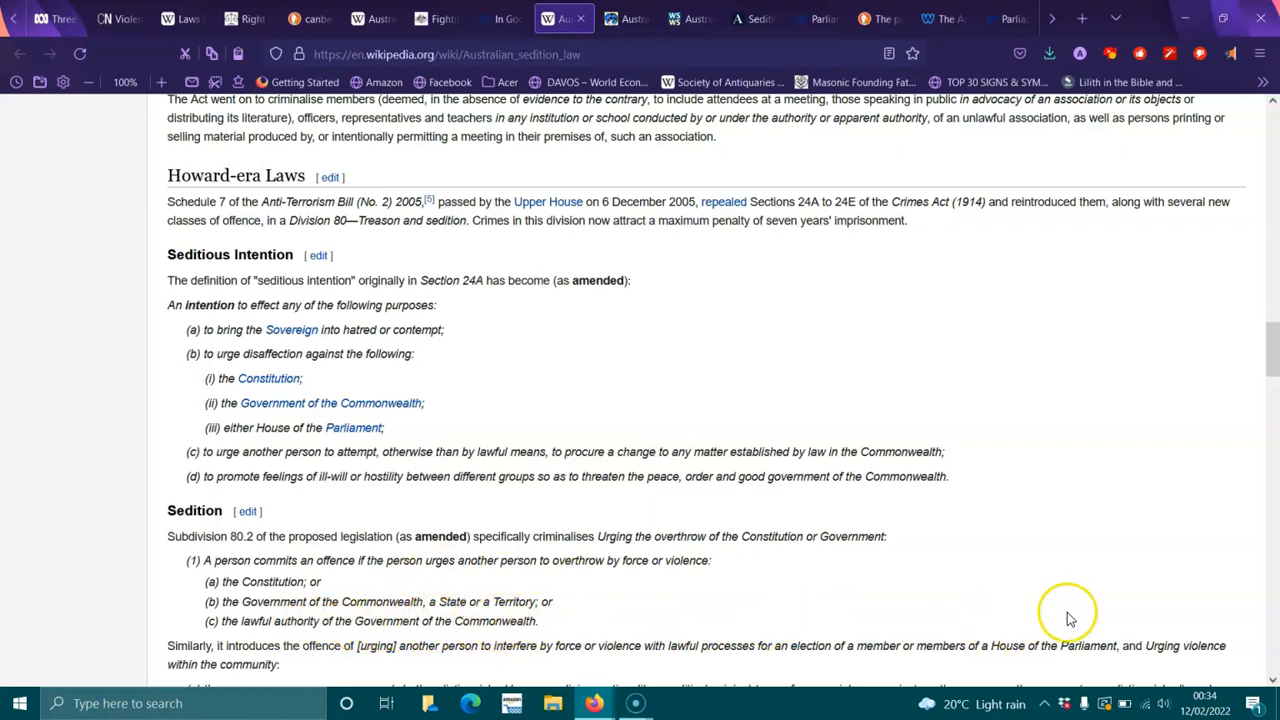
mouse_move(1120, 503)
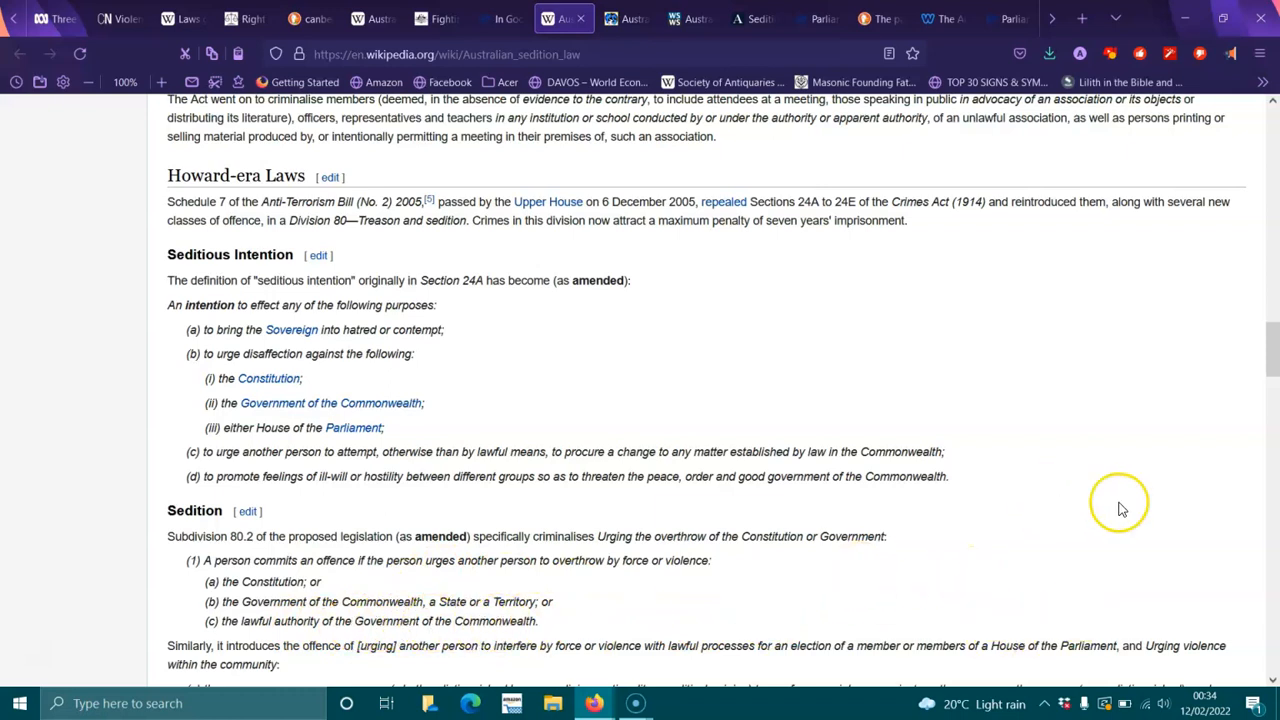
mouse_move(1148, 525)
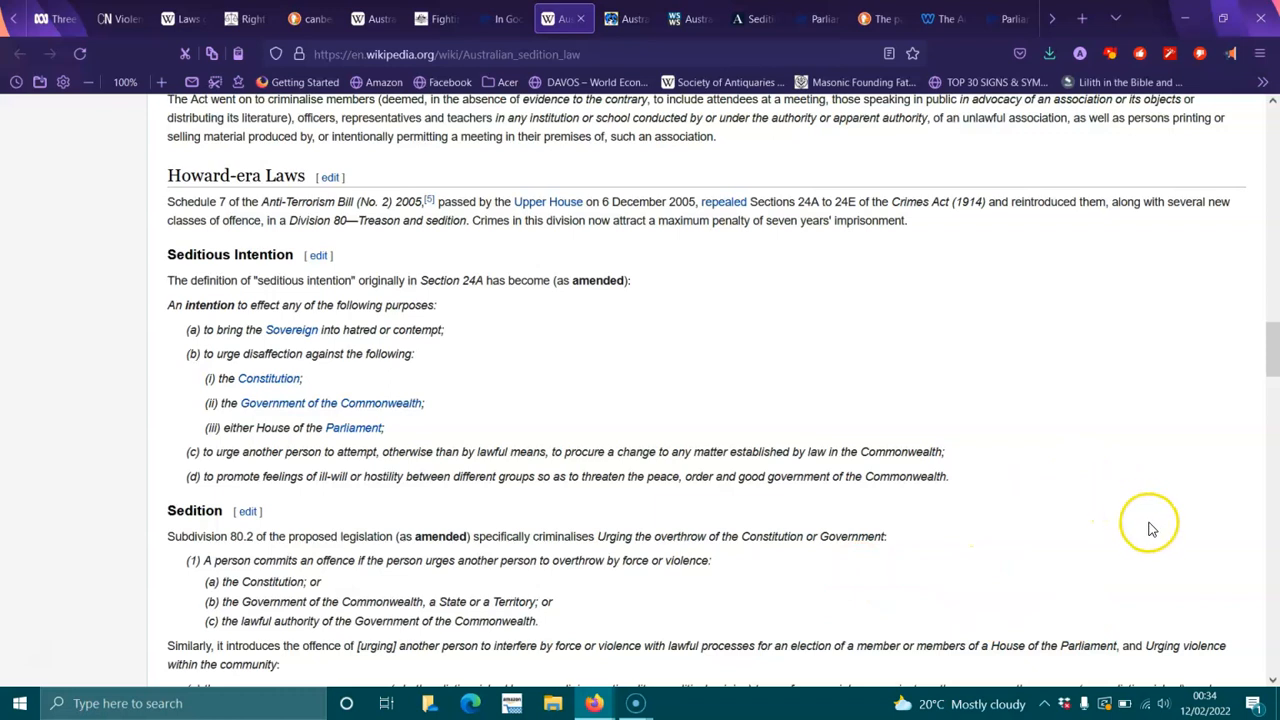
mouse_move(1205, 590)
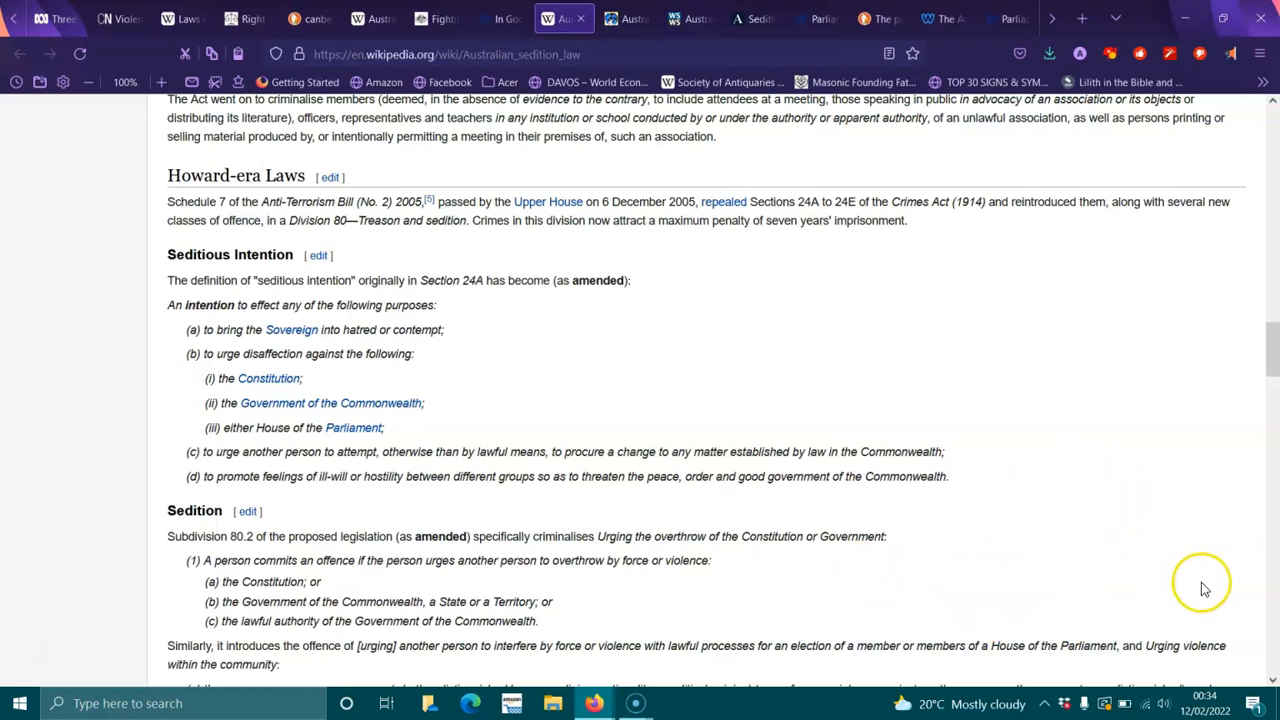
mouse_move(1248, 632)
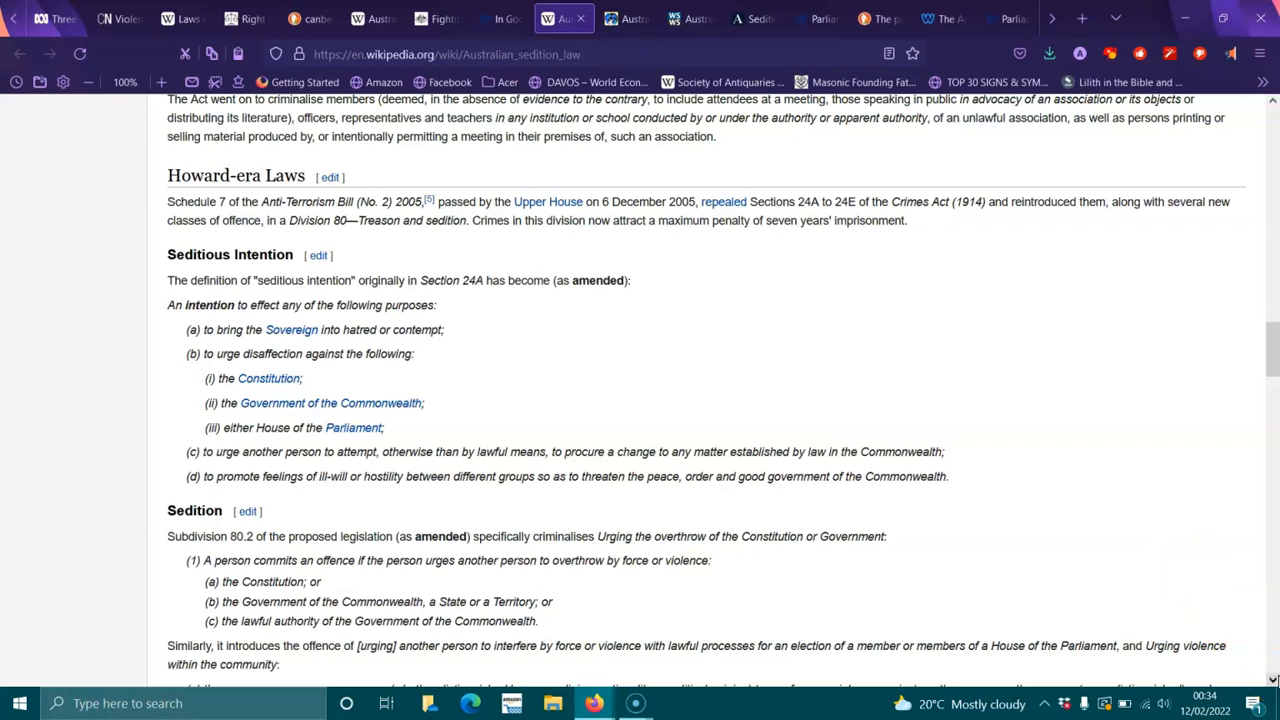
- Scroll through urging-violence-between-groups clauses to the urging-assistance-to-the-enemy offence
scroll(down, 3)
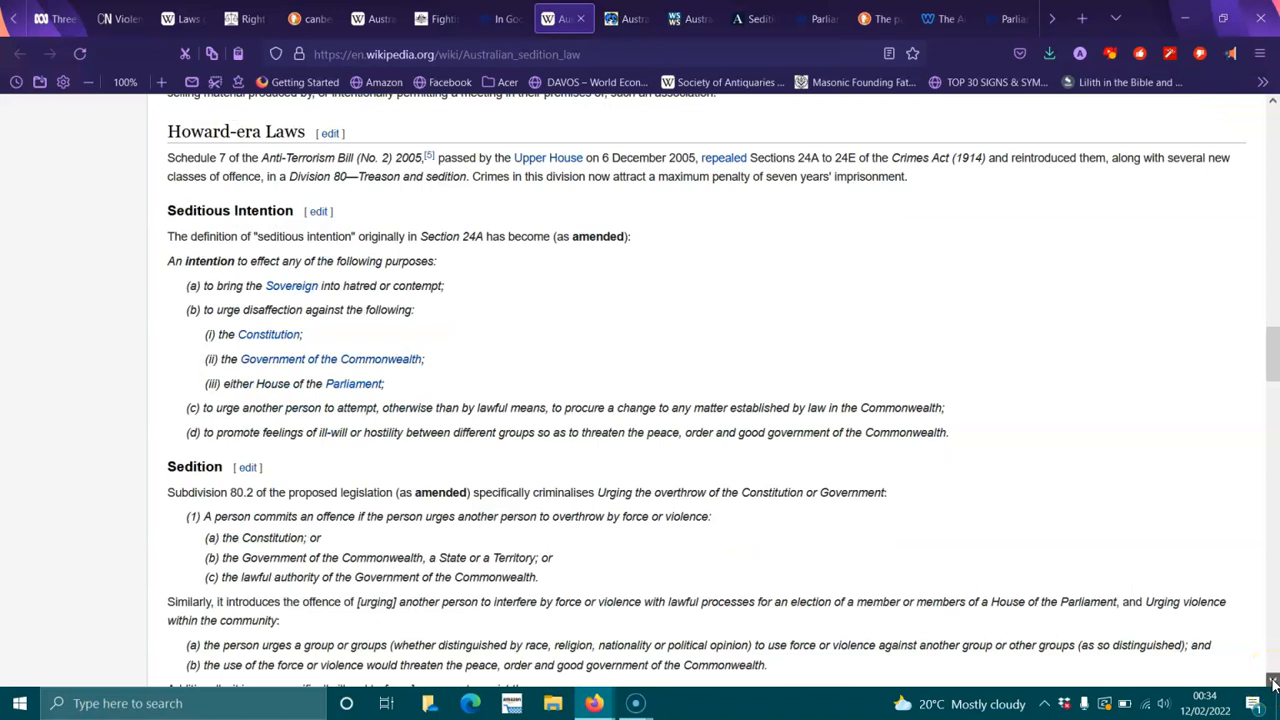
scroll(down, 3)
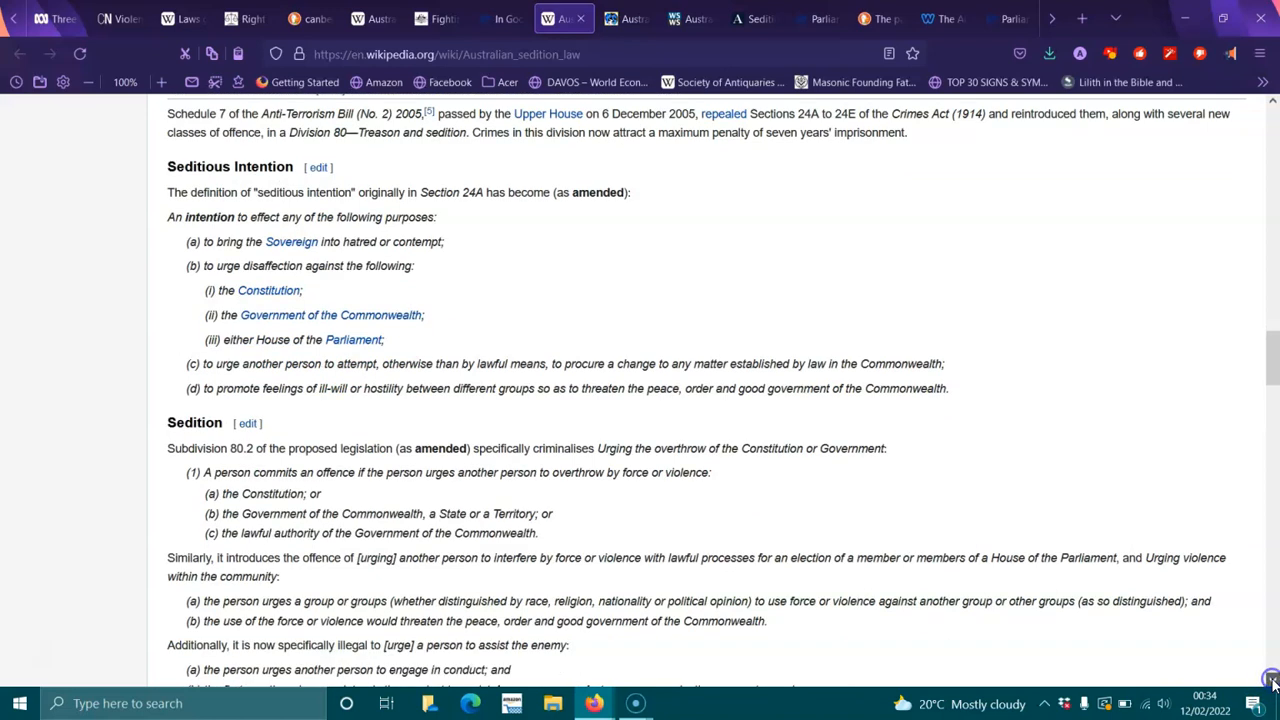
scroll(down, 3)
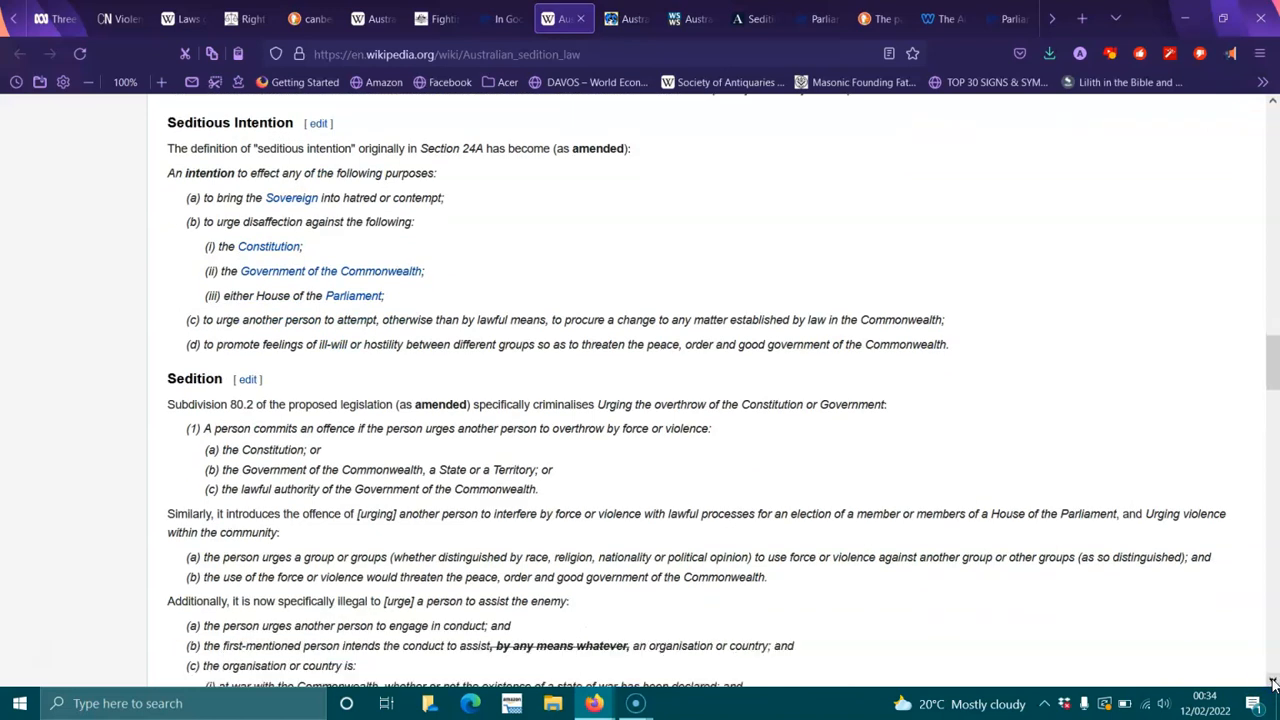
scroll(down, 3)
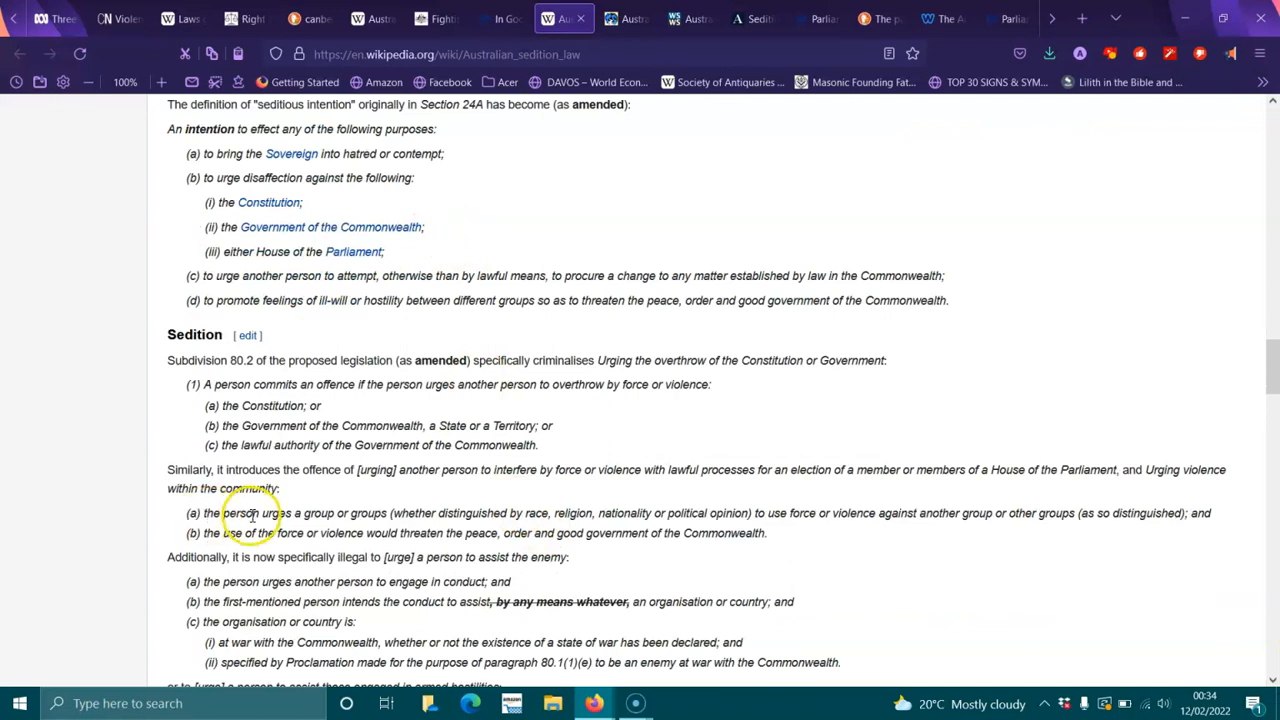
mouse_move(415, 518)
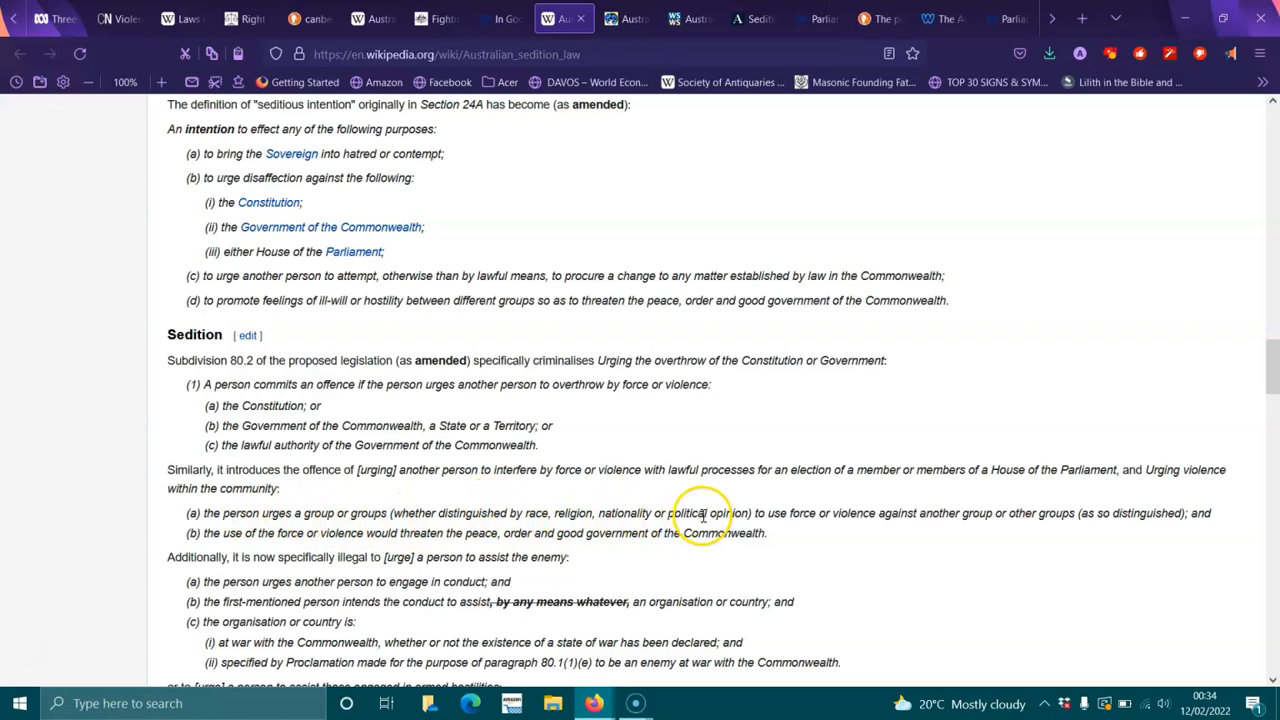
mouse_move(945, 518)
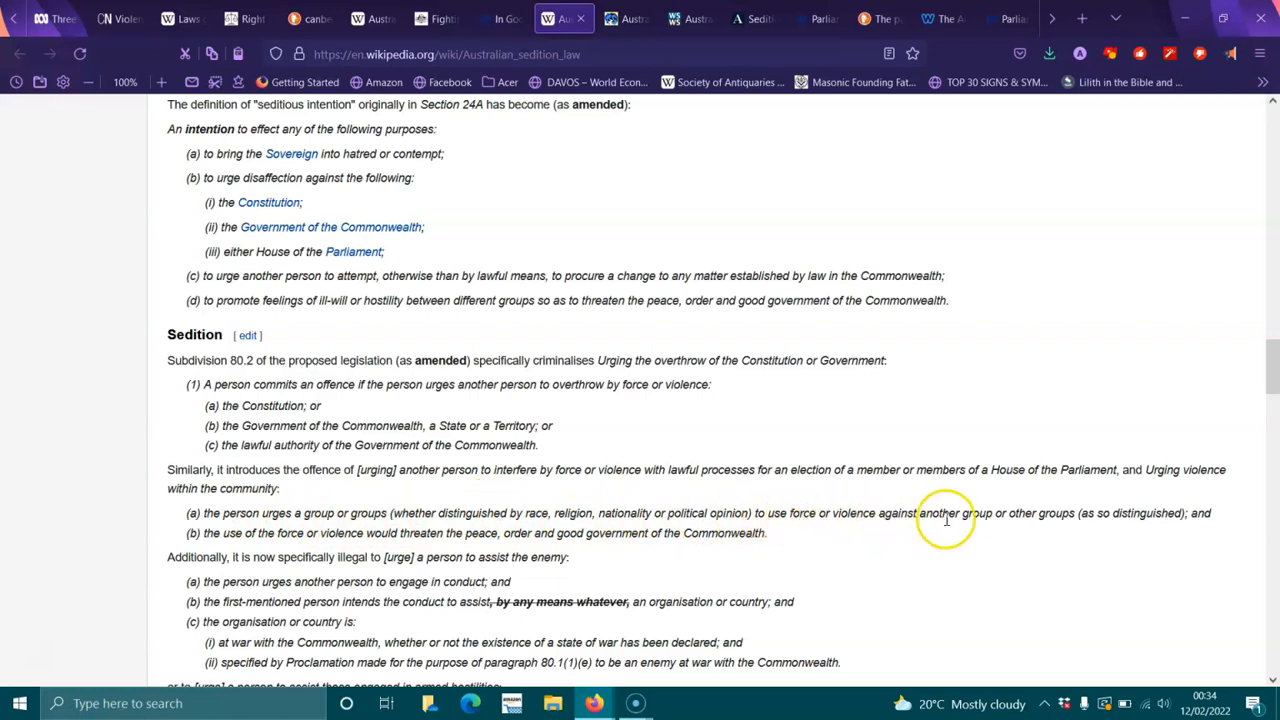
mouse_move(1195, 528)
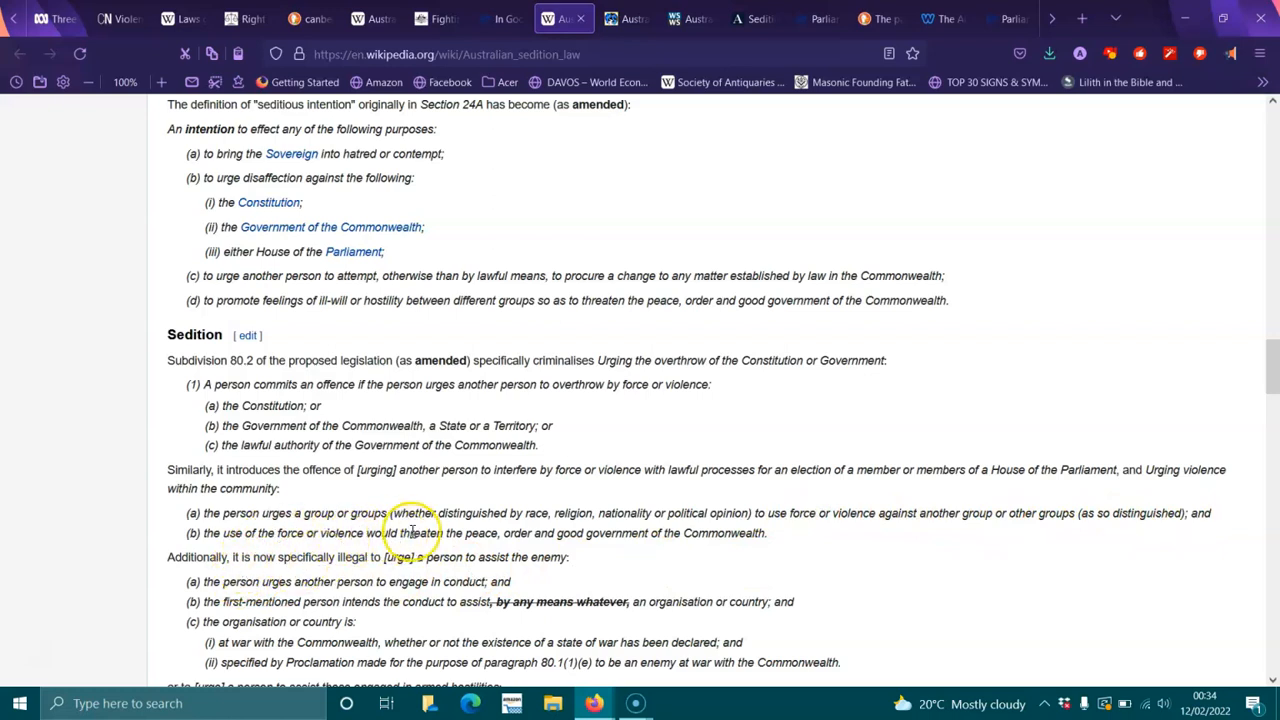
mouse_move(663, 533)
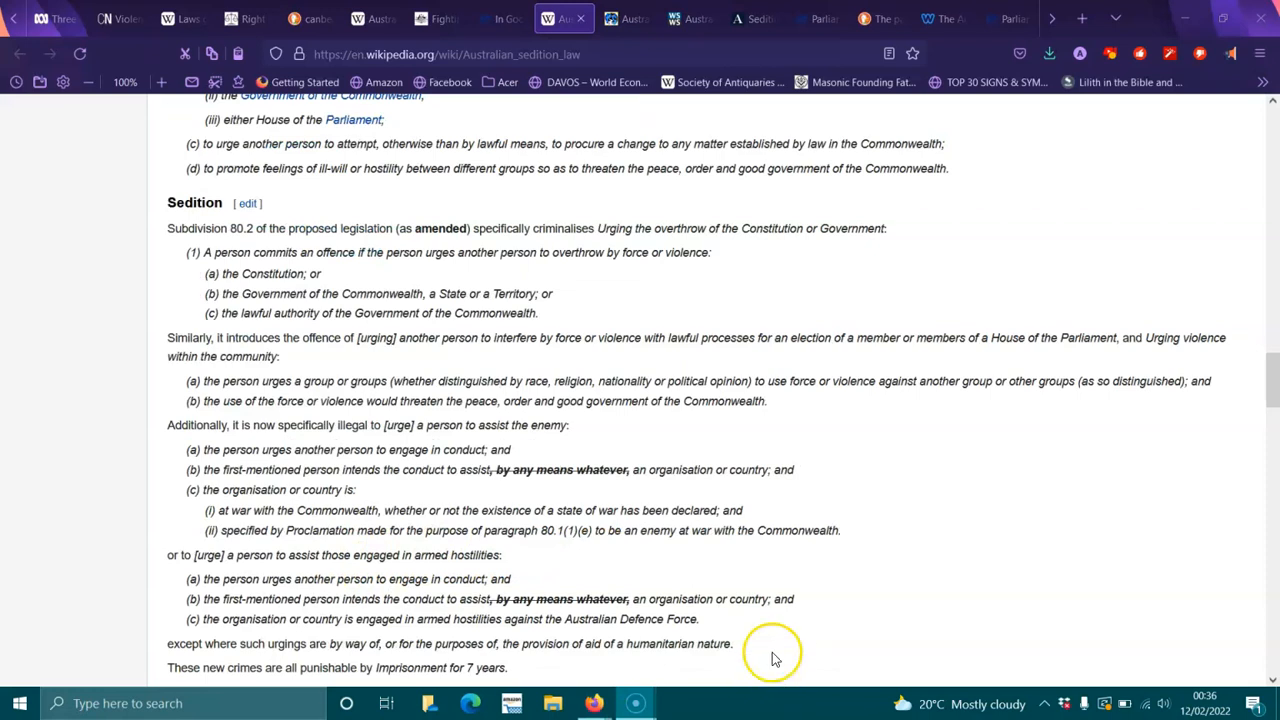
mouse_move(340, 452)
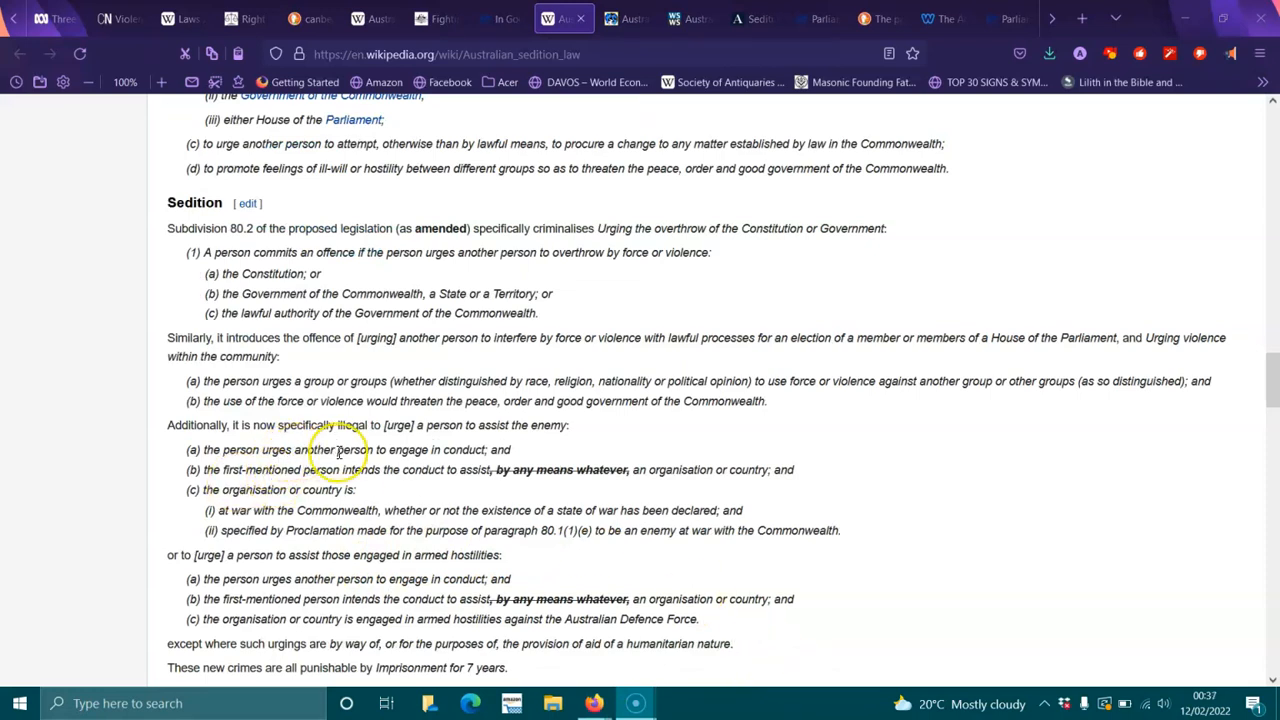
mouse_move(360, 478)
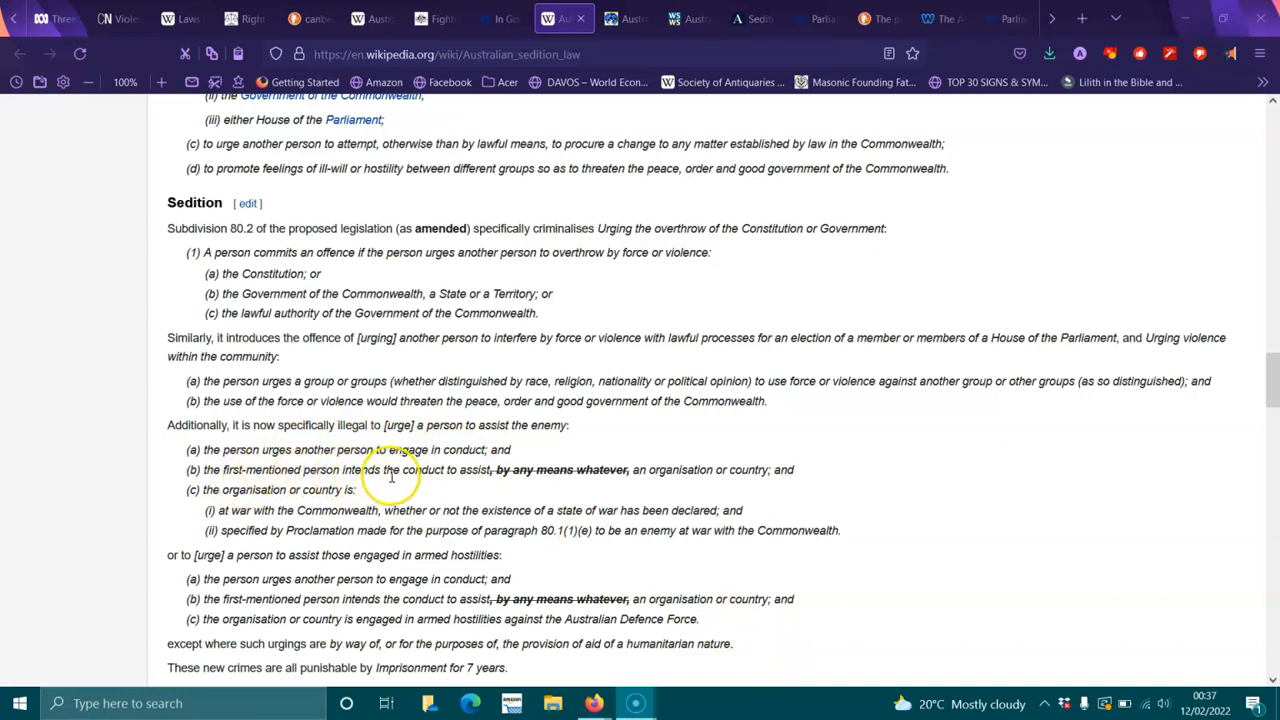
mouse_move(535, 485)
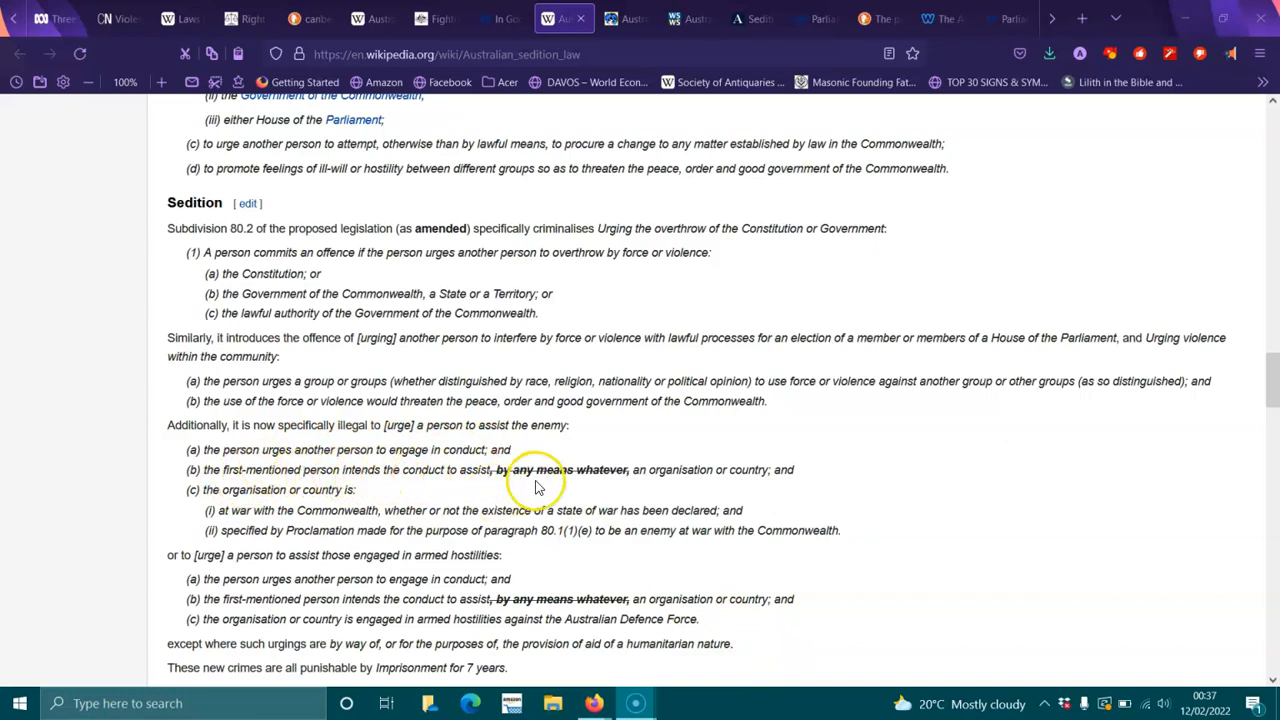
mouse_move(732, 471)
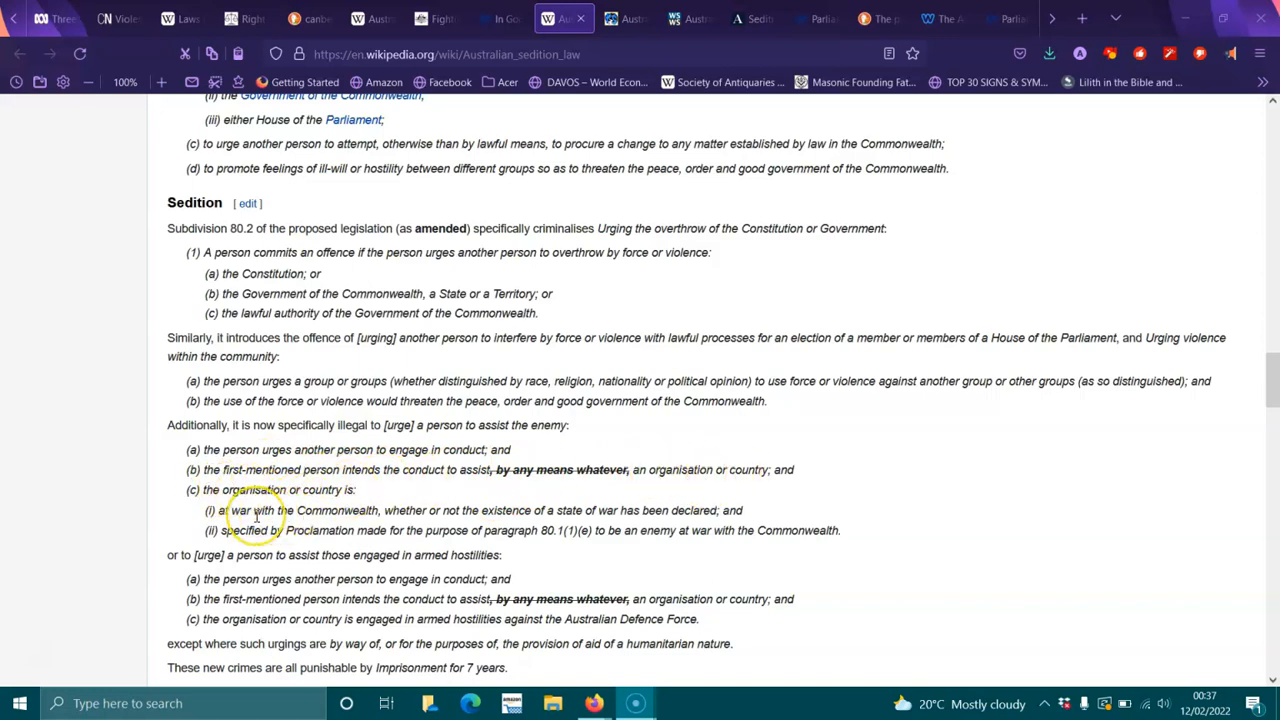
mouse_move(535, 525)
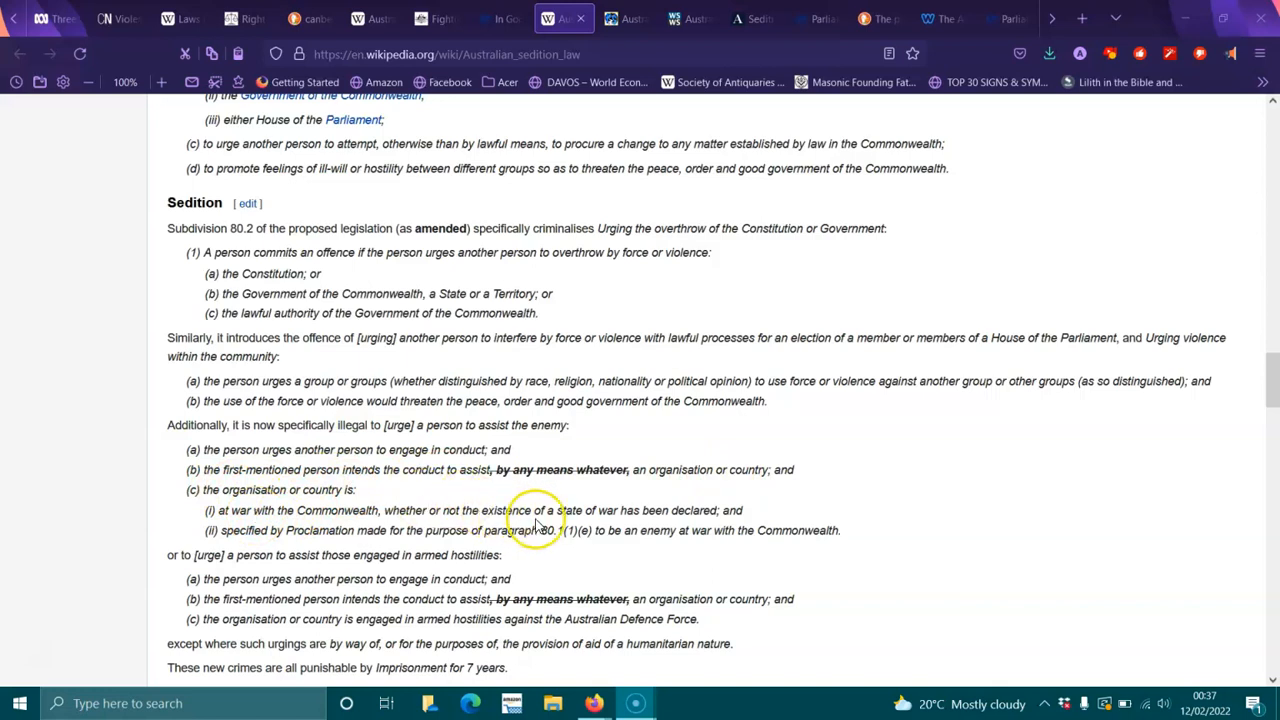
mouse_move(287, 528)
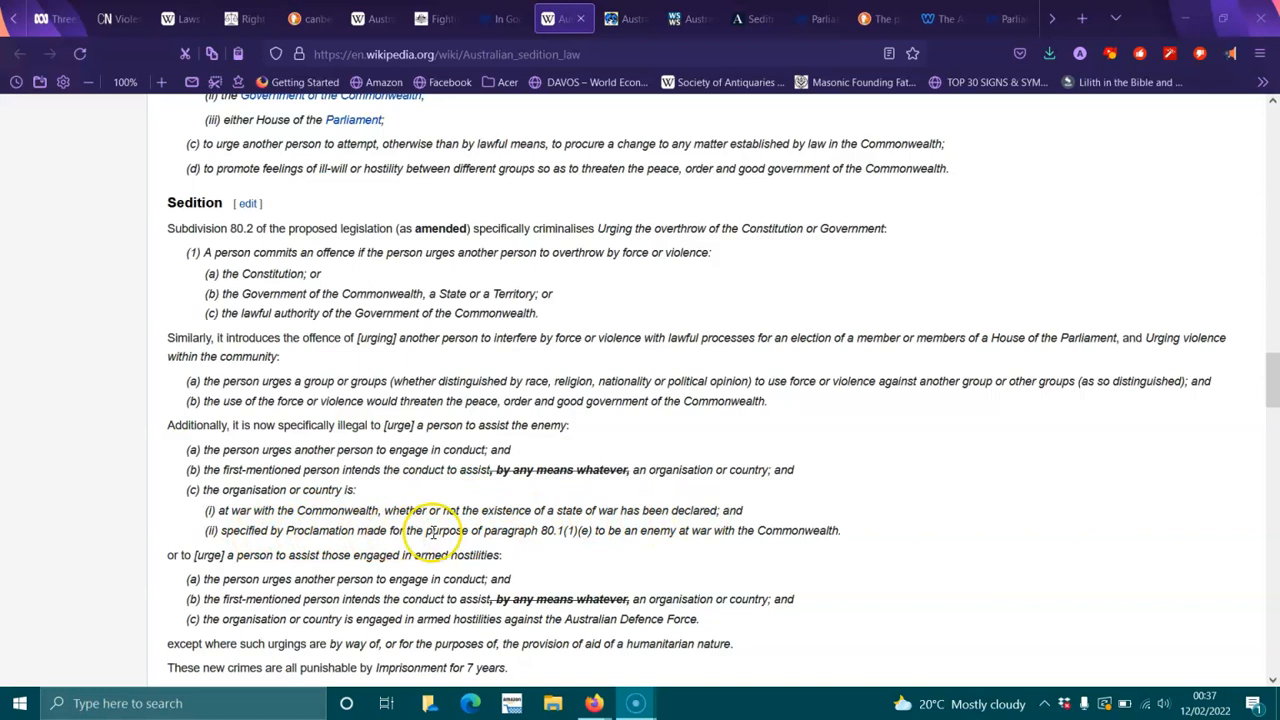
mouse_move(616, 533)
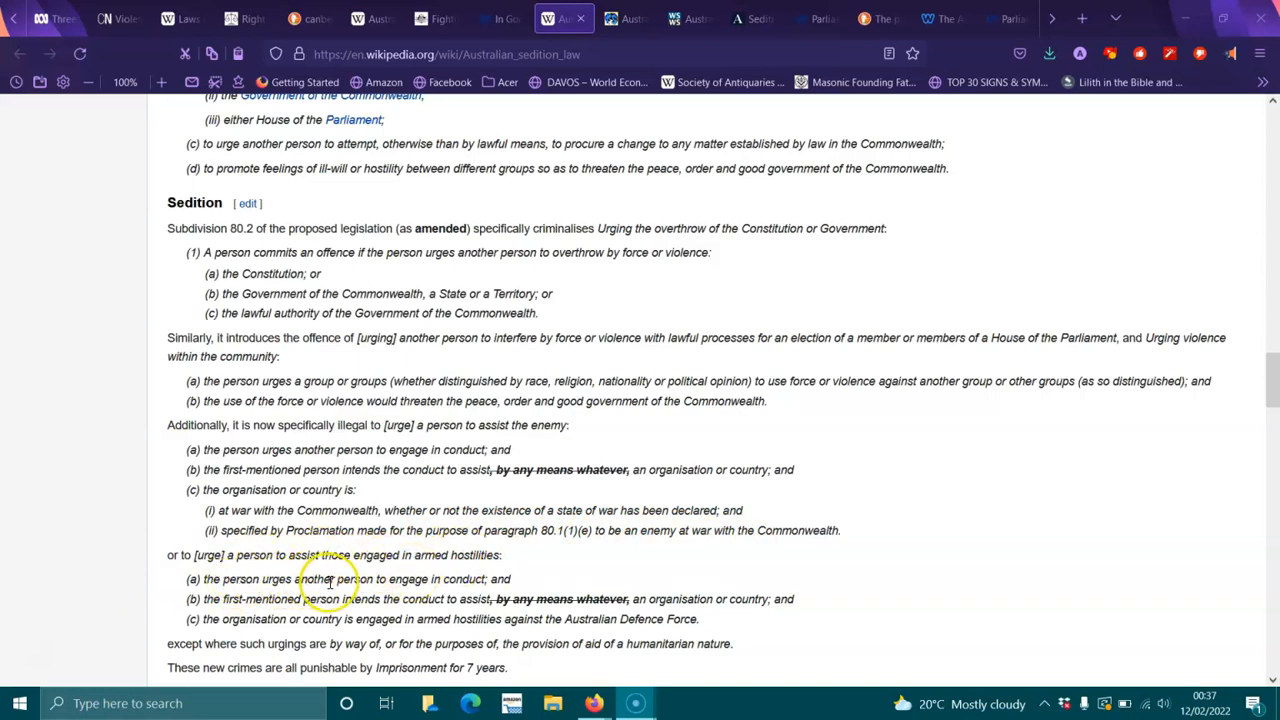
mouse_move(250, 615)
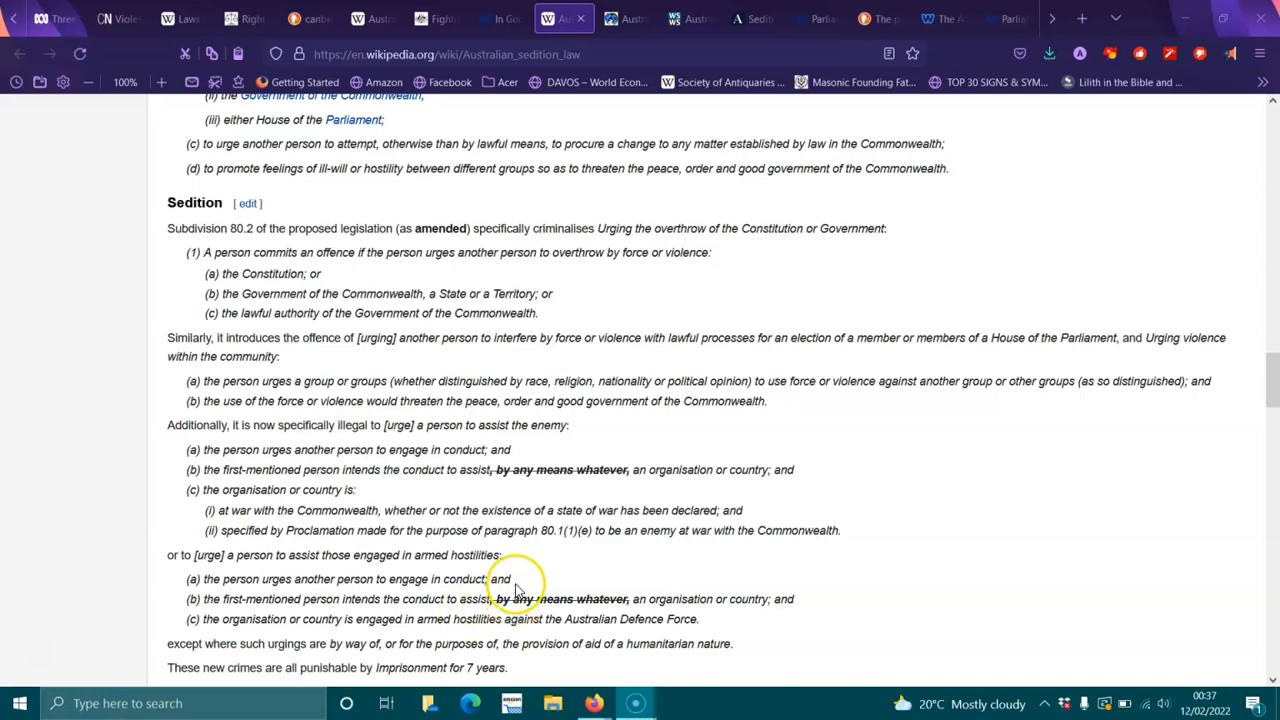
mouse_move(680, 598)
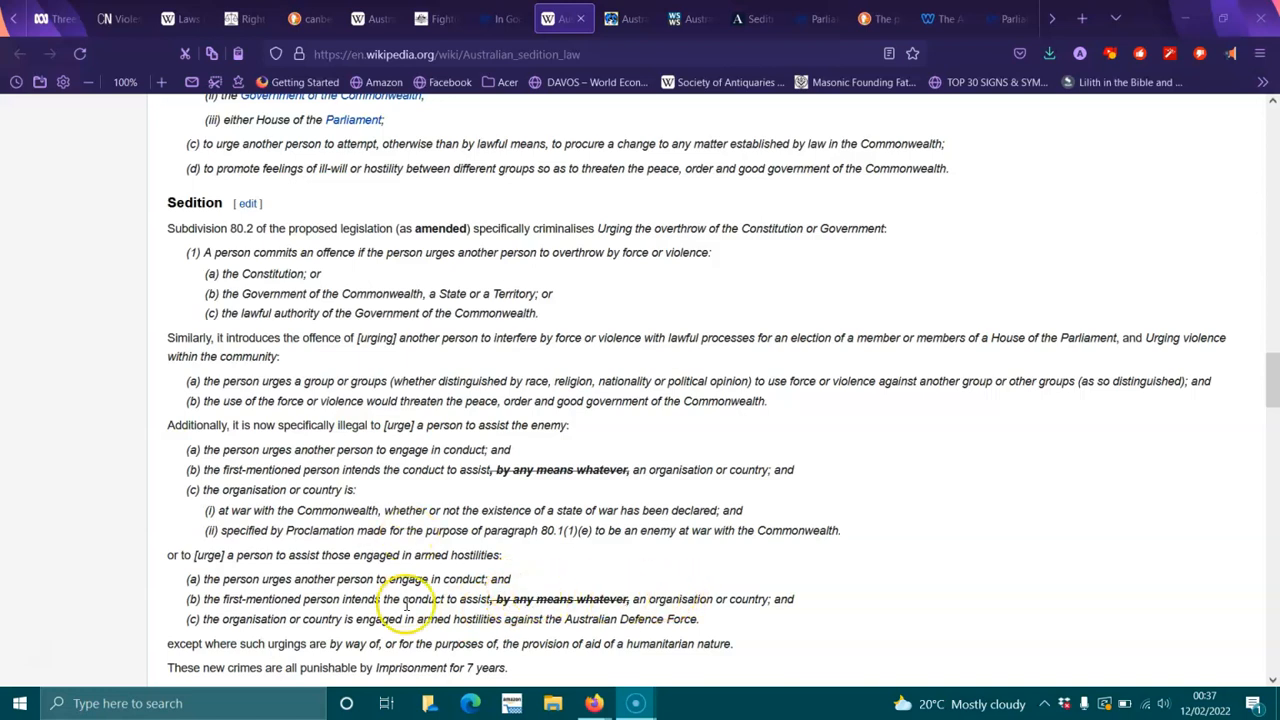
mouse_move(548, 620)
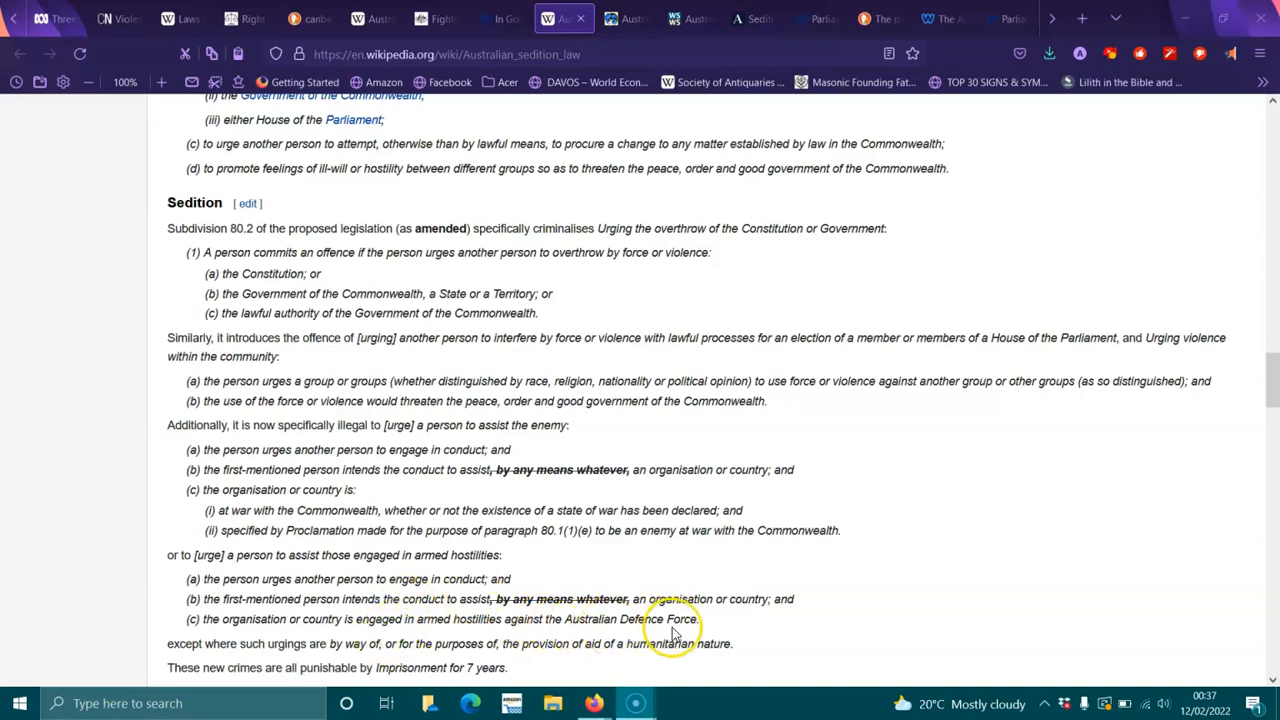
mouse_move(316, 658)
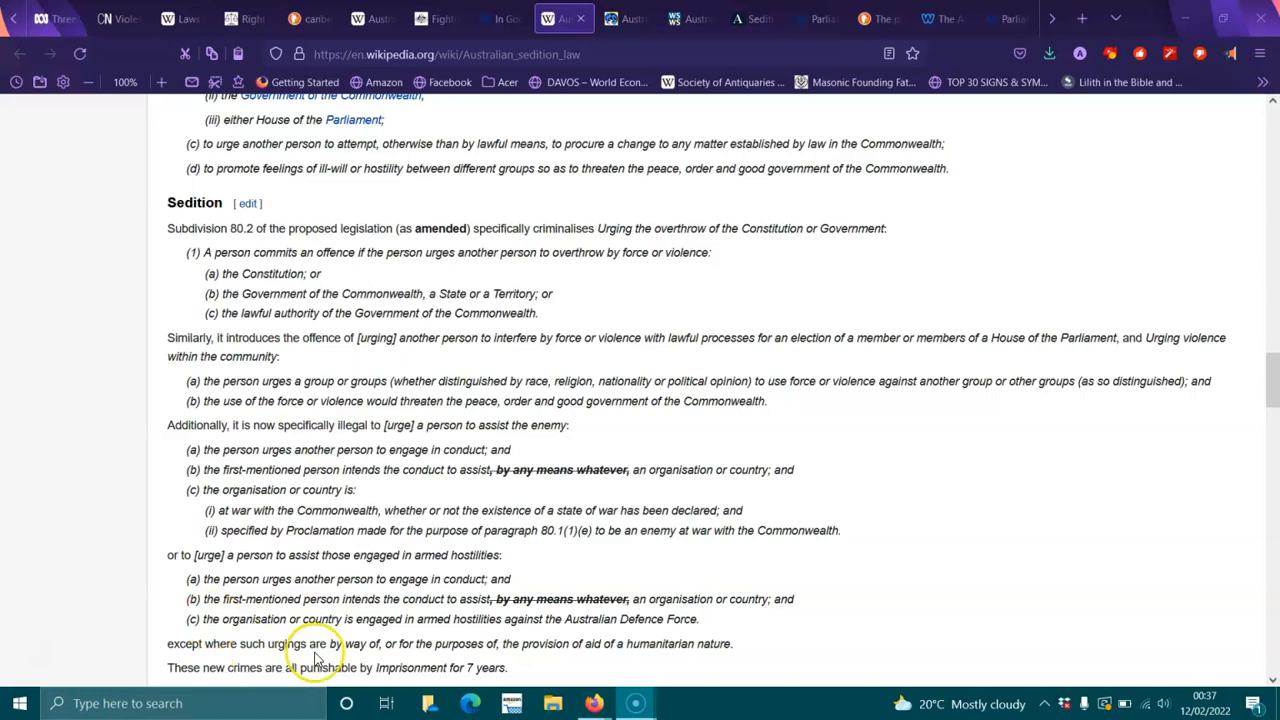
mouse_move(420, 648)
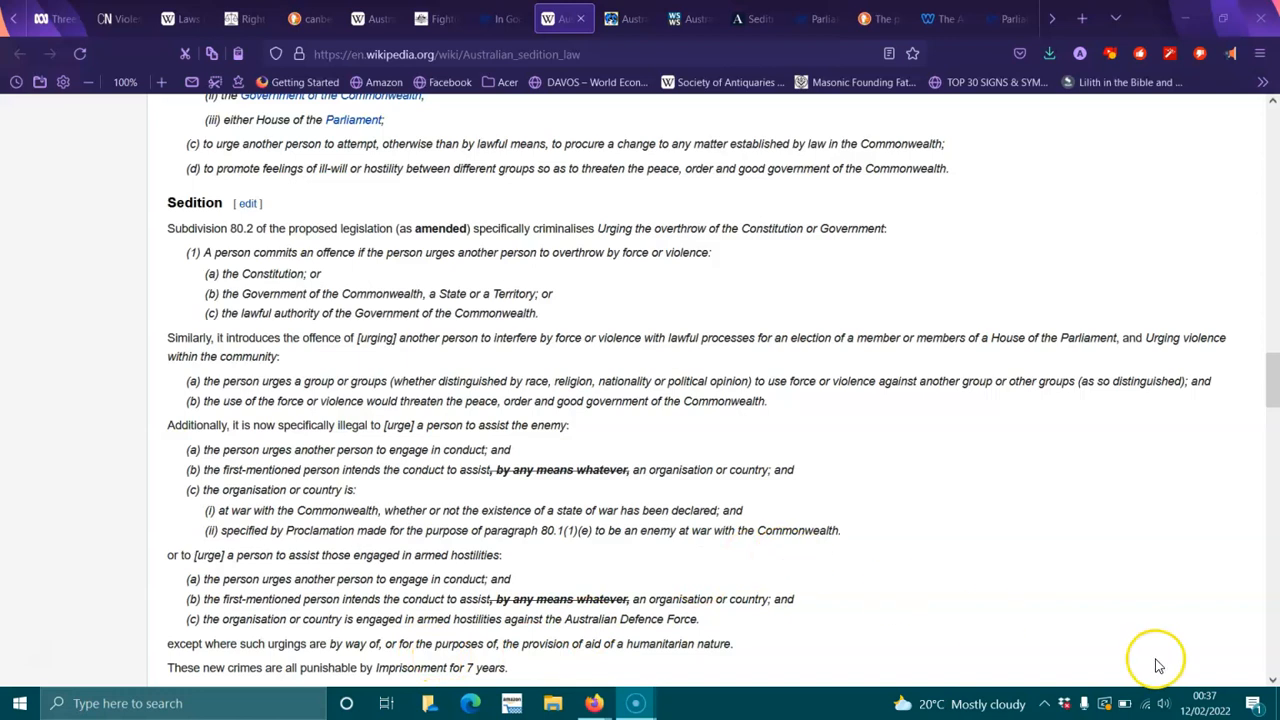
- Scroll past the humanitarian-aid exception and seven-year penalty to the new Good Faith section
scroll(down, 3)
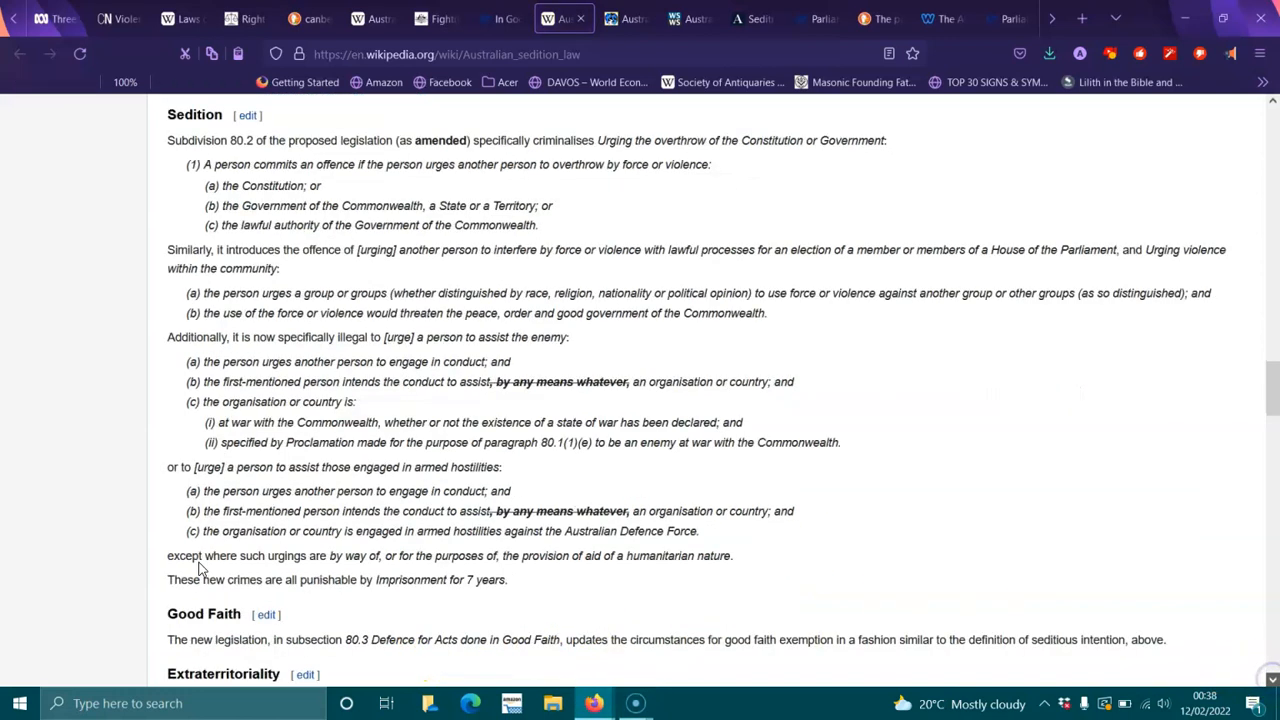
scroll(down, 3)
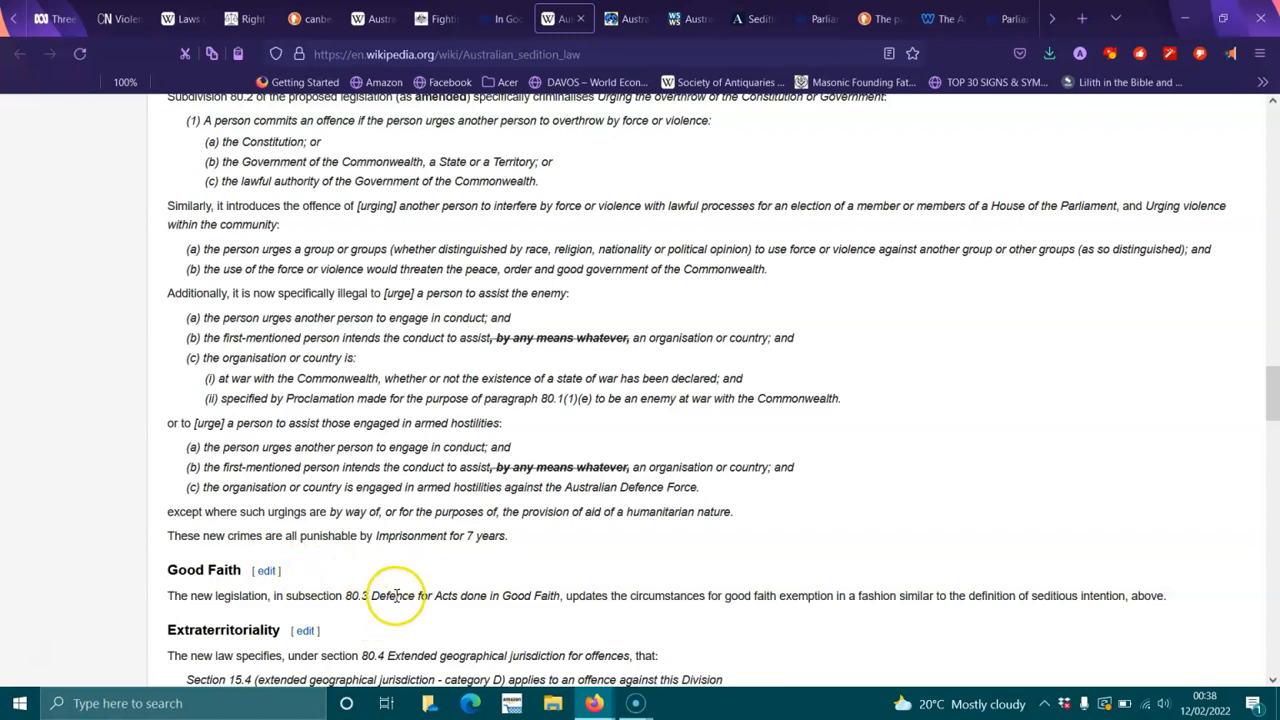
mouse_move(538, 598)
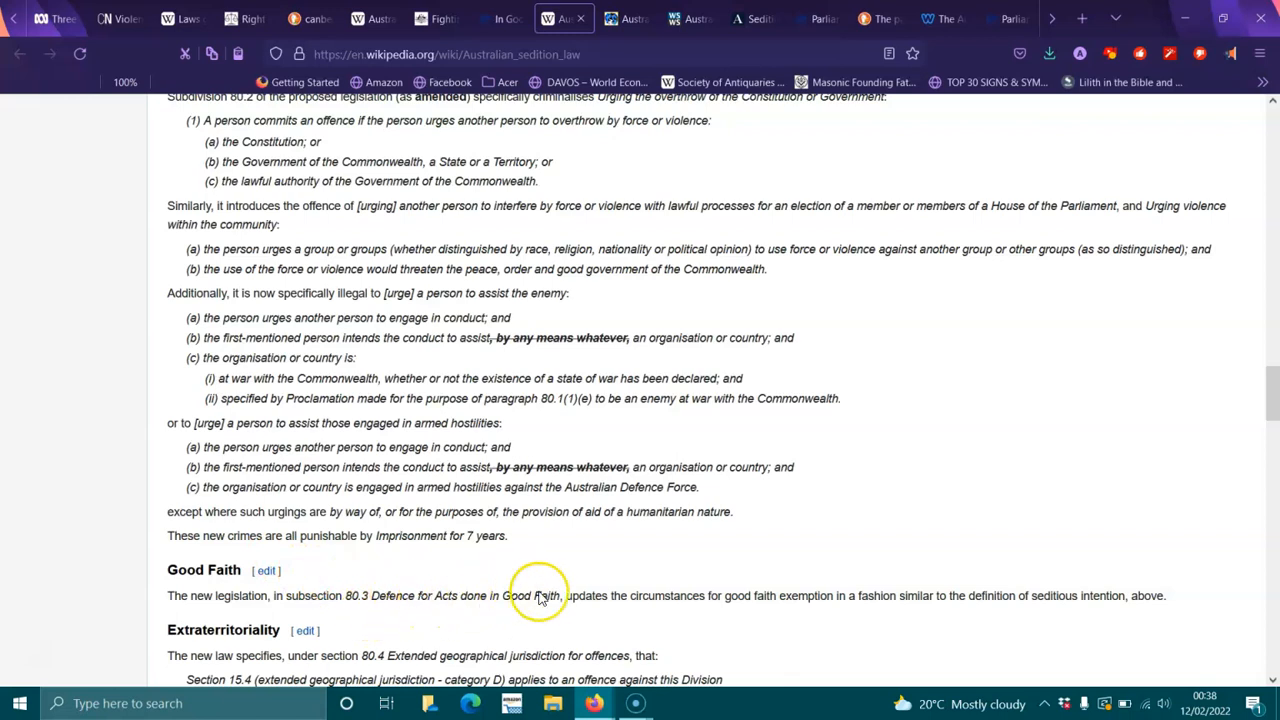
mouse_move(795, 615)
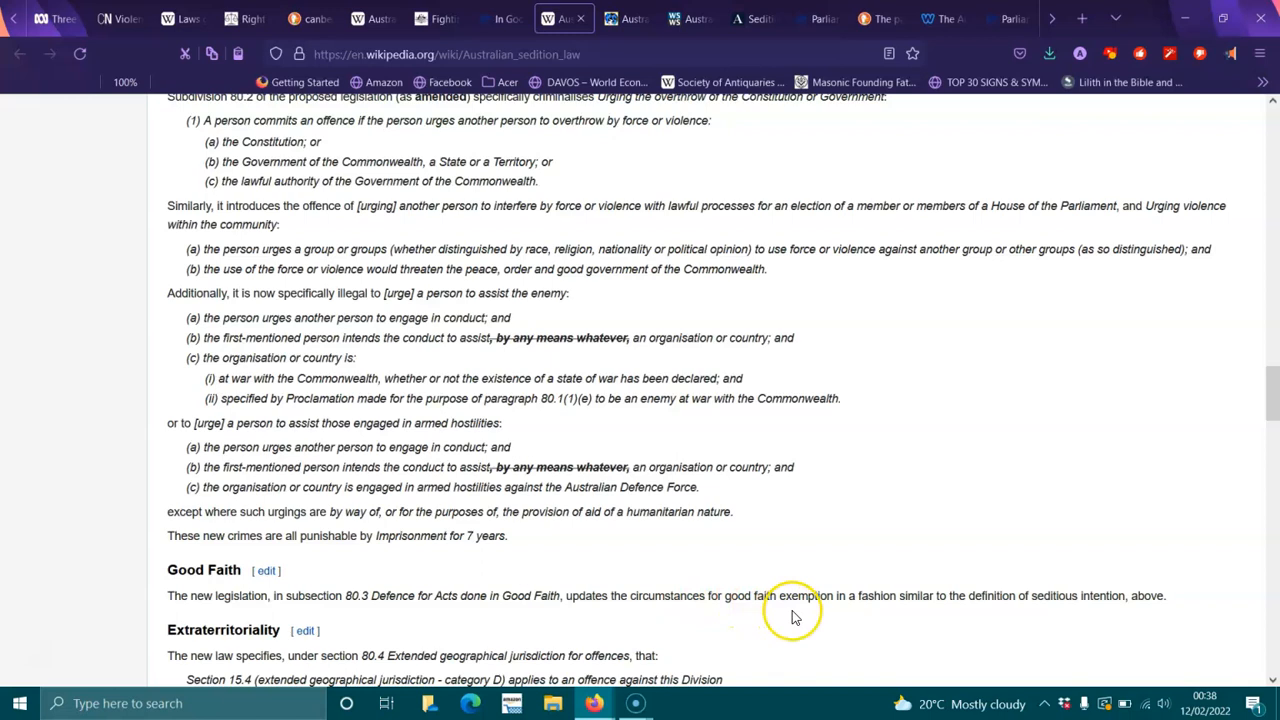
mouse_move(923, 597)
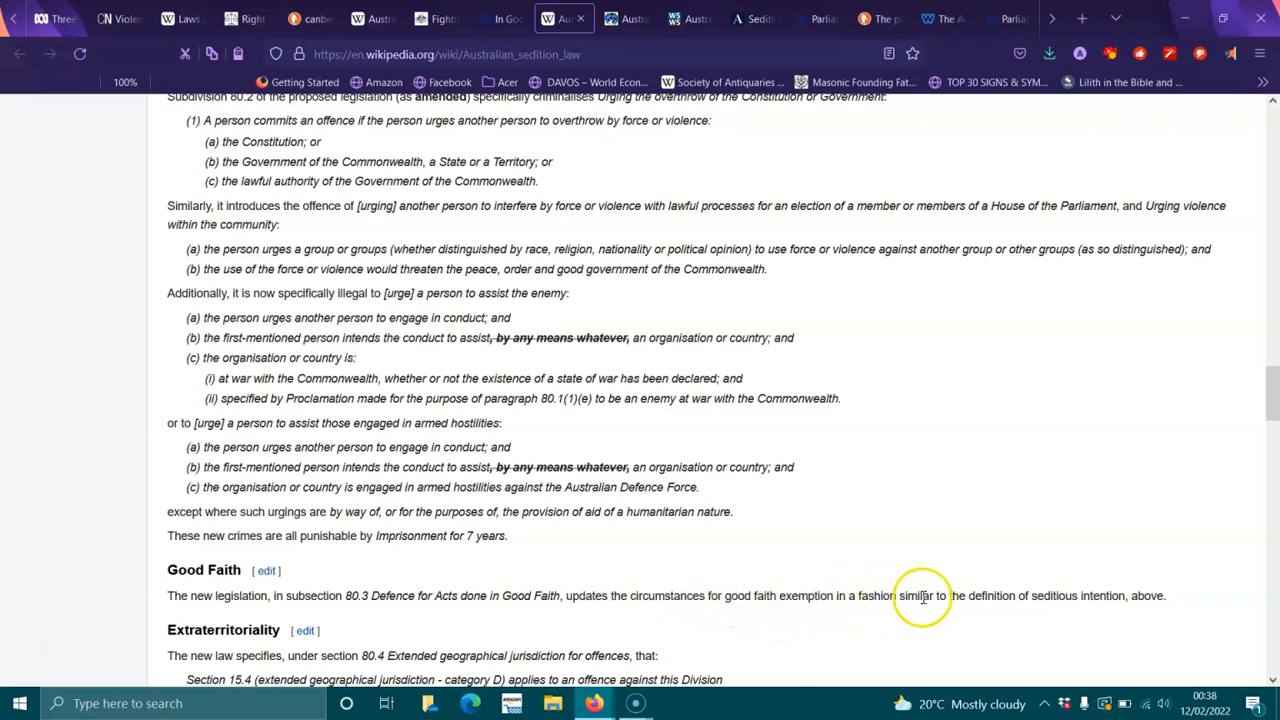
mouse_move(990, 595)
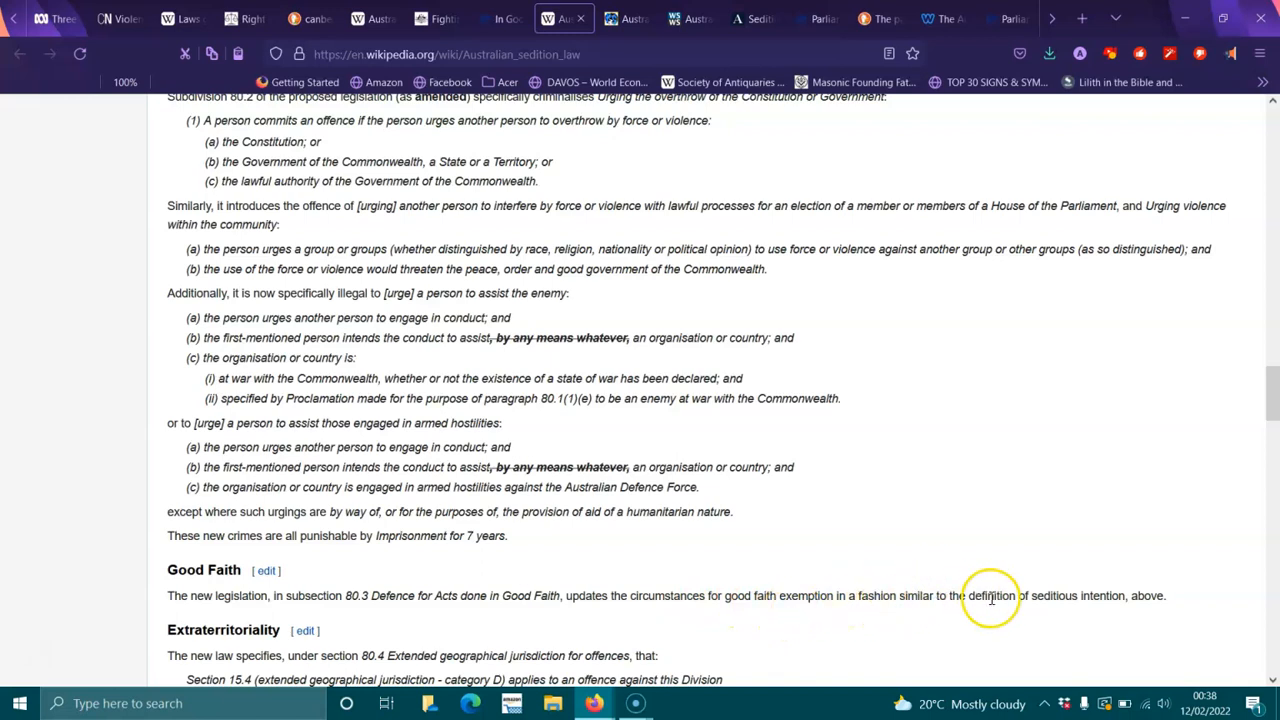
mouse_move(463, 570)
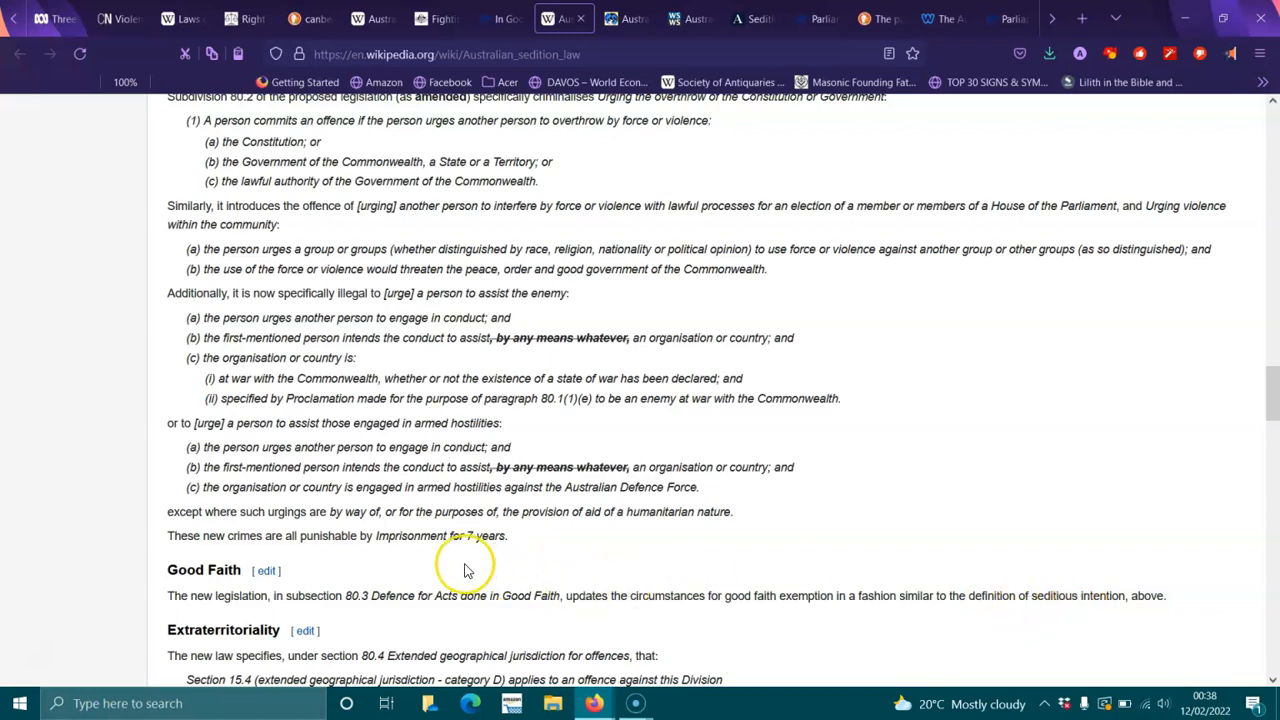
- Scroll through Extraterritoriality on category D universal jurisdiction to the Amendments heading
scroll(down, 3)
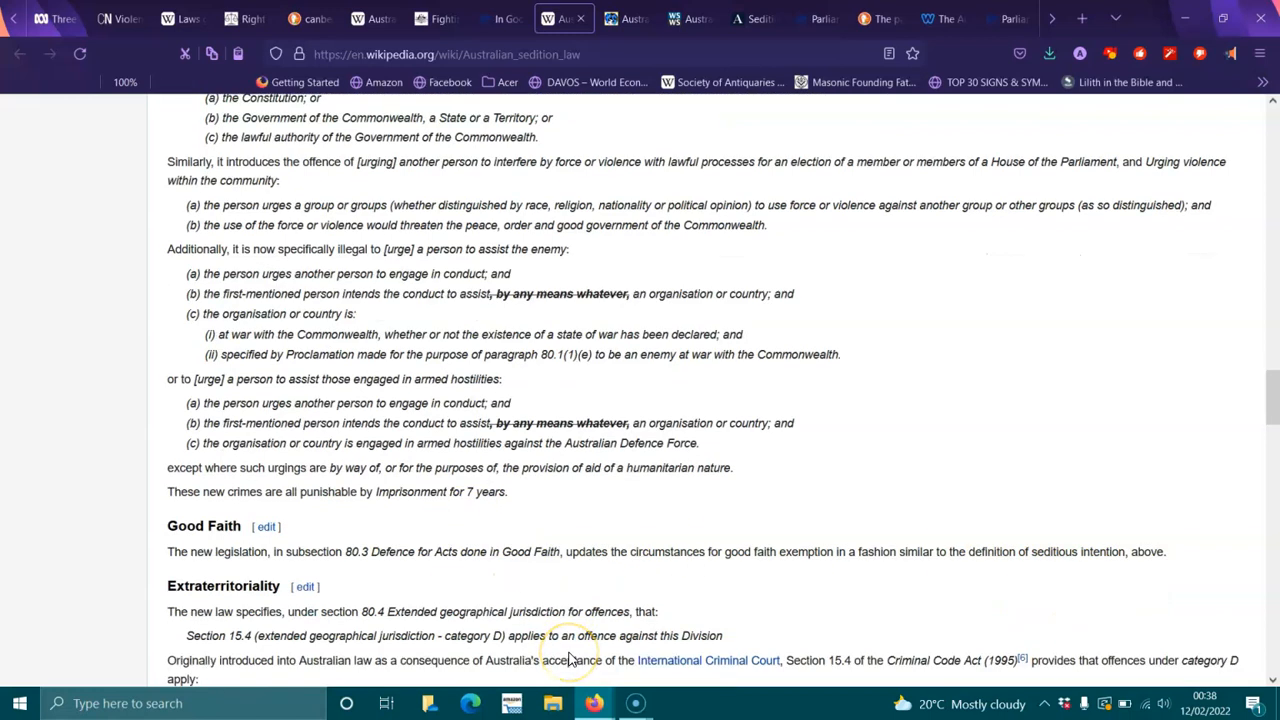
scroll(down, 3)
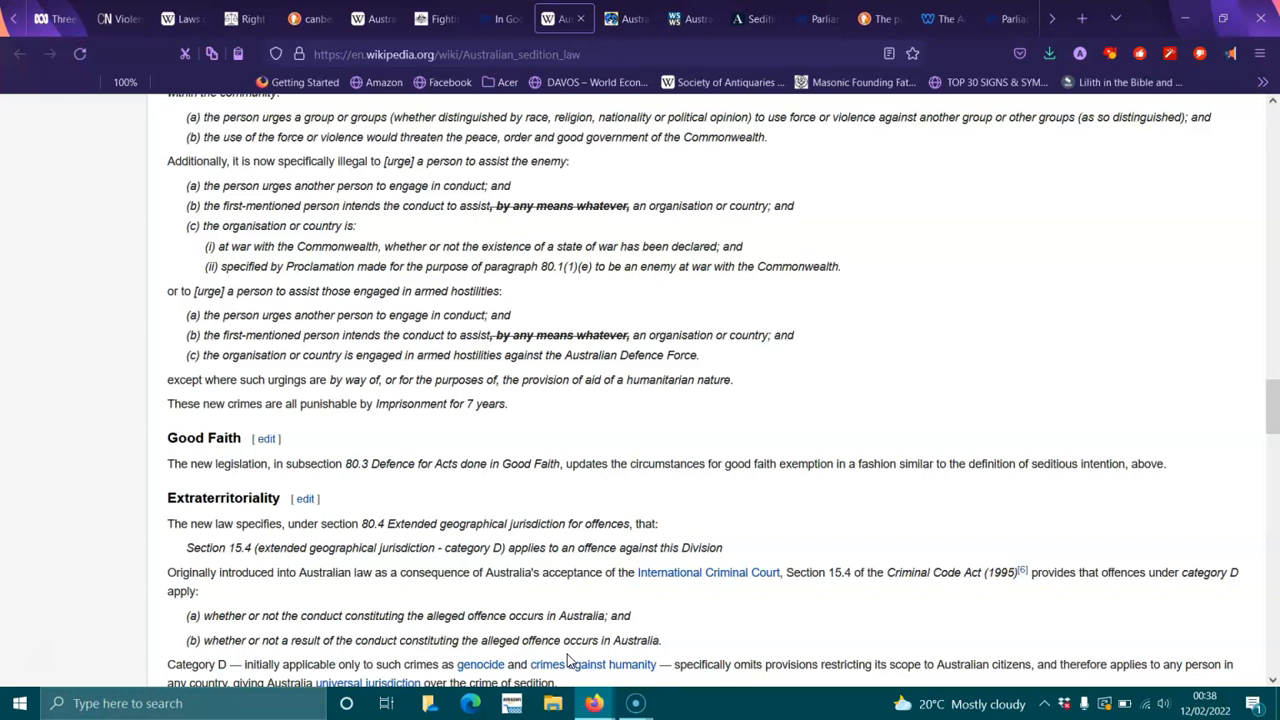
scroll(down, 3)
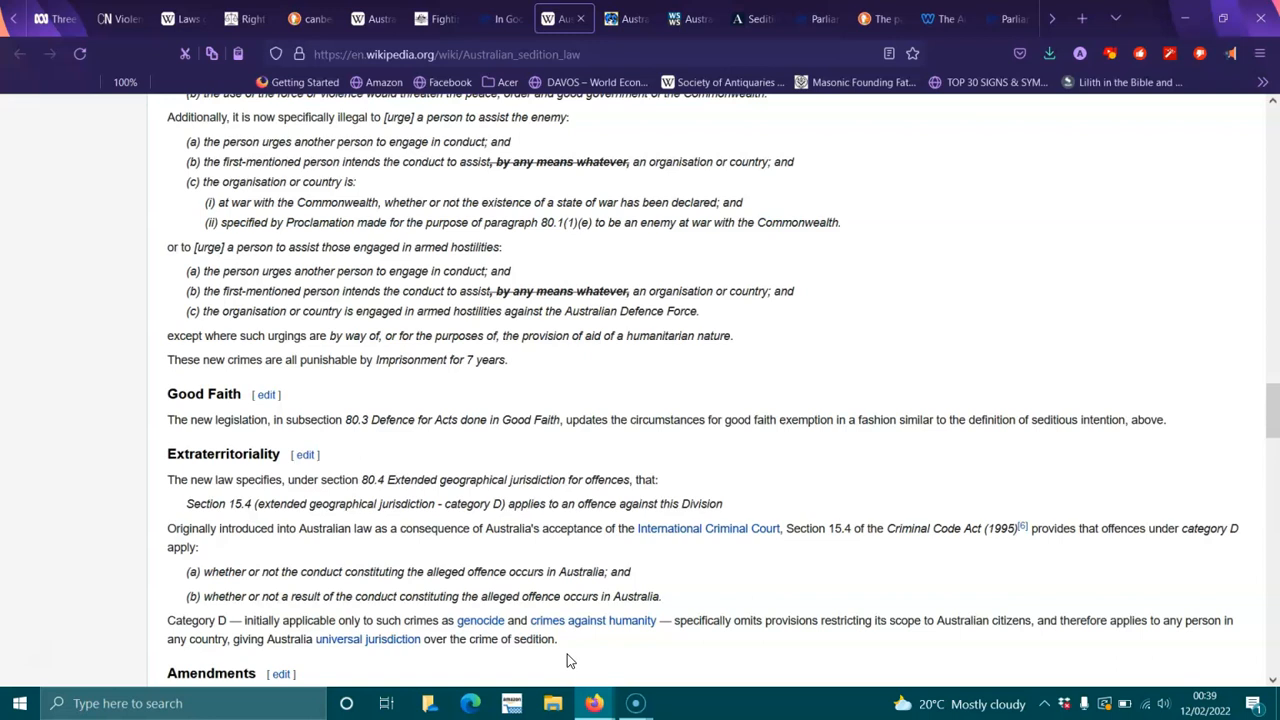
scroll(down, 3)
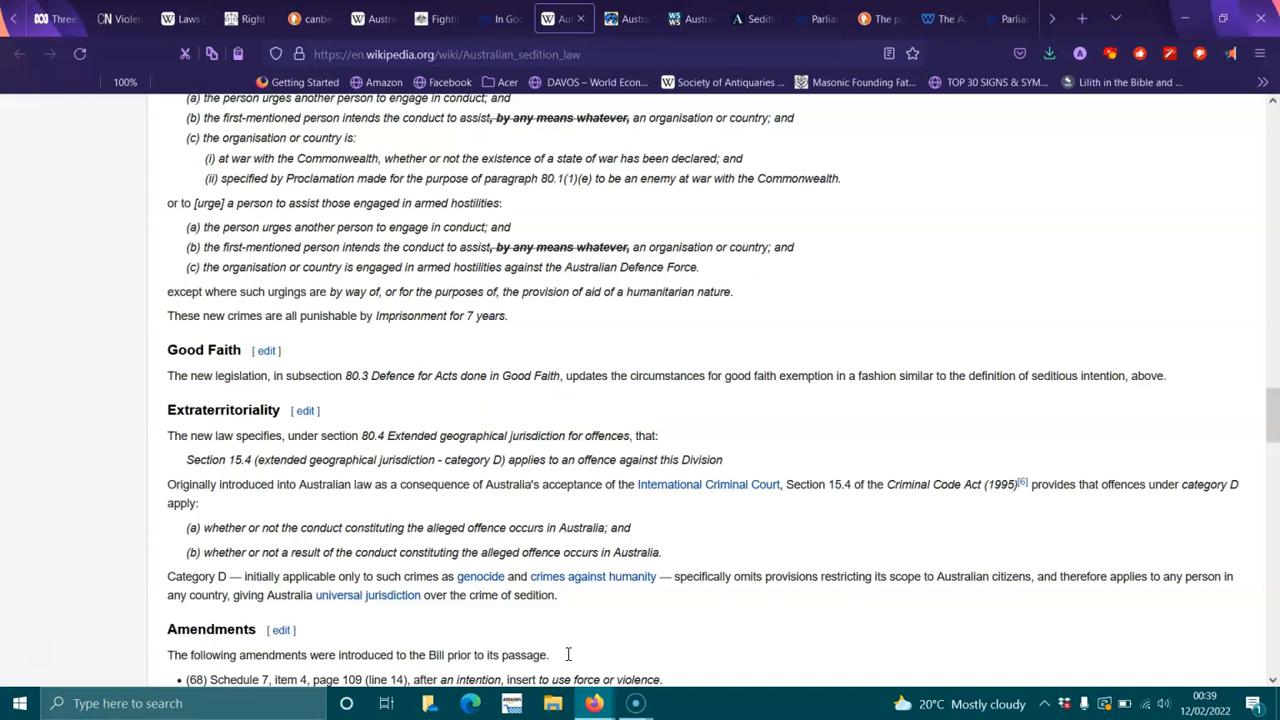
- Scroll past amendments (68)–(72) to the Penalties and Scope section
scroll(down, 3)
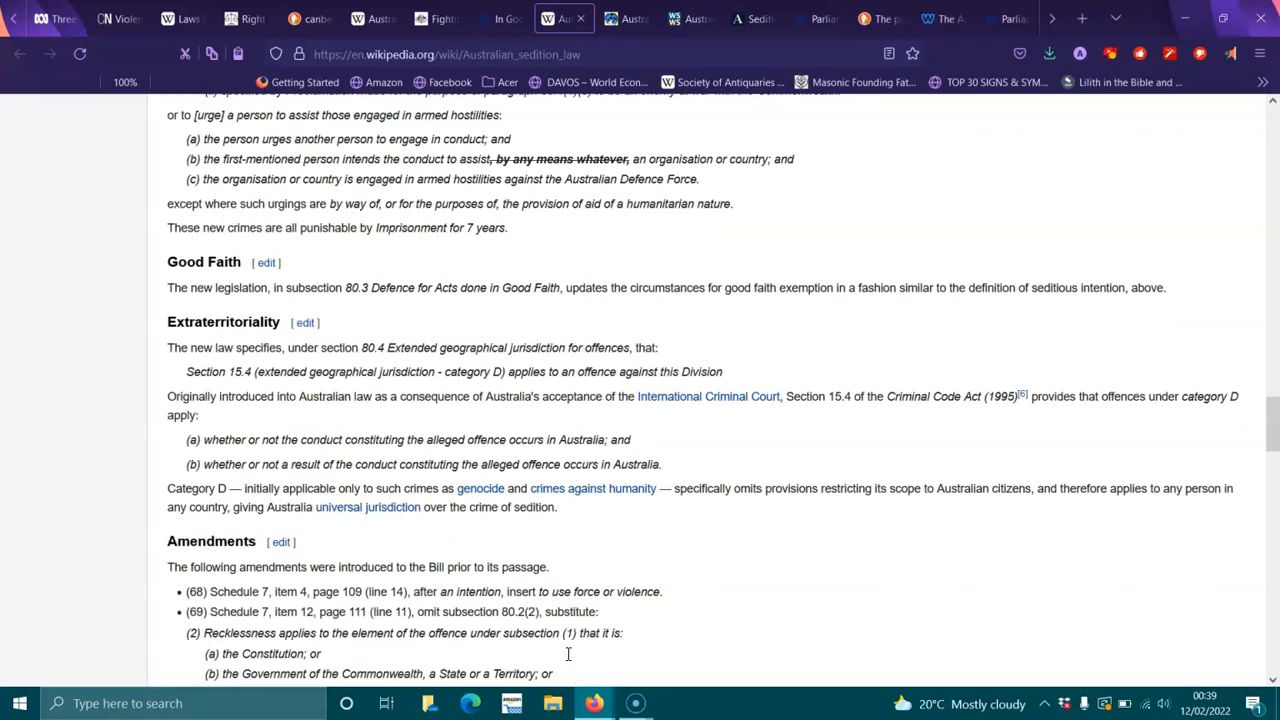
scroll(down, 3)
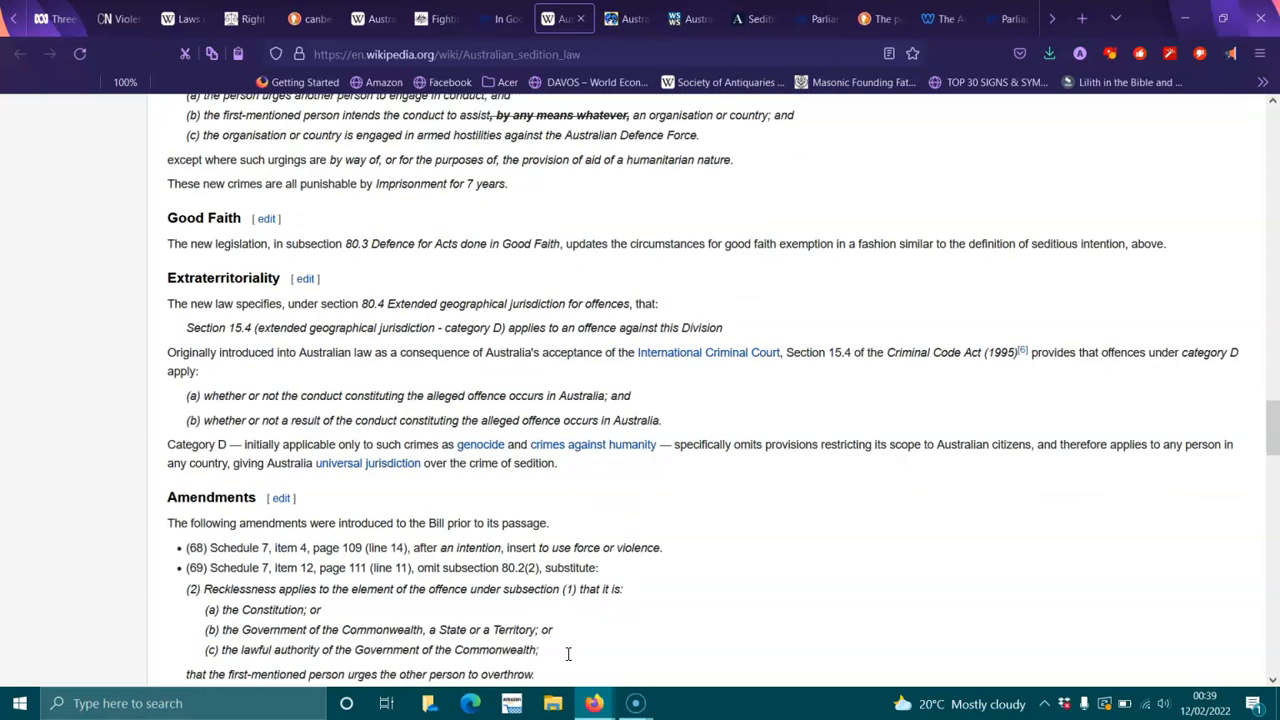
scroll(down, 3)
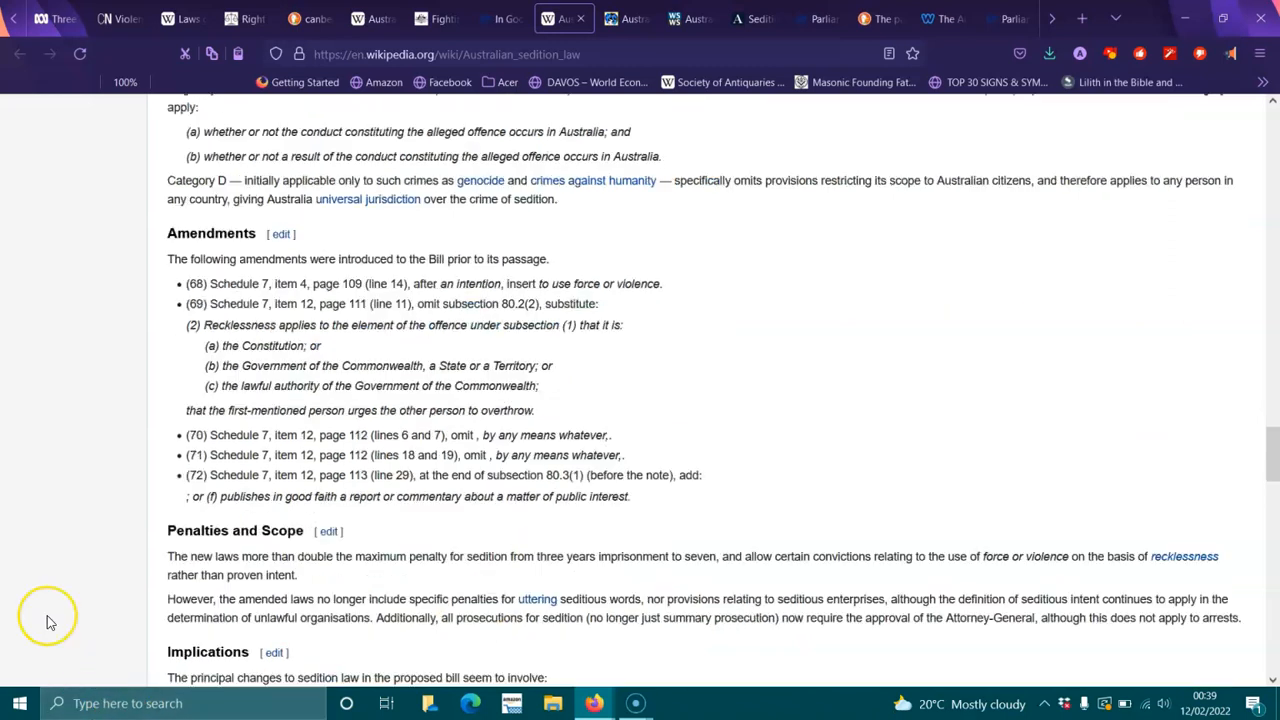
- Scroll through Penalties and Scope to the Implications list on the bill's principal changes
scroll(down, 3)
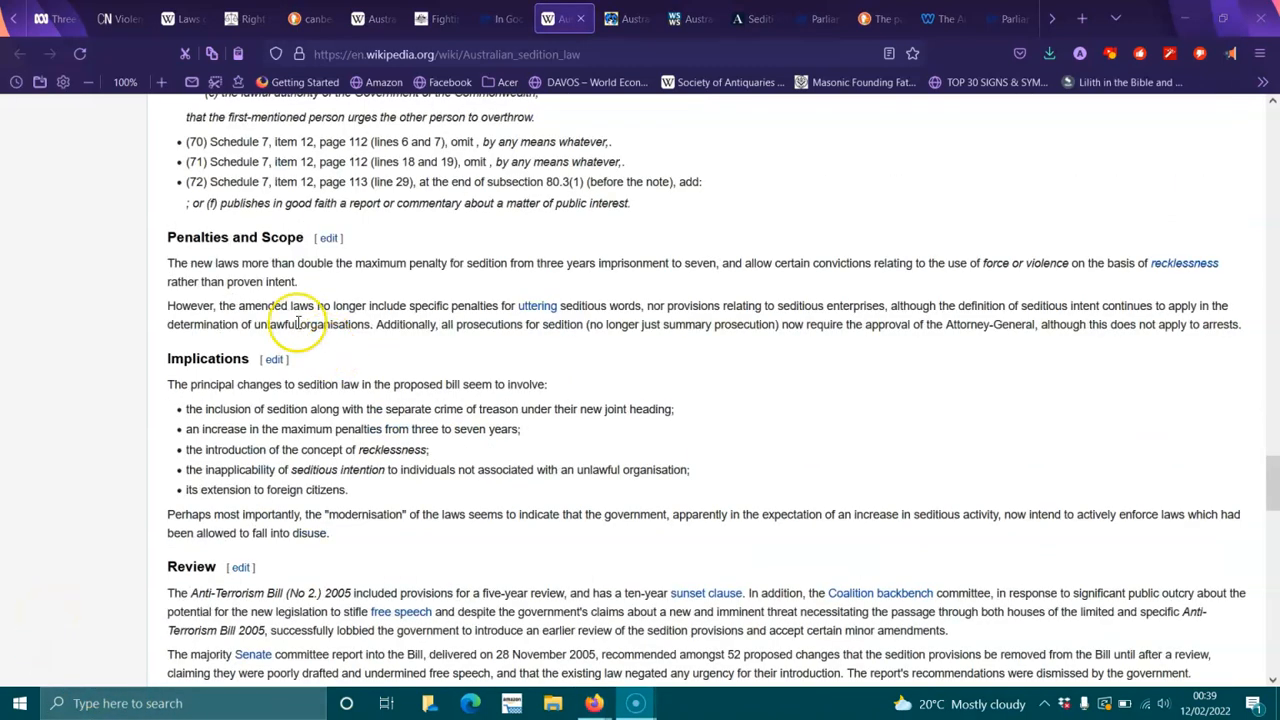
mouse_move(518, 282)
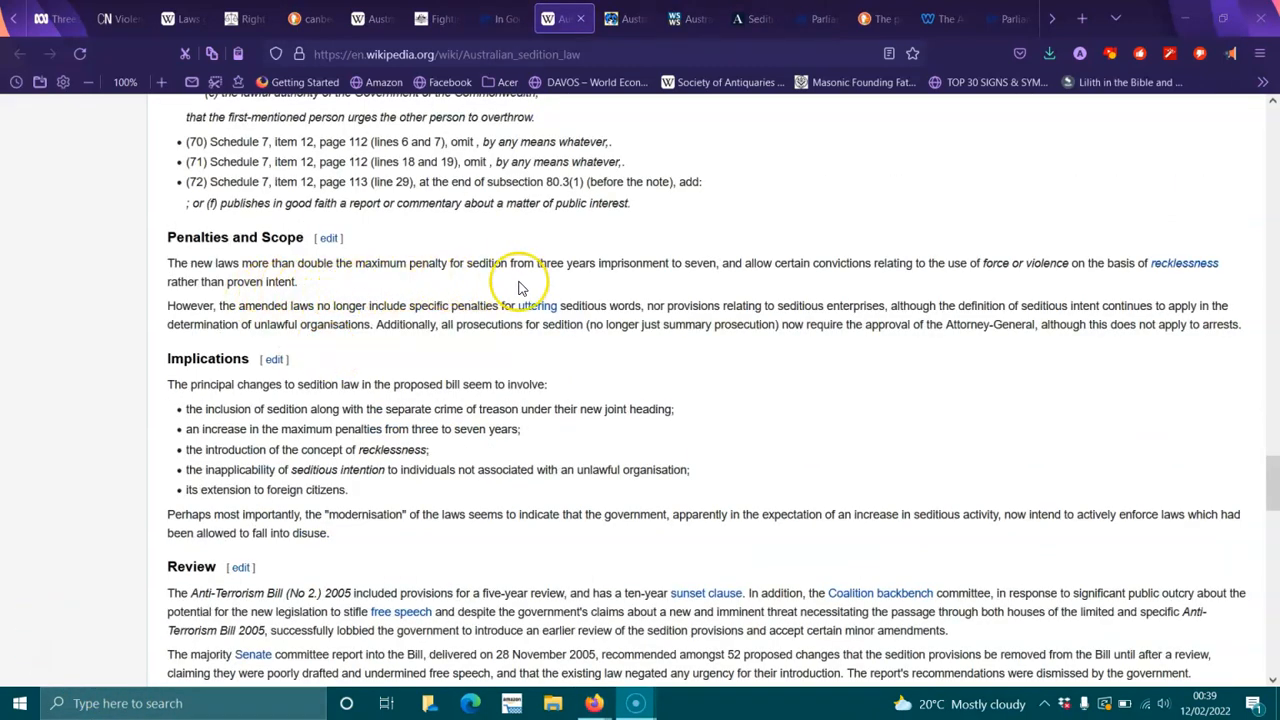
mouse_move(620, 280)
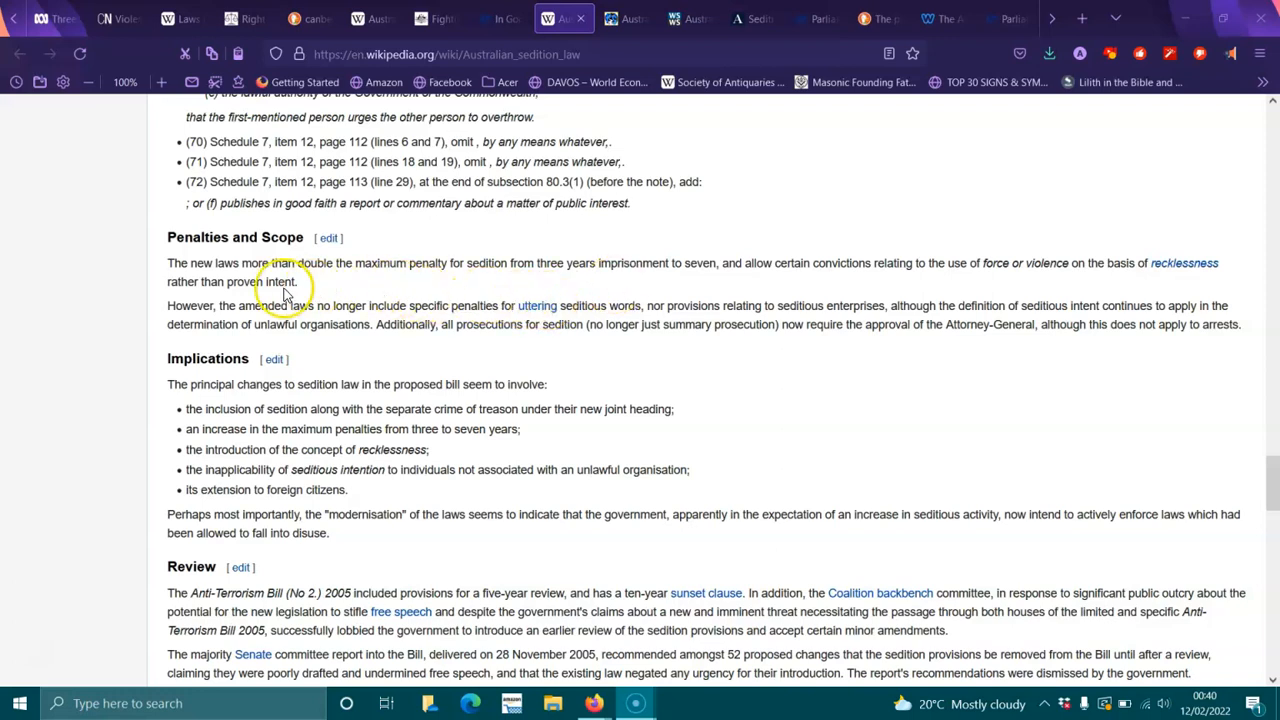
mouse_move(365, 320)
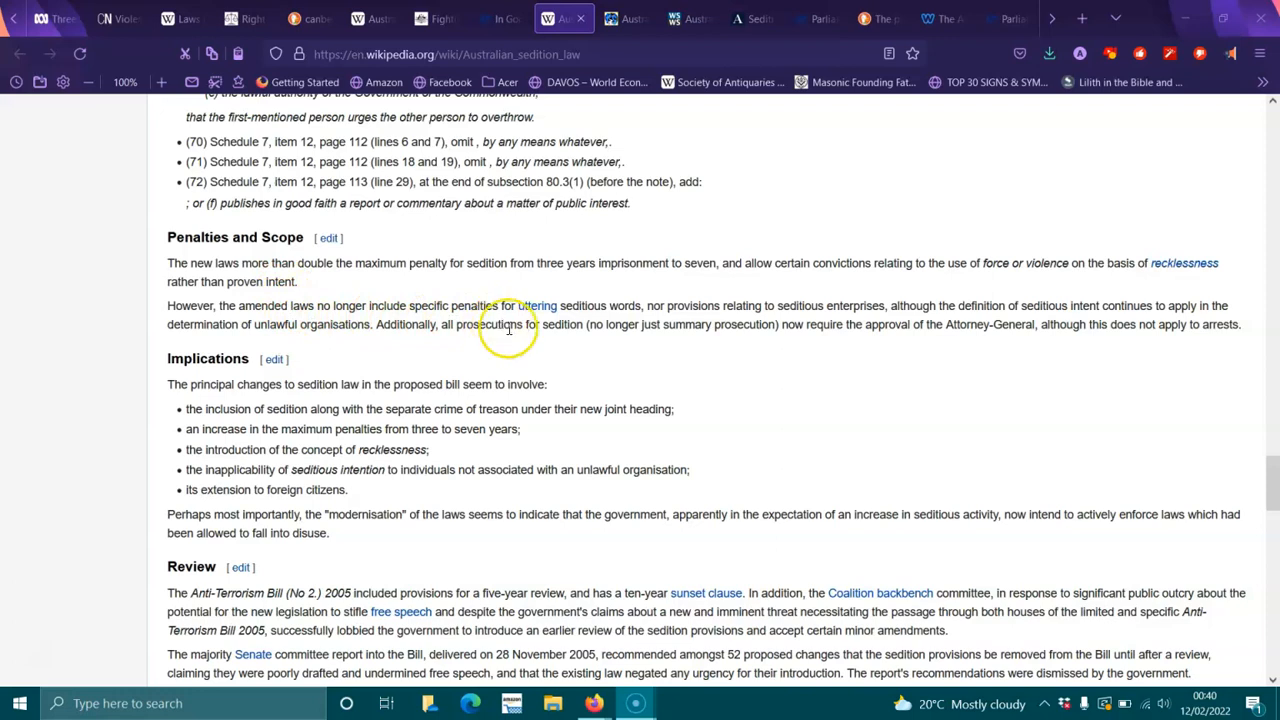
mouse_move(718, 303)
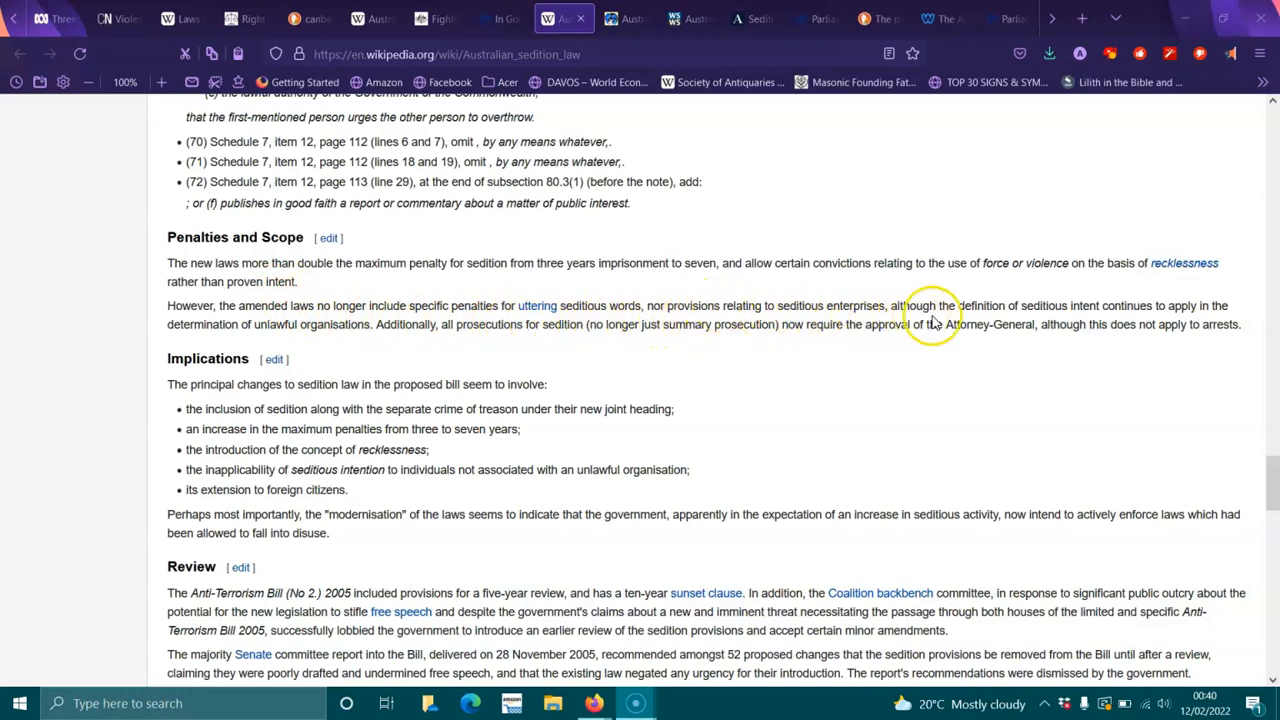
mouse_move(1073, 311)
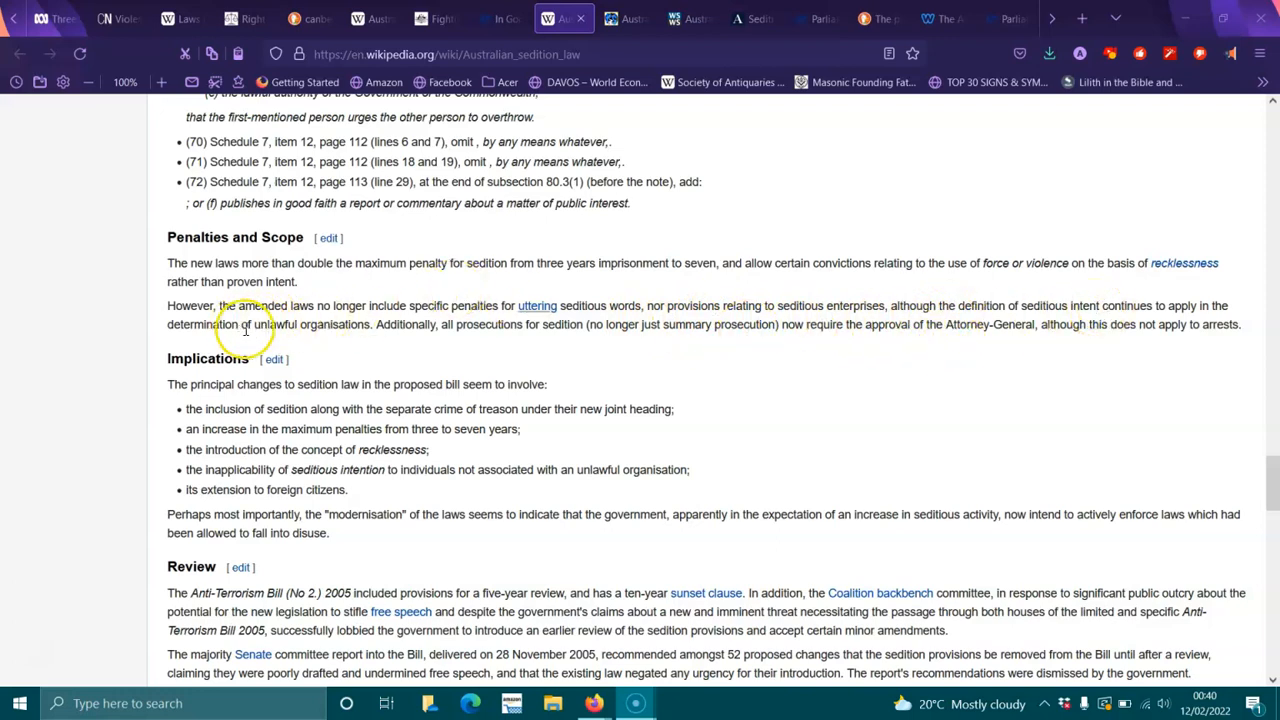
mouse_move(415, 343)
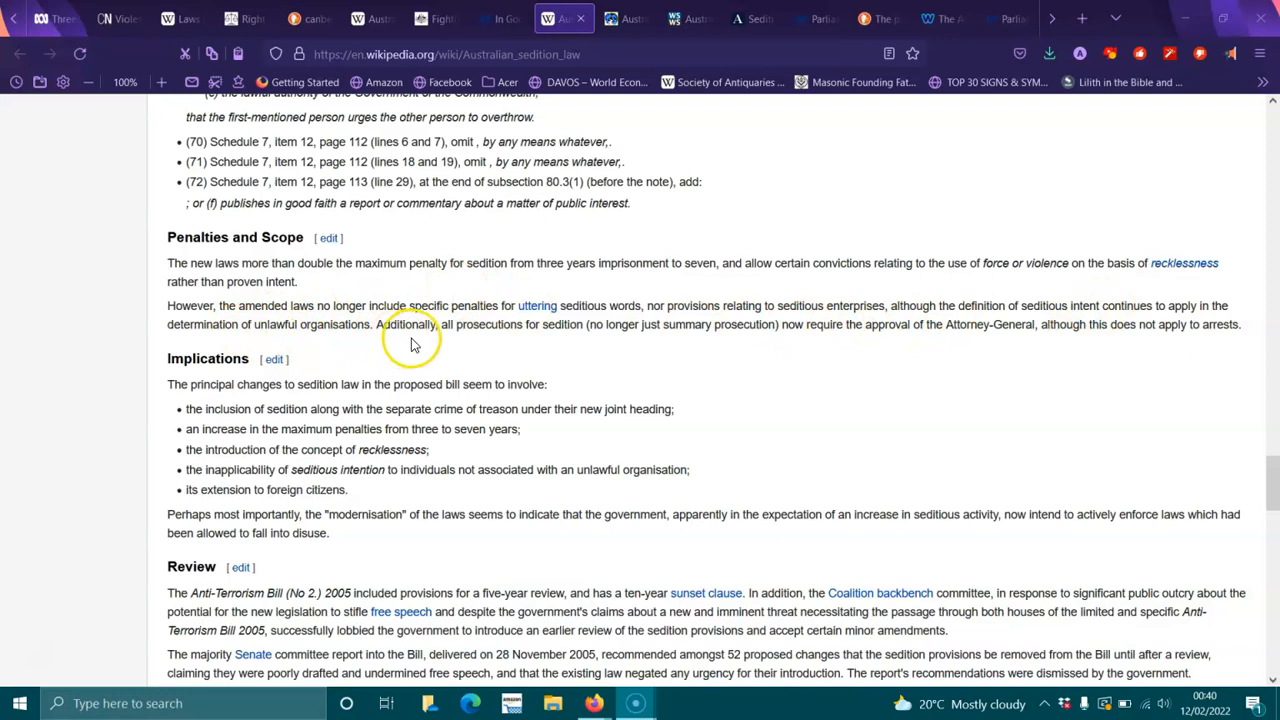
mouse_move(620, 343)
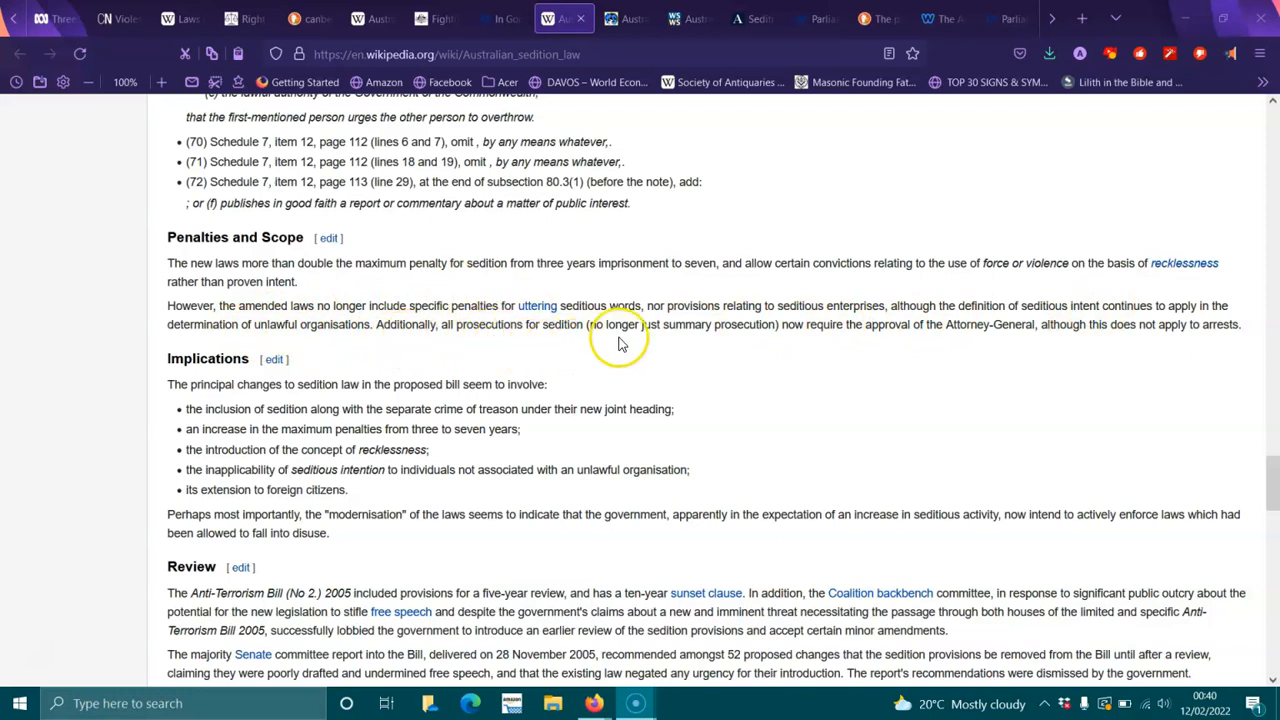
mouse_move(760, 345)
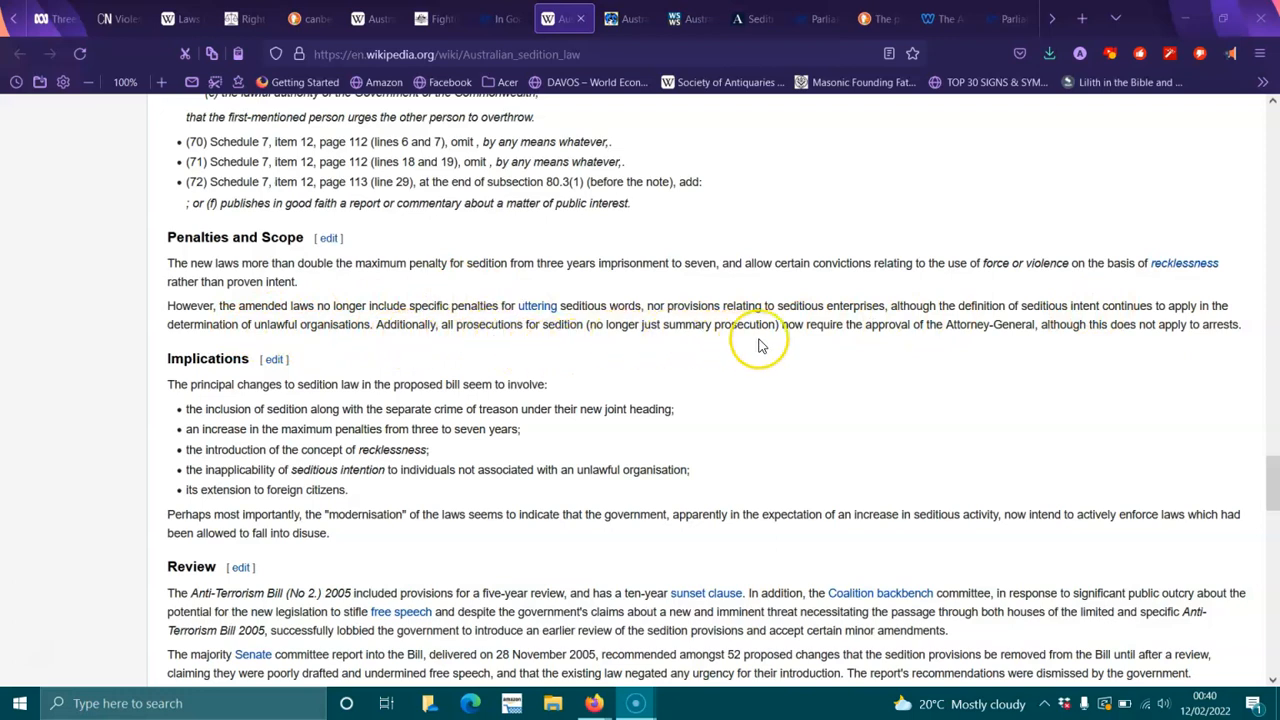
mouse_move(890, 324)
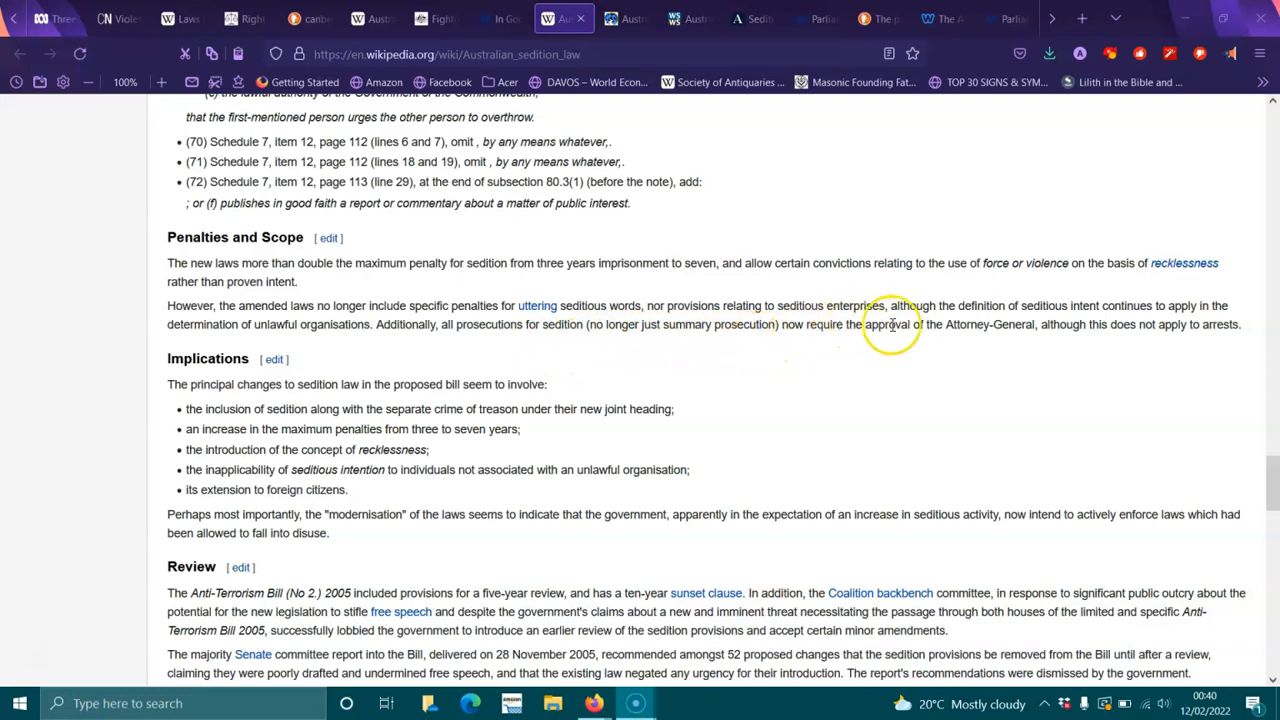
mouse_move(1080, 324)
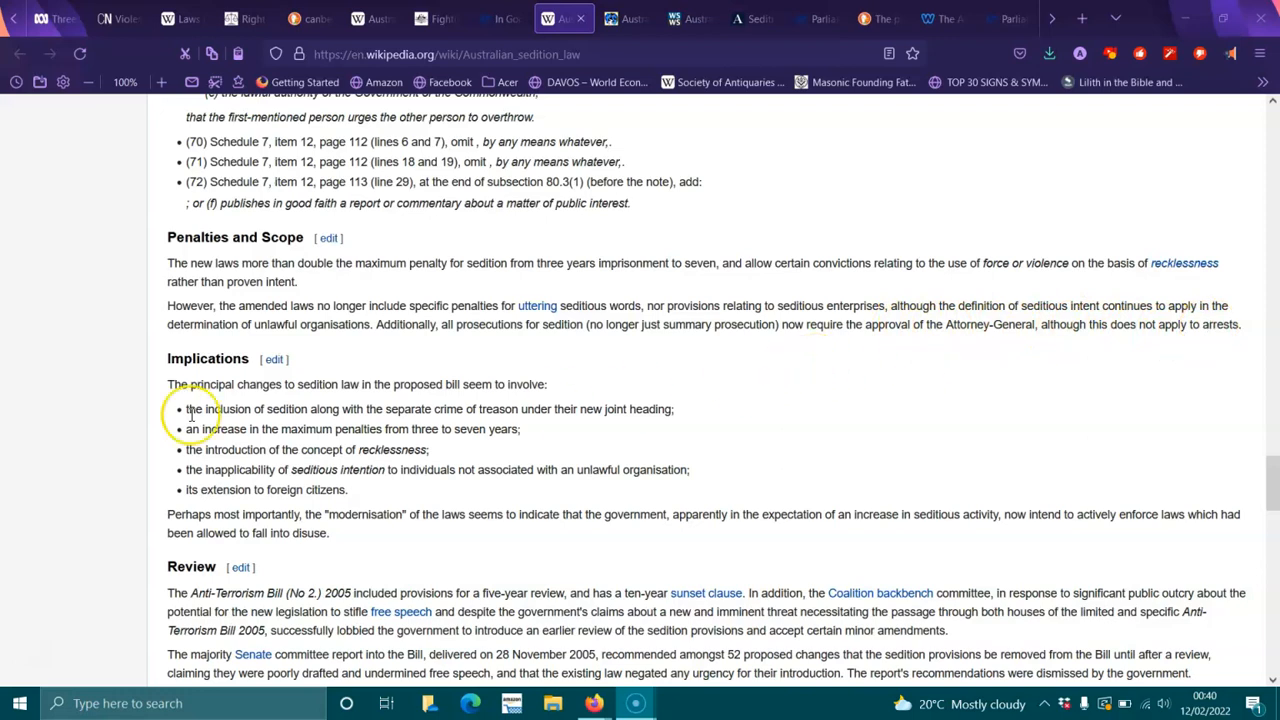
mouse_move(305, 390)
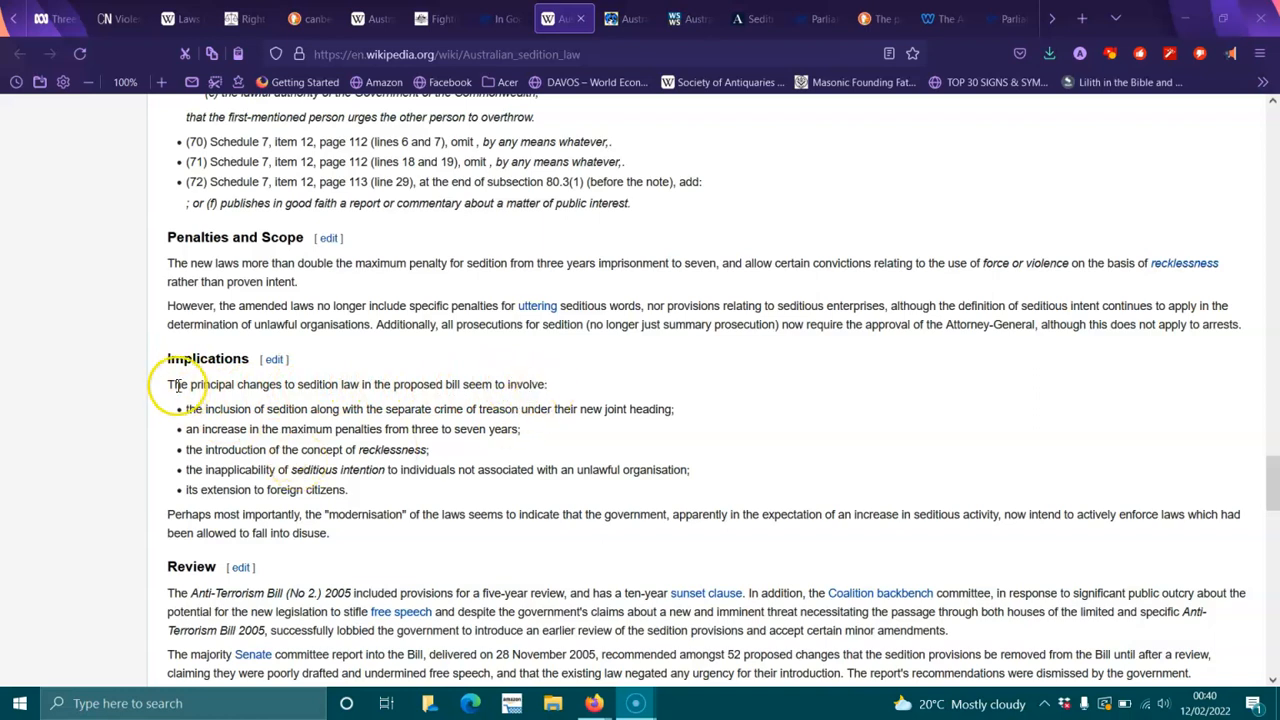
mouse_move(342, 408)
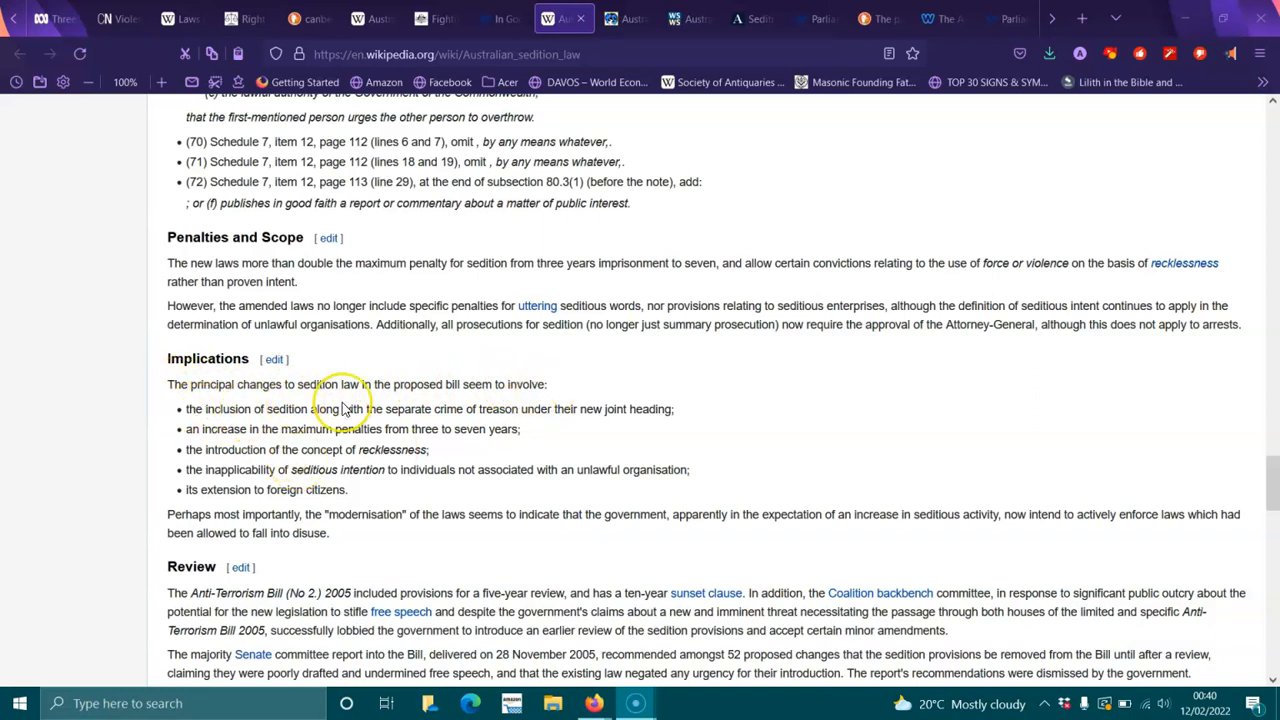
mouse_move(525, 408)
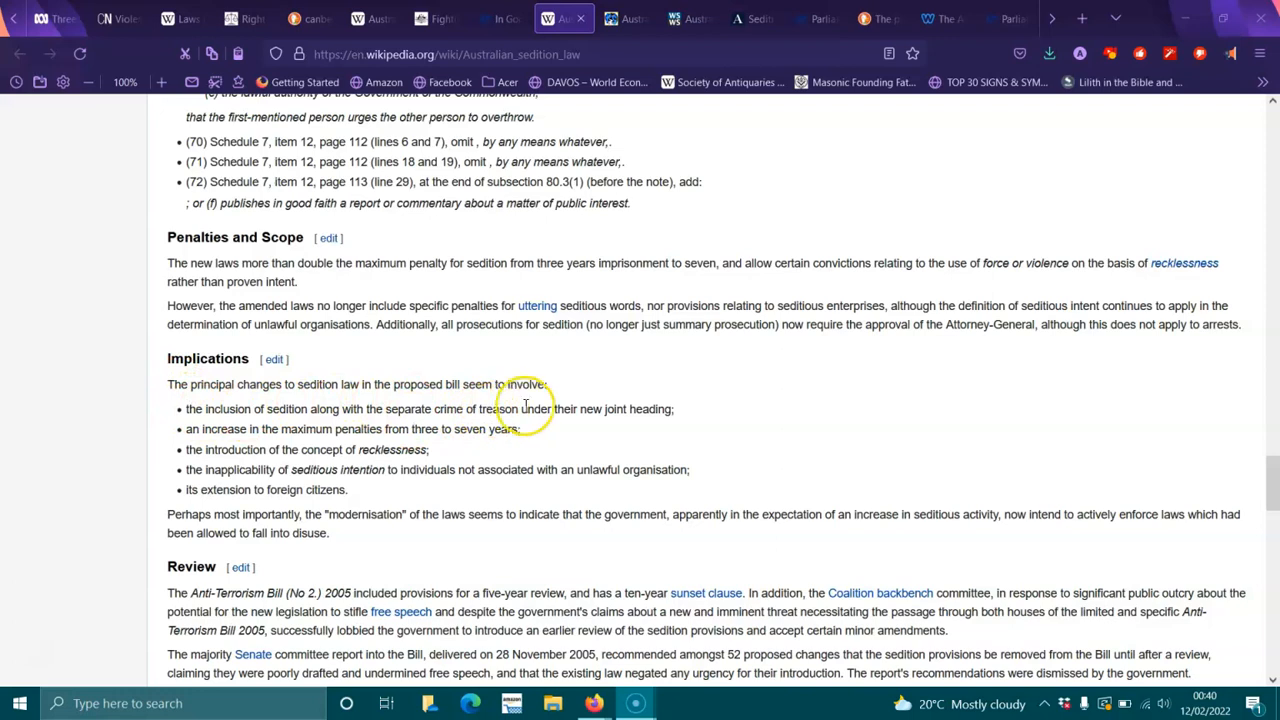
mouse_move(217, 428)
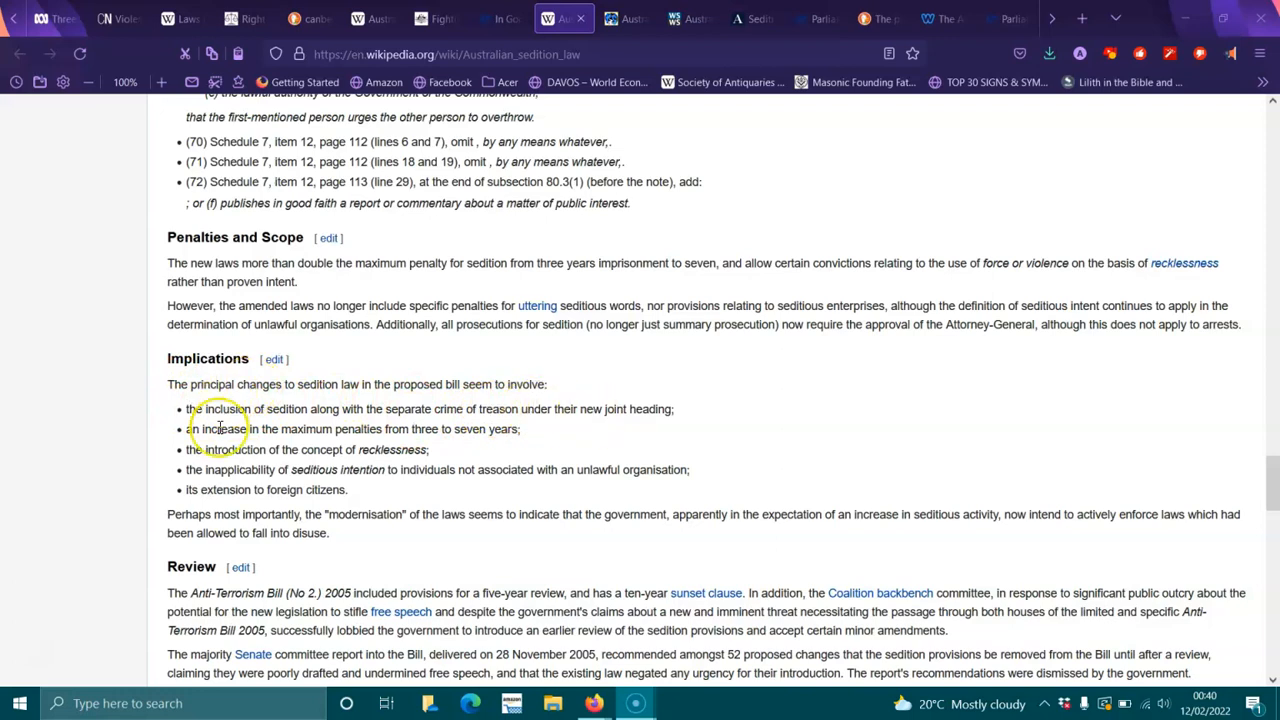
mouse_move(290, 432)
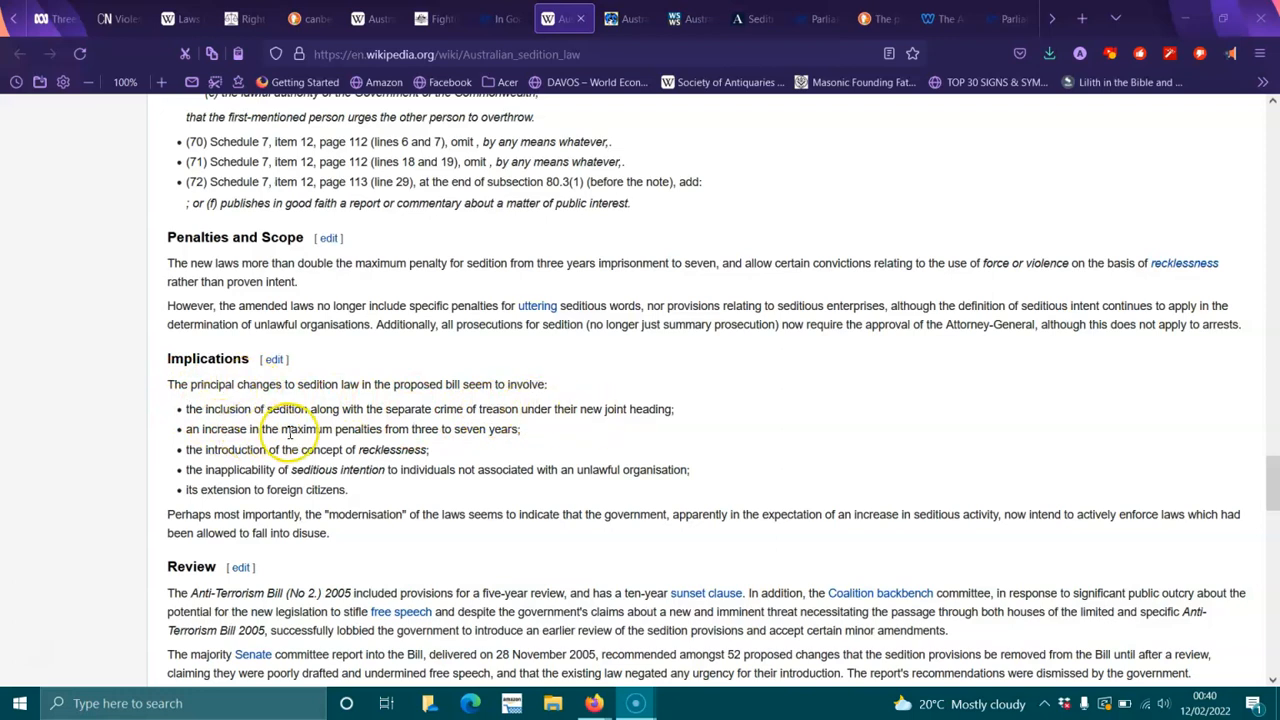
mouse_move(210, 448)
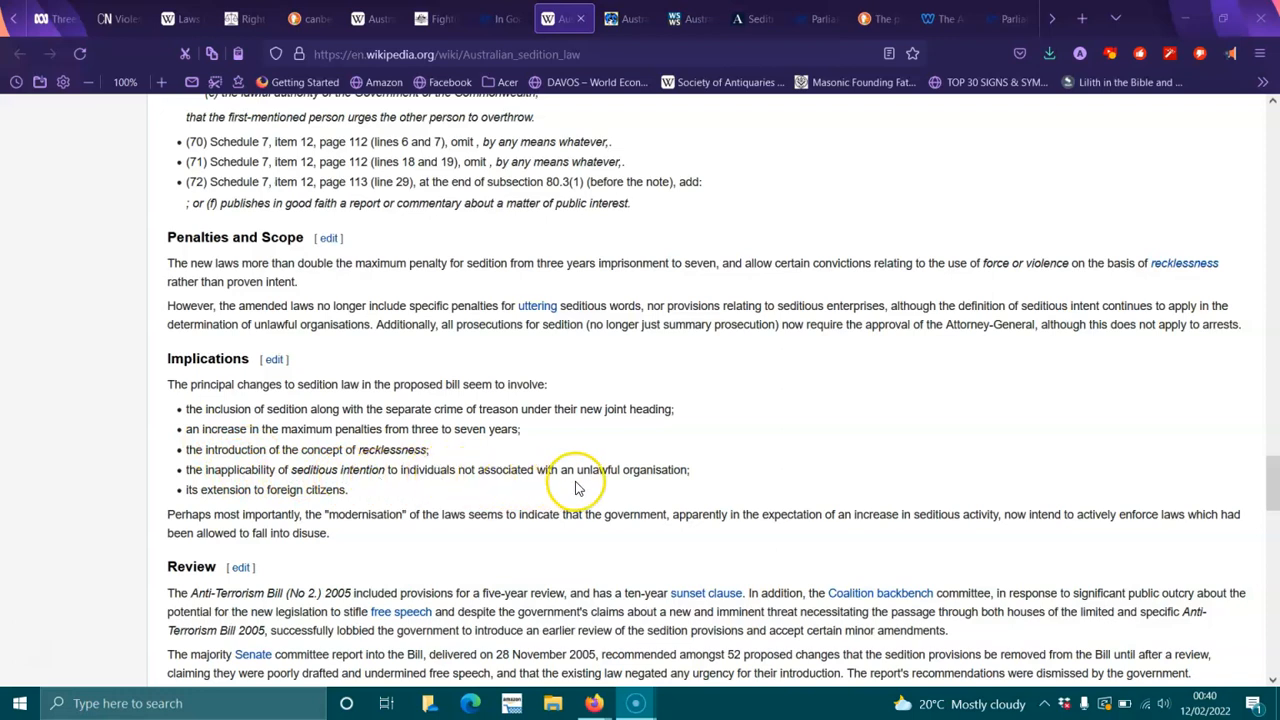
mouse_move(205, 508)
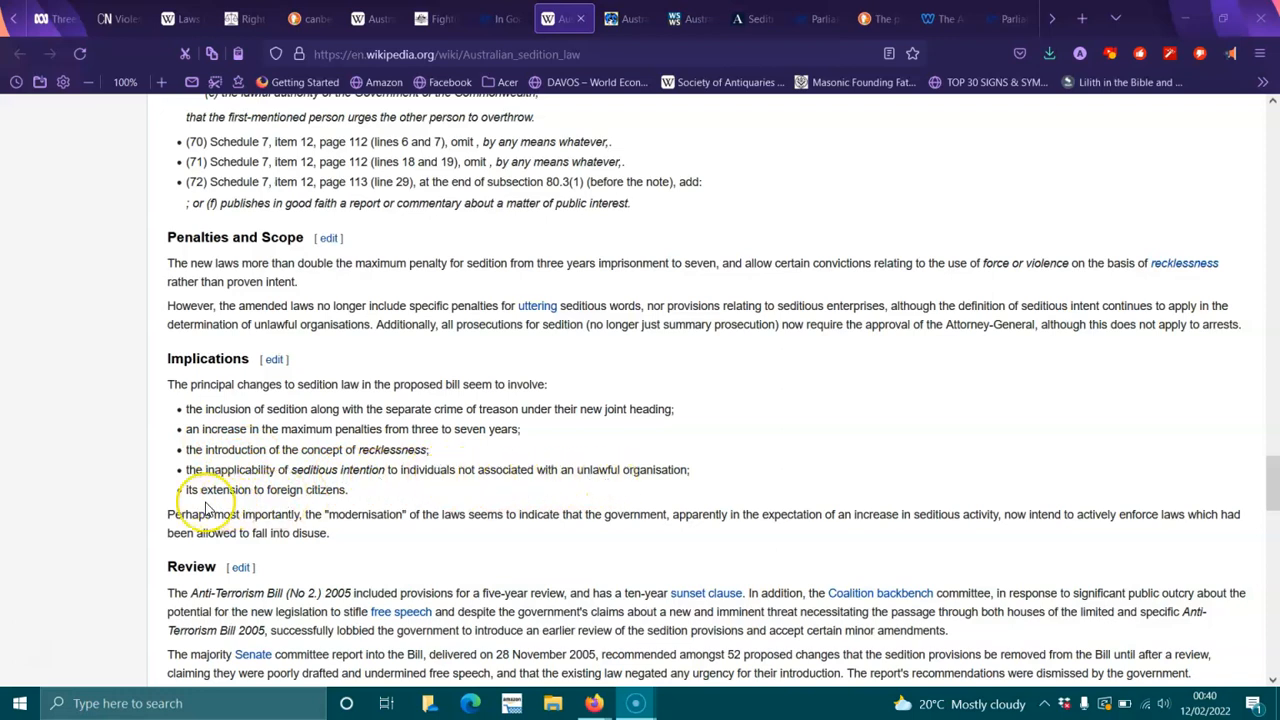
mouse_move(263, 513)
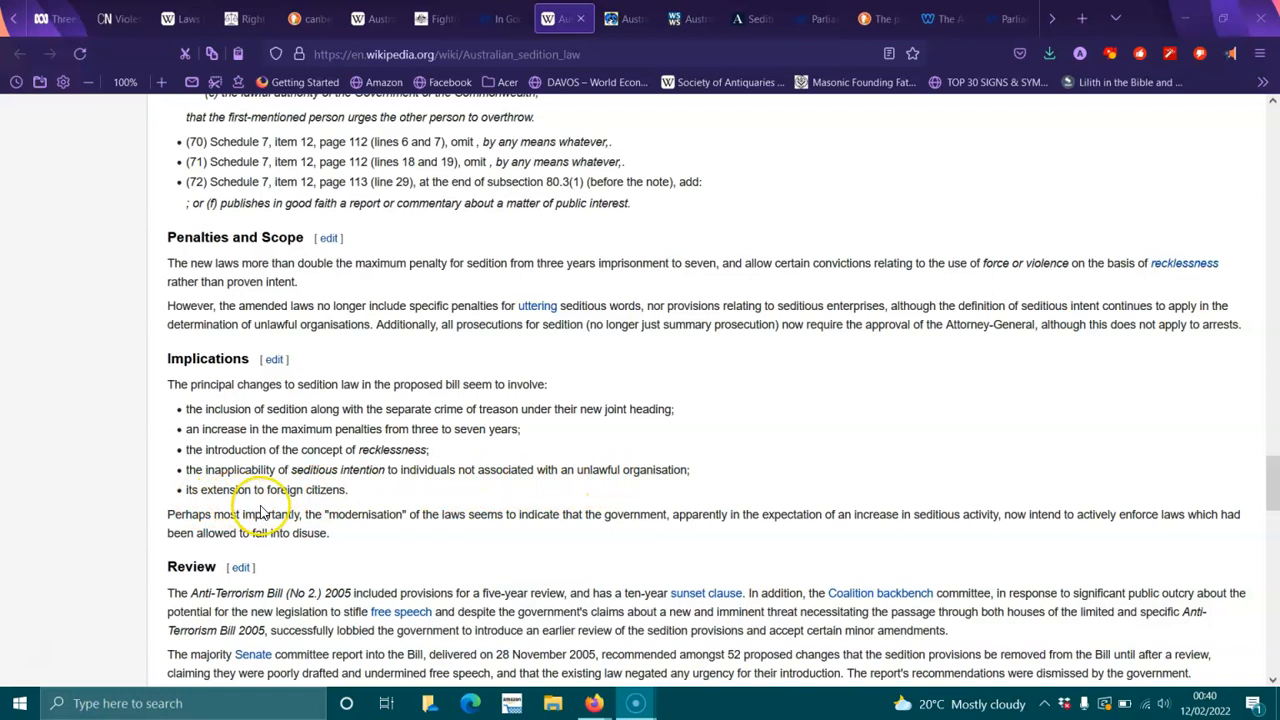
mouse_move(242, 530)
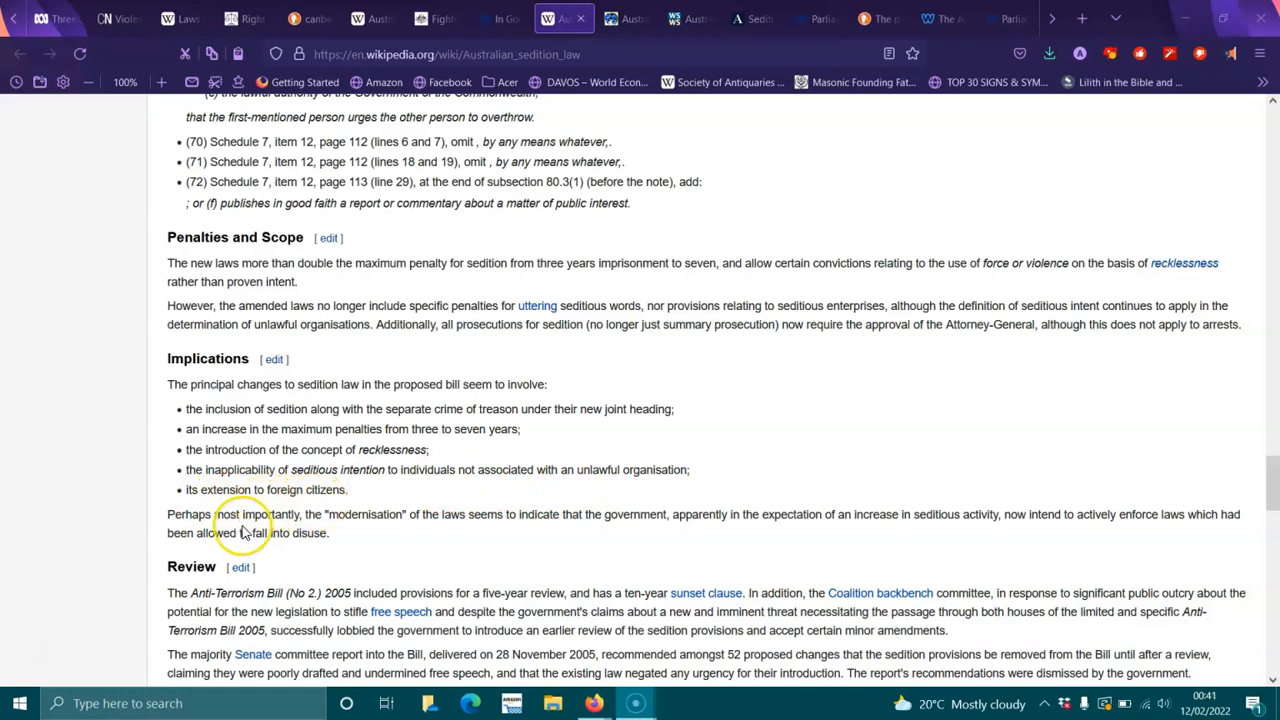
mouse_move(490, 540)
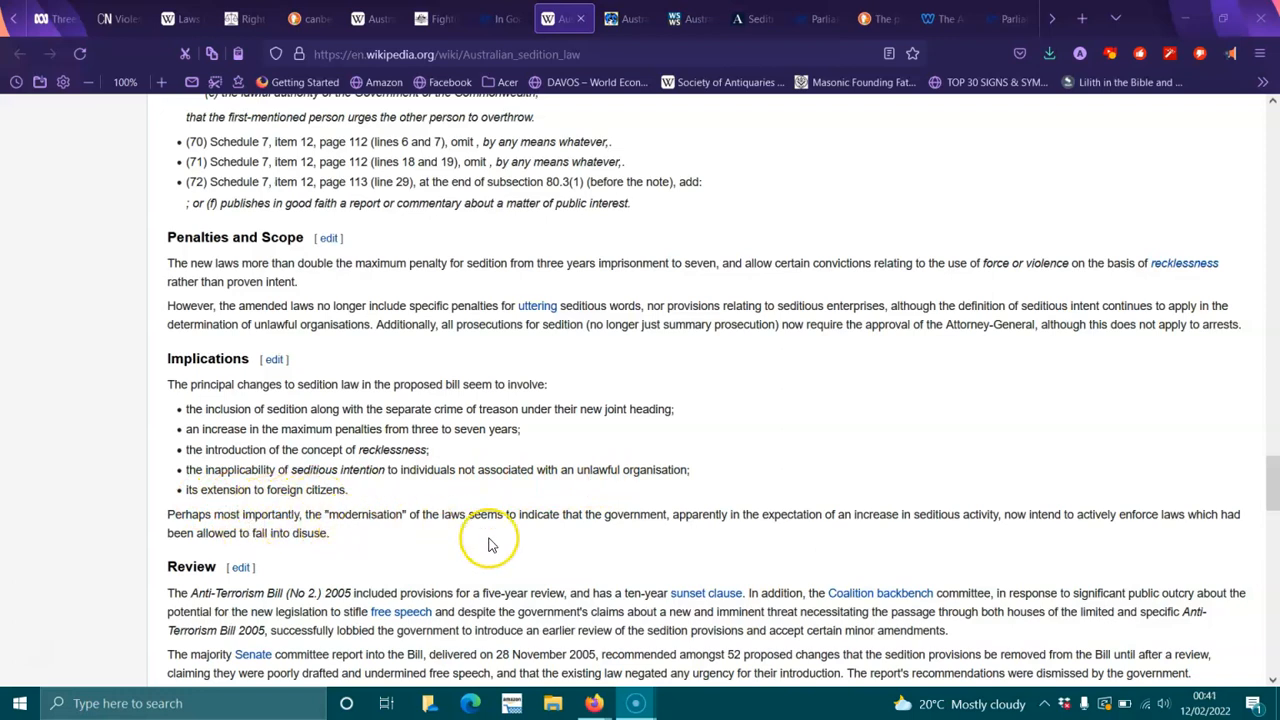
mouse_move(752, 500)
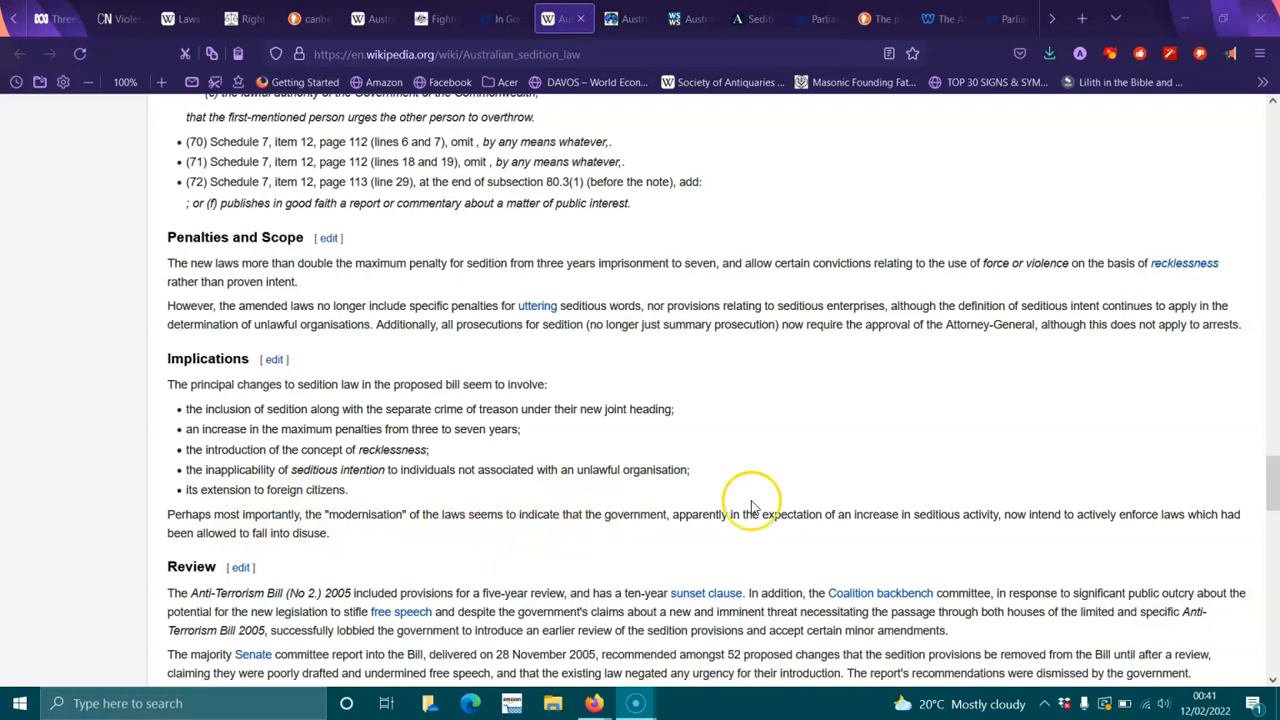
mouse_move(857, 528)
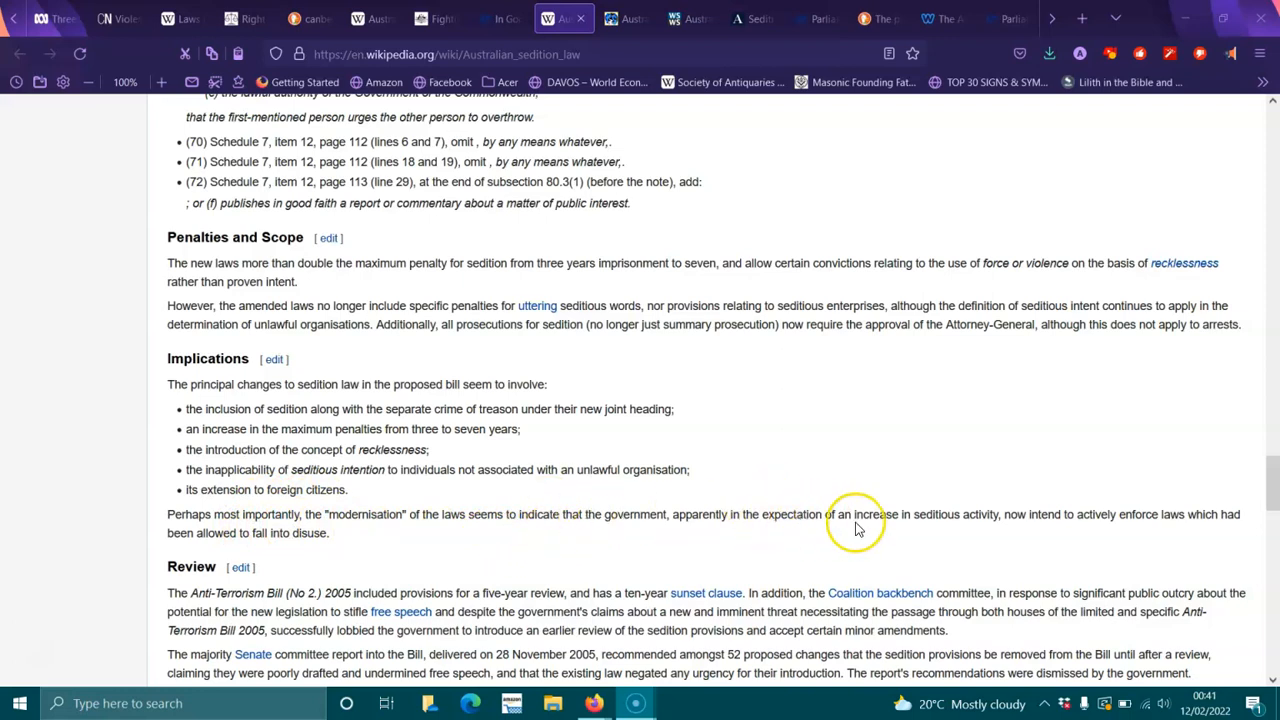
mouse_move(1015, 520)
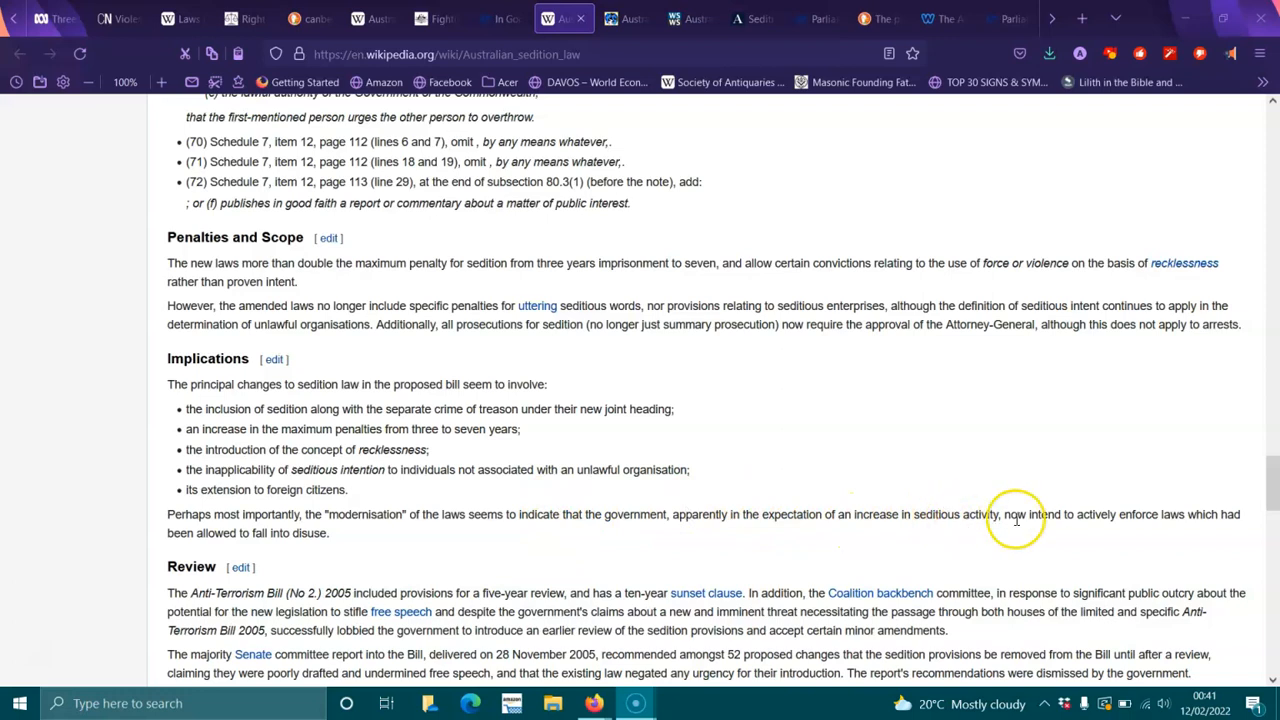
mouse_move(1188, 519)
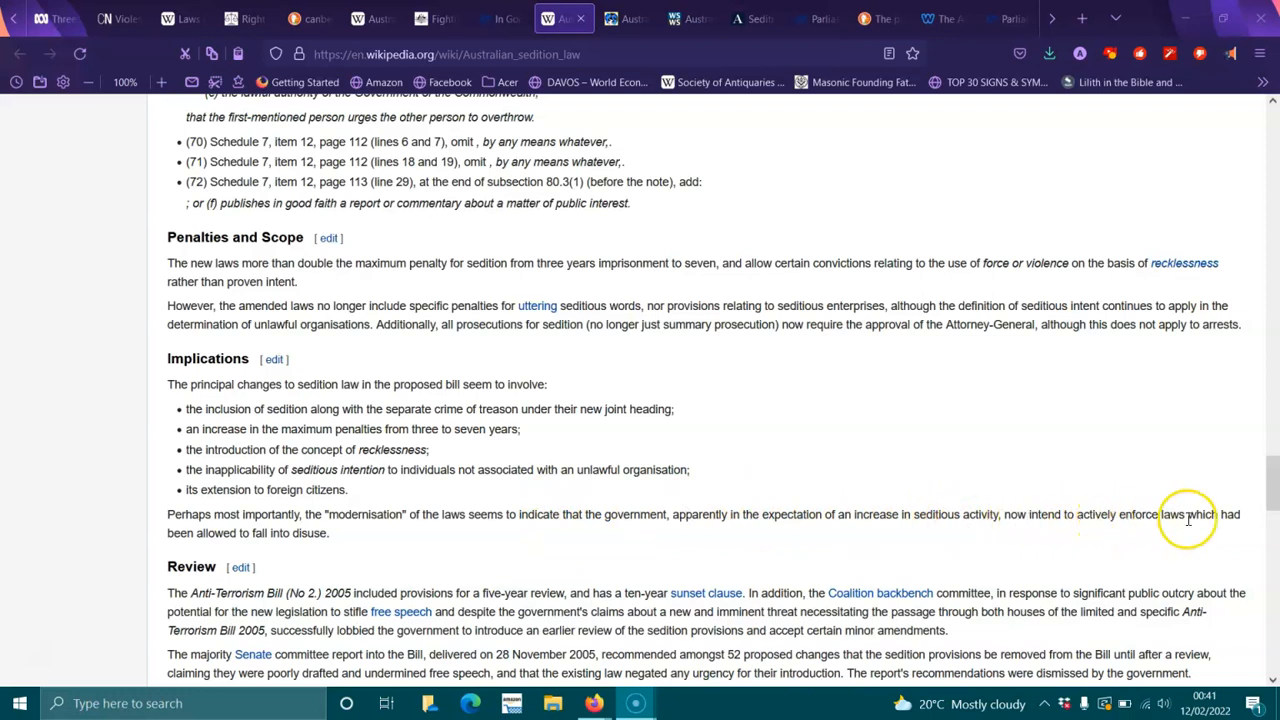
mouse_move(265, 555)
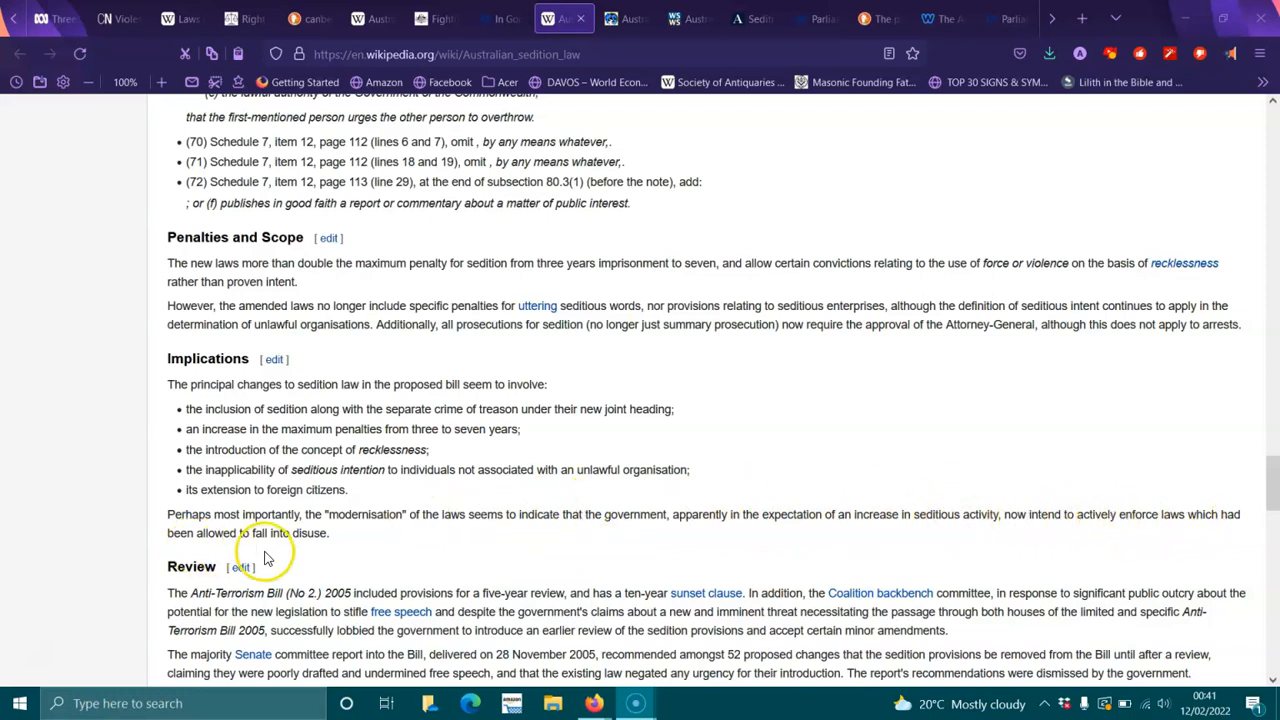
- Scroll to the ALRC Review on the Attorney-General's foreshadowed independent review
scroll(down, 3)
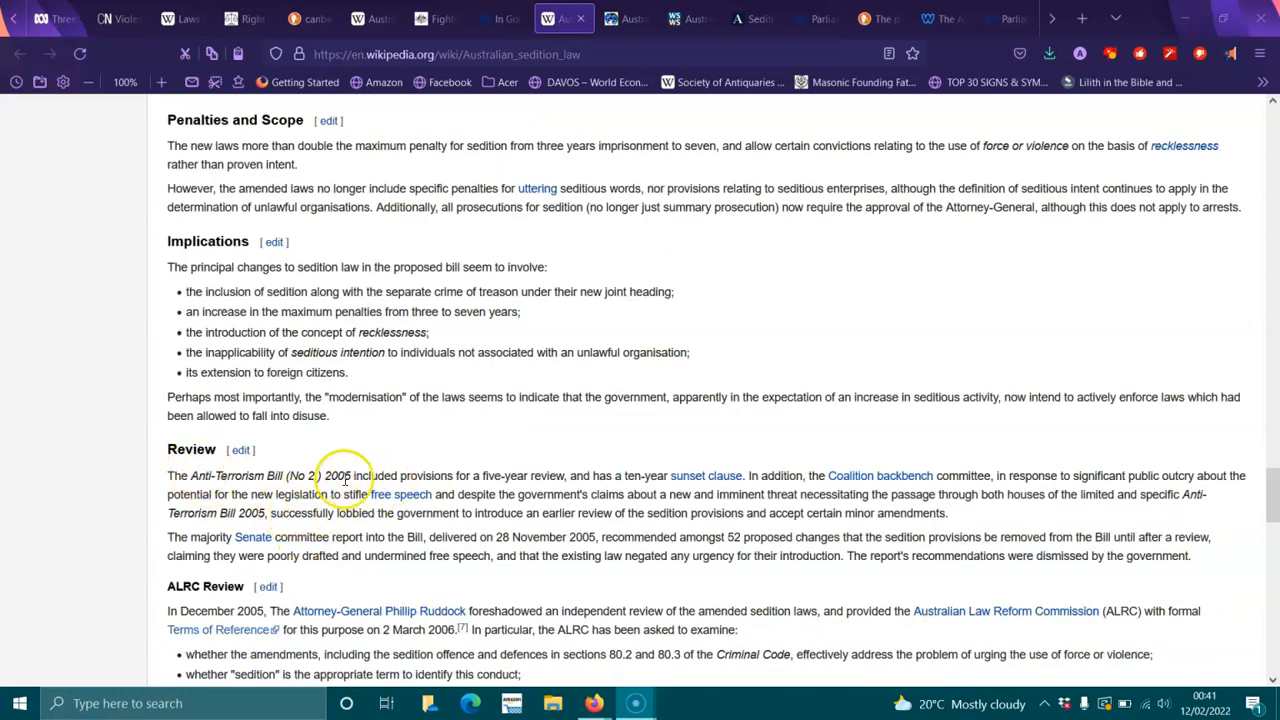
mouse_move(490, 475)
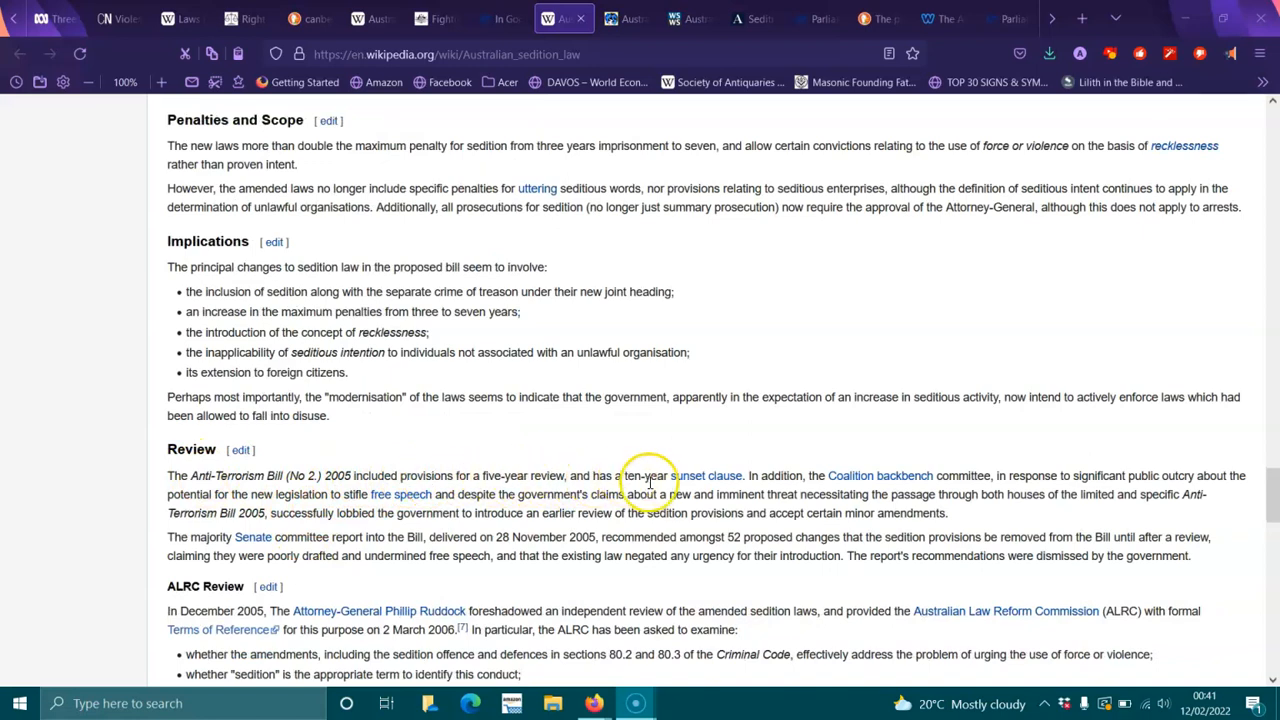
mouse_move(815, 428)
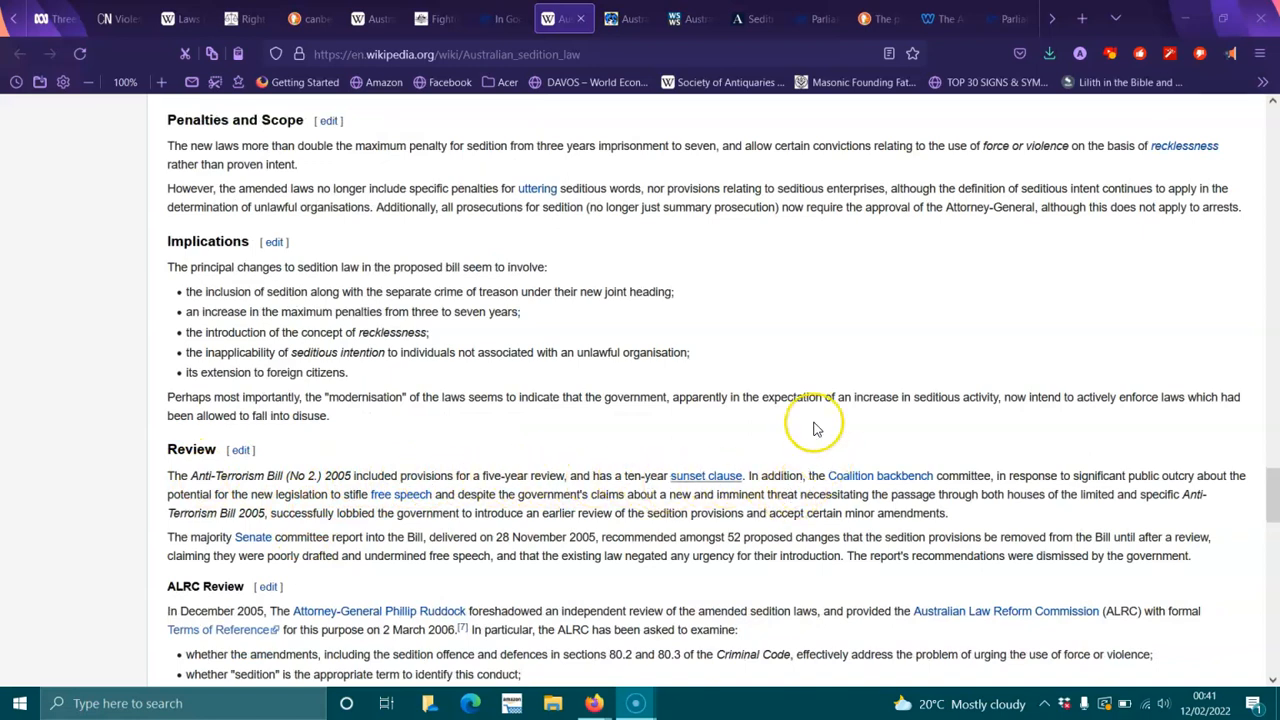
mouse_move(1023, 470)
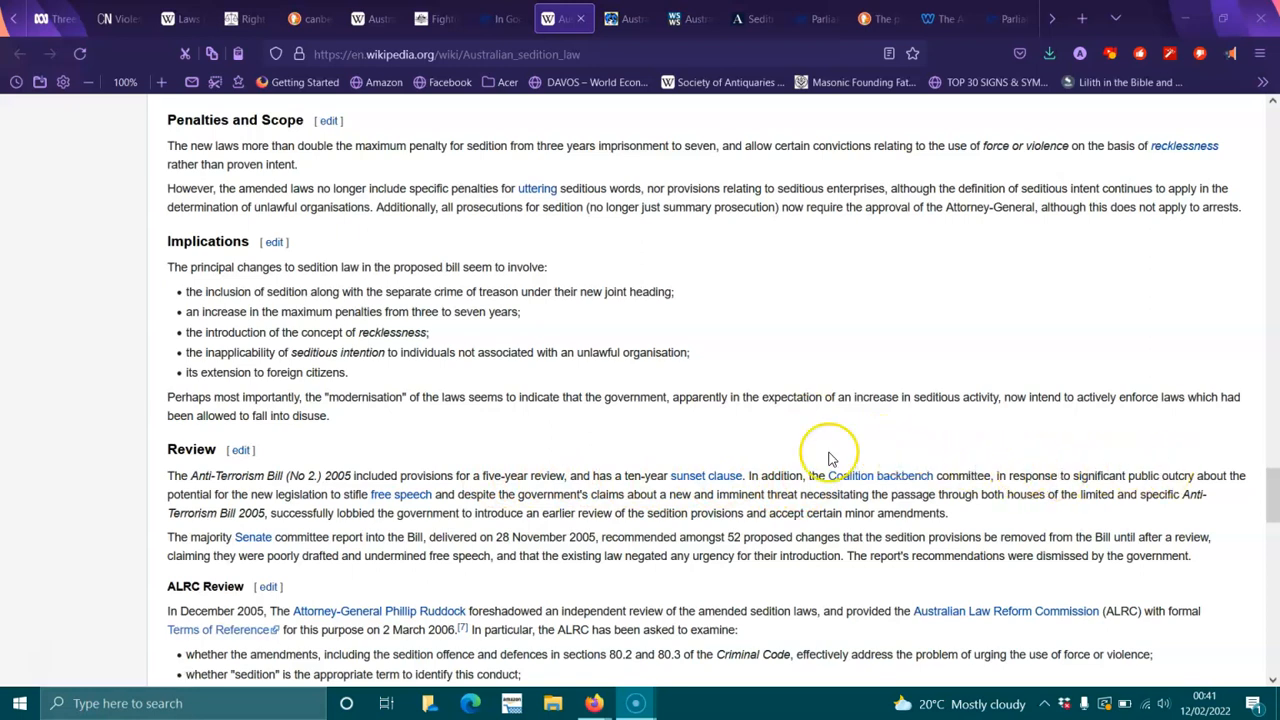
mouse_move(355, 505)
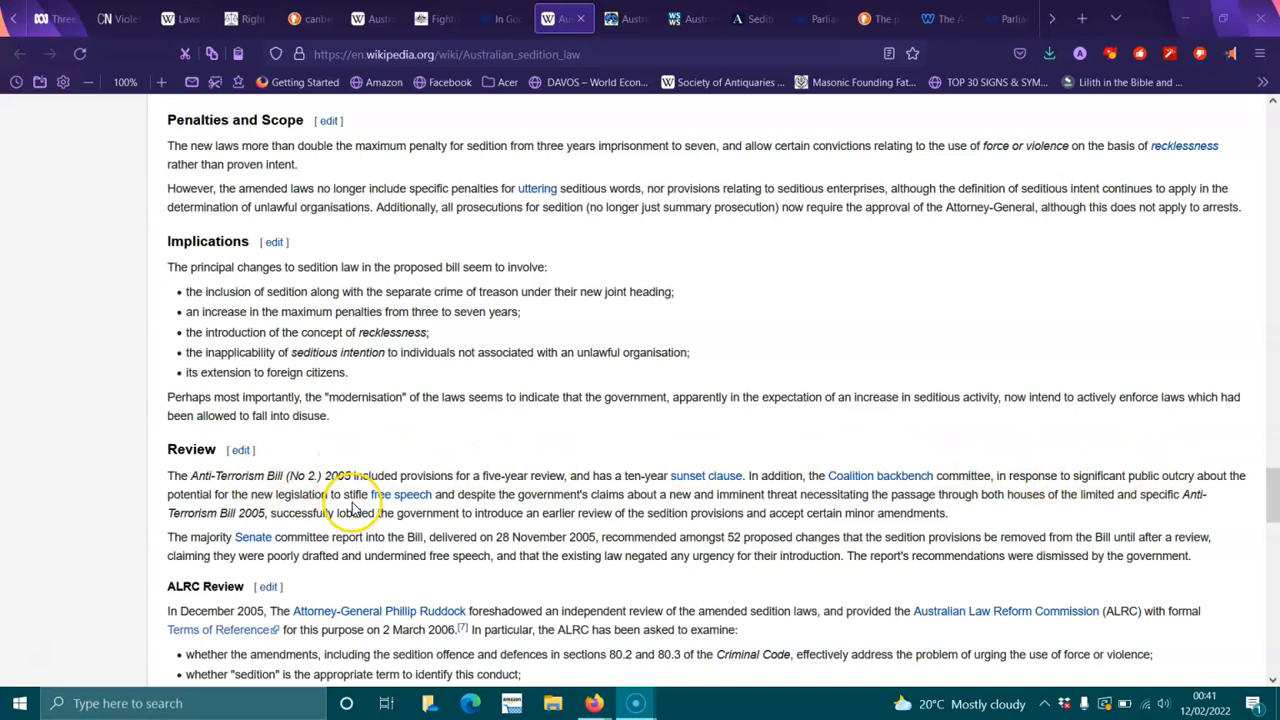
mouse_move(520, 505)
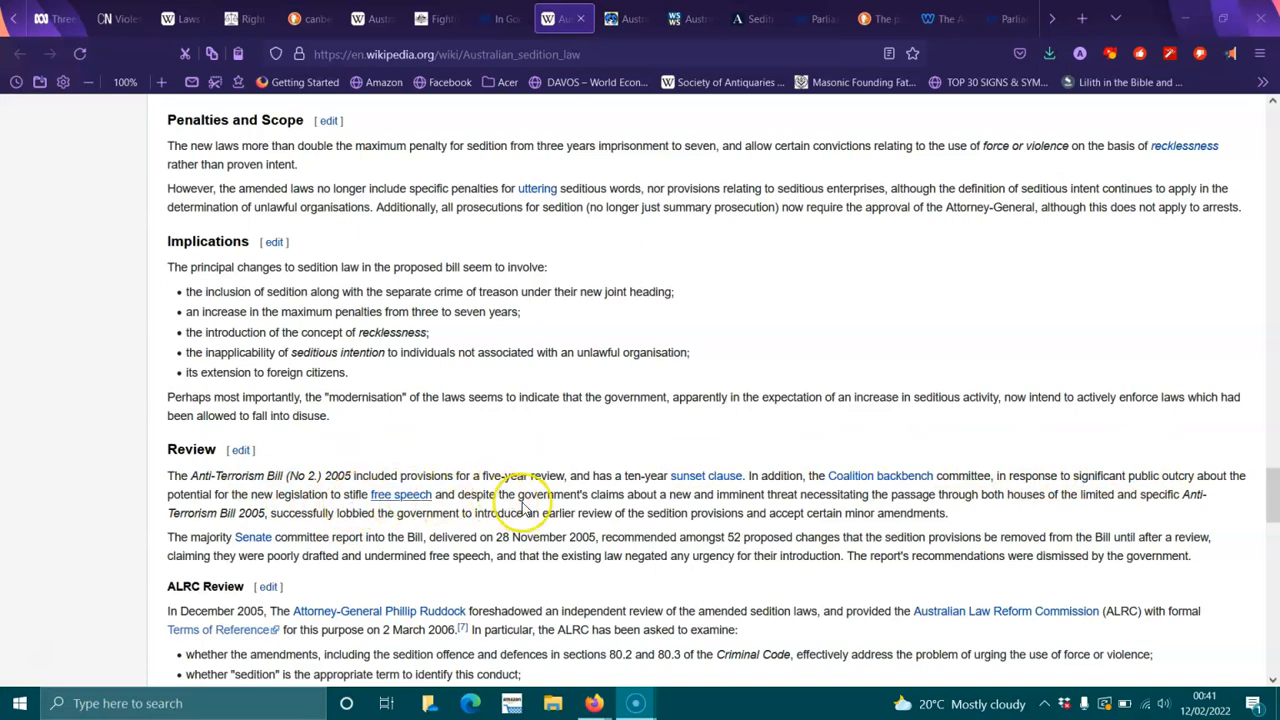
mouse_move(645, 510)
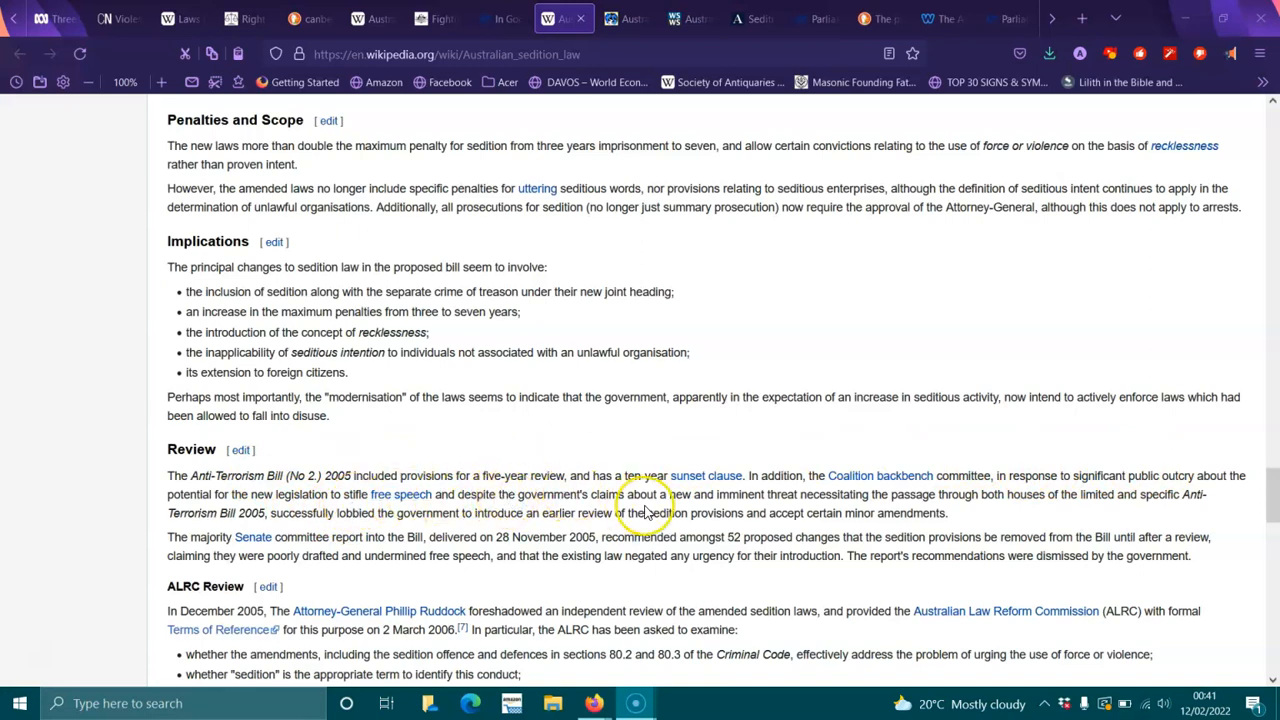
mouse_move(800, 495)
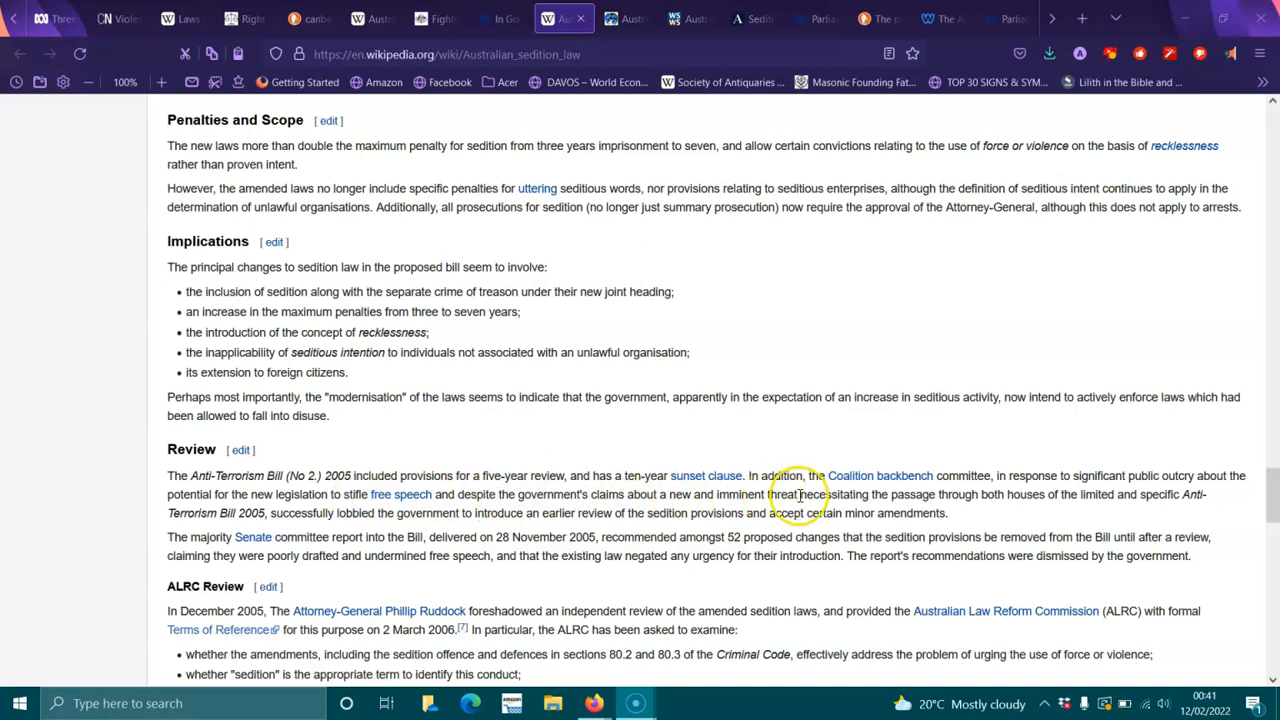
mouse_move(1045, 498)
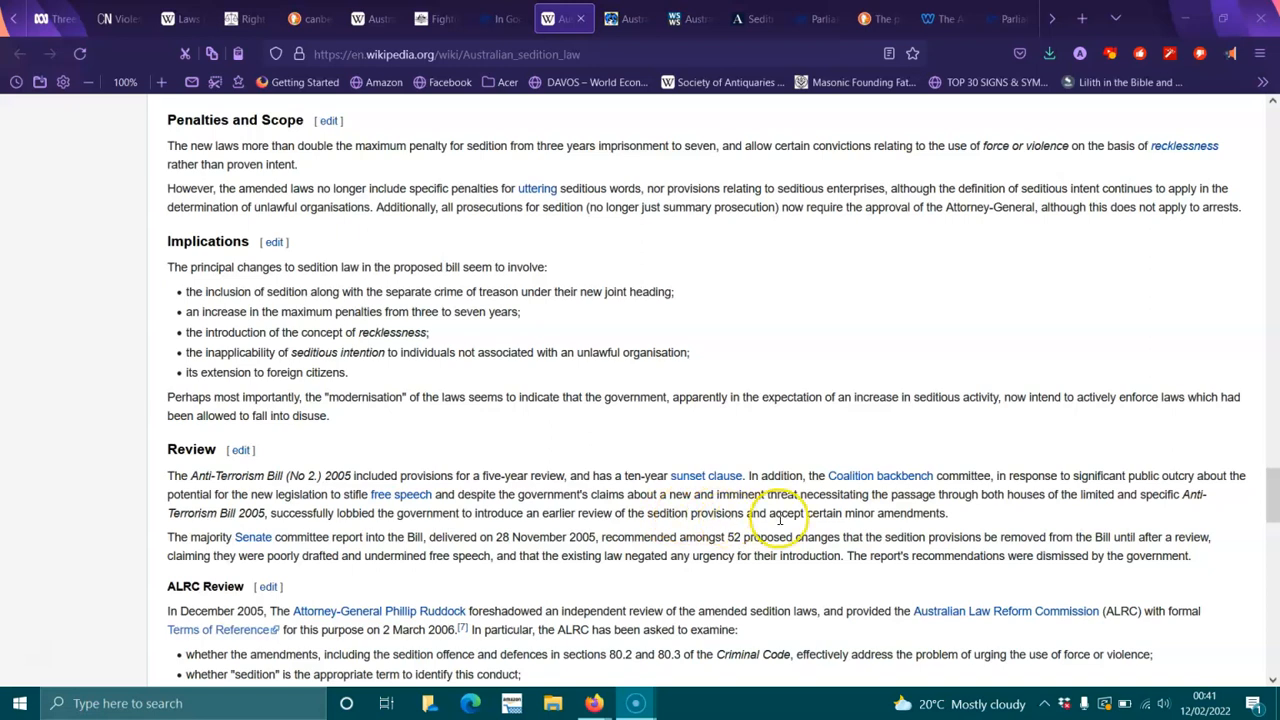
mouse_move(873, 517)
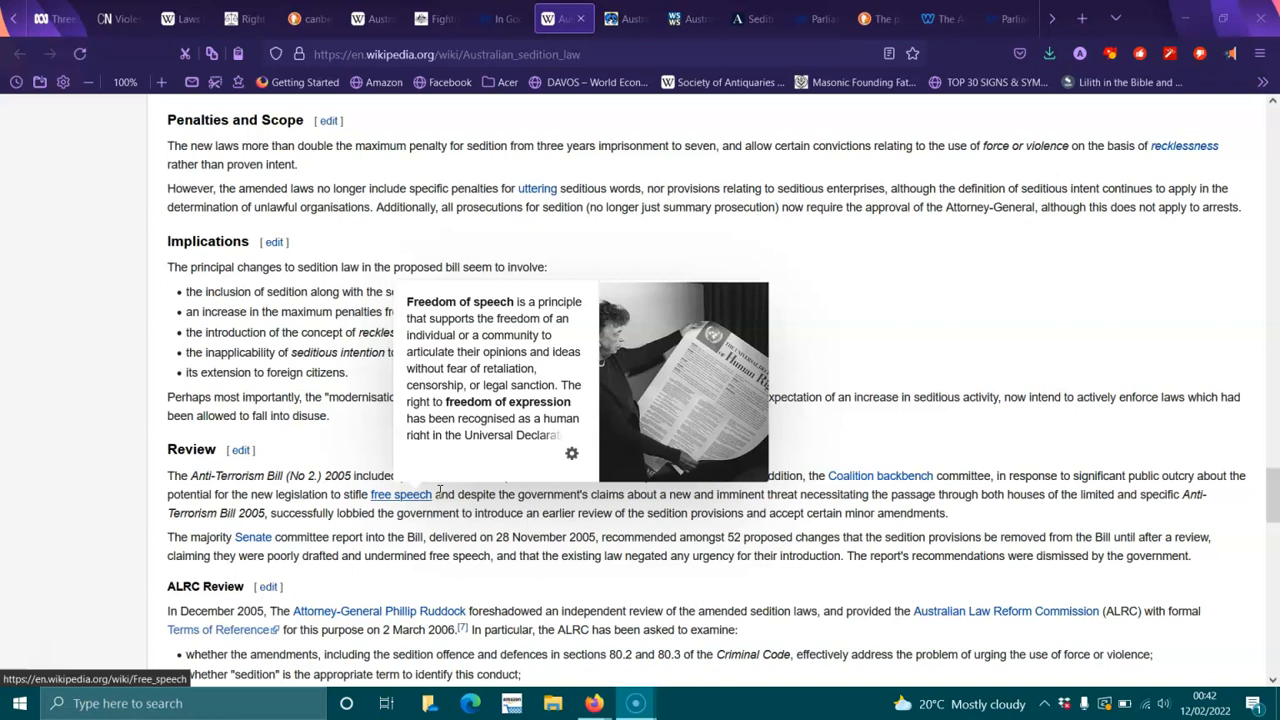
mouse_move(400, 494)
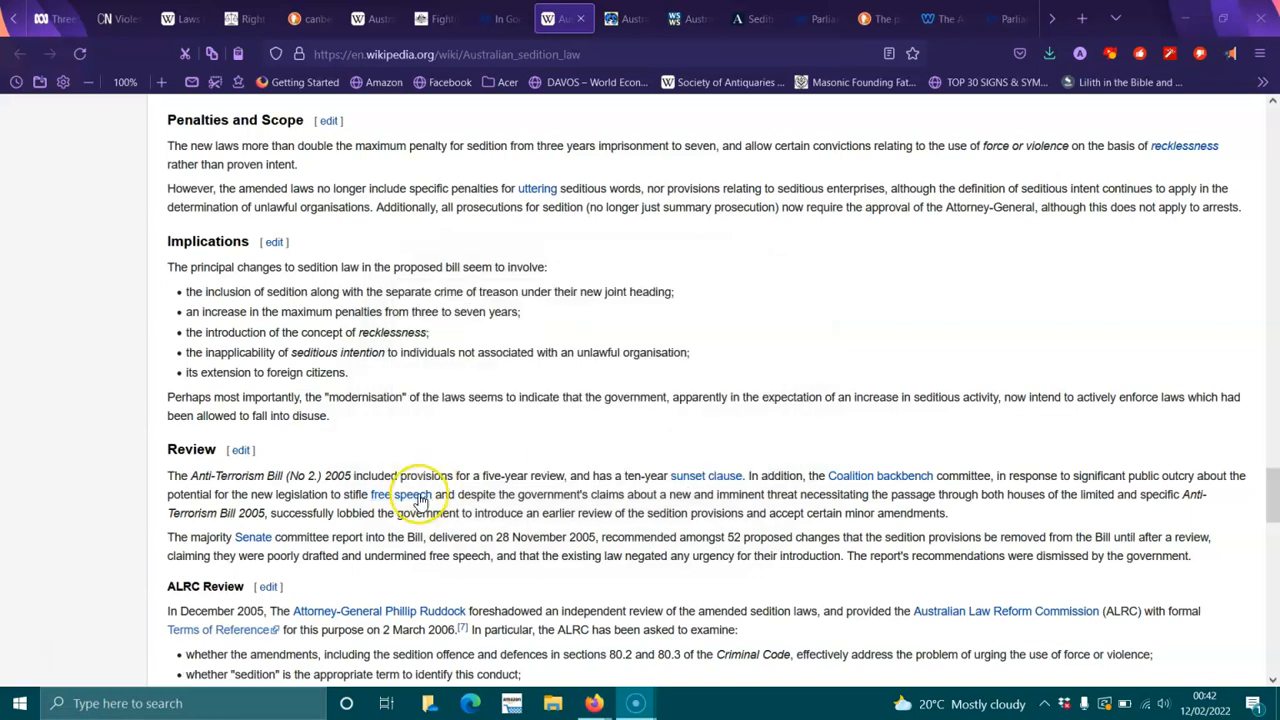
mouse_move(398, 494)
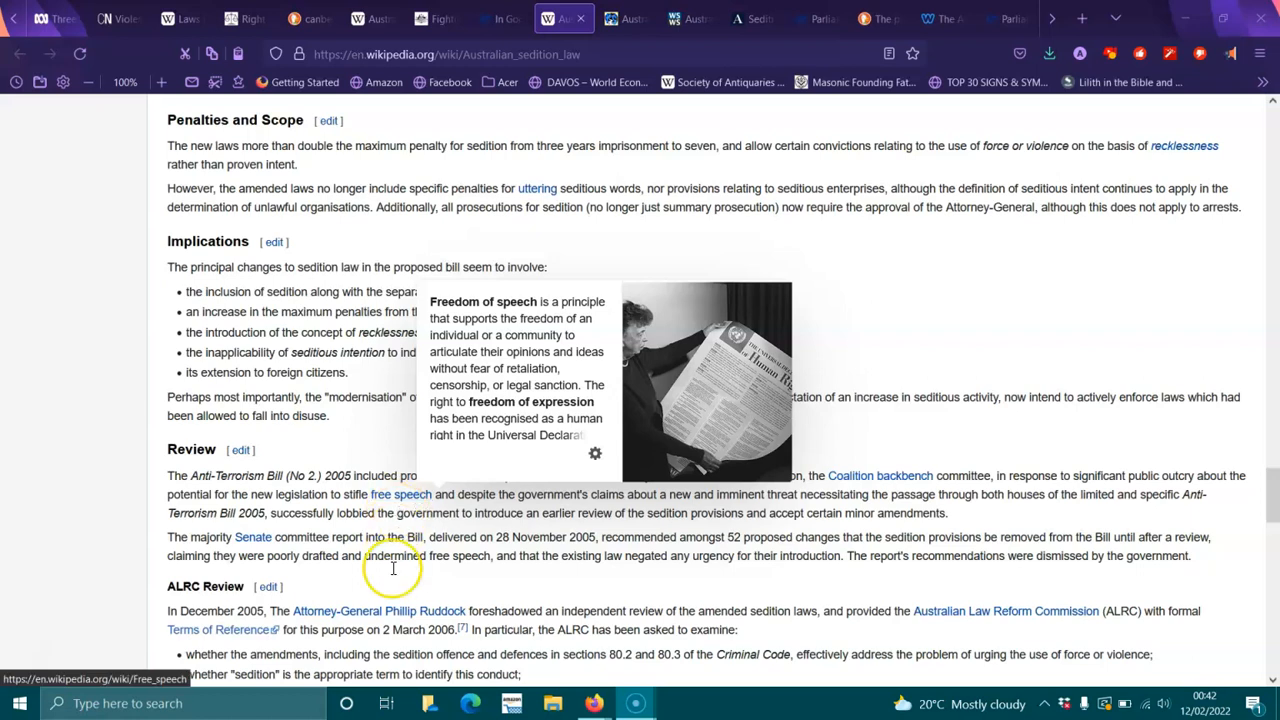
mouse_move(393, 567)
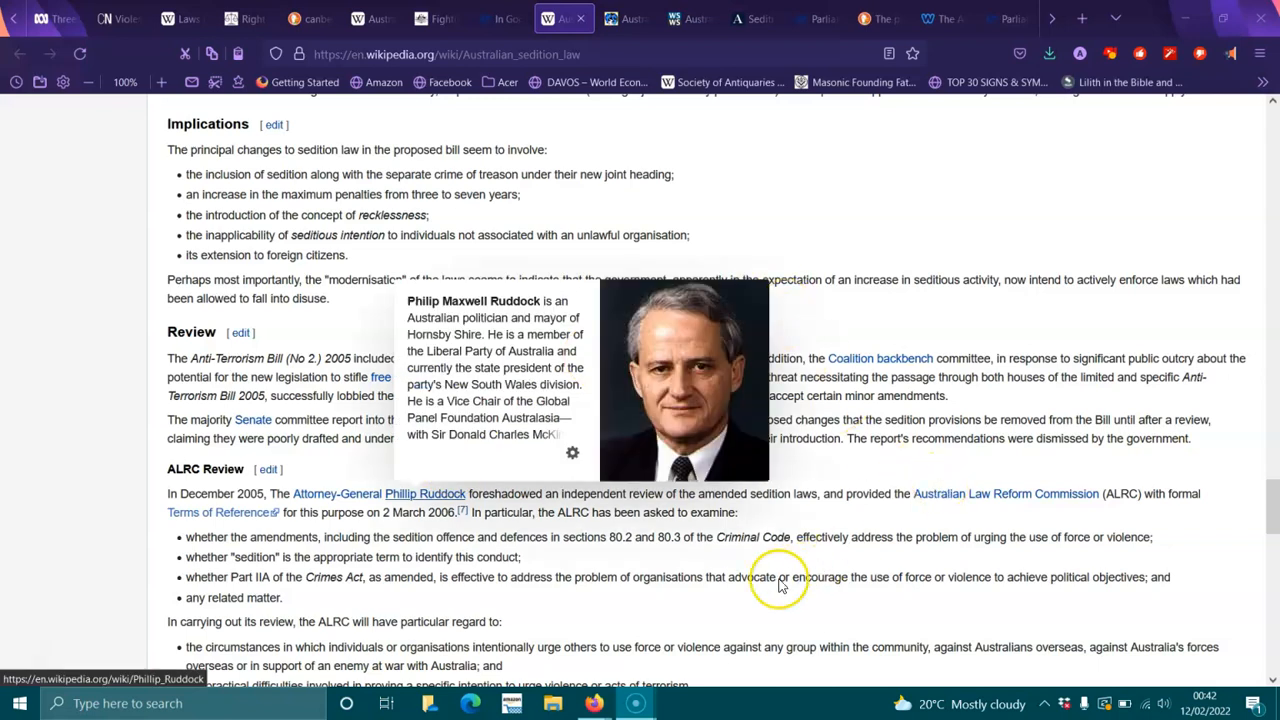
mouse_move(588, 587)
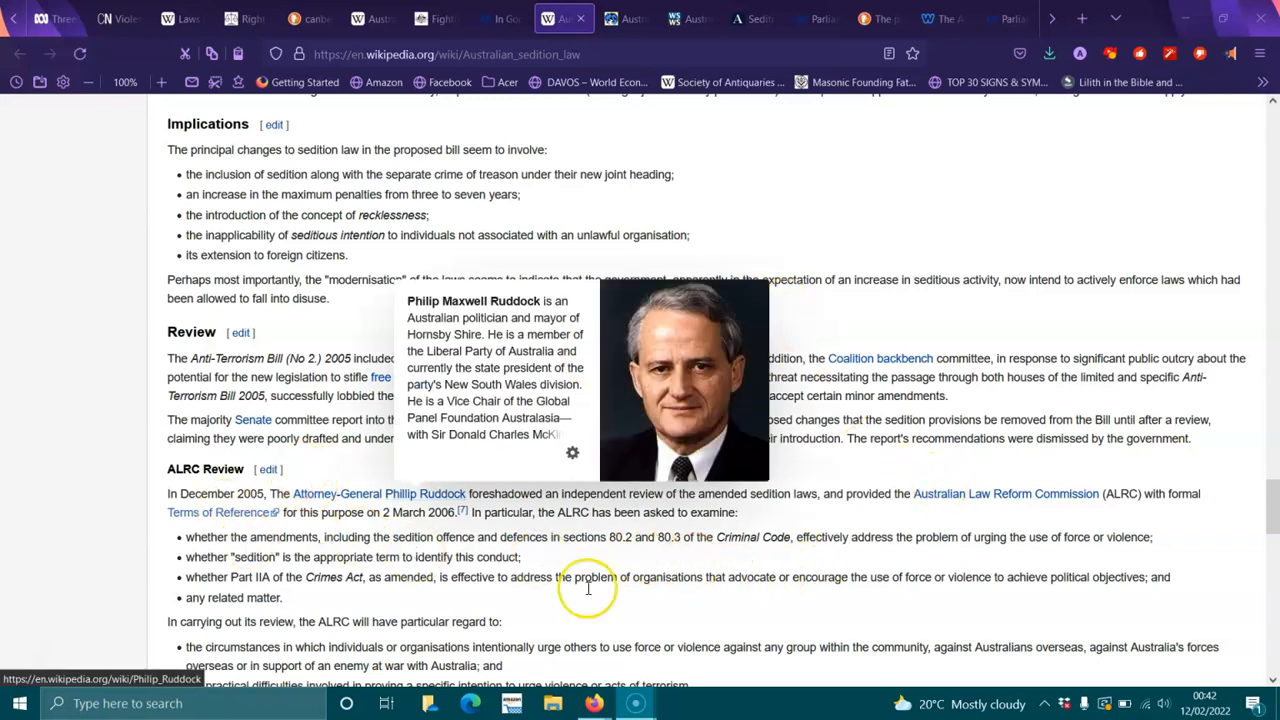
mouse_move(195, 572)
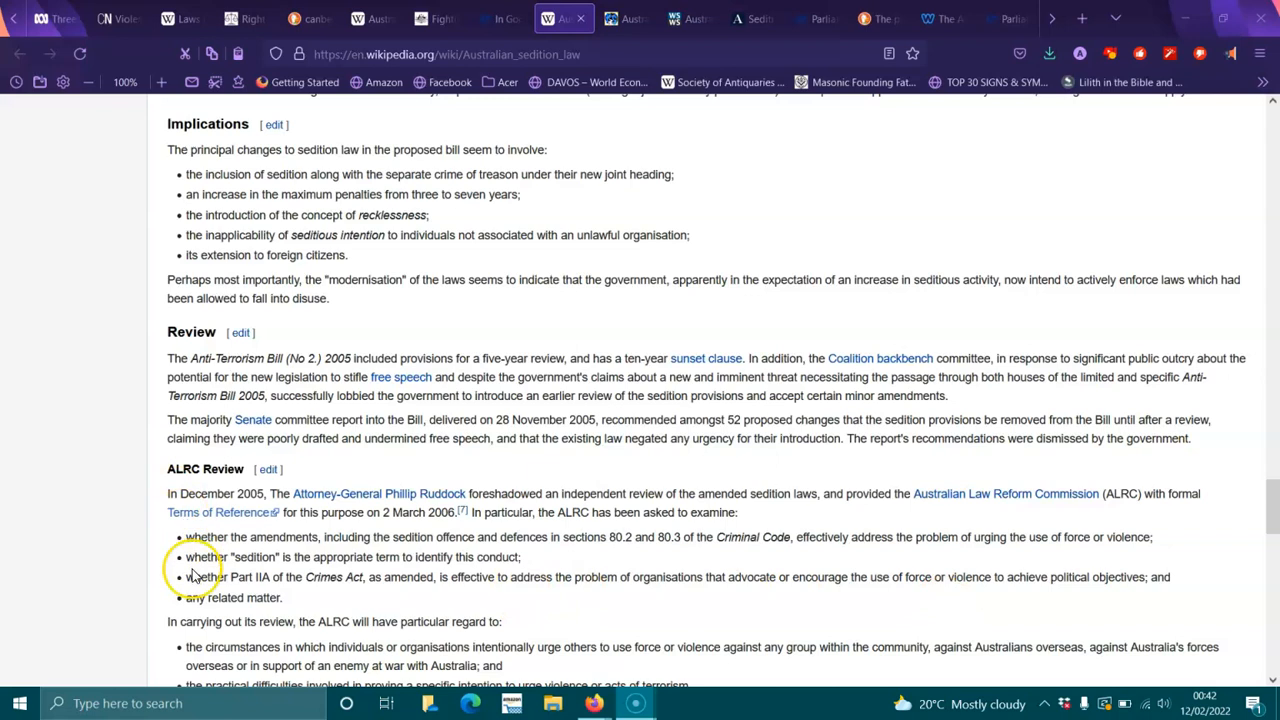
mouse_move(350, 555)
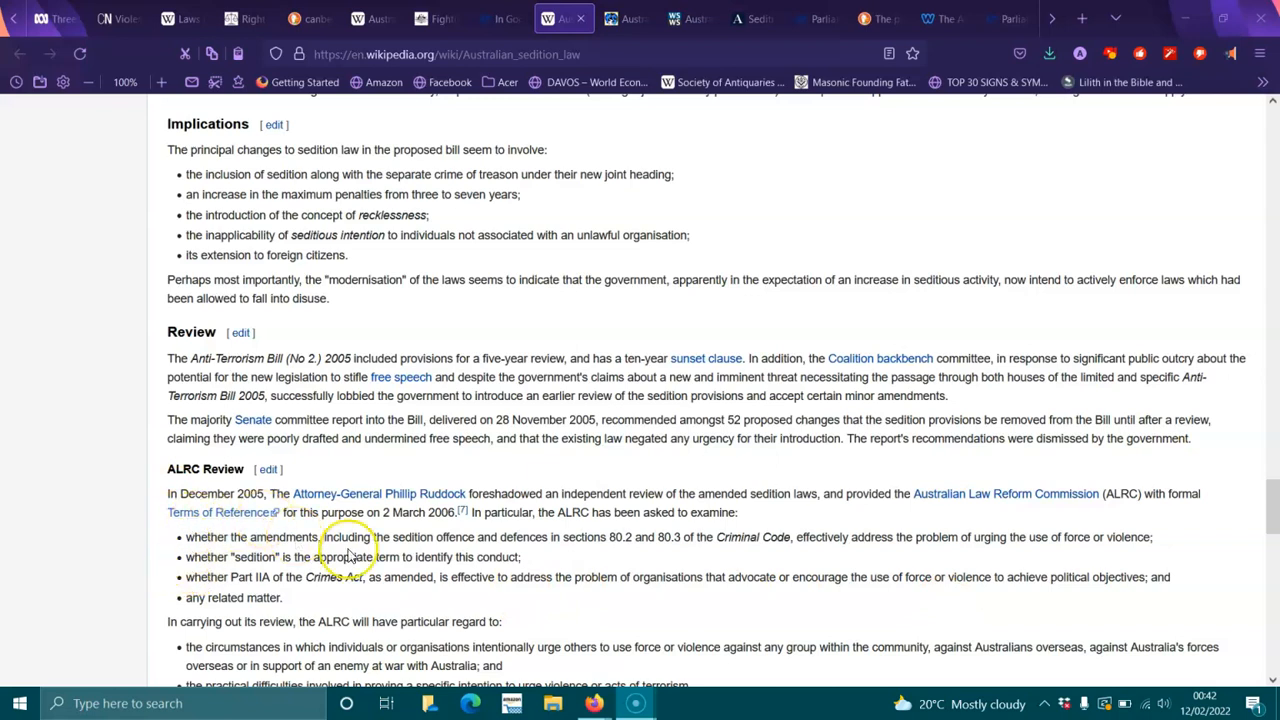
mouse_move(405, 577)
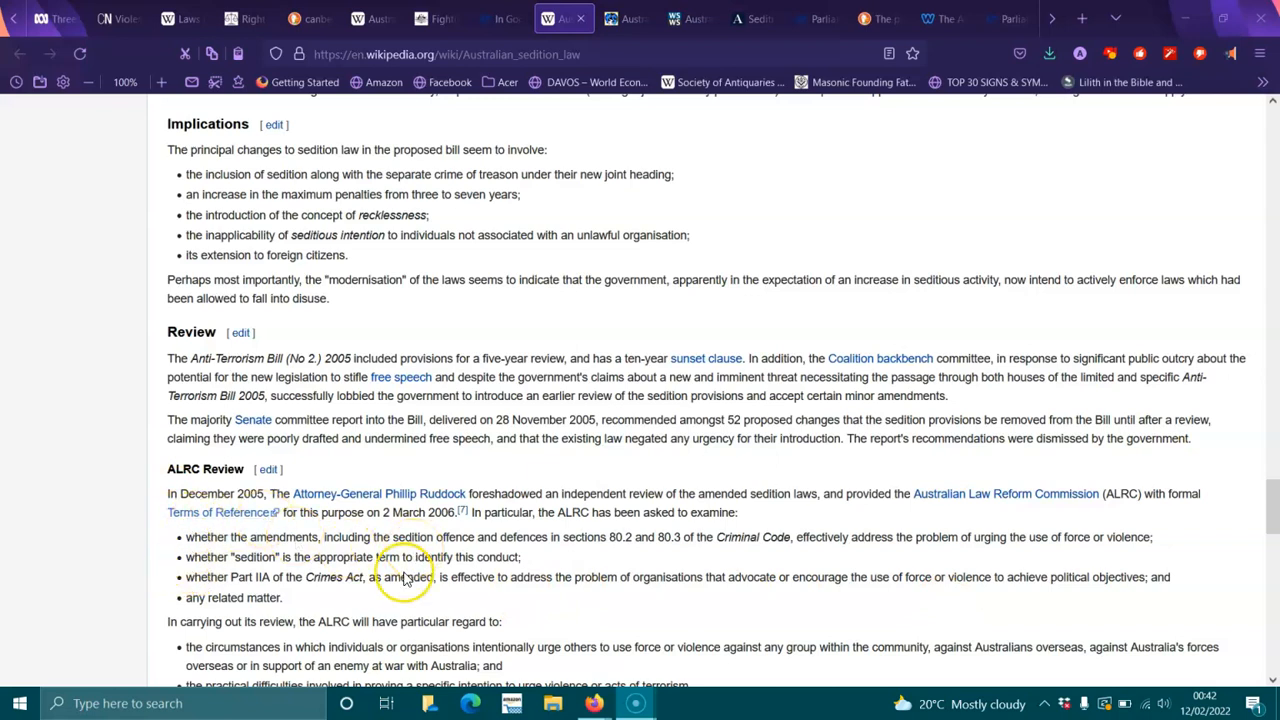
mouse_move(655, 533)
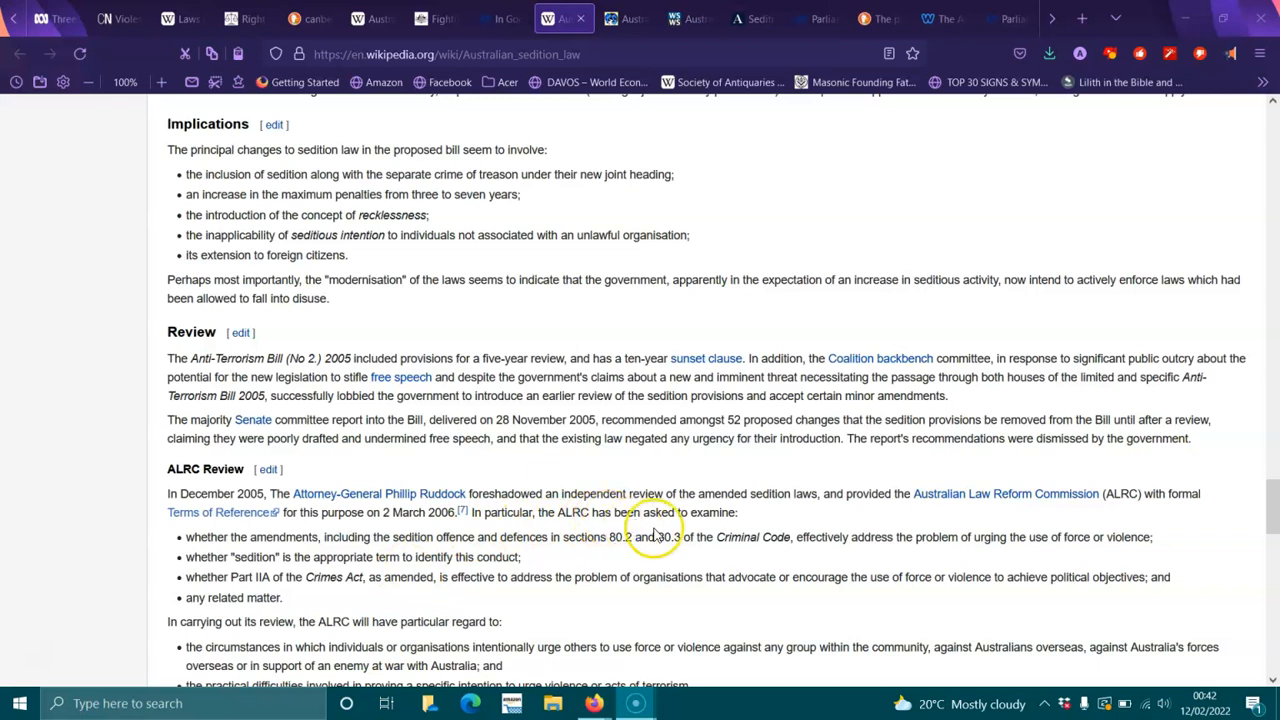
mouse_move(718, 535)
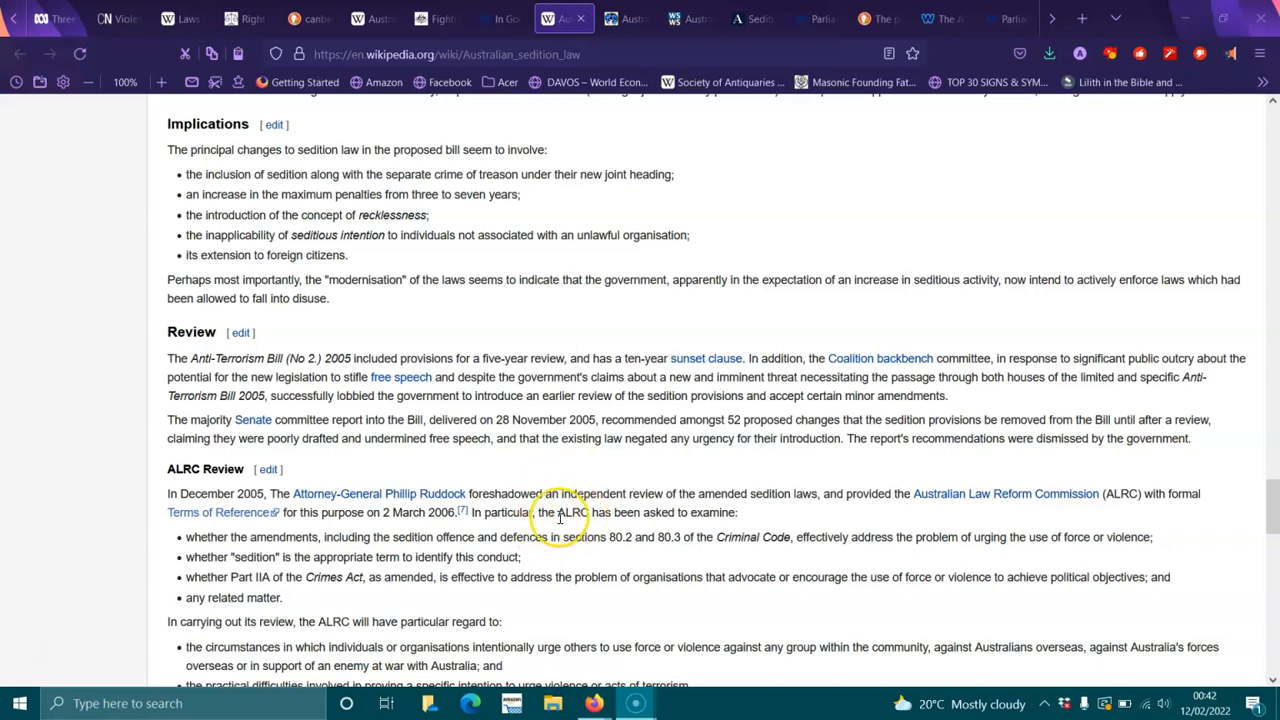
mouse_move(377, 542)
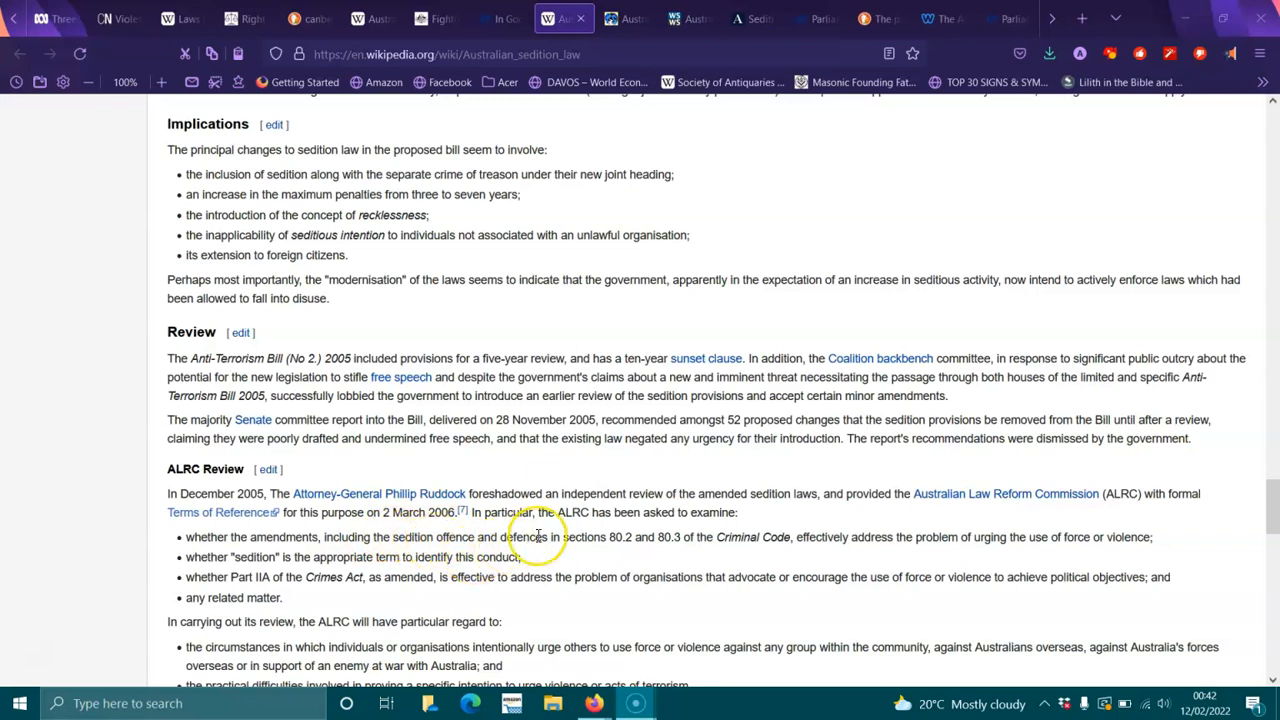
mouse_move(651, 537)
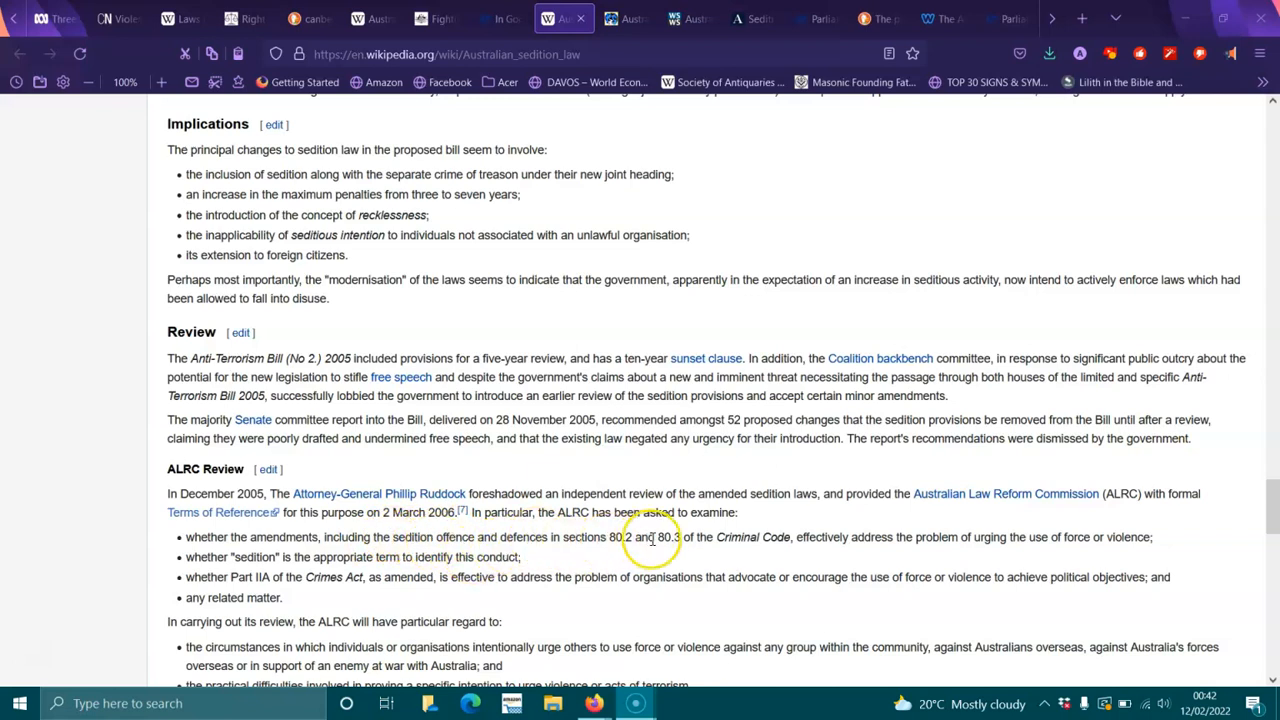
mouse_move(815, 571)
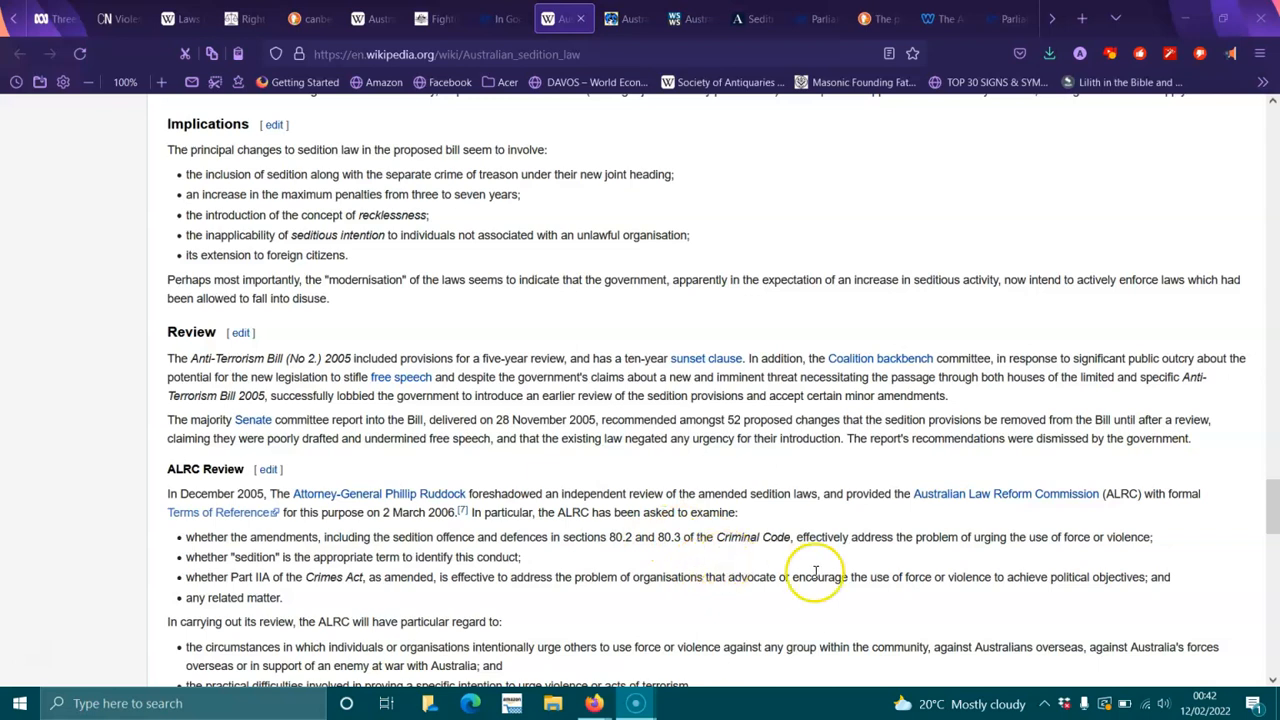
mouse_move(1090, 557)
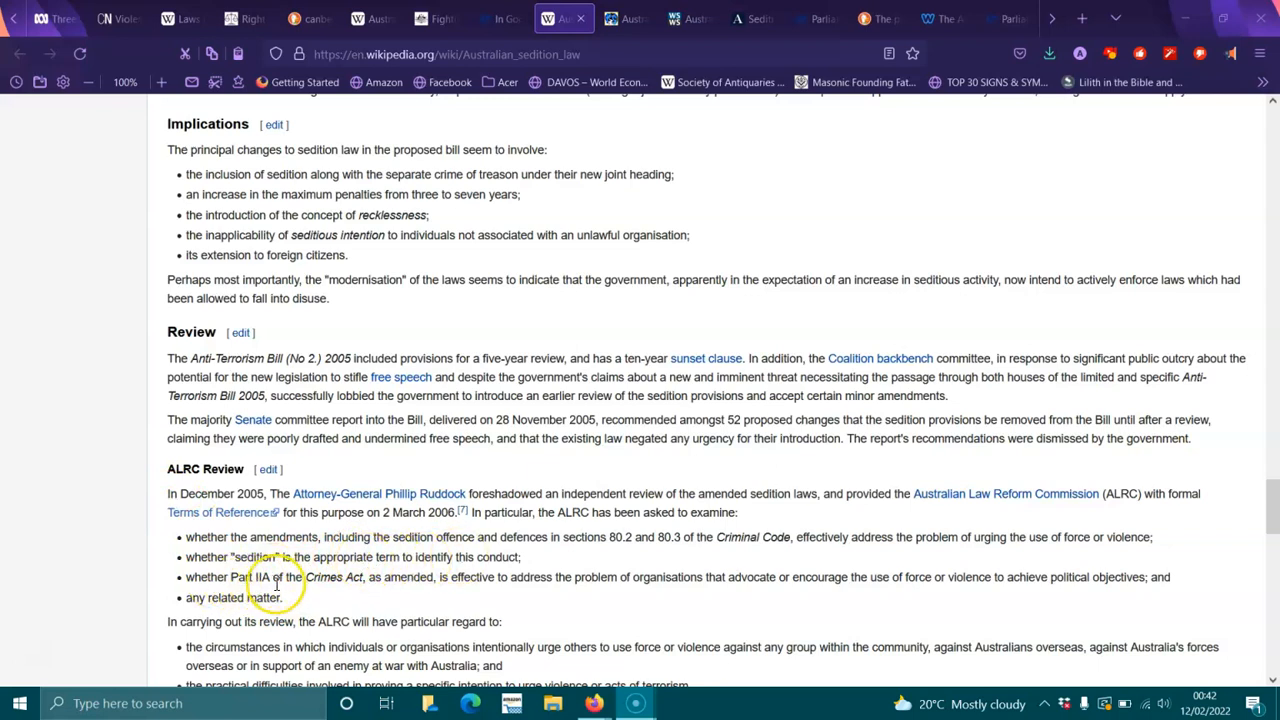
mouse_move(488, 583)
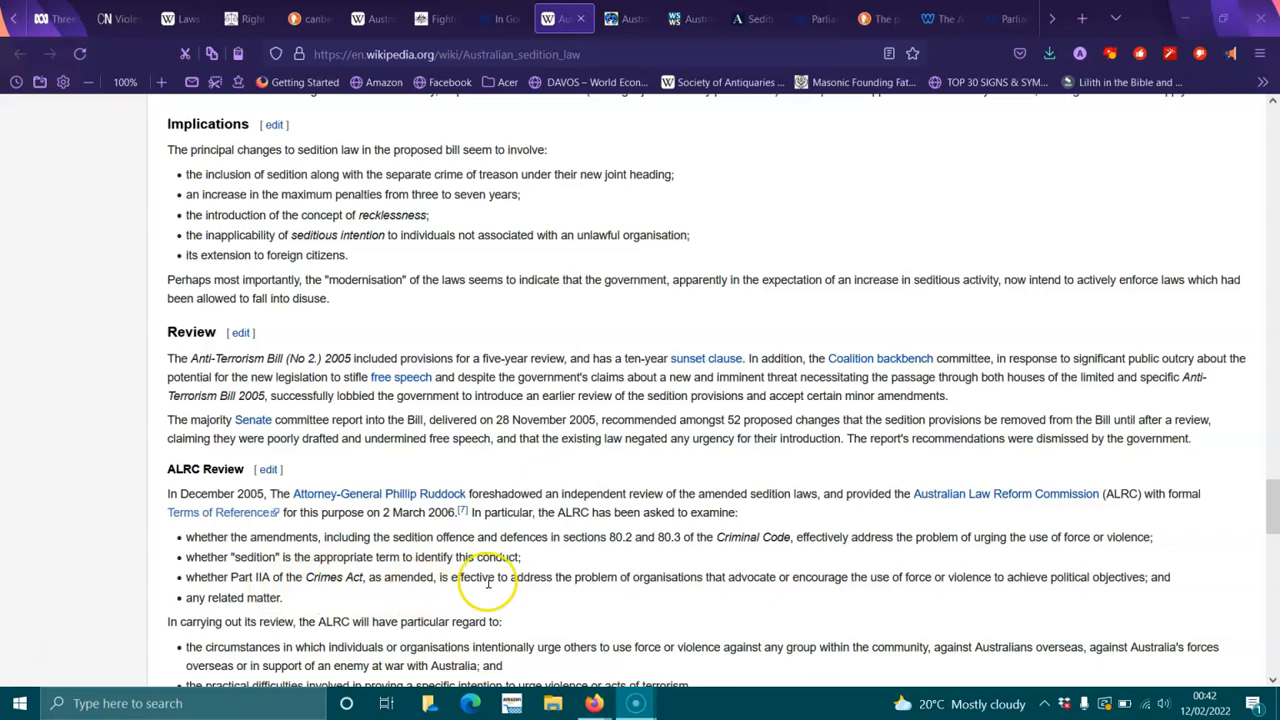
mouse_move(590, 590)
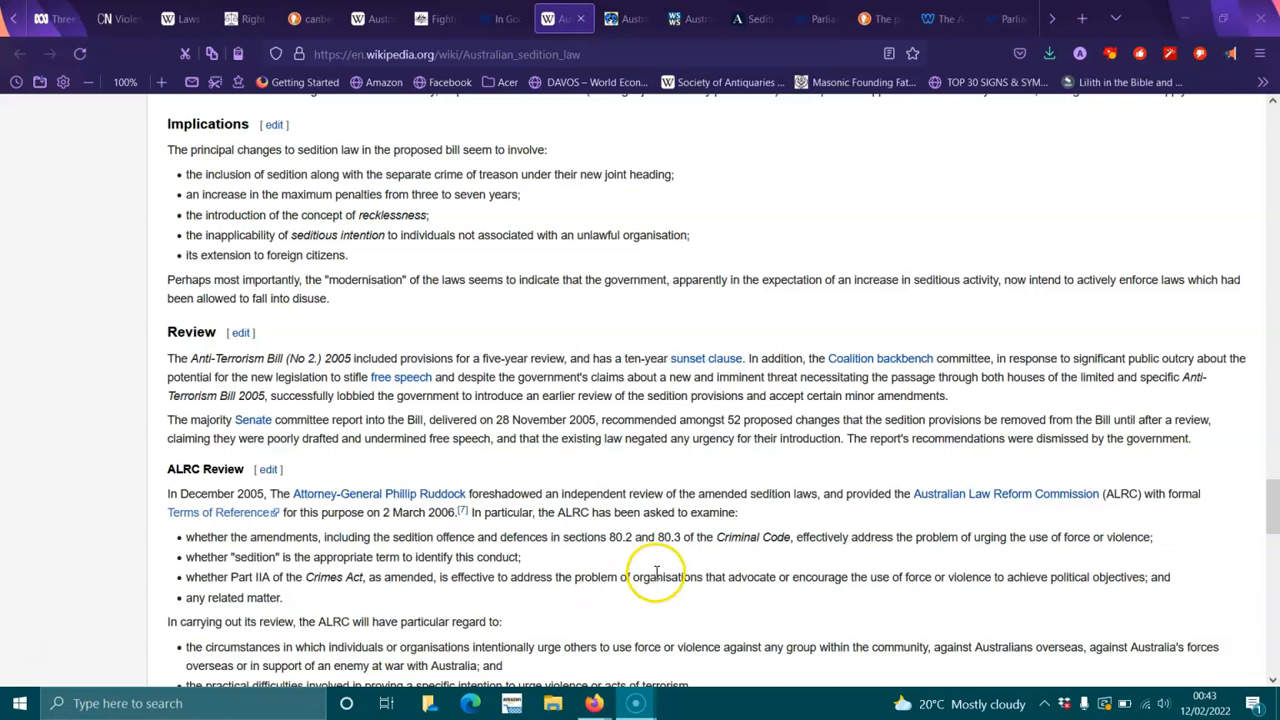
mouse_move(555, 560)
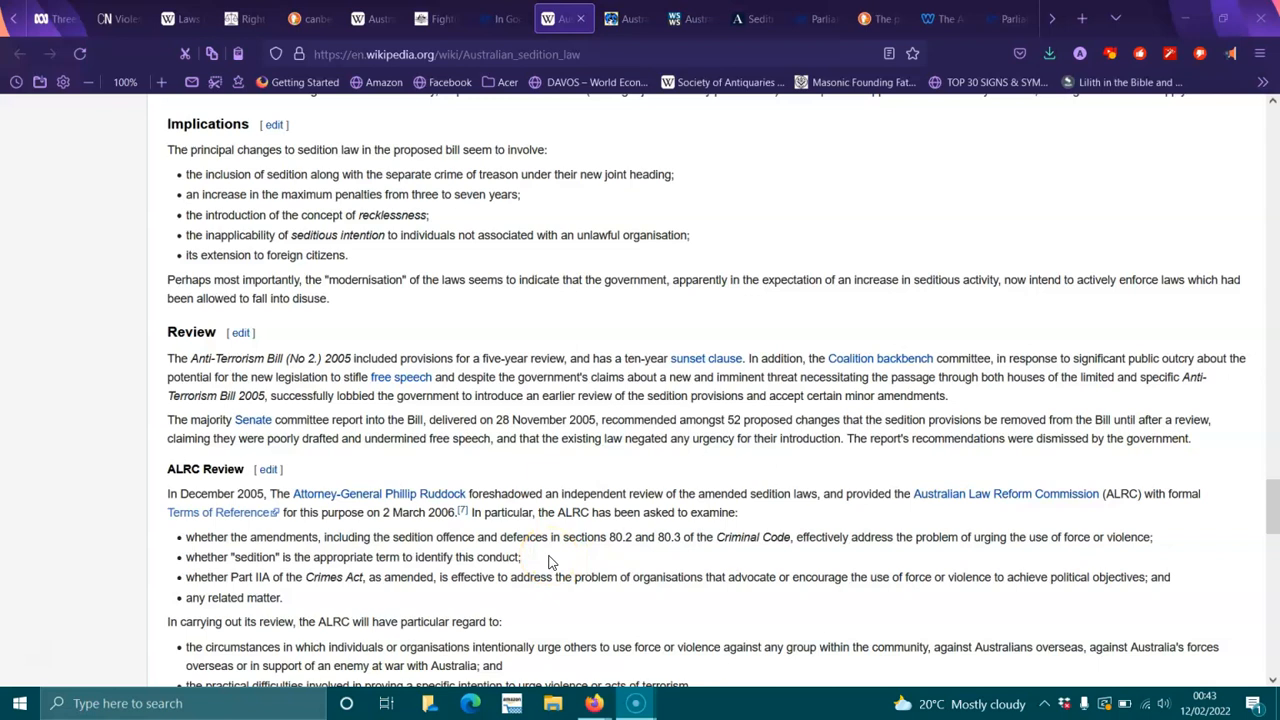
- Read past the ALRC Review, briefly highlighting 'terrorism', to Labor's stance in Opposition to the Provisions
scroll(down, 3)
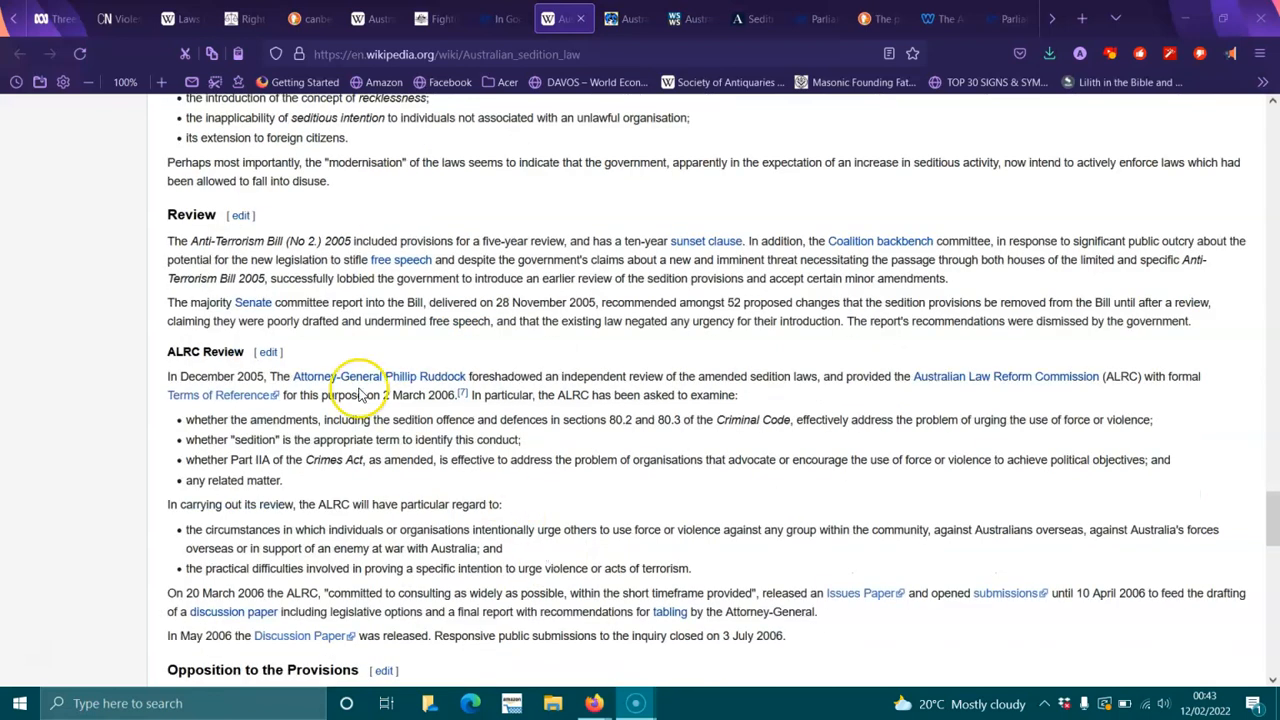
mouse_move(395, 495)
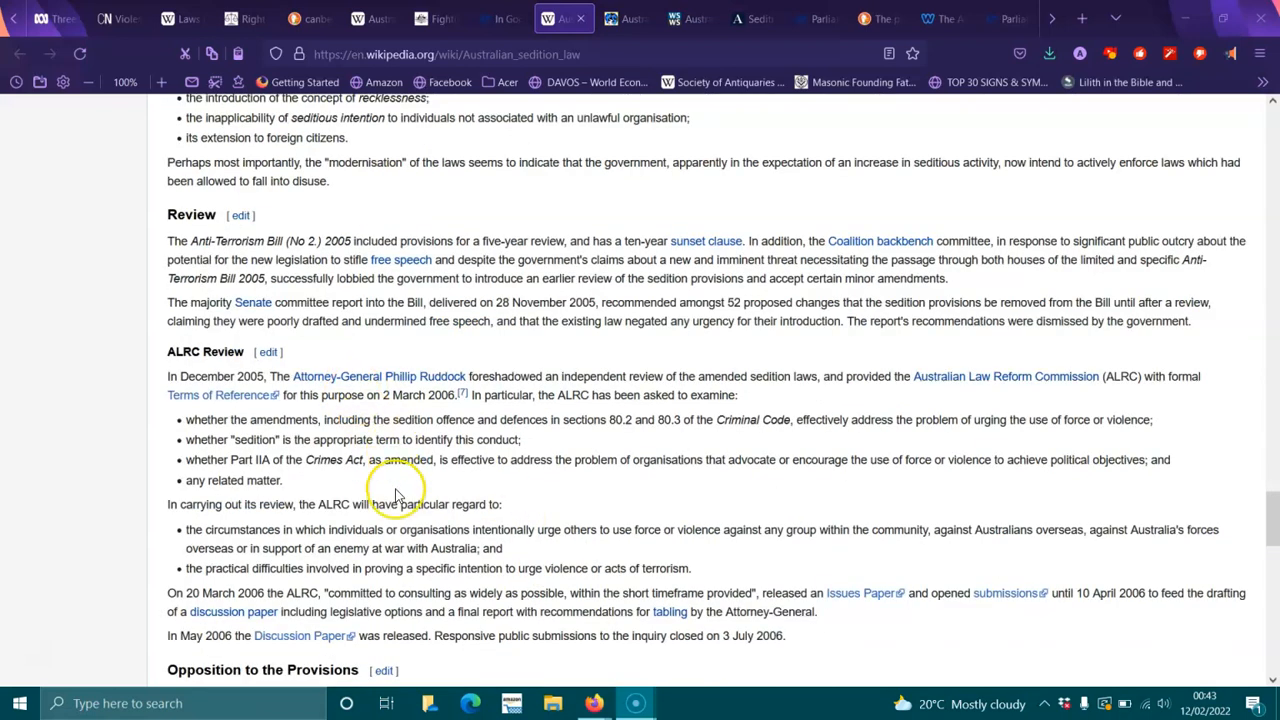
mouse_move(395, 490)
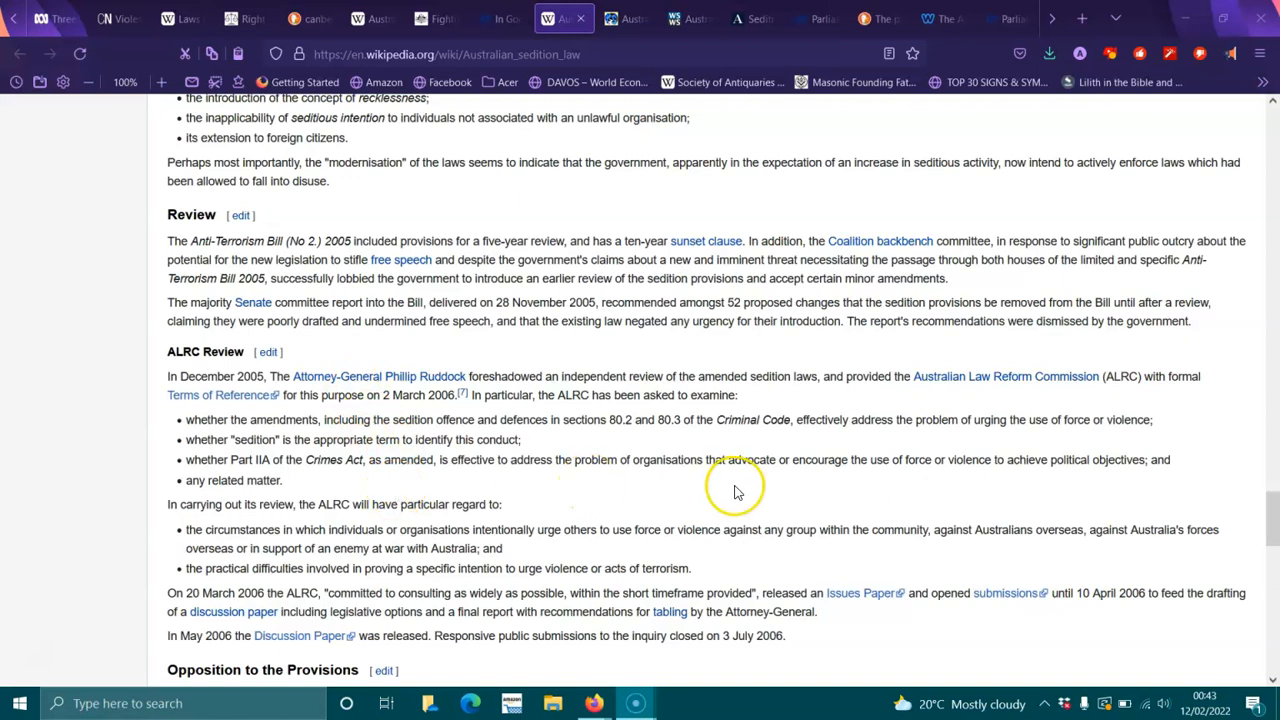
mouse_move(925, 535)
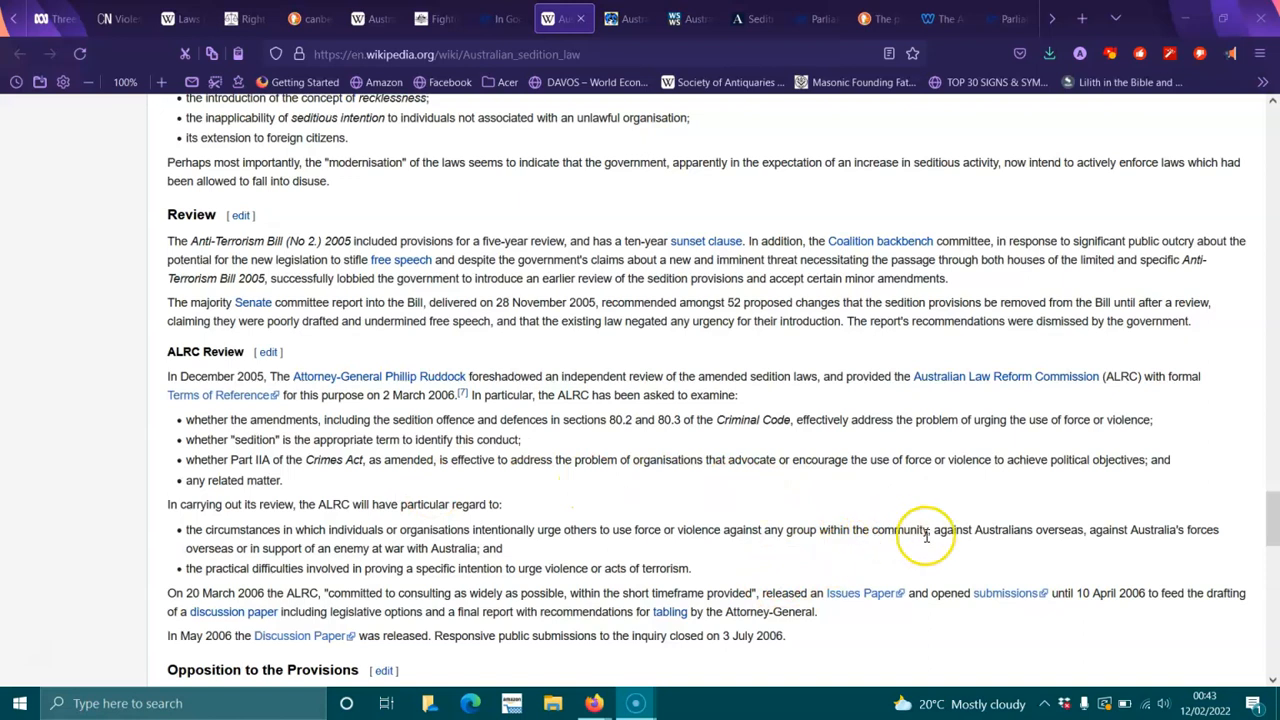
mouse_move(1155, 529)
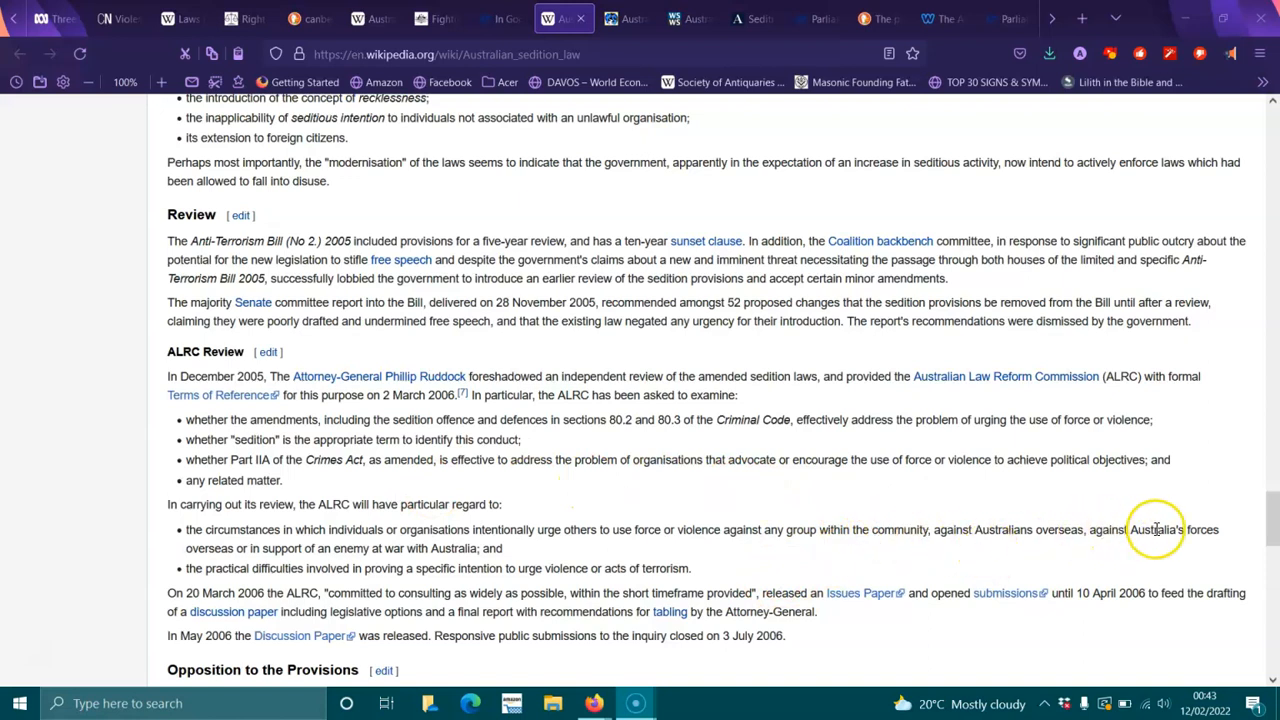
mouse_move(328, 553)
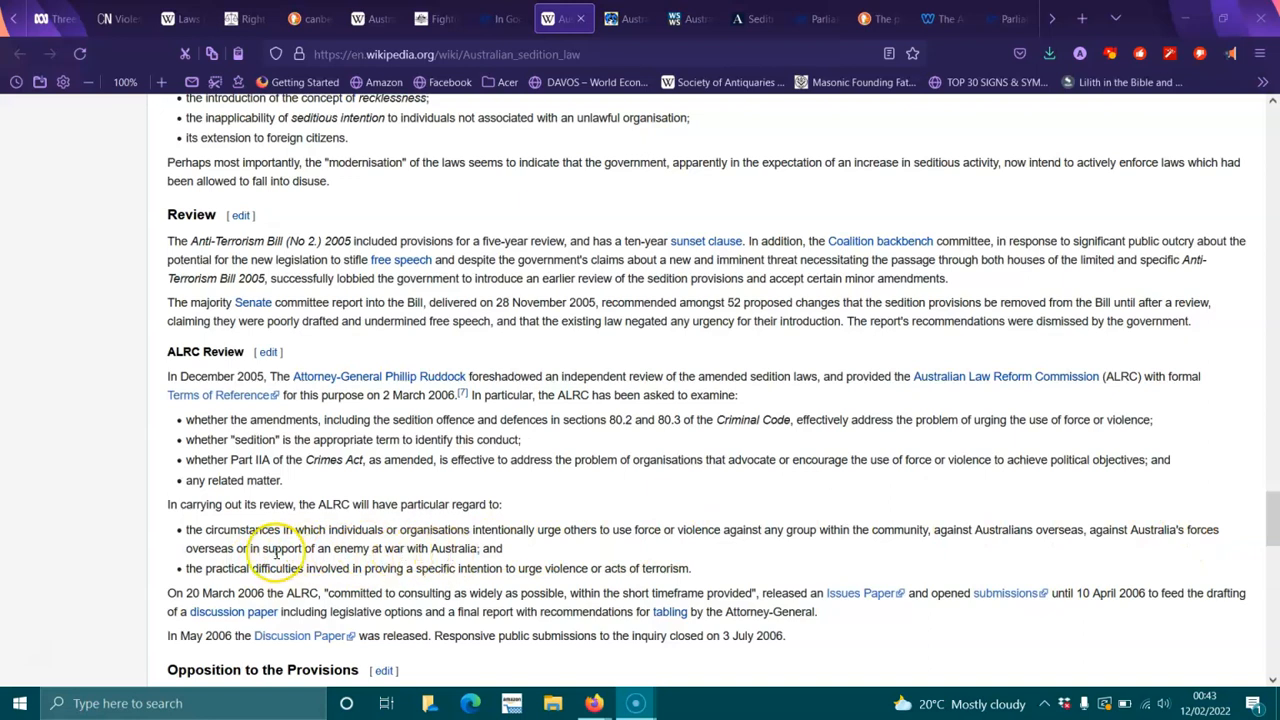
mouse_move(343, 572)
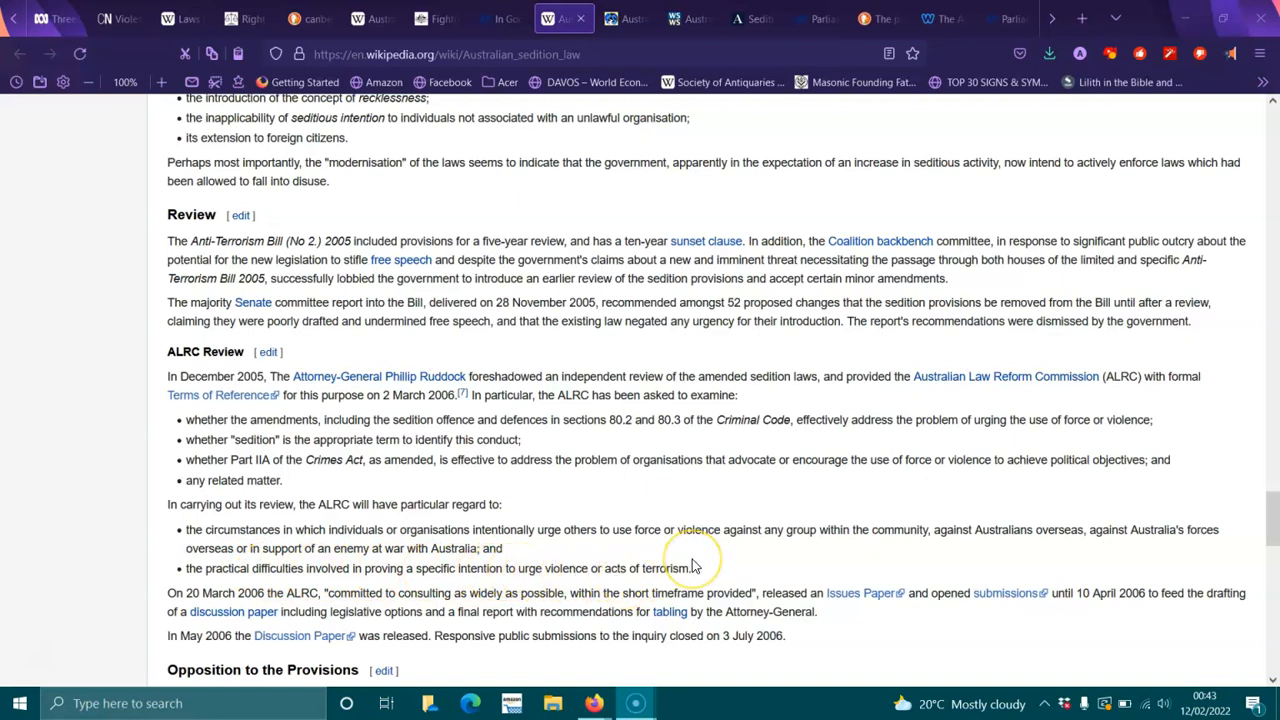
mouse_move(228, 592)
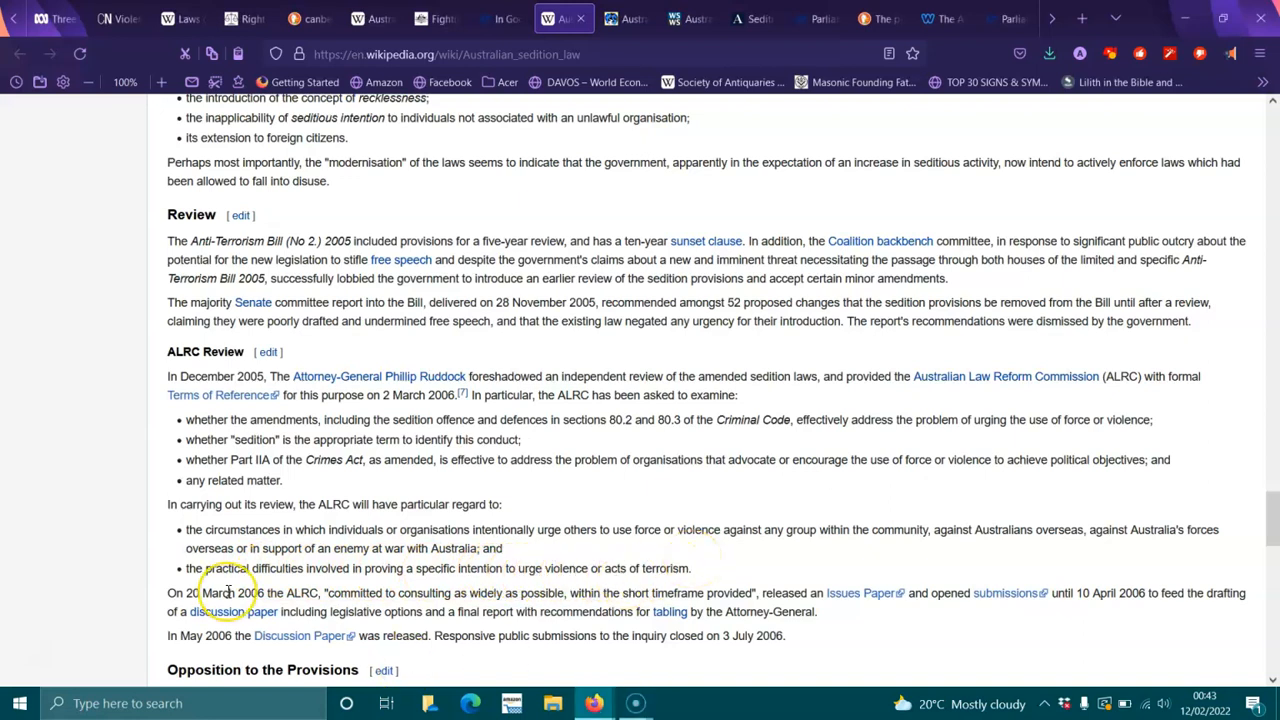
double_click(670, 568)
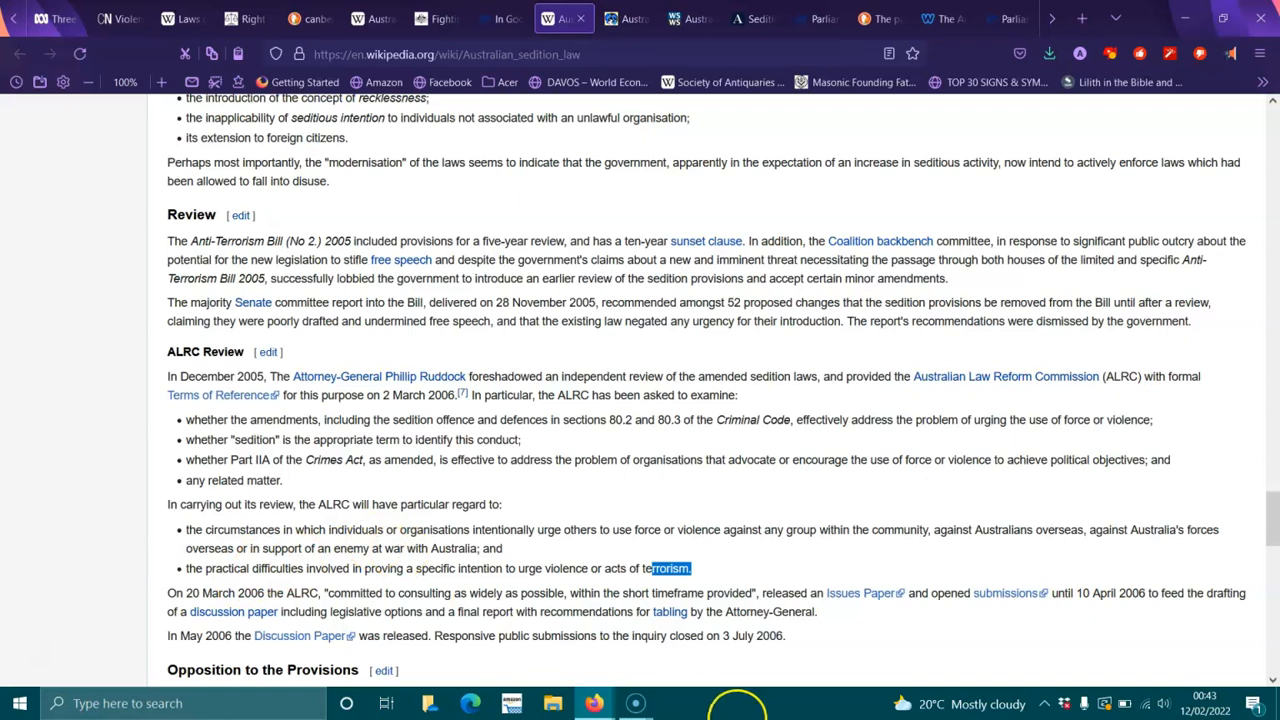
click(505, 650)
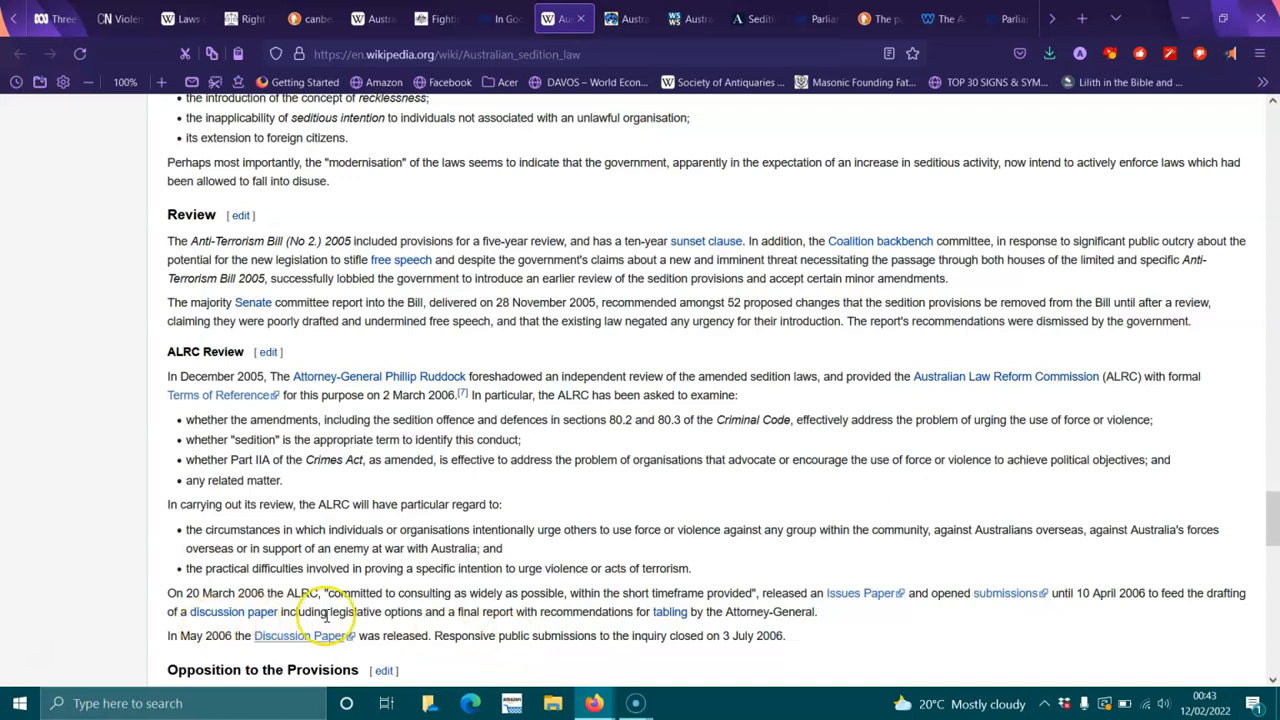
mouse_move(483, 630)
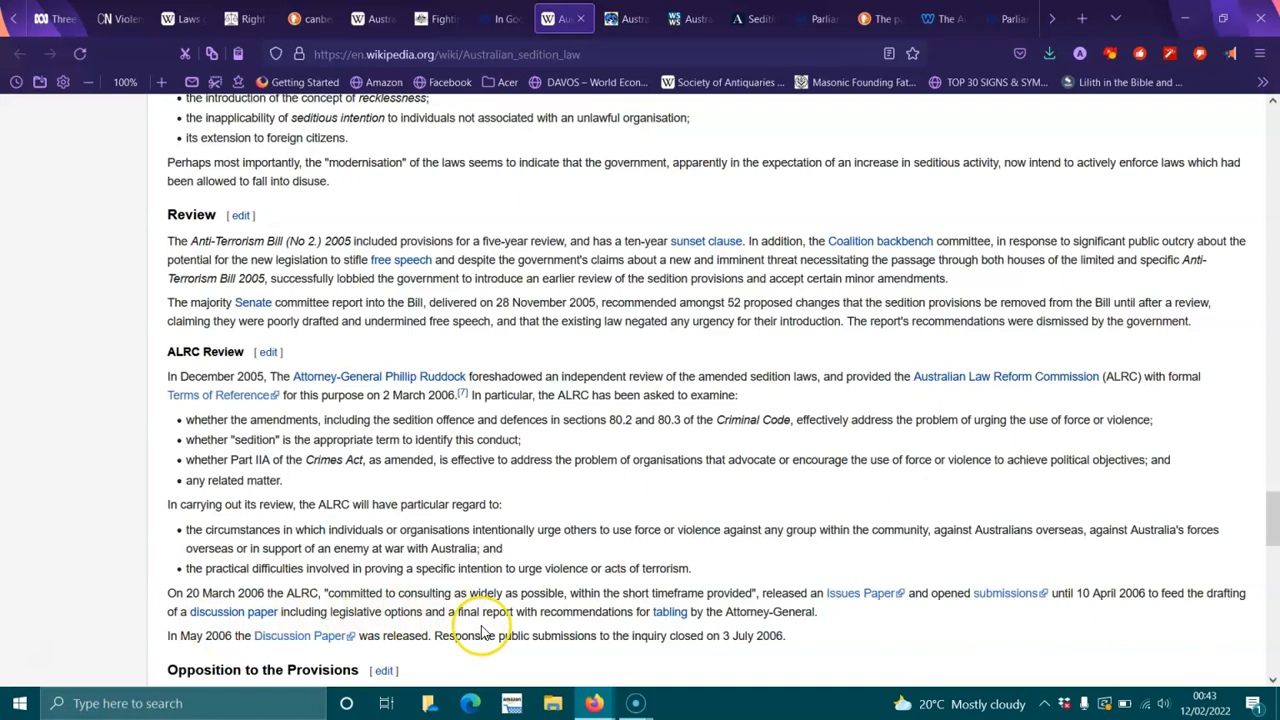
mouse_move(560, 638)
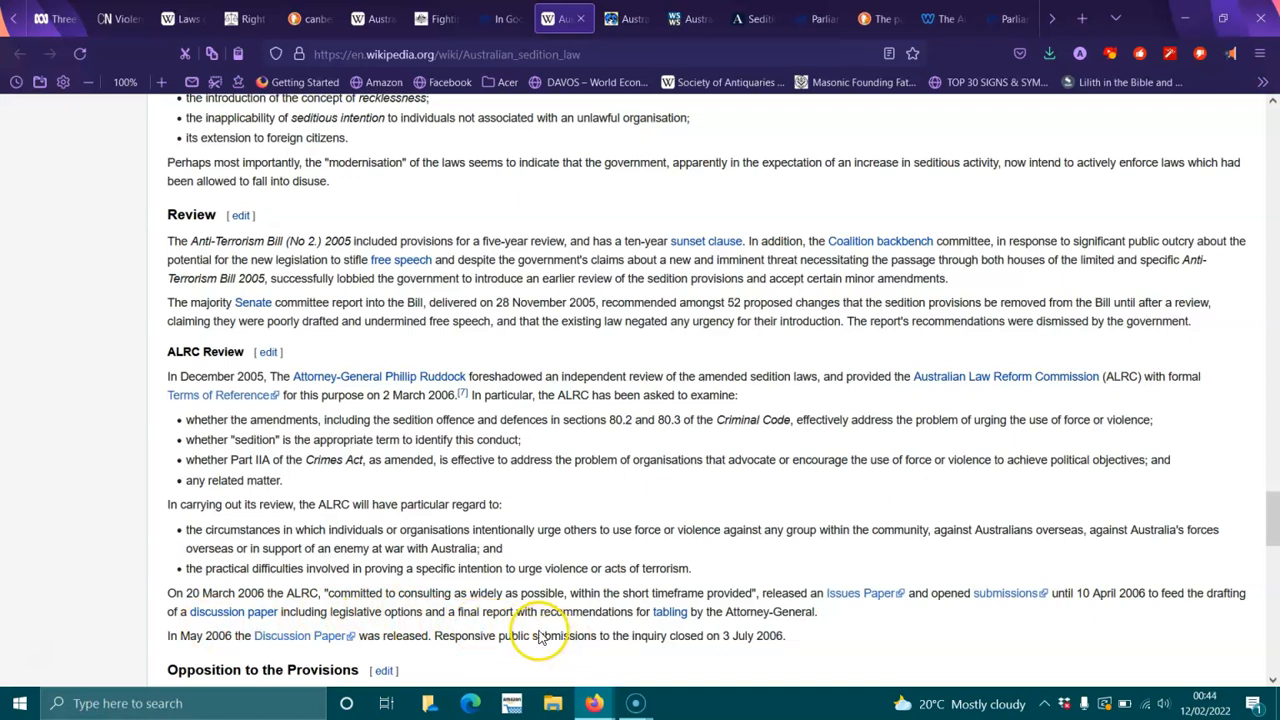
scroll(down, 3)
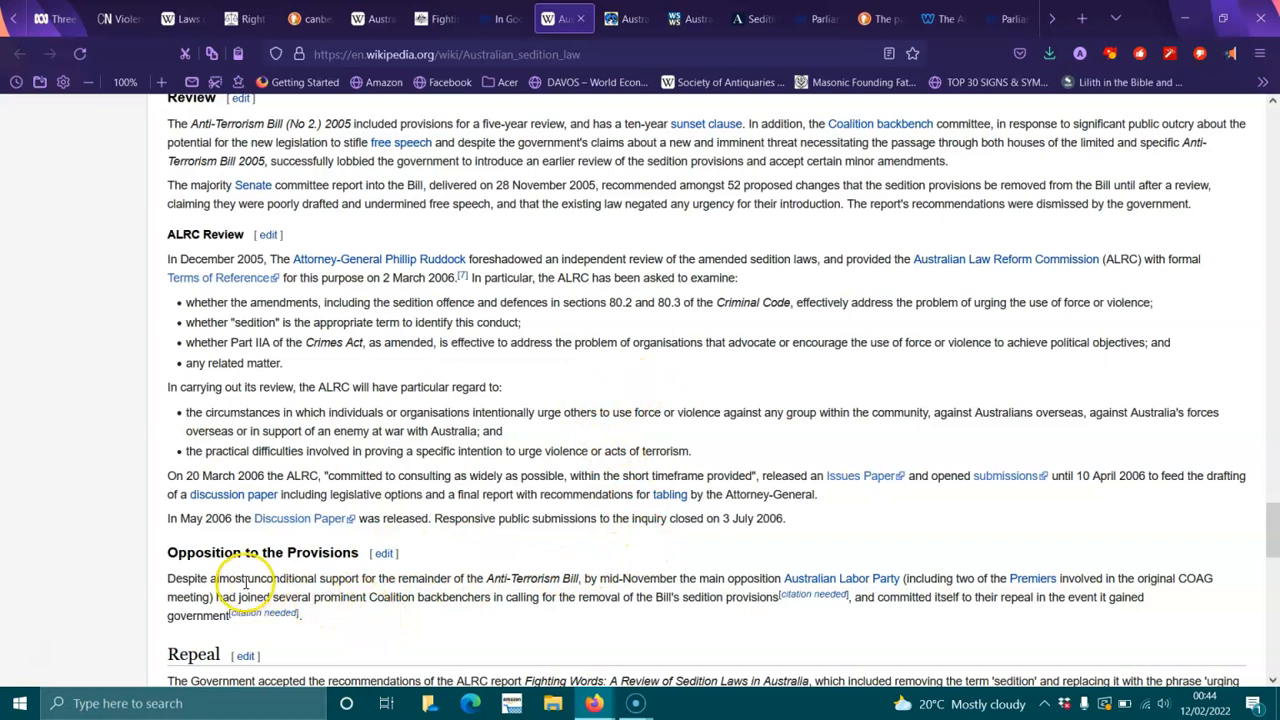
mouse_move(248, 590)
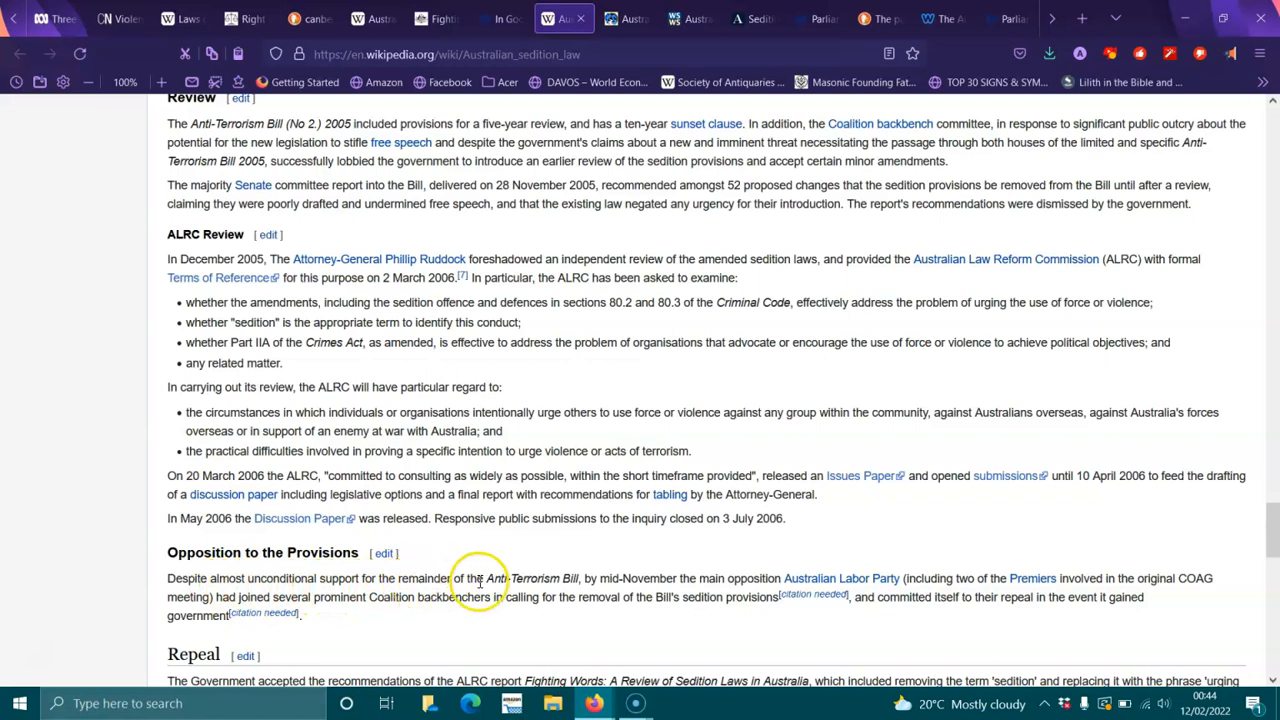
mouse_move(684, 578)
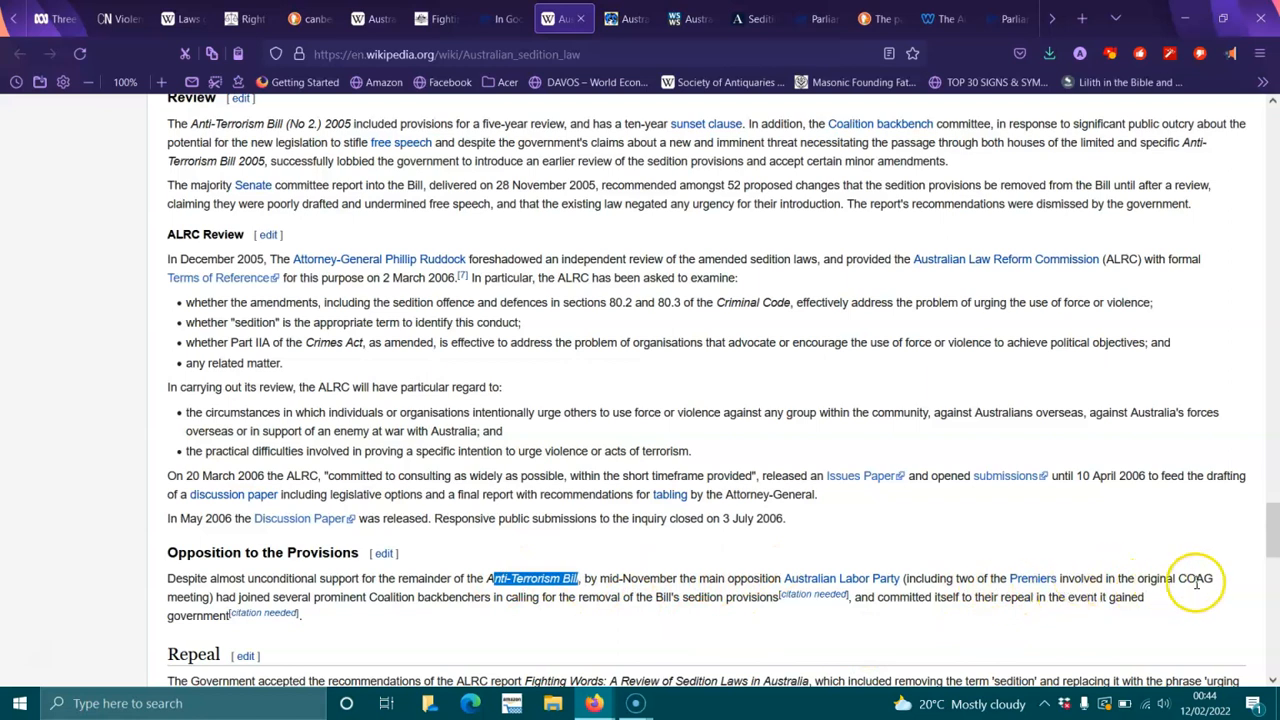
mouse_move(341, 610)
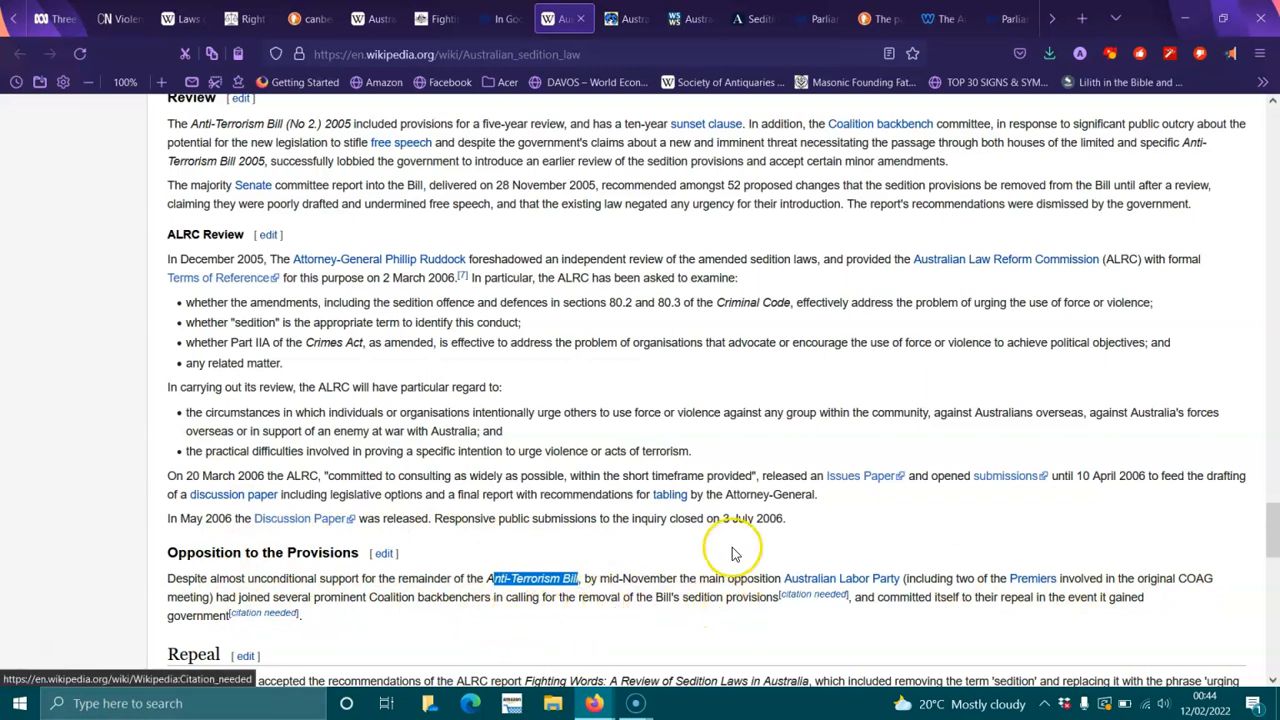
mouse_move(1037, 618)
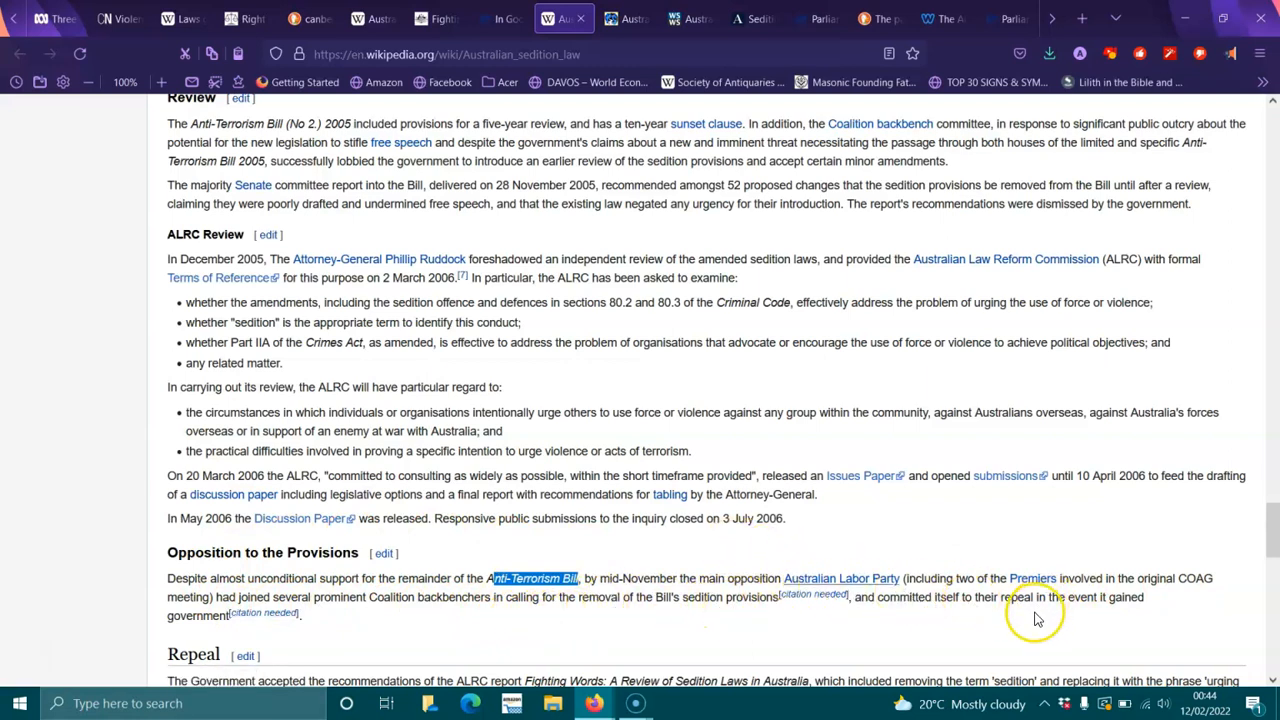
mouse_move(1045, 620)
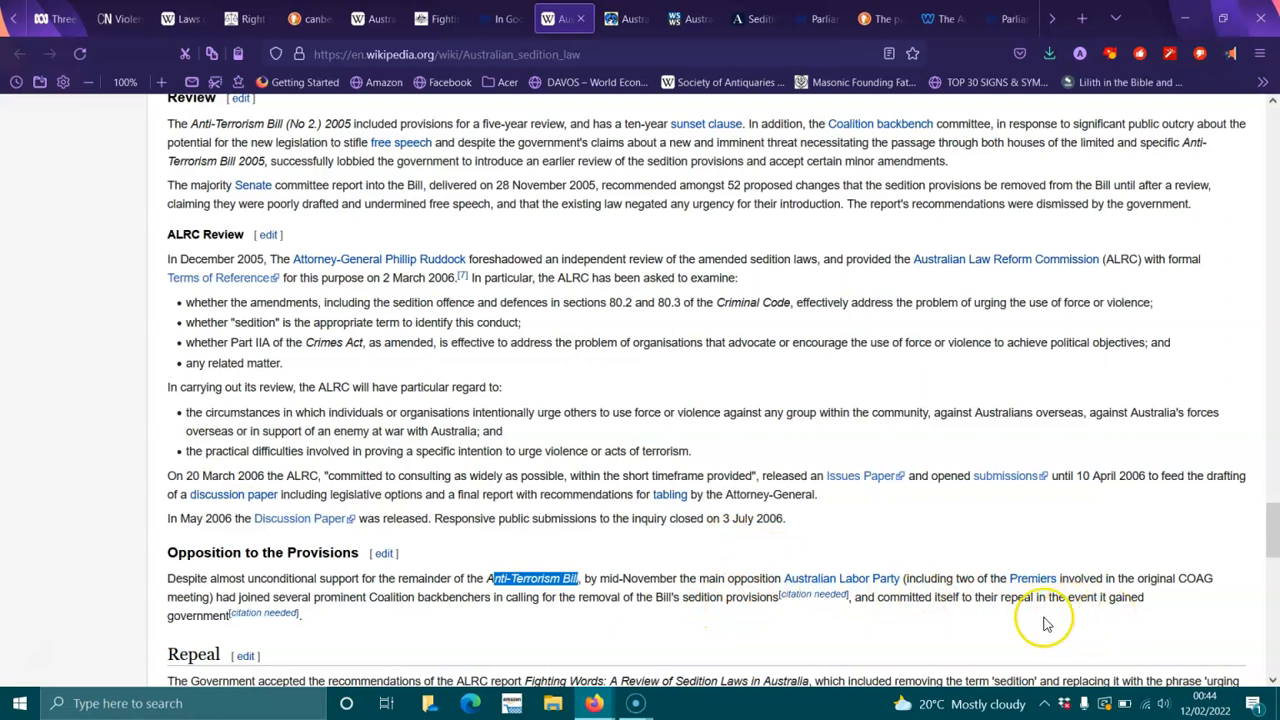
mouse_move(715, 598)
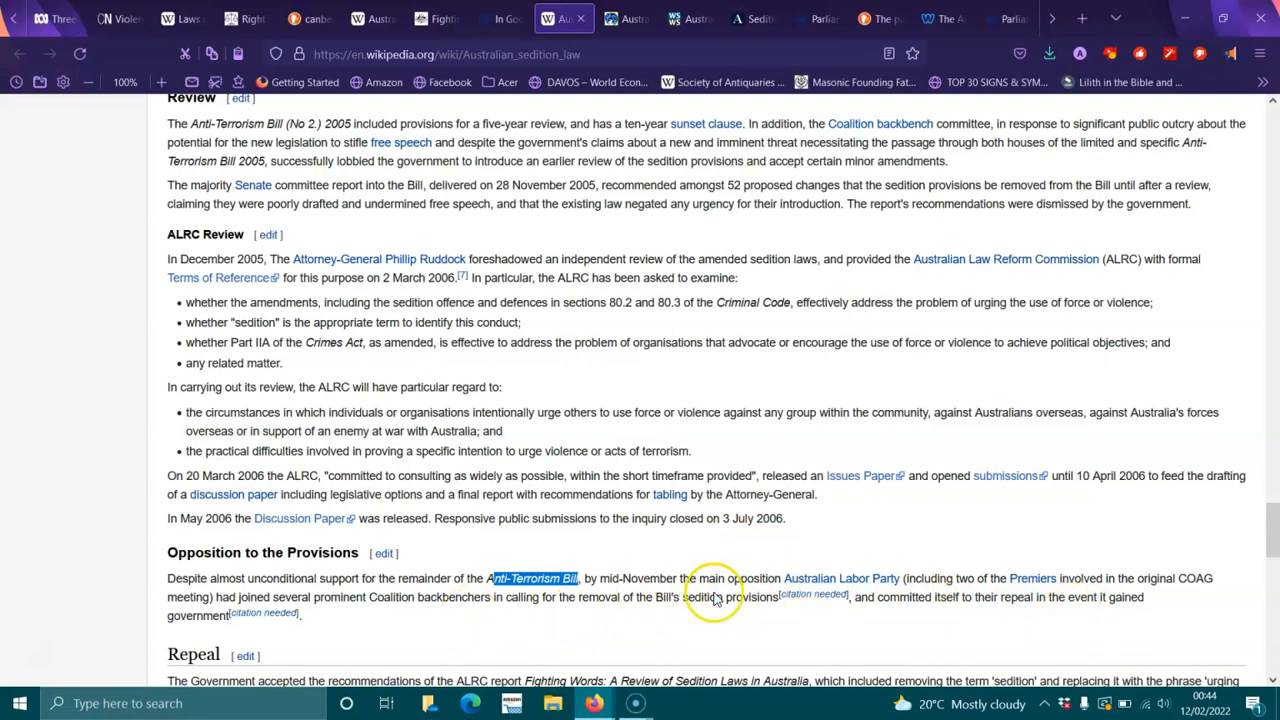
scroll(down, 3)
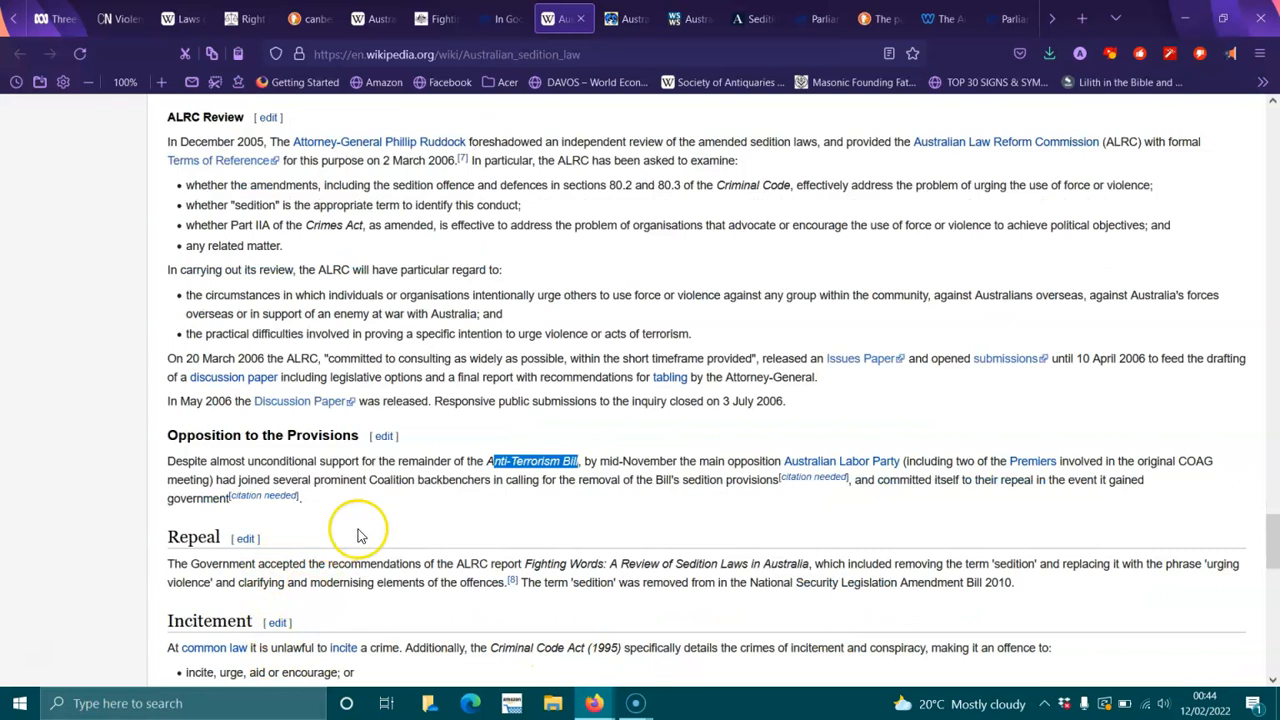
mouse_move(407, 575)
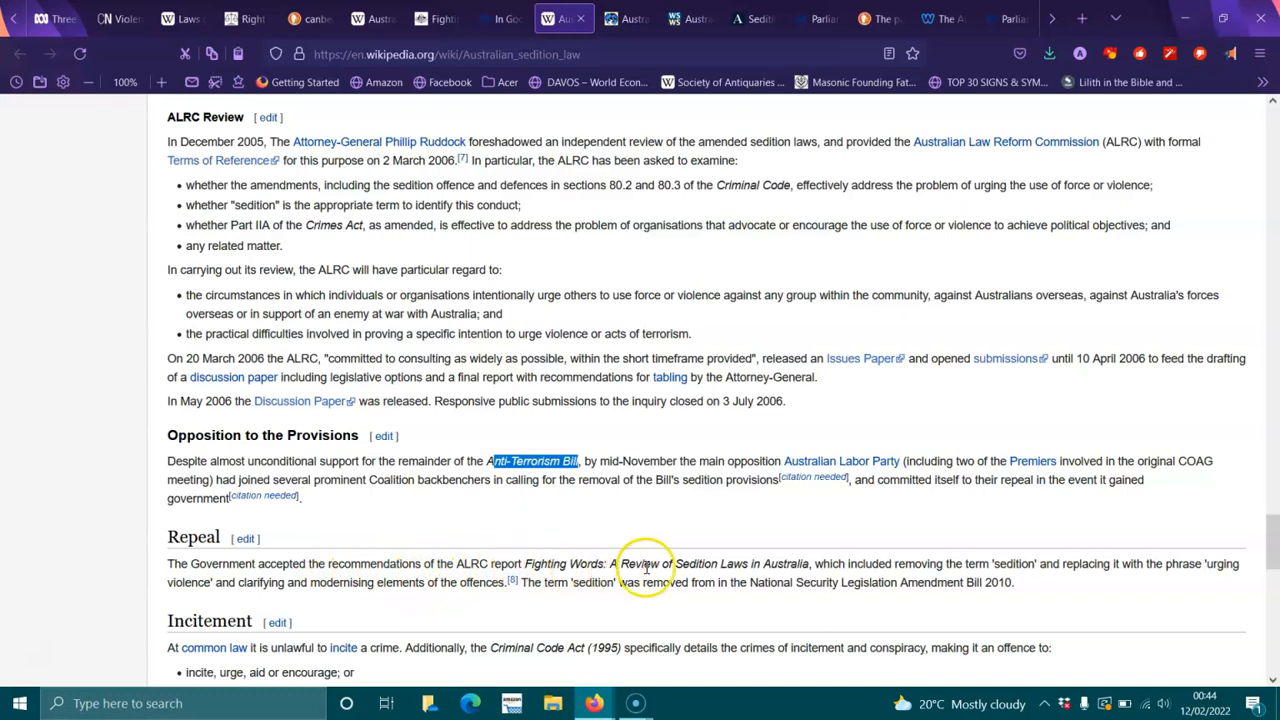
mouse_move(868, 563)
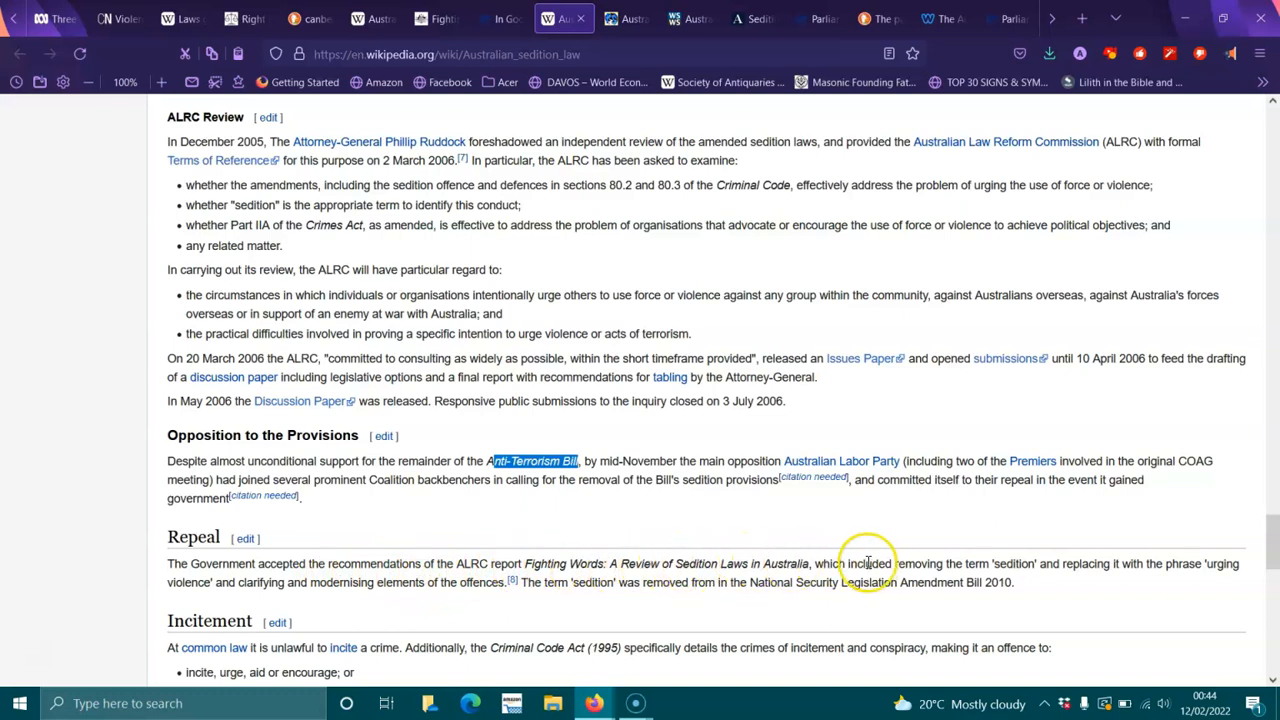
mouse_move(1044, 564)
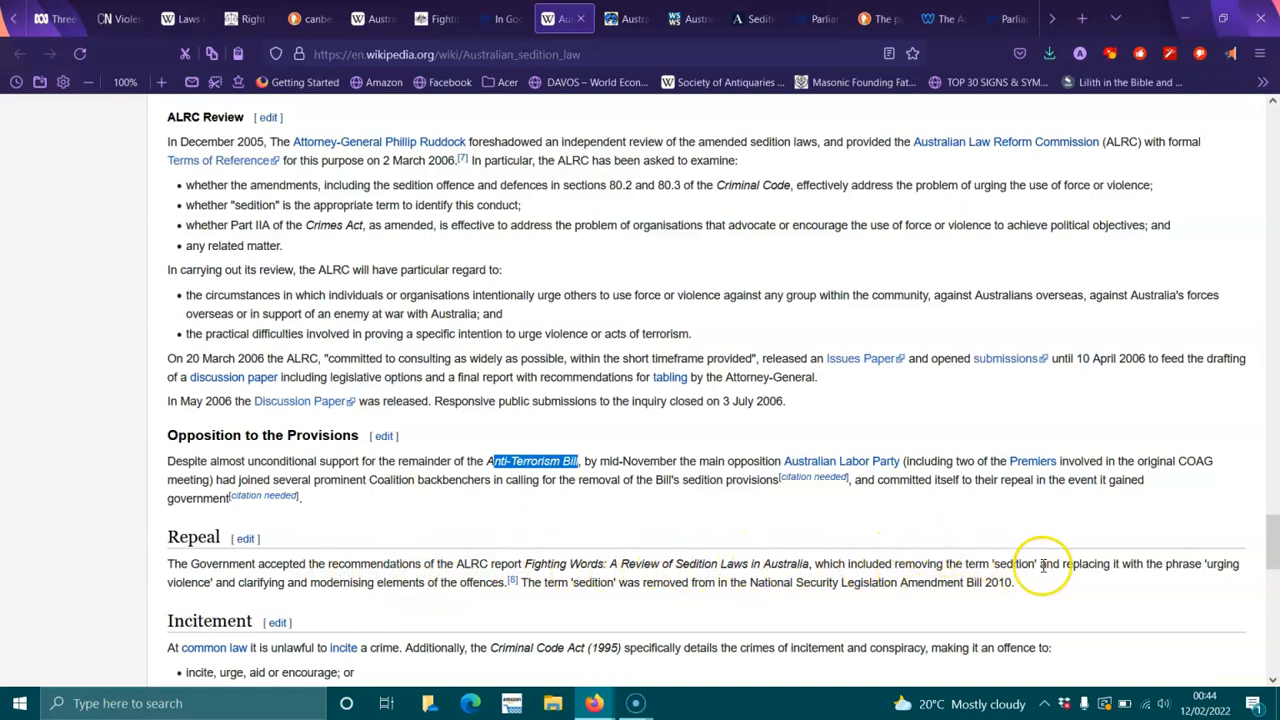
mouse_move(200, 553)
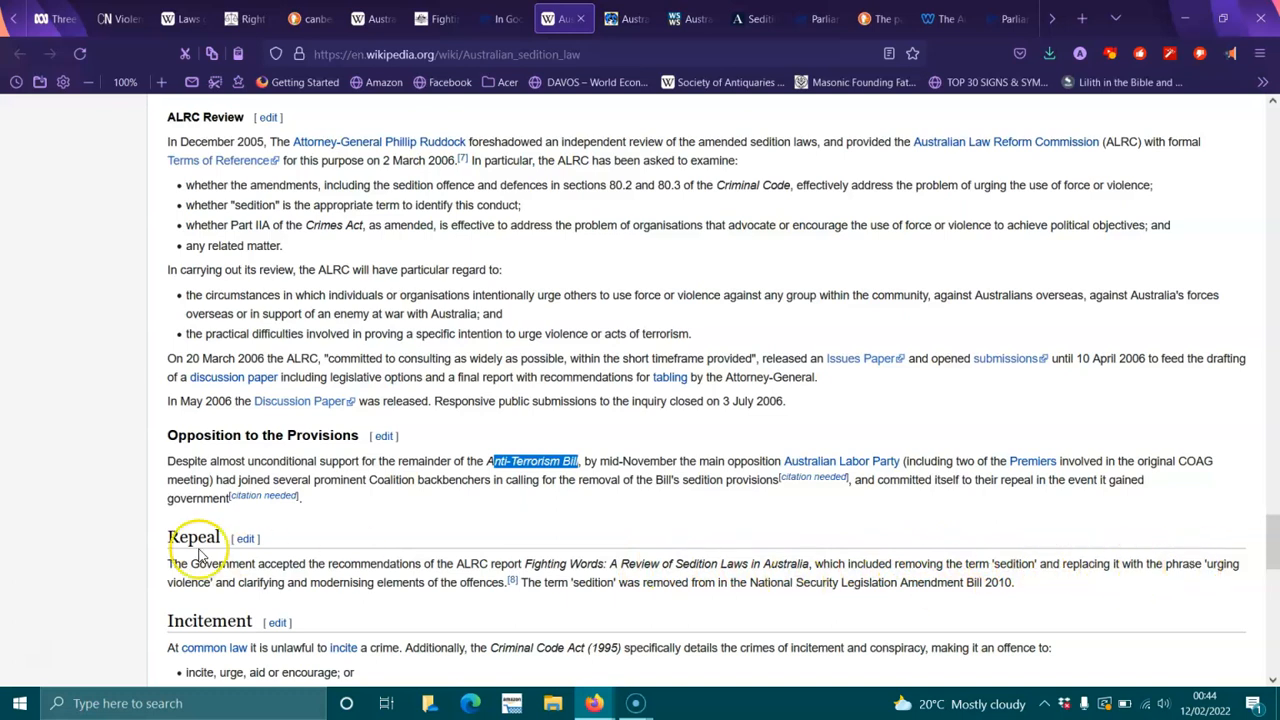
mouse_move(383, 585)
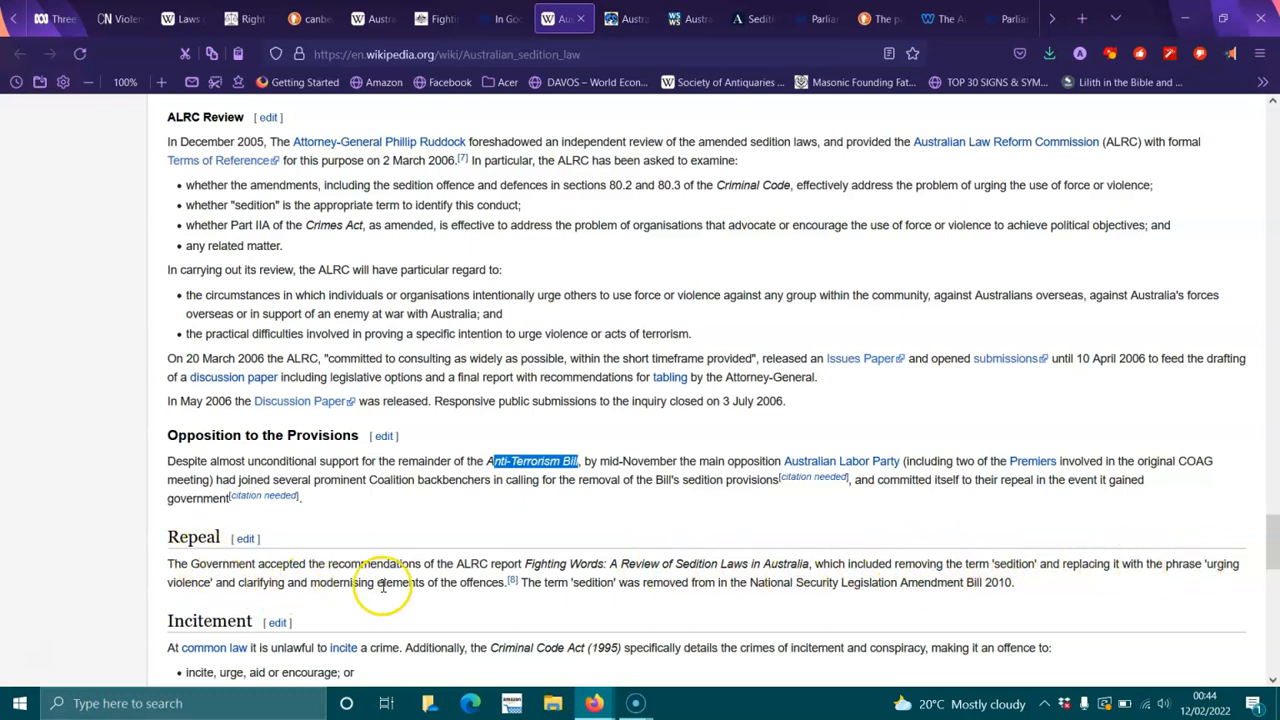
mouse_move(575, 535)
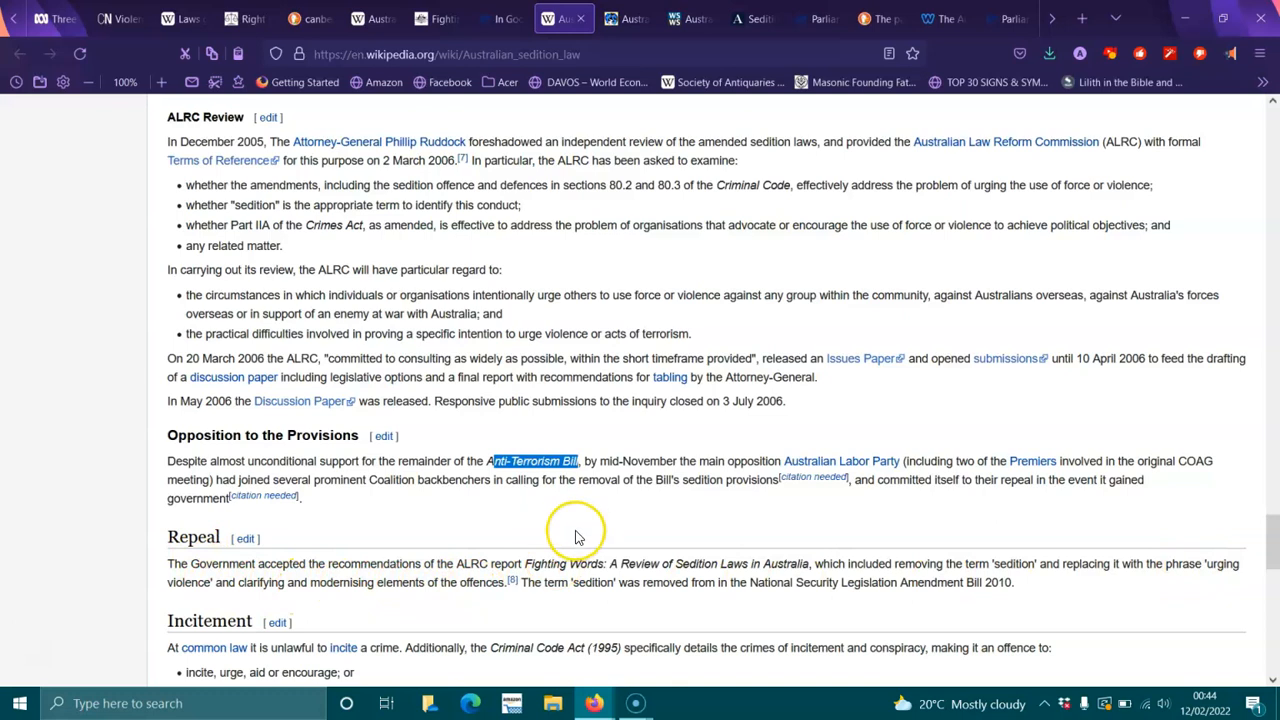
mouse_move(528, 624)
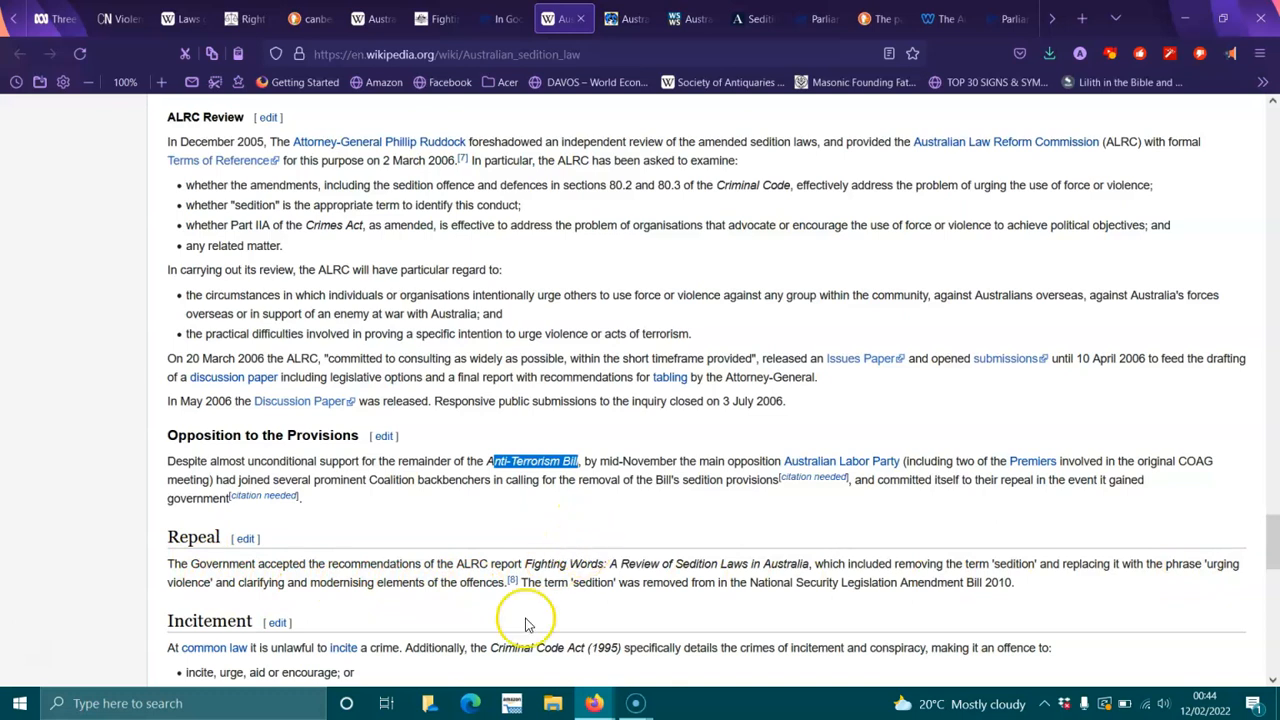
mouse_move(938, 595)
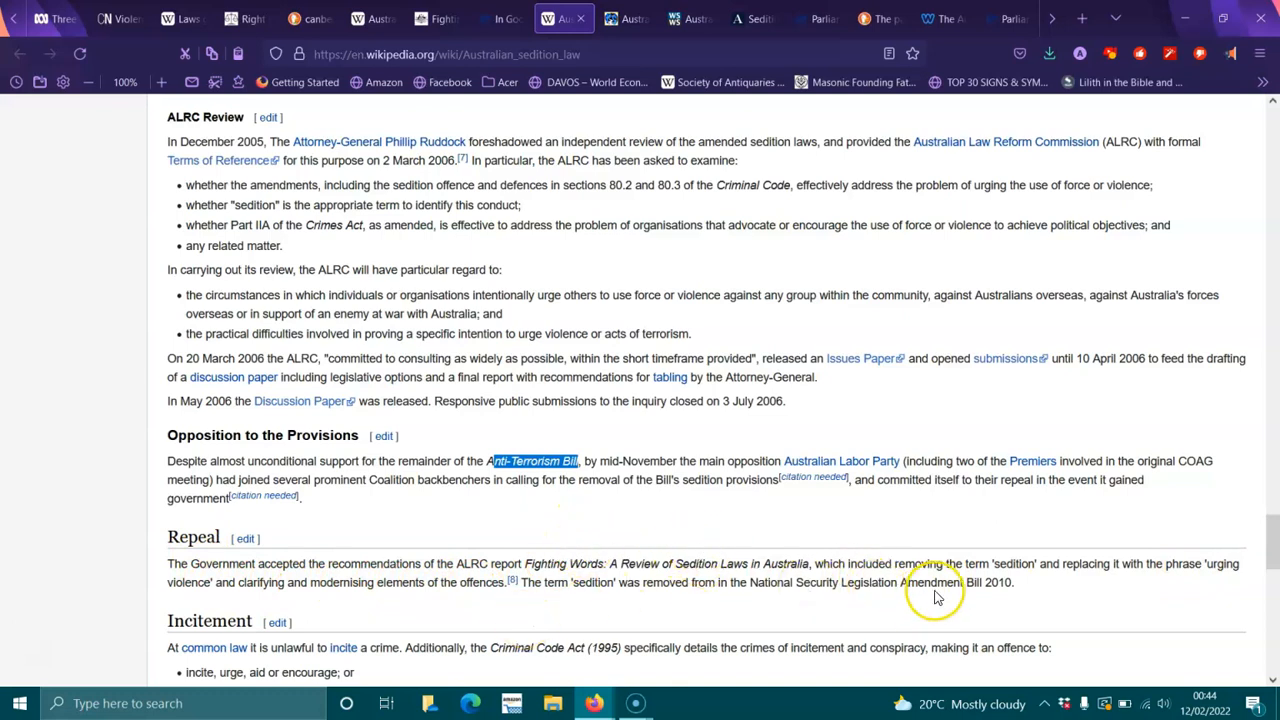
mouse_move(313, 588)
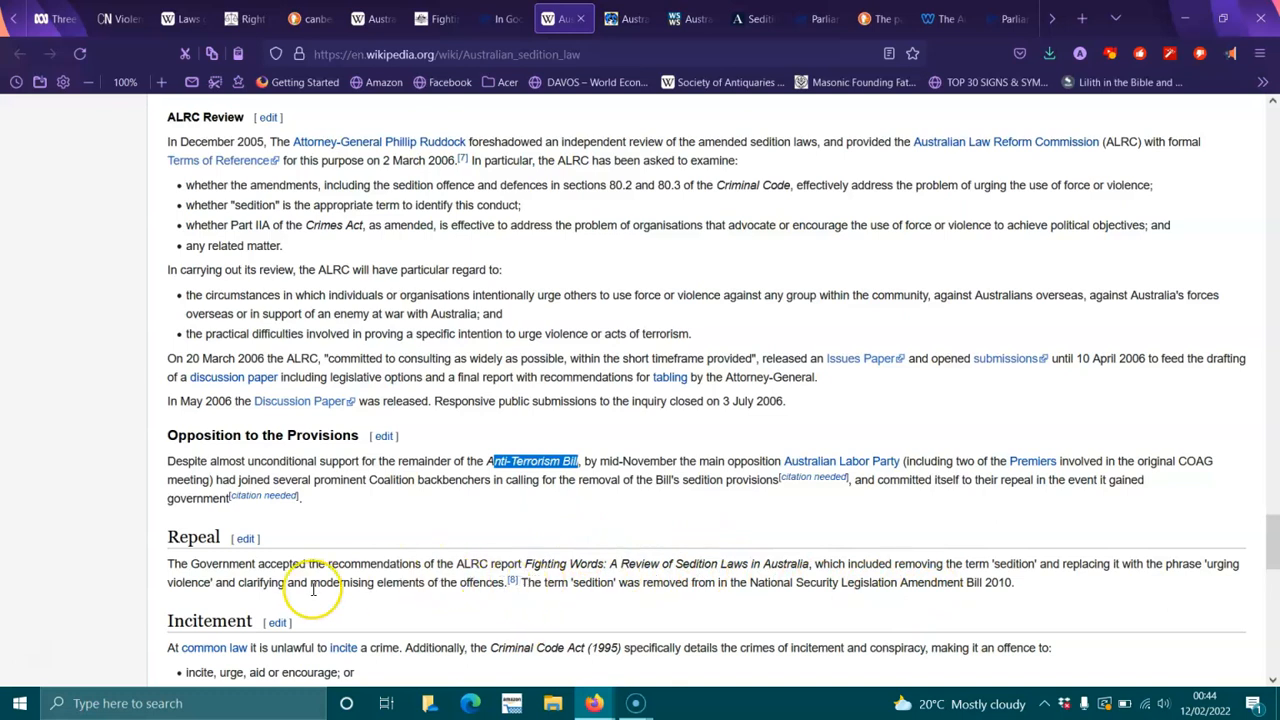
mouse_move(303, 600)
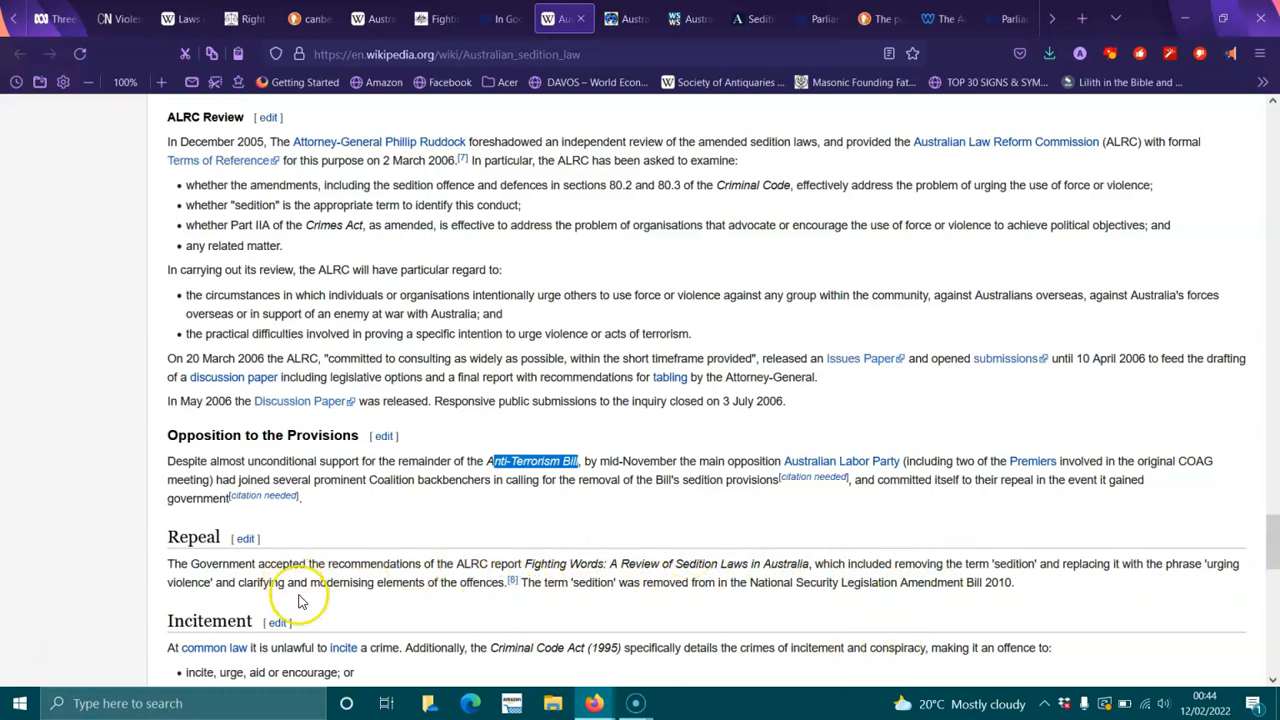
mouse_move(353, 572)
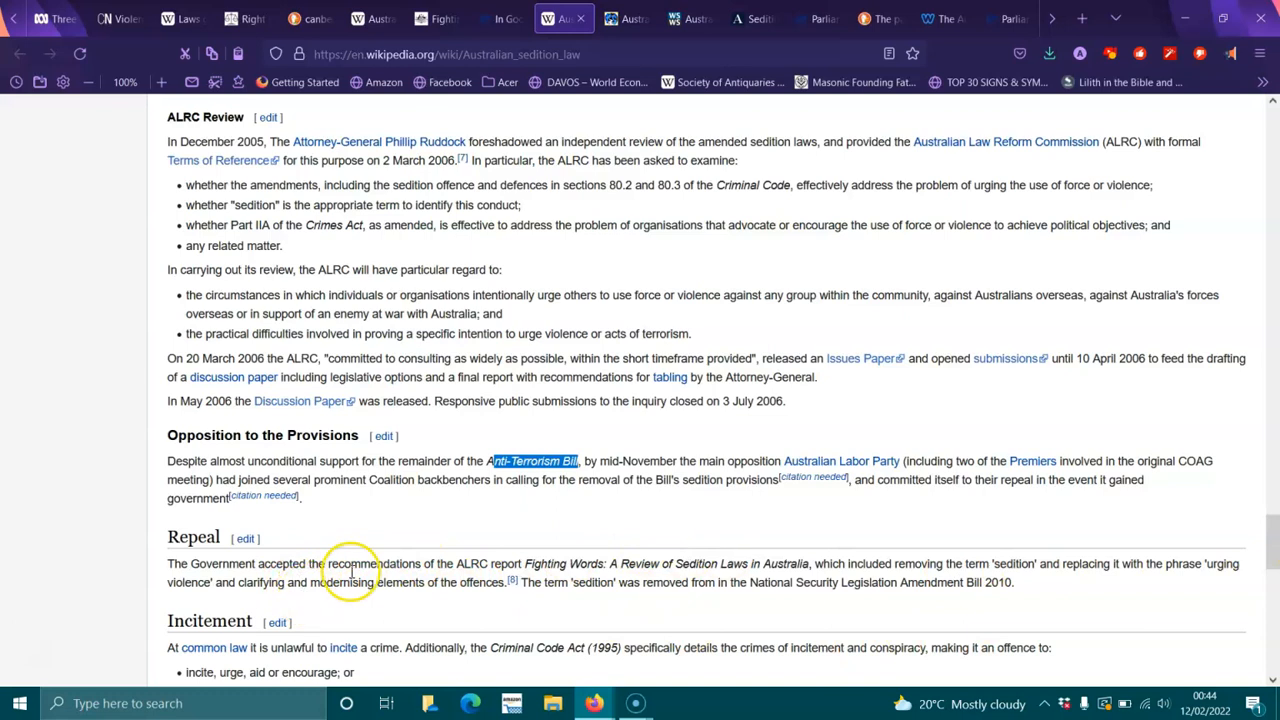
- Scroll to the Incitement section on Criminal Code offences, above References
scroll(down, 3)
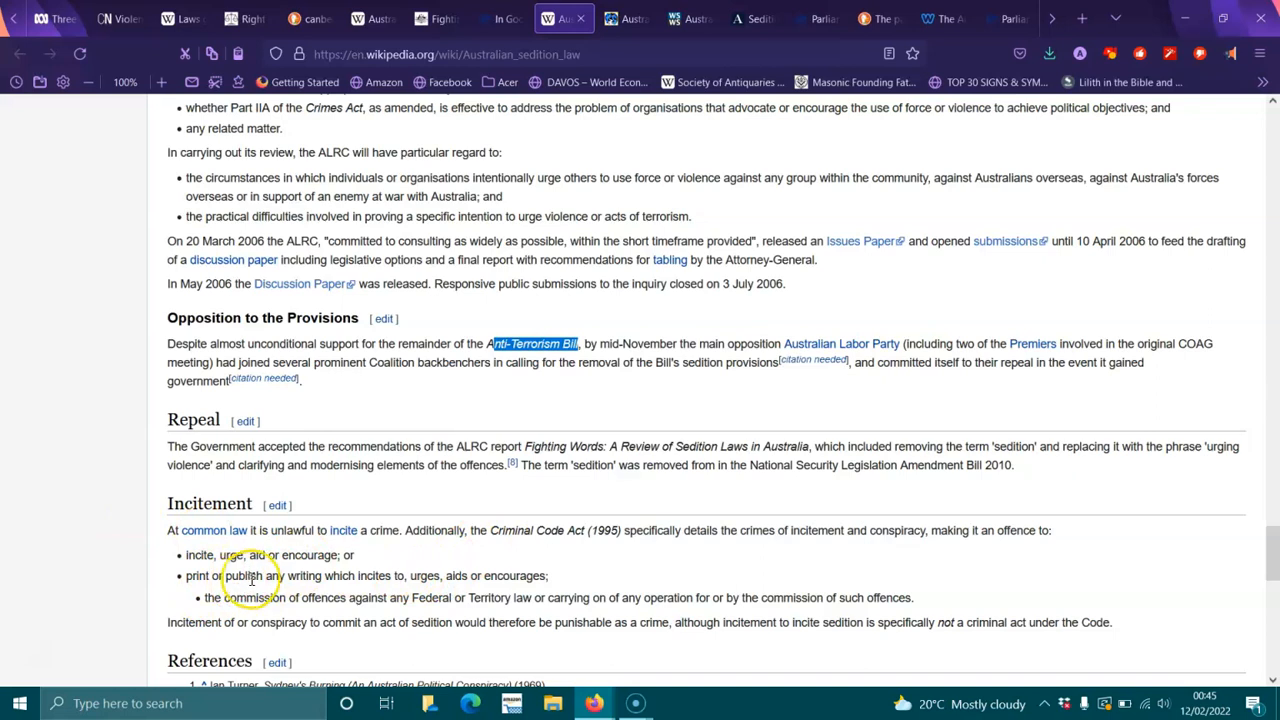
mouse_move(445, 575)
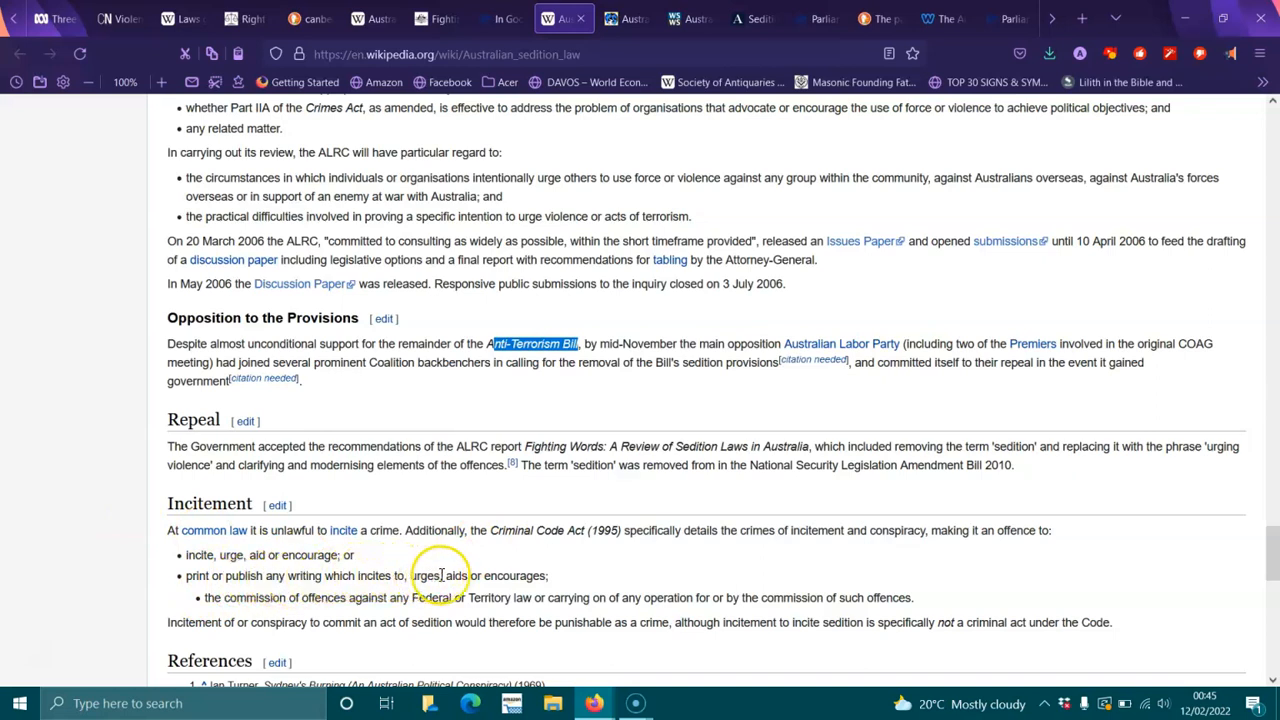
mouse_move(250, 612)
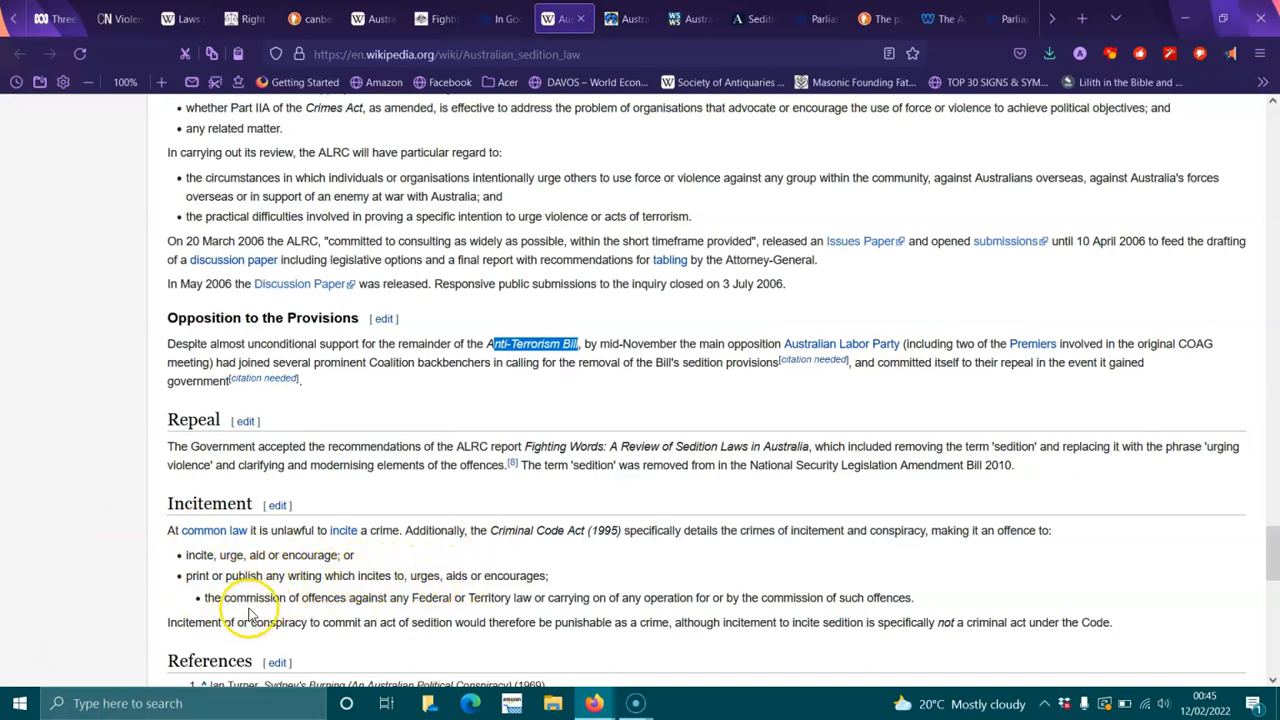
mouse_move(450, 598)
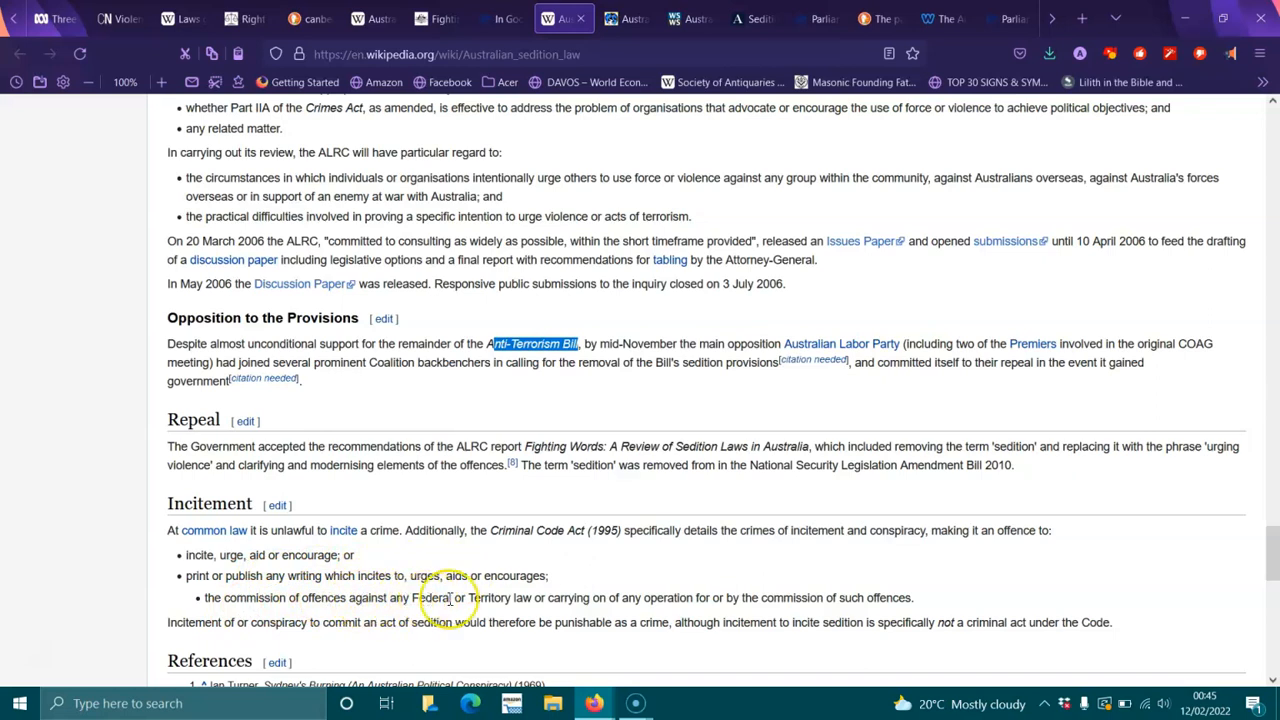
mouse_move(618, 603)
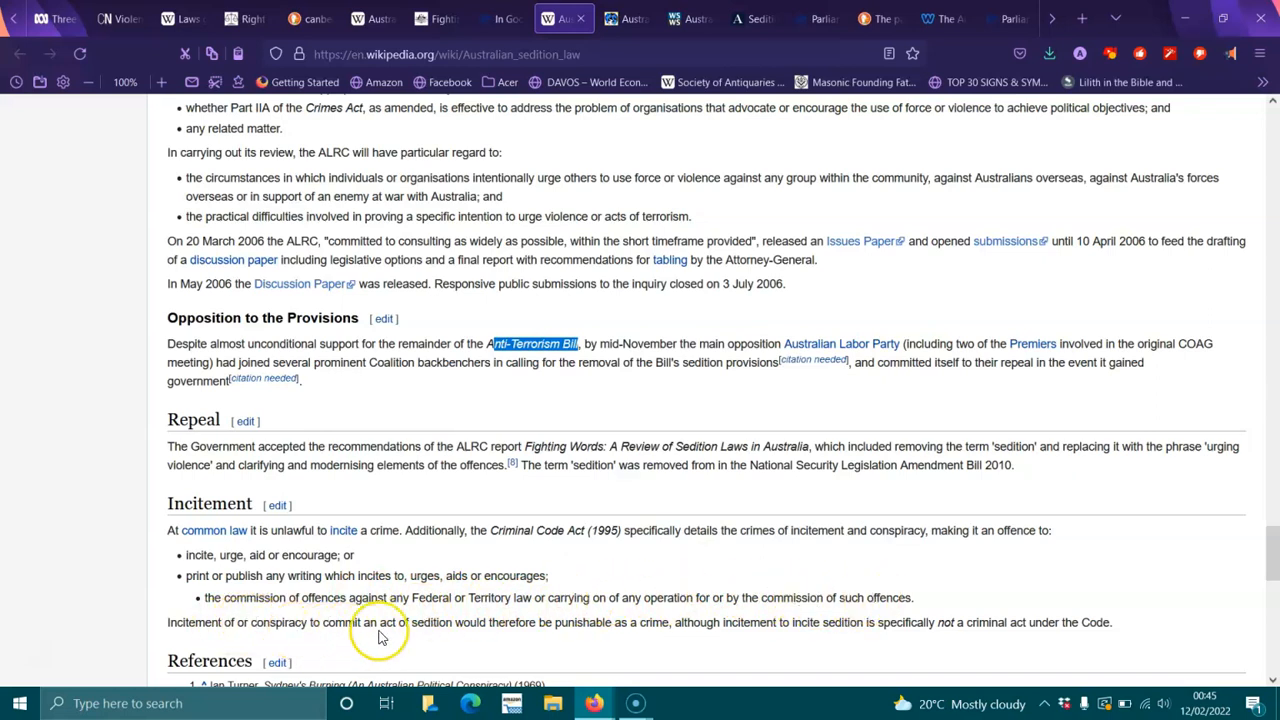
mouse_move(582, 635)
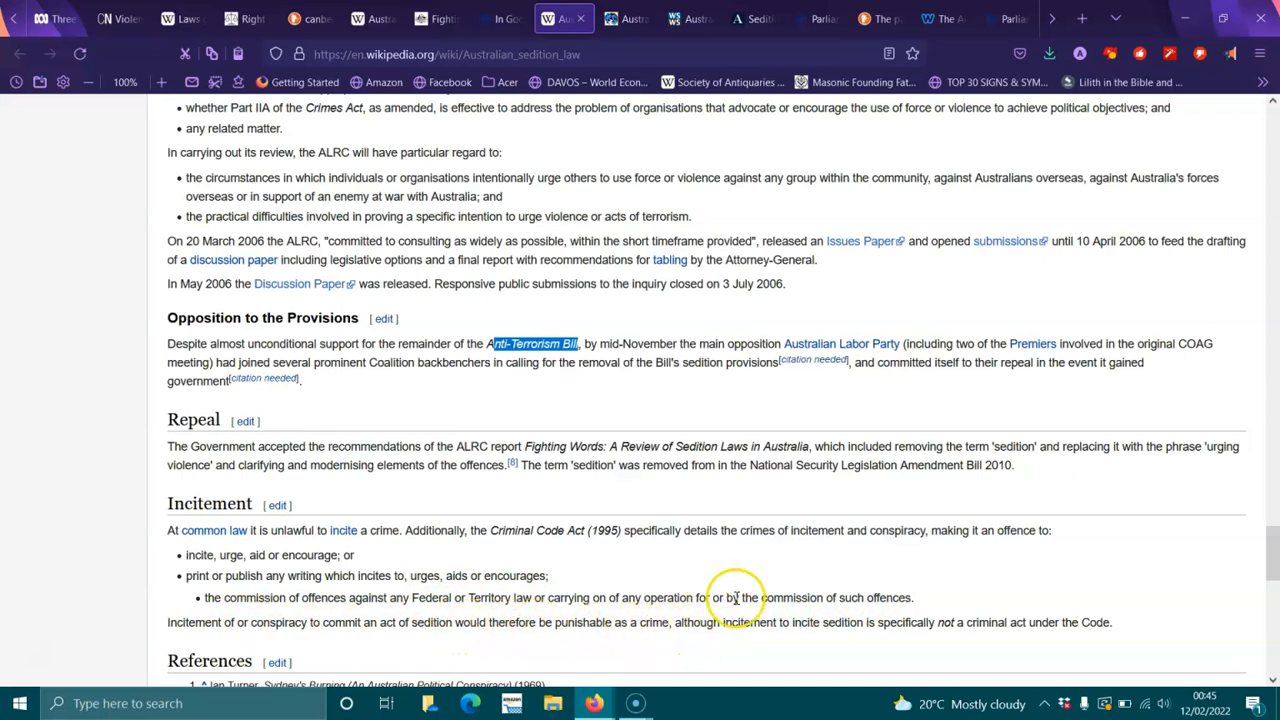
mouse_move(910, 638)
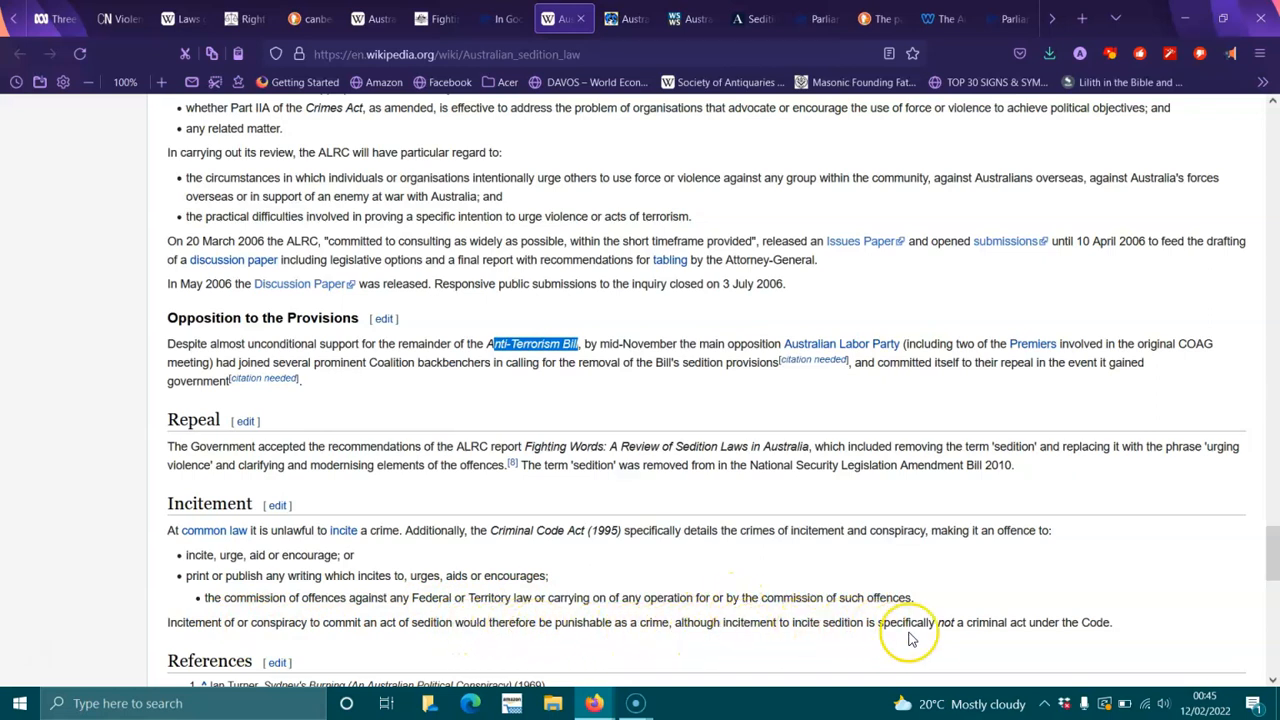
mouse_move(1040, 630)
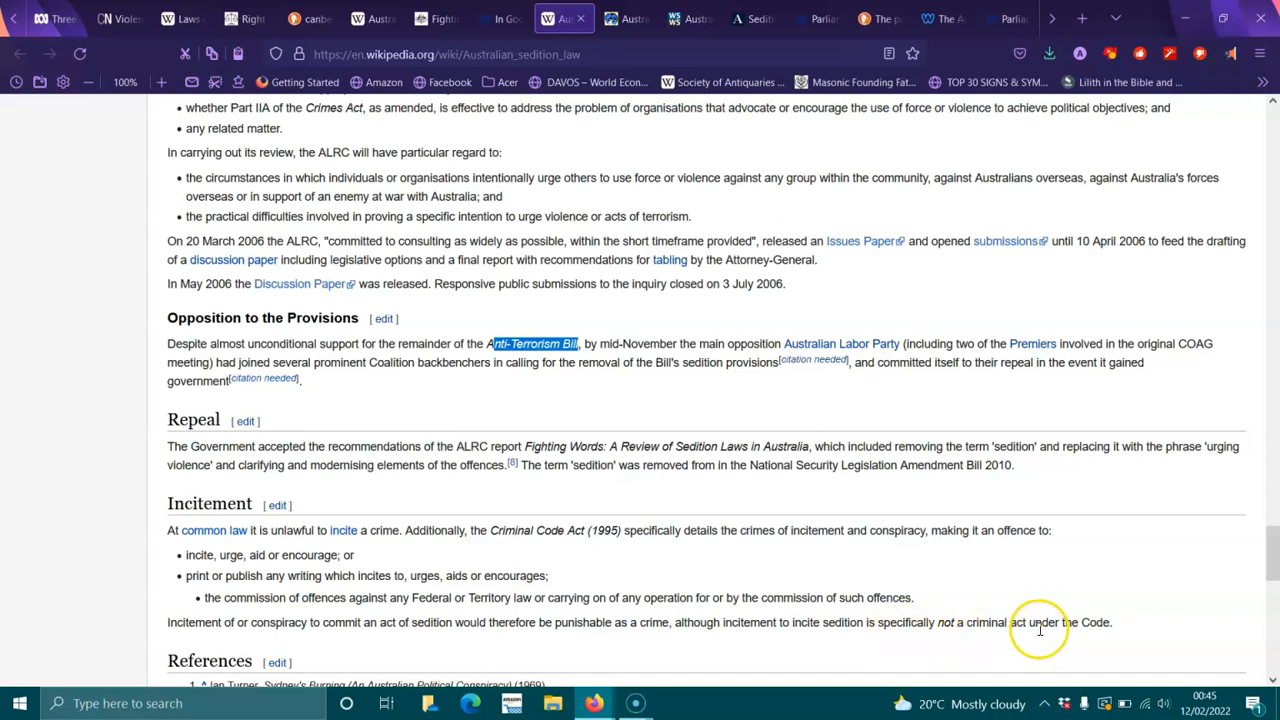
mouse_move(442, 608)
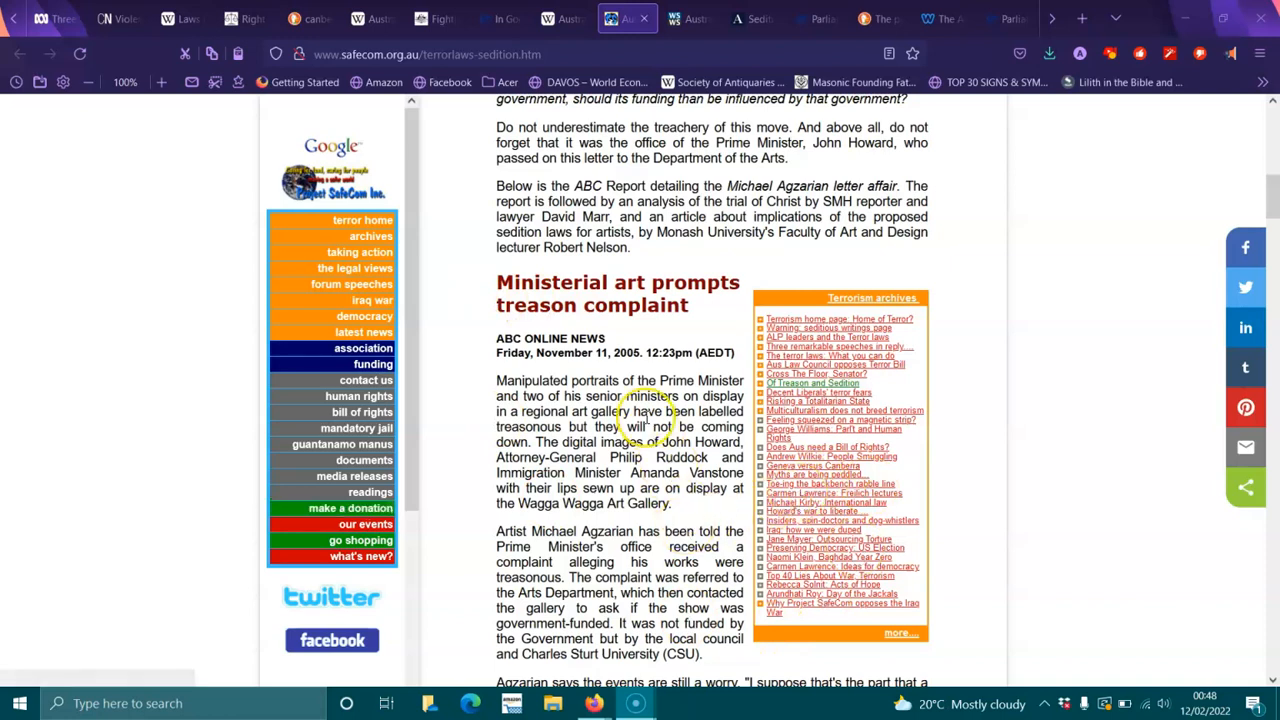
mouse_move(550, 383)
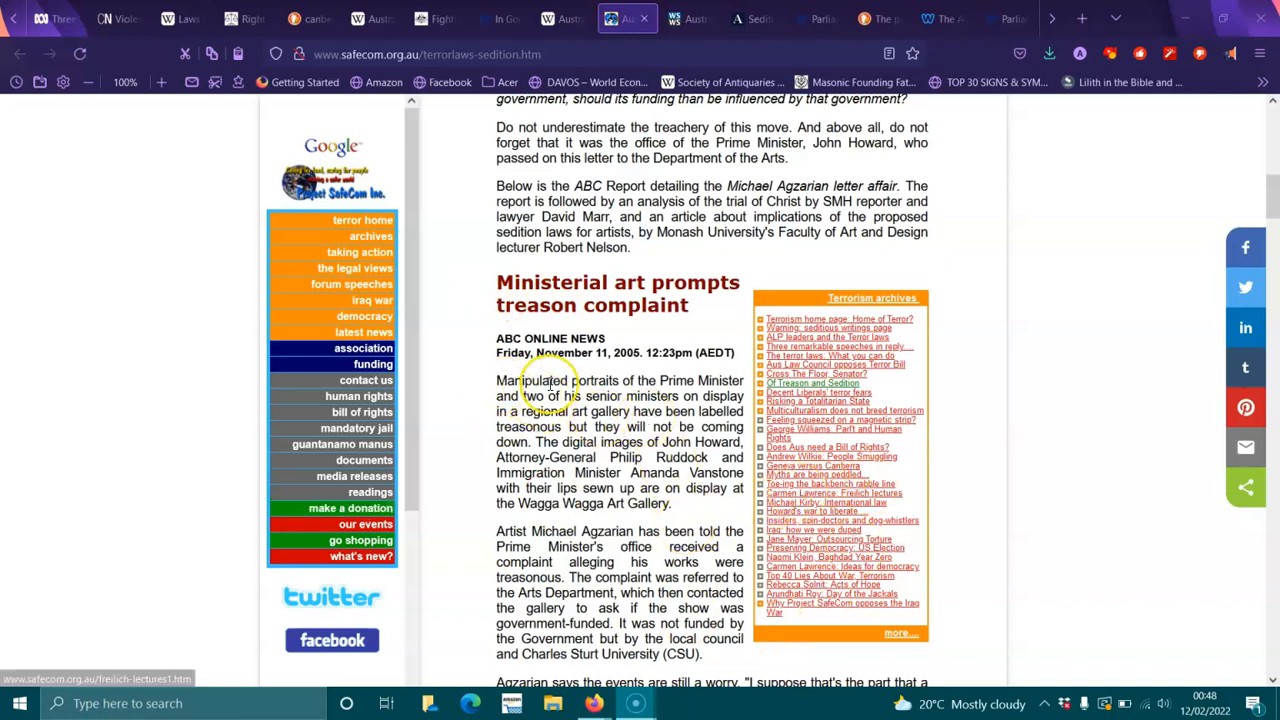
mouse_move(660, 380)
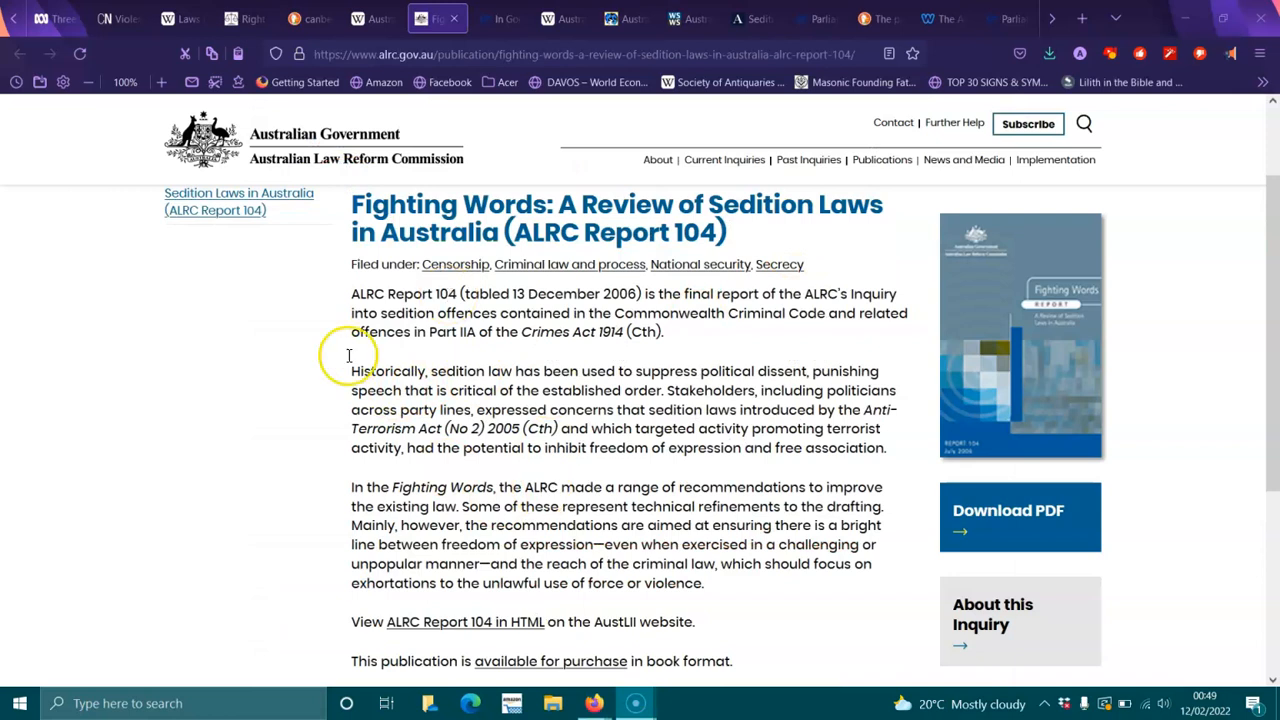
mouse_move(413, 363)
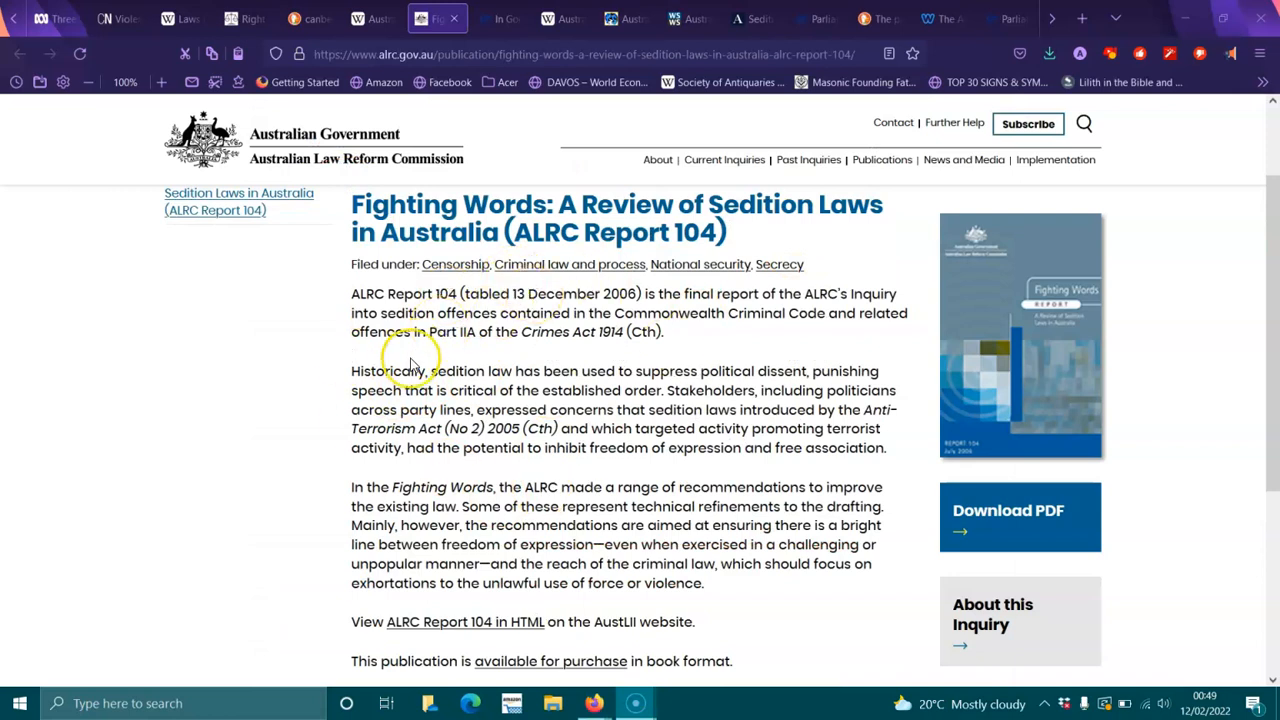
mouse_move(490, 288)
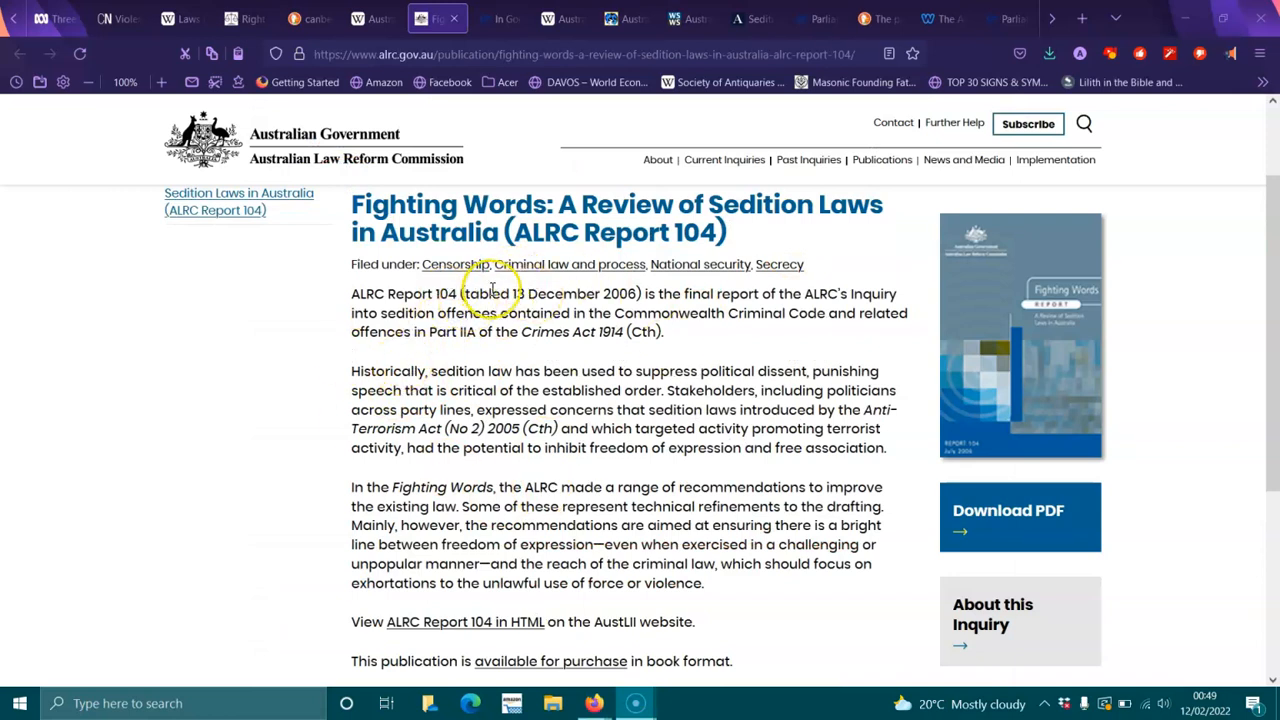
mouse_move(578, 300)
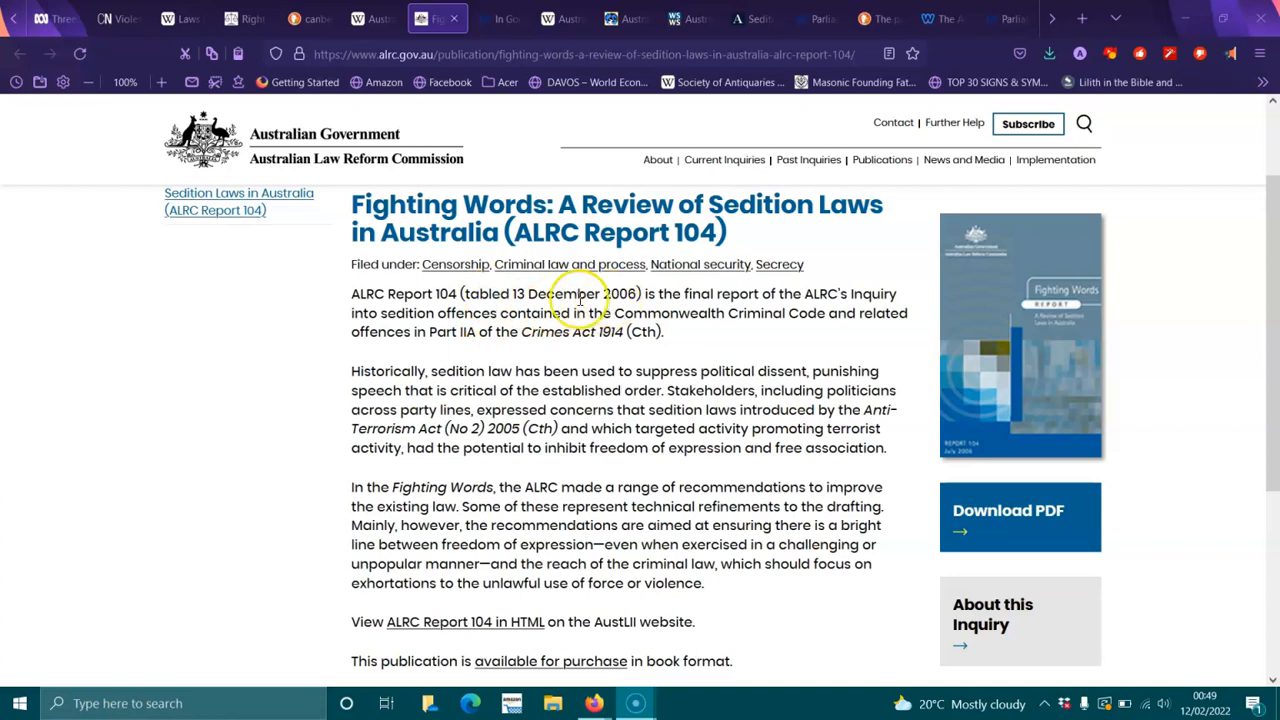
mouse_move(465, 365)
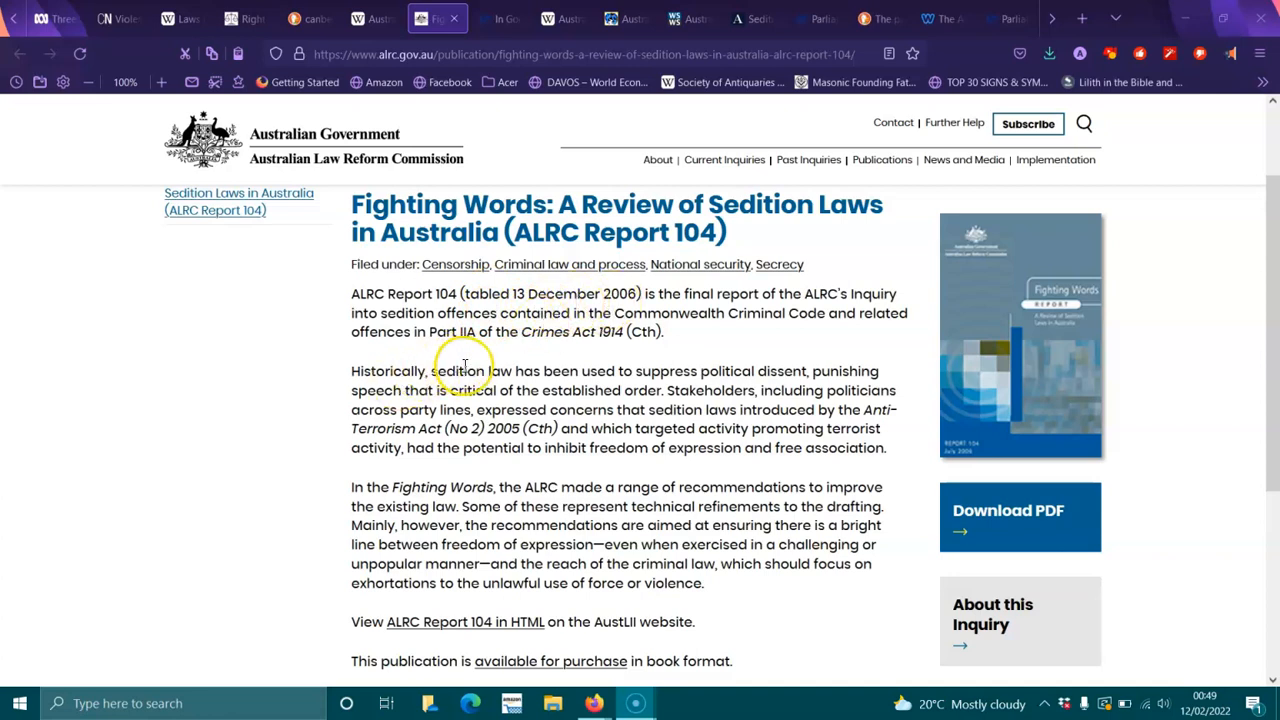
mouse_move(790, 377)
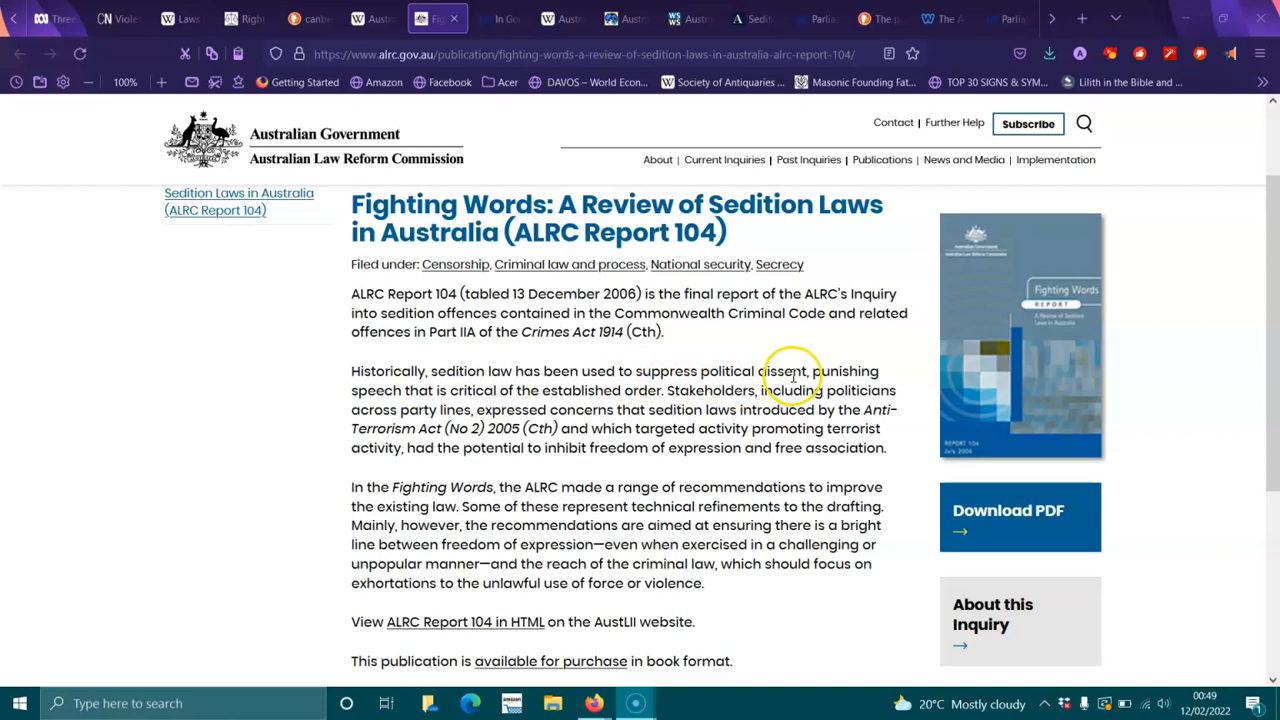
mouse_move(522, 388)
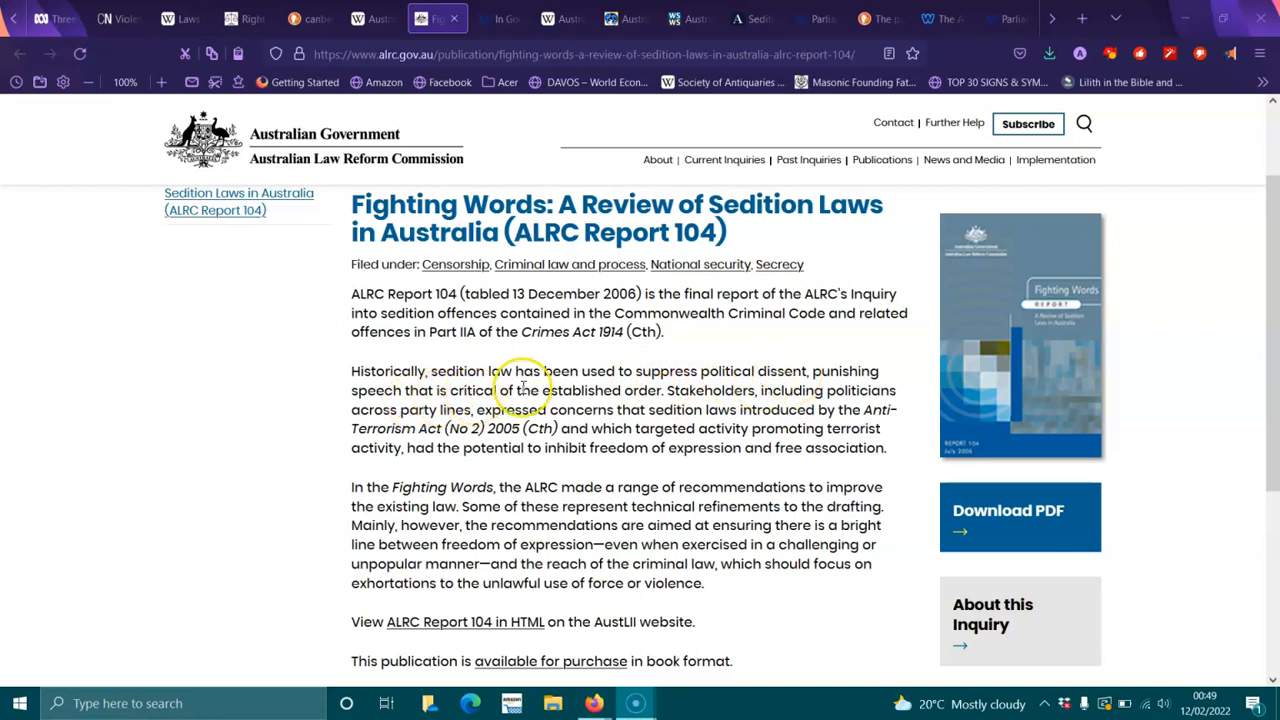
mouse_move(818, 410)
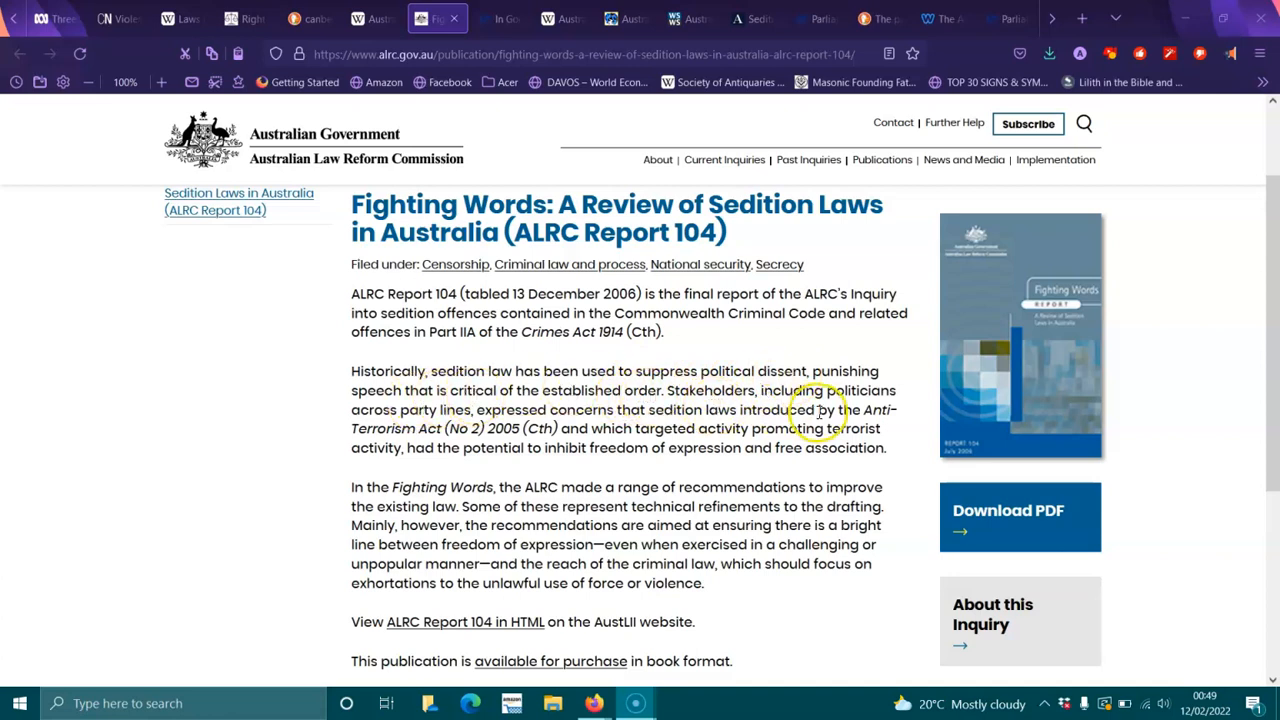
mouse_move(508, 410)
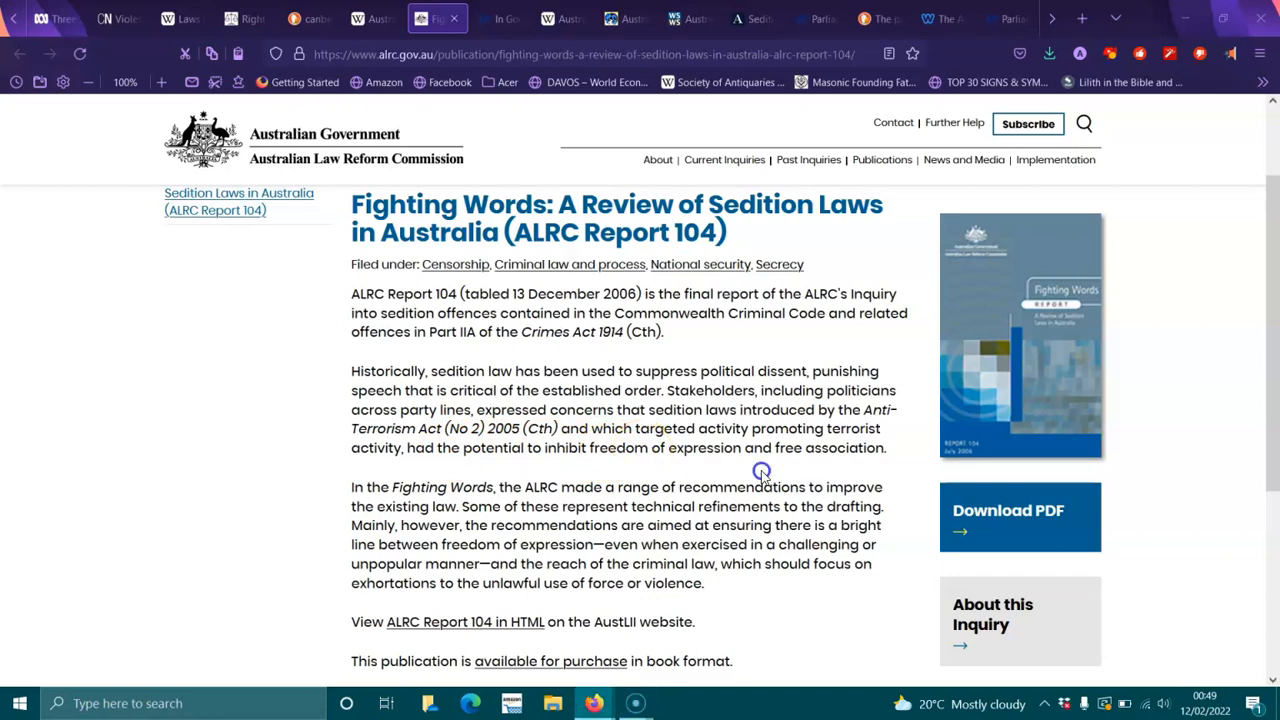
mouse_move(112, 608)
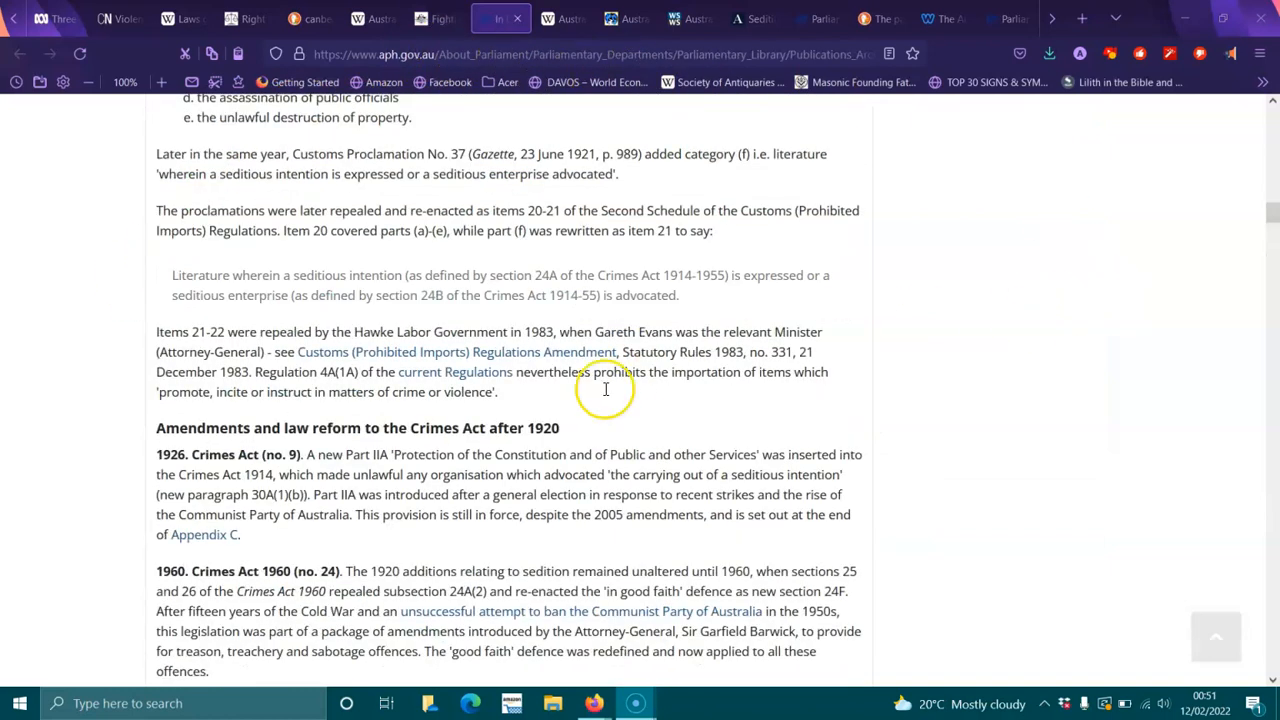
- Scroll up to prohibited-literature categories (a)–(e) and the 1921 proclamation adding (f)
scroll(up, 3)
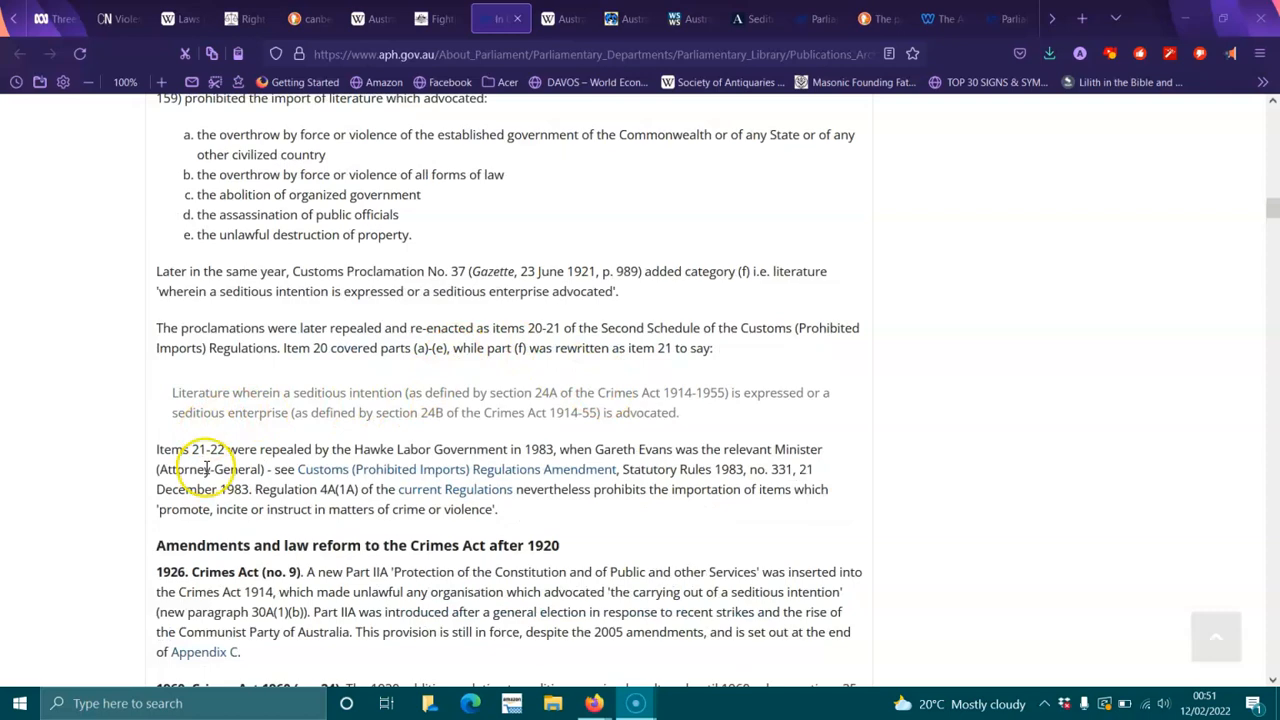